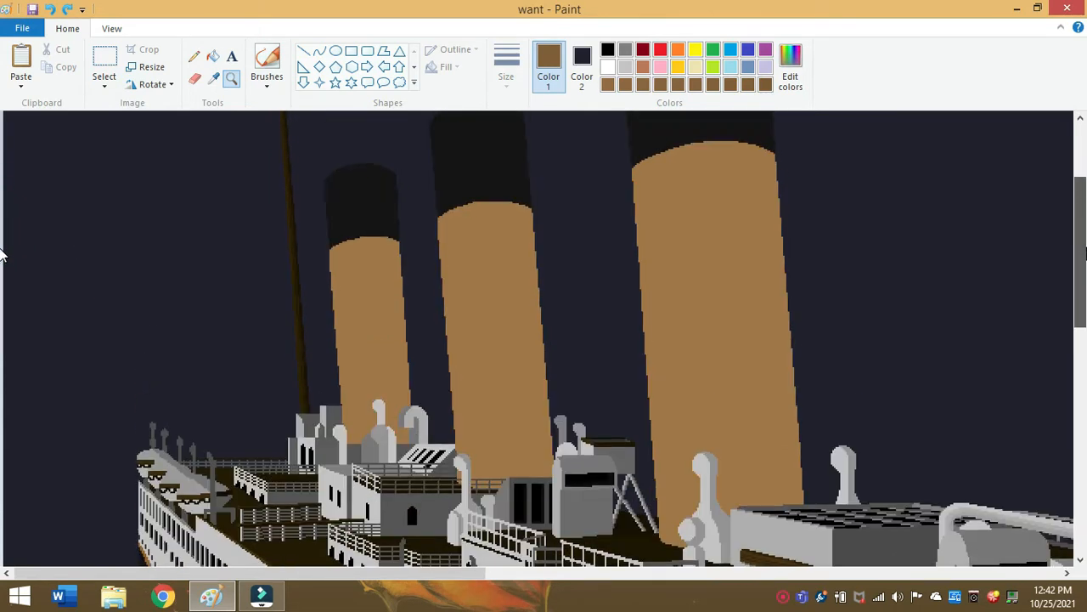
- Scroll down and back up the zoomed canvas to inspect the ship's hull and superstructure
scroll(down, 3)
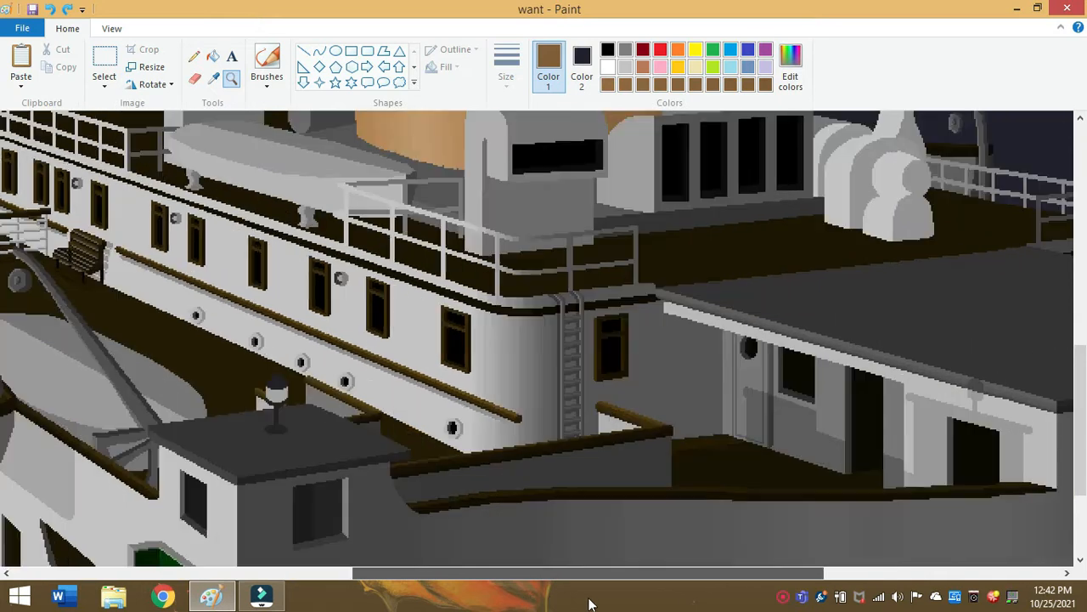
scroll(down, 3)
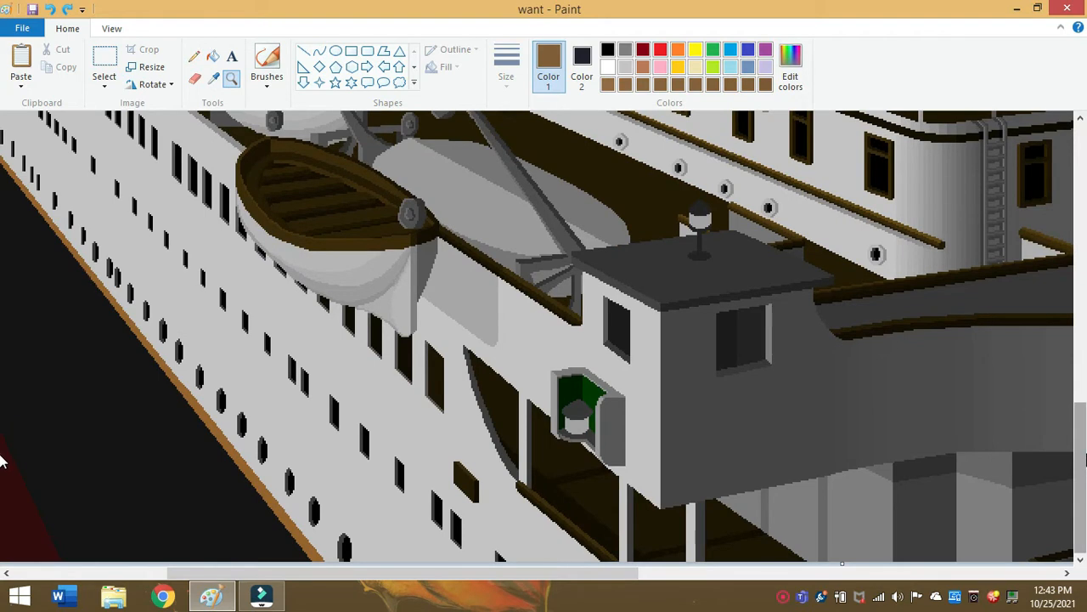
scroll(up, 3)
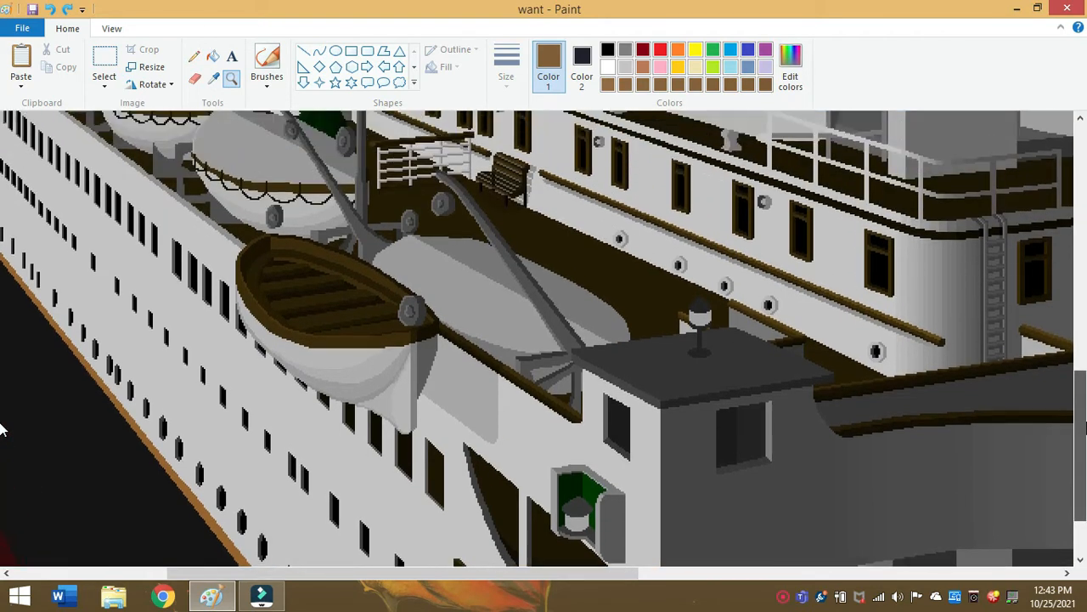
scroll(up, 3)
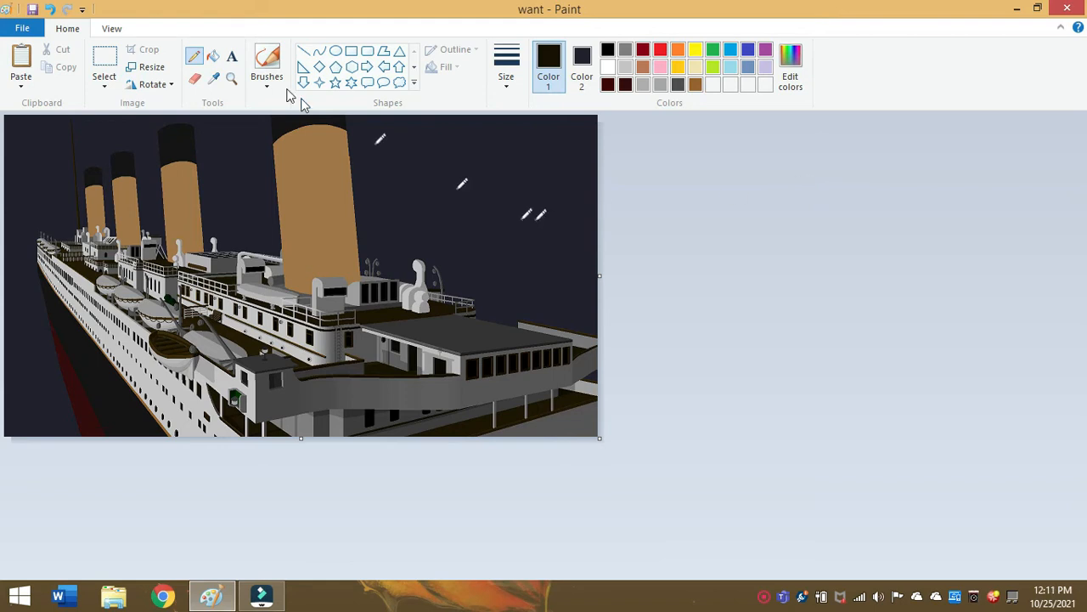
mouse_move(231, 78)
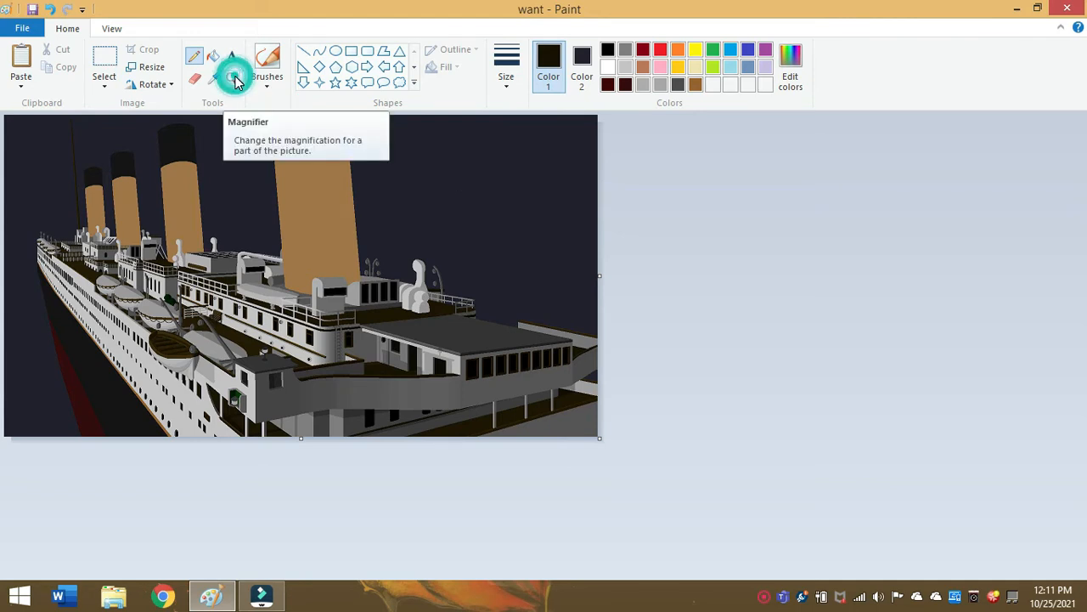
- Magnify the deckhouse wall beside the ladder in two zoom stages
click(231, 78)
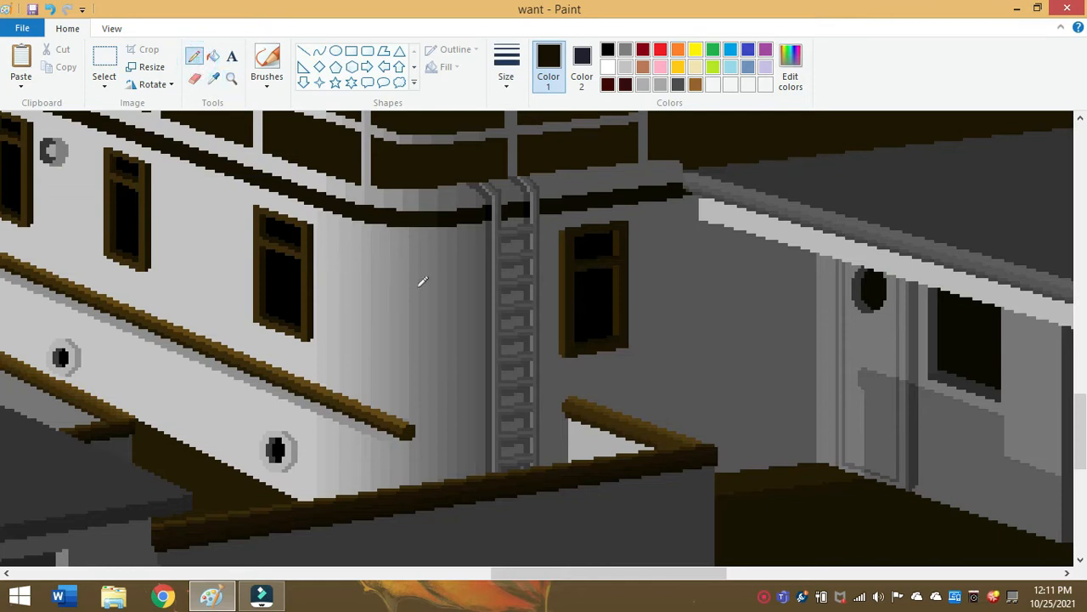
mouse_move(231, 78)
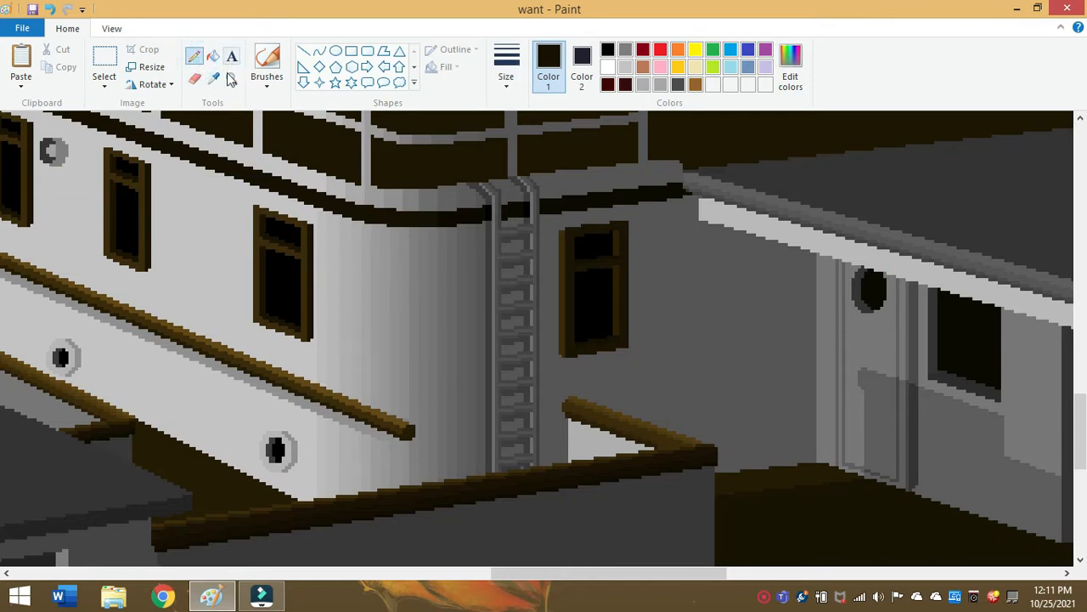
click(231, 78)
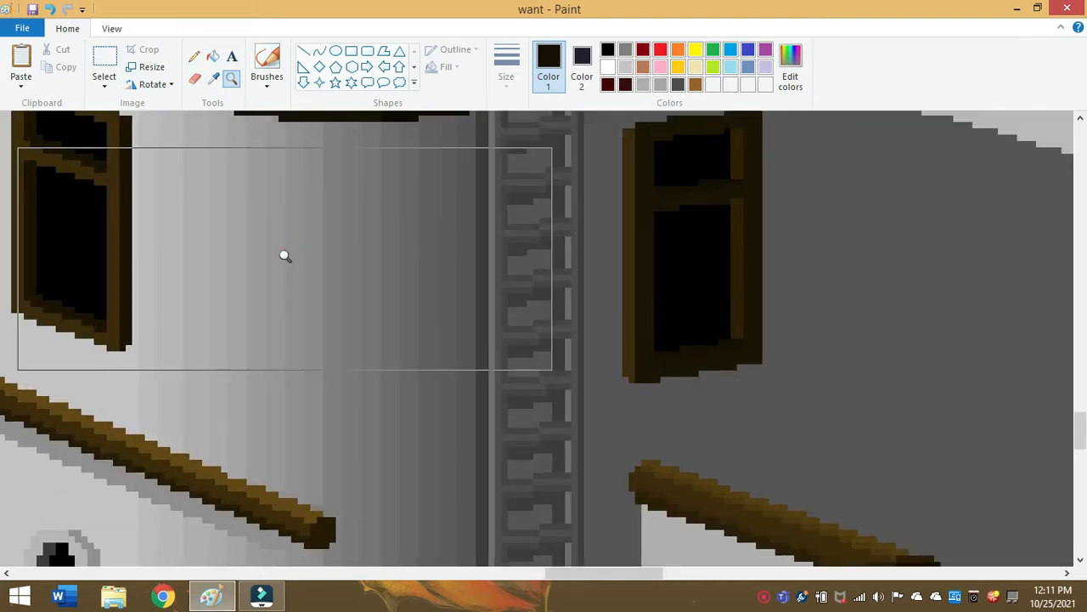
mouse_move(659, 85)
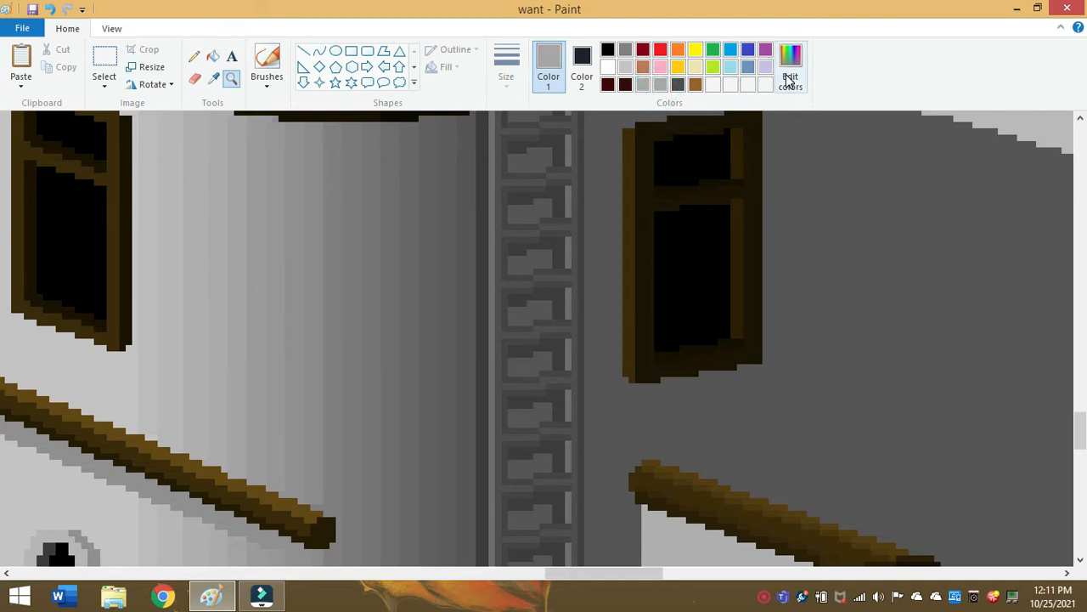
- Lower the luminance in Edit Colors so the grey reads 162 on each channel
click(790, 65)
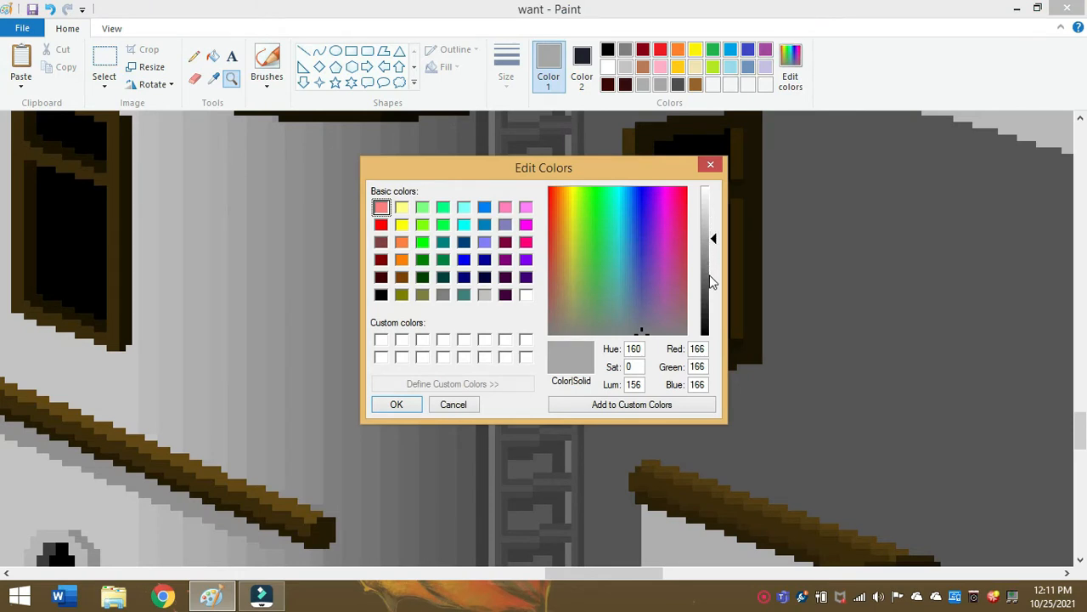
mouse_move(717, 246)
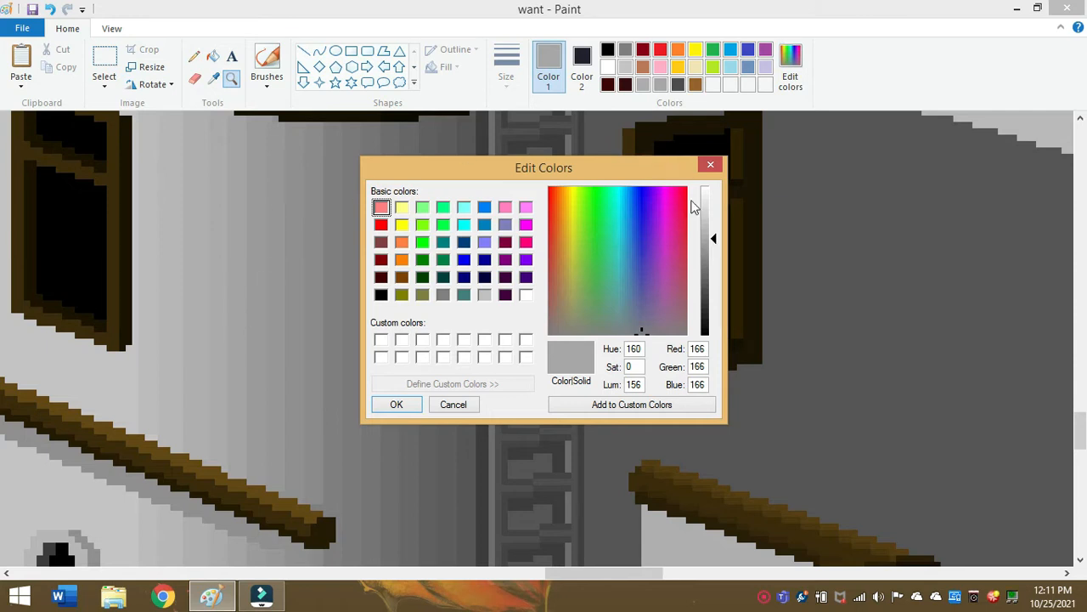
drag(713, 203, 713, 241)
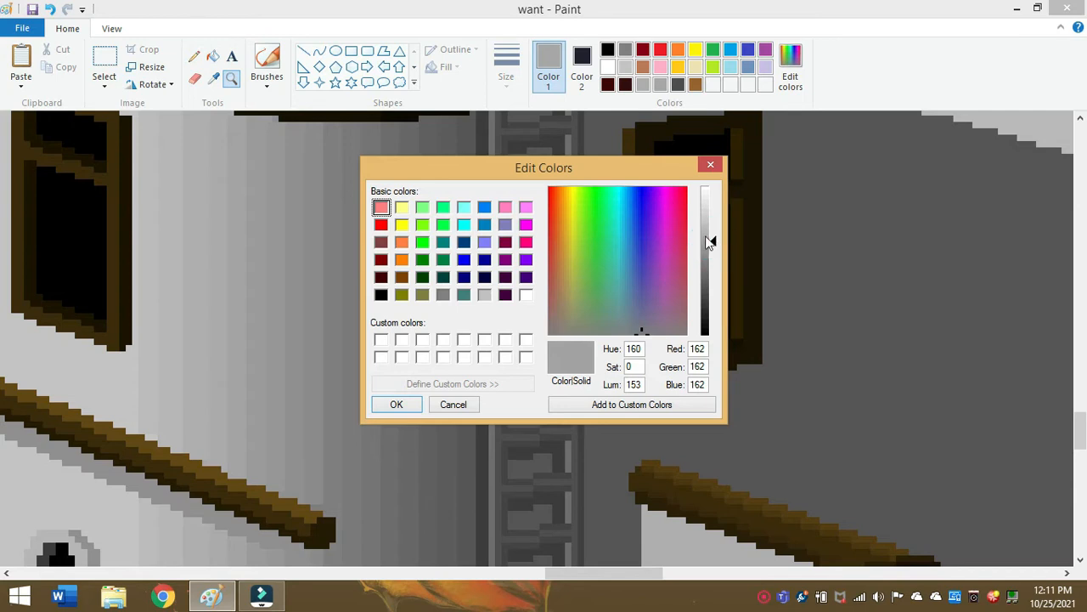
mouse_move(720, 245)
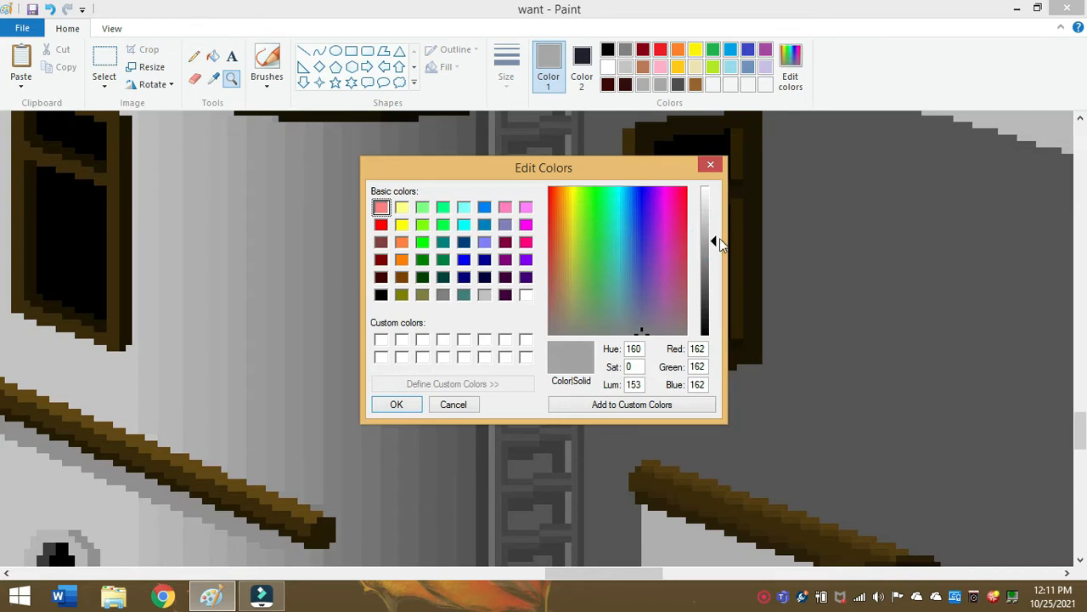
drag(714, 242, 713, 245)
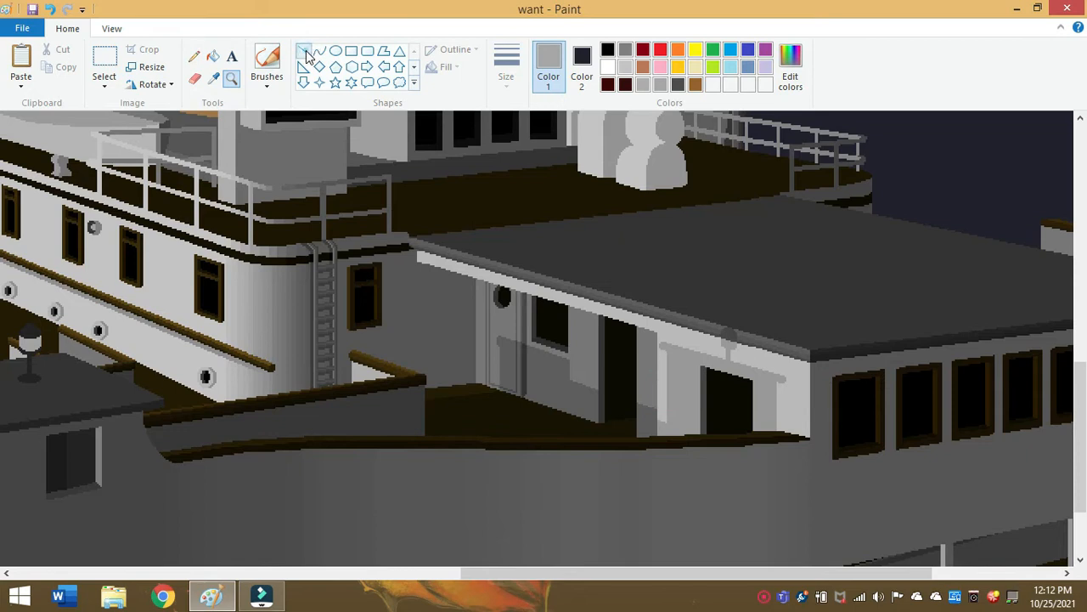
- Draw a red straight line across the lower deckhouse and drop its right end slightly
click(506, 65)
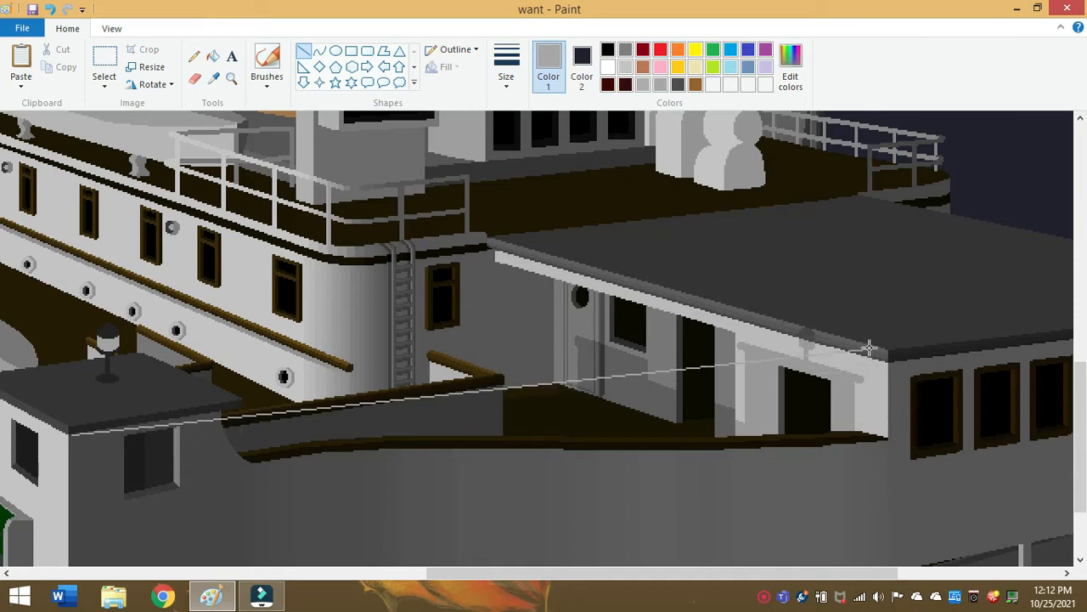
click(659, 51)
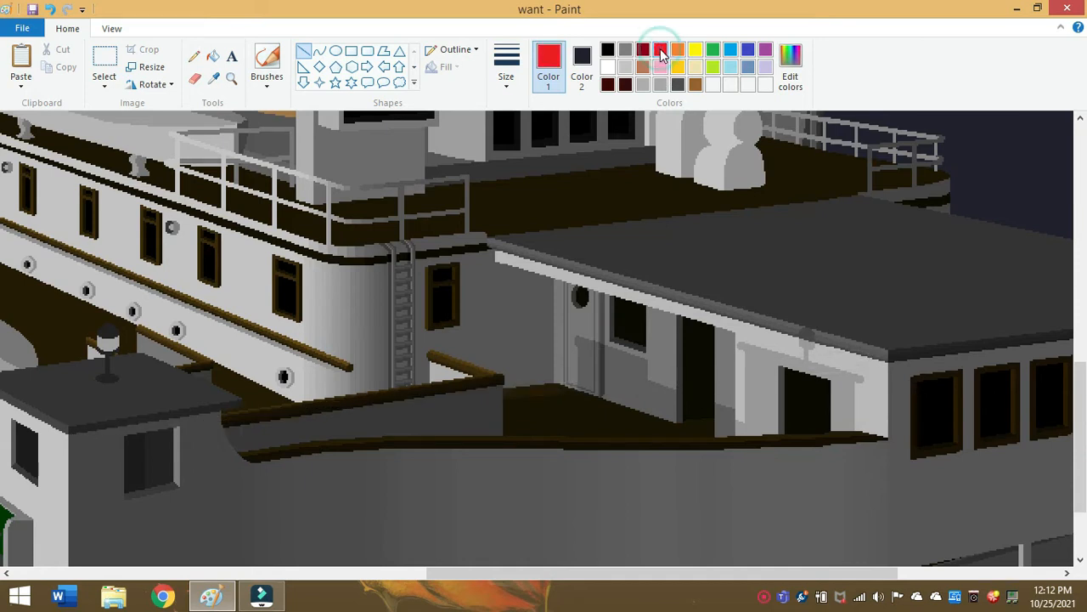
mouse_move(71, 435)
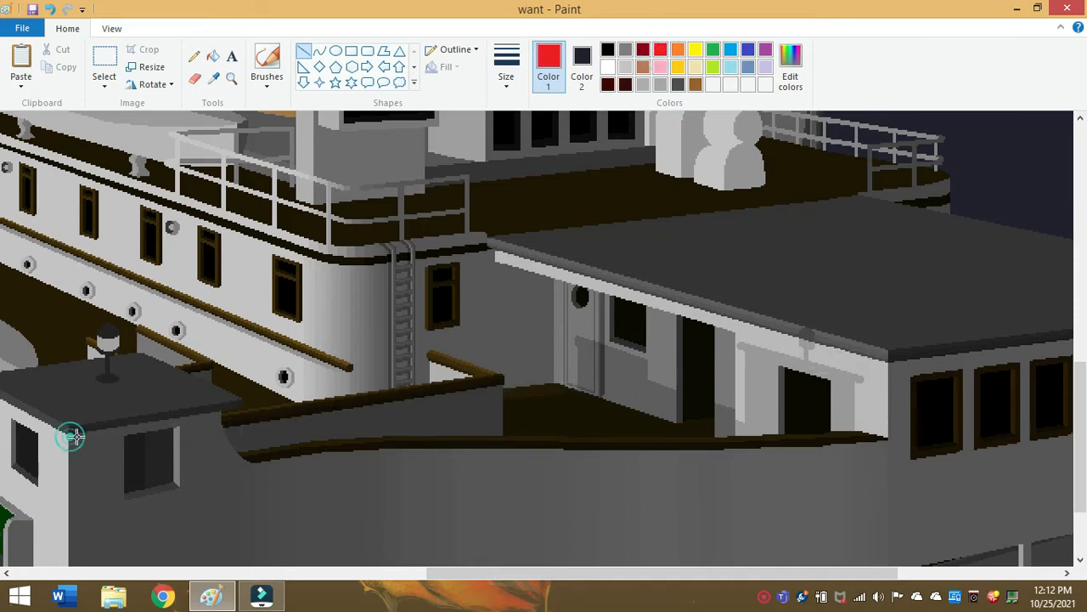
drag(72, 435, 874, 343)
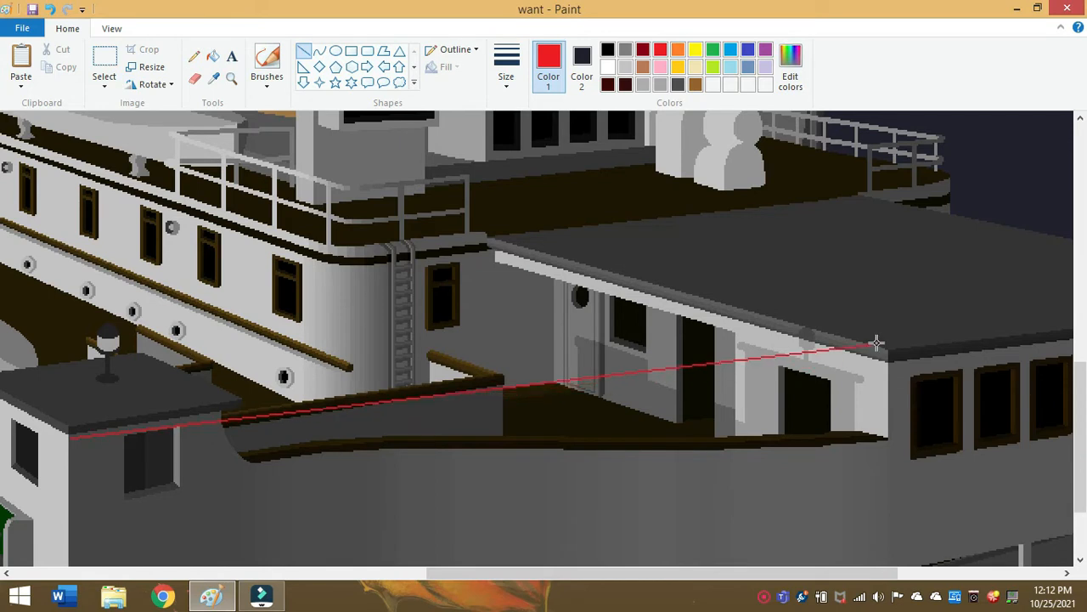
drag(875, 343, 869, 384)
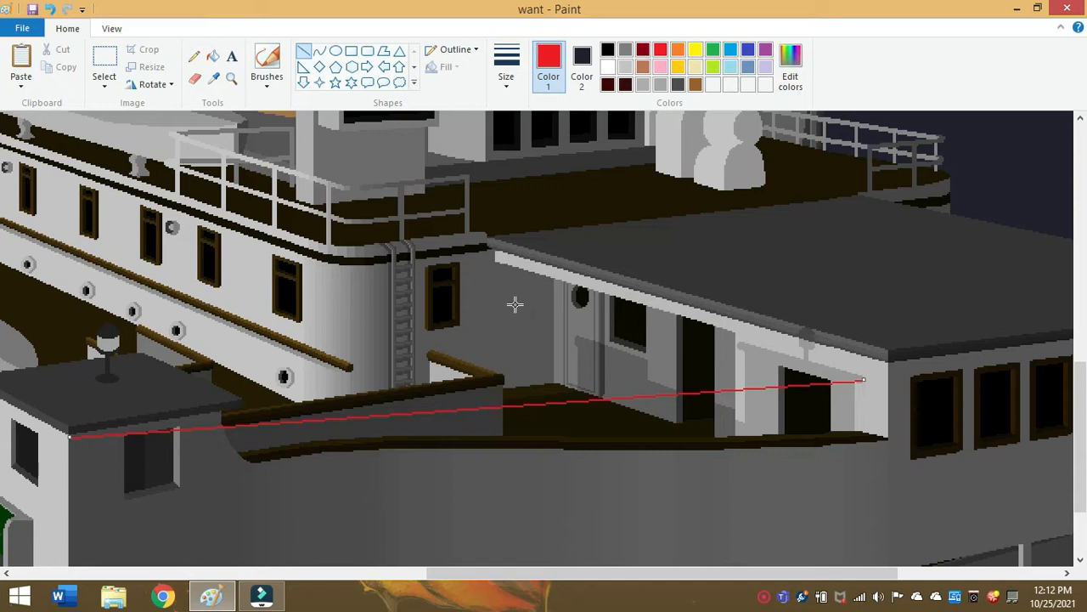
mouse_move(220, 422)
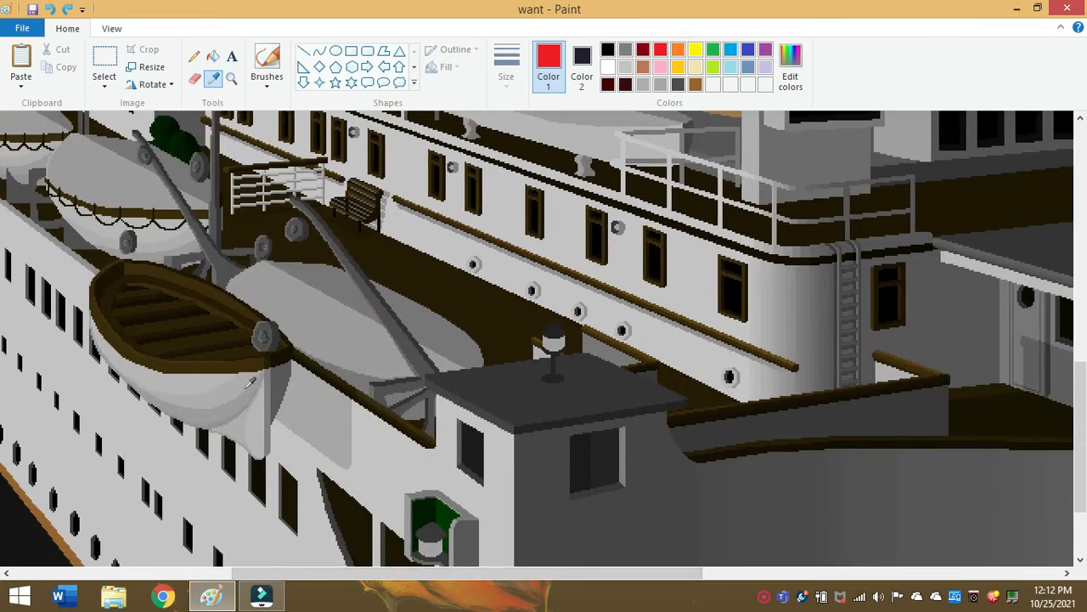
mouse_move(330, 425)
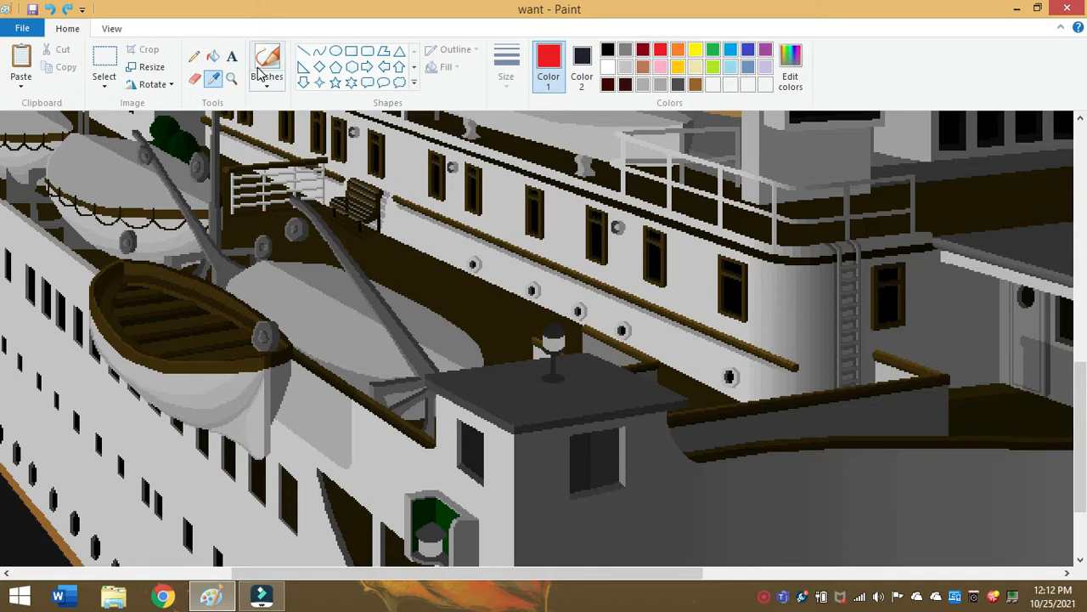
- Zoom out to the whole ship, briefly magnify the lifeboats, and pick the Line shape
click(232, 78)
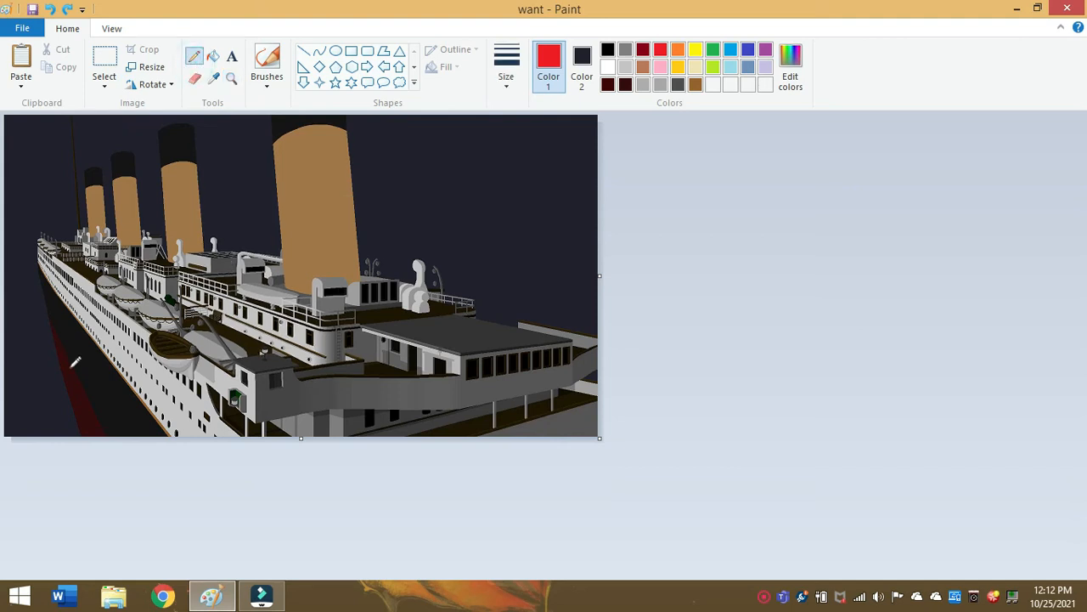
mouse_move(466, 338)
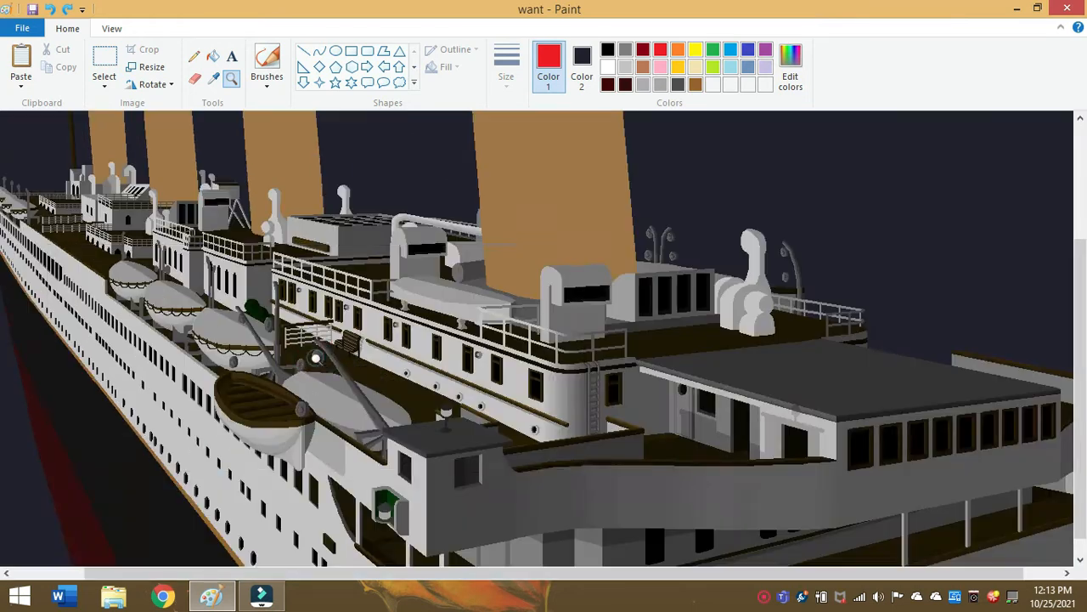
drag(47, 246, 581, 472)
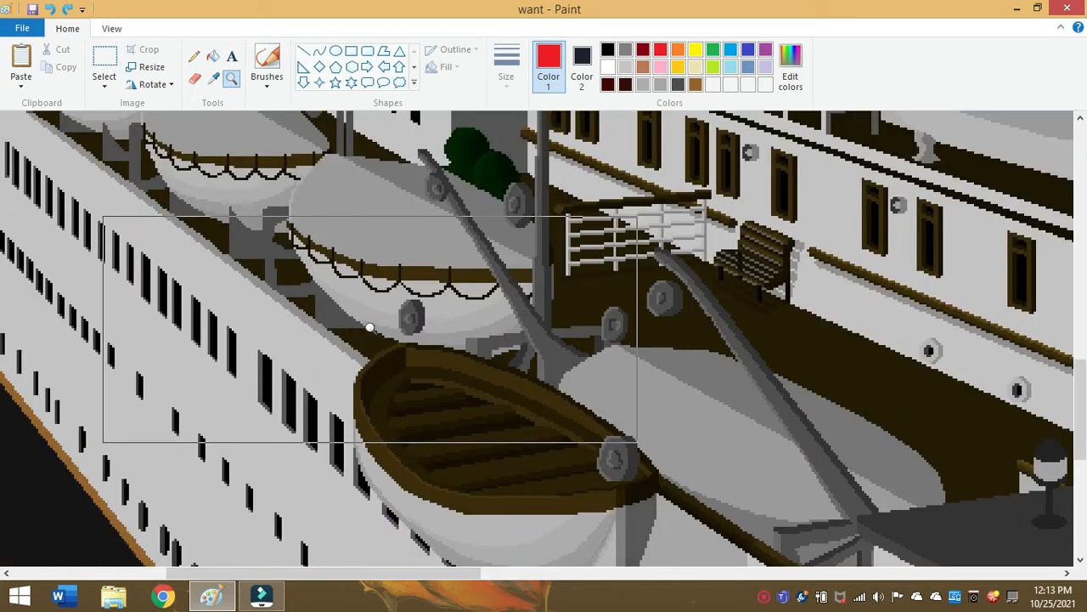
drag(370, 326, 450, 231)
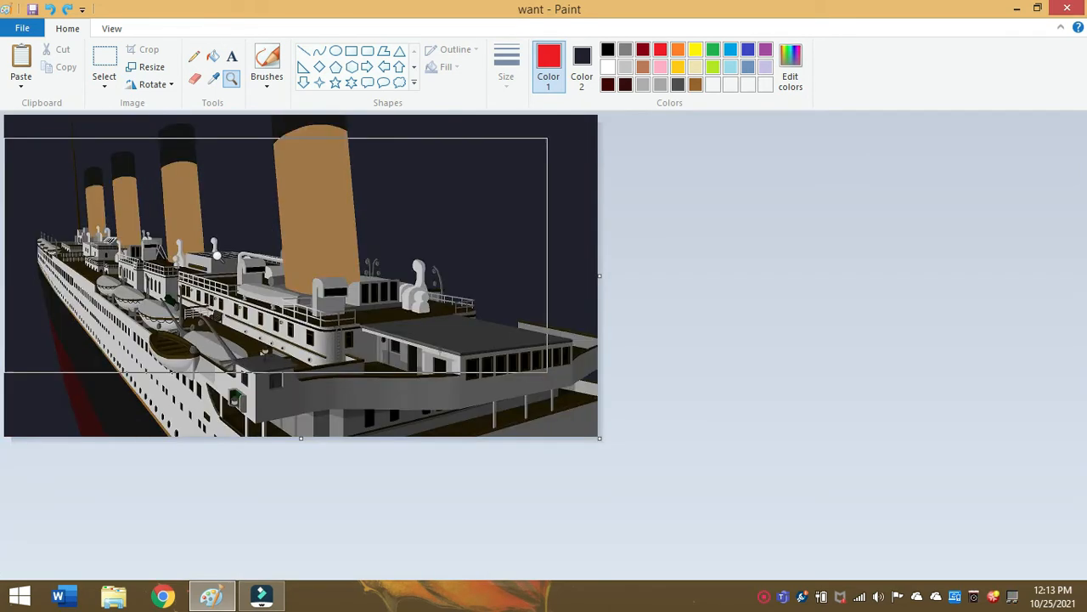
click(506, 66)
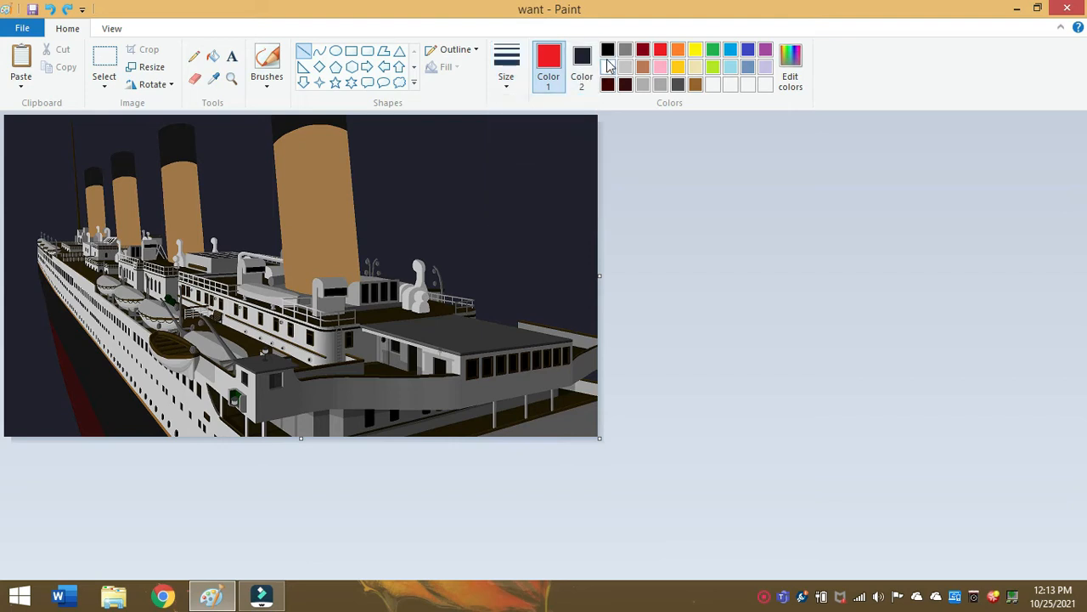
- Draw a black line slanting from the front funnel's top down across the lifeboat deck
click(608, 49)
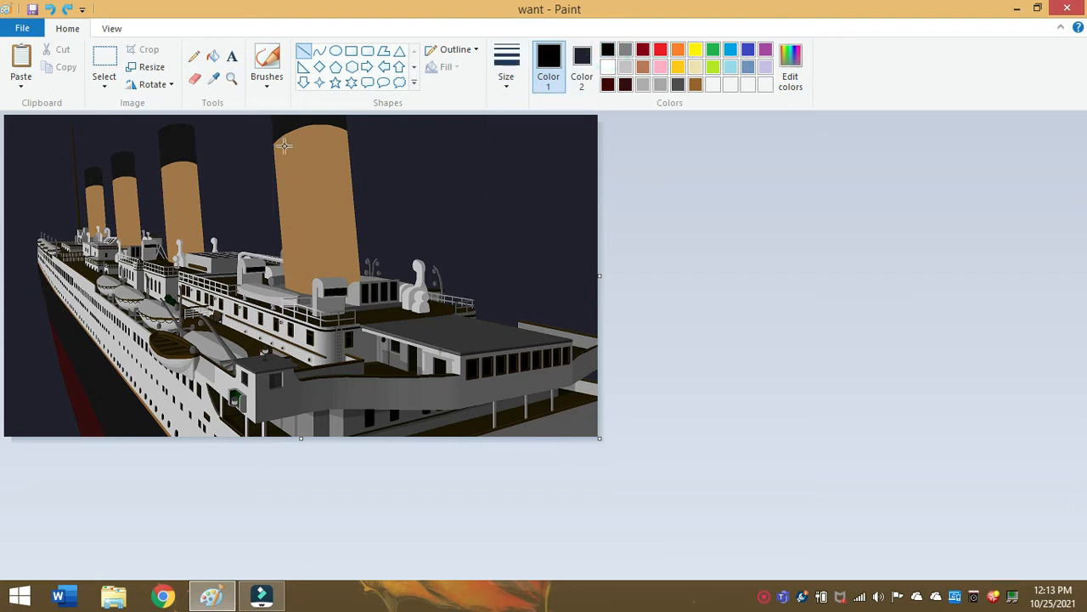
drag(285, 144, 170, 272)
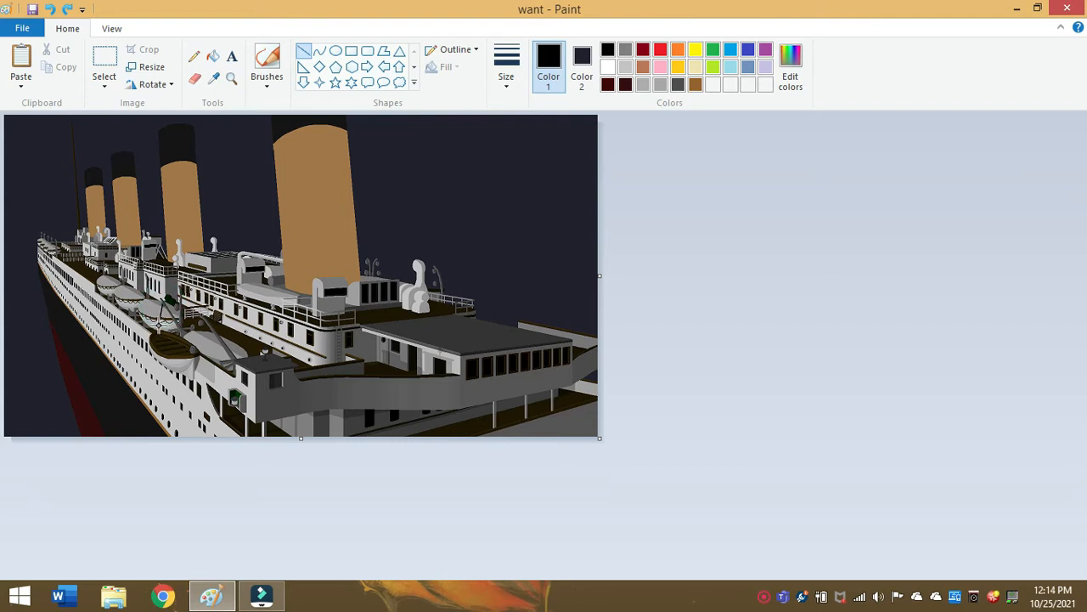
mouse_move(279, 139)
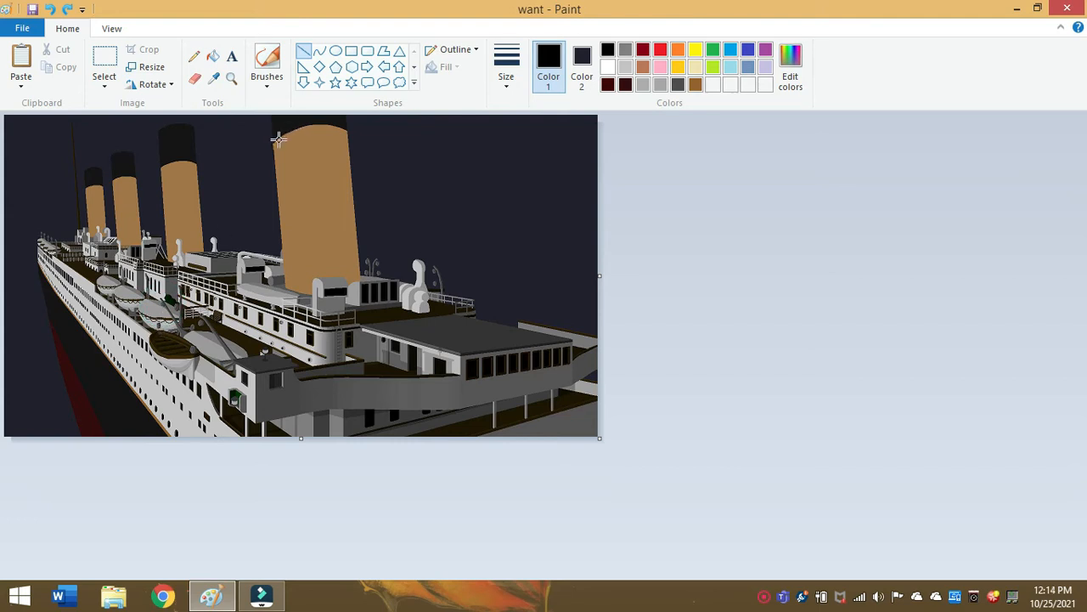
mouse_move(284, 160)
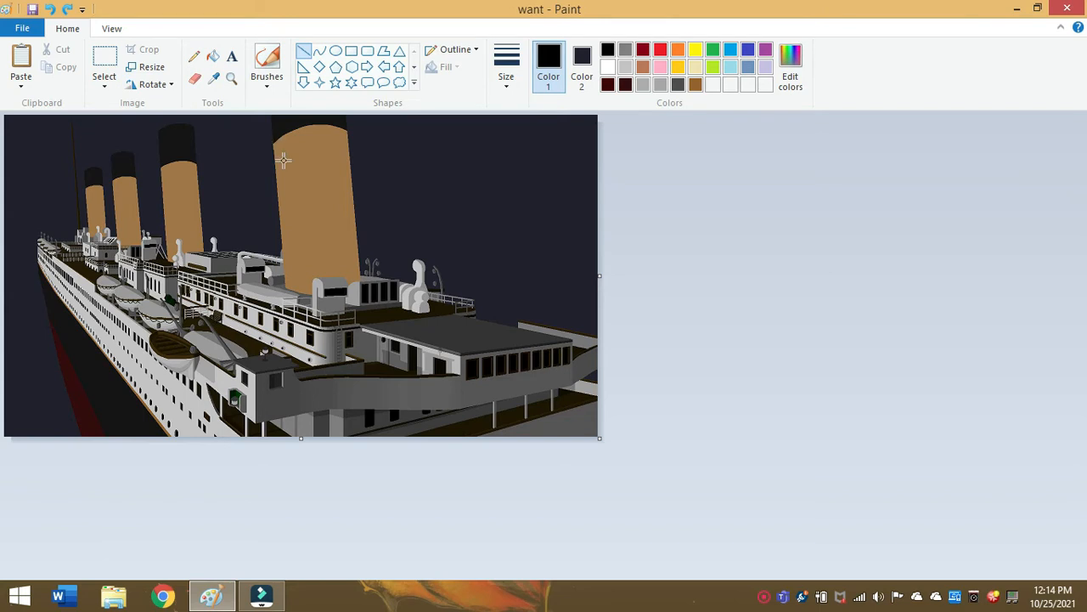
mouse_move(270, 143)
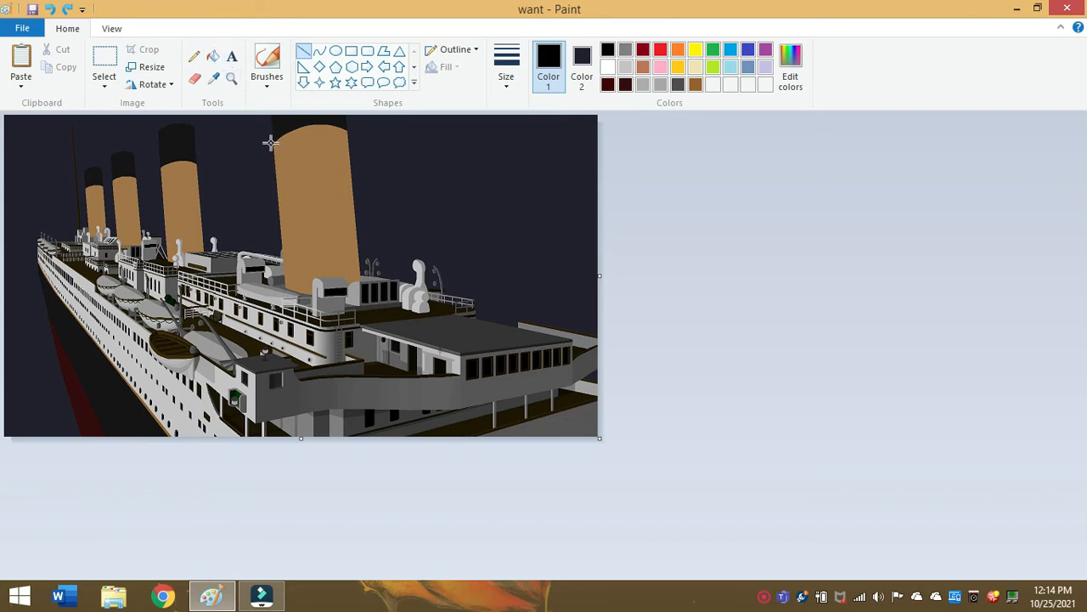
drag(272, 143, 144, 302)
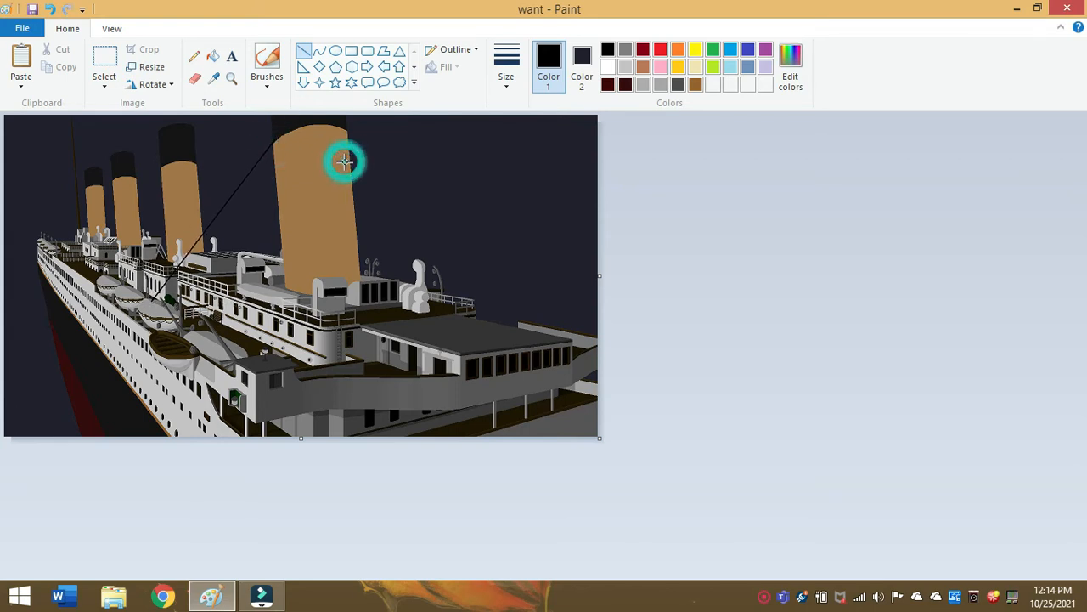
click(231, 78)
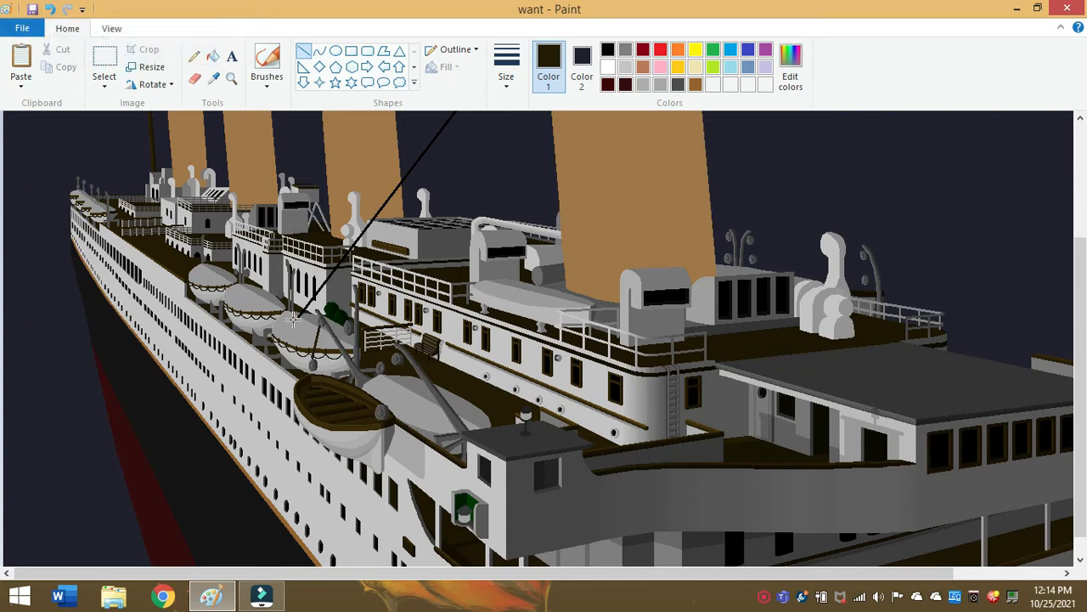
mouse_move(83, 111)
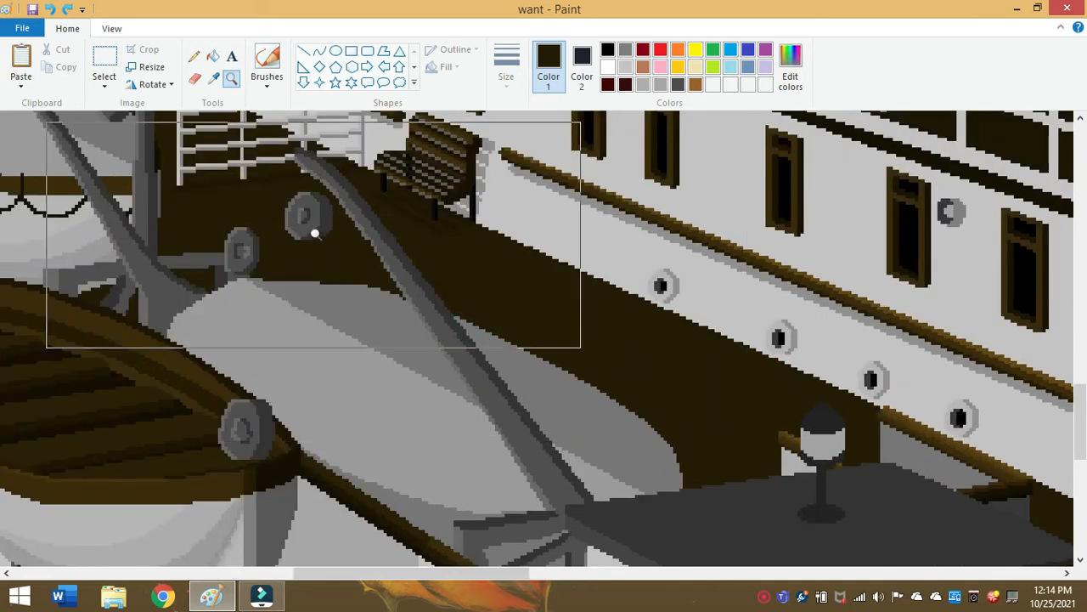
- Magnify the lifeboat davits for a close look, trying the Pencil before returning to straight lines
click(231, 76)
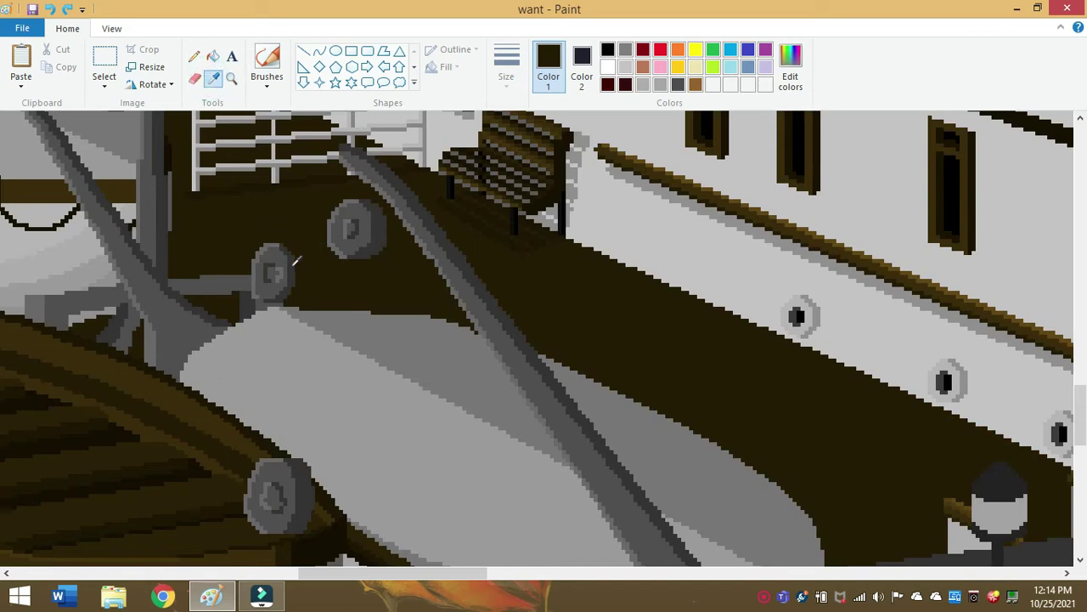
mouse_move(547, 355)
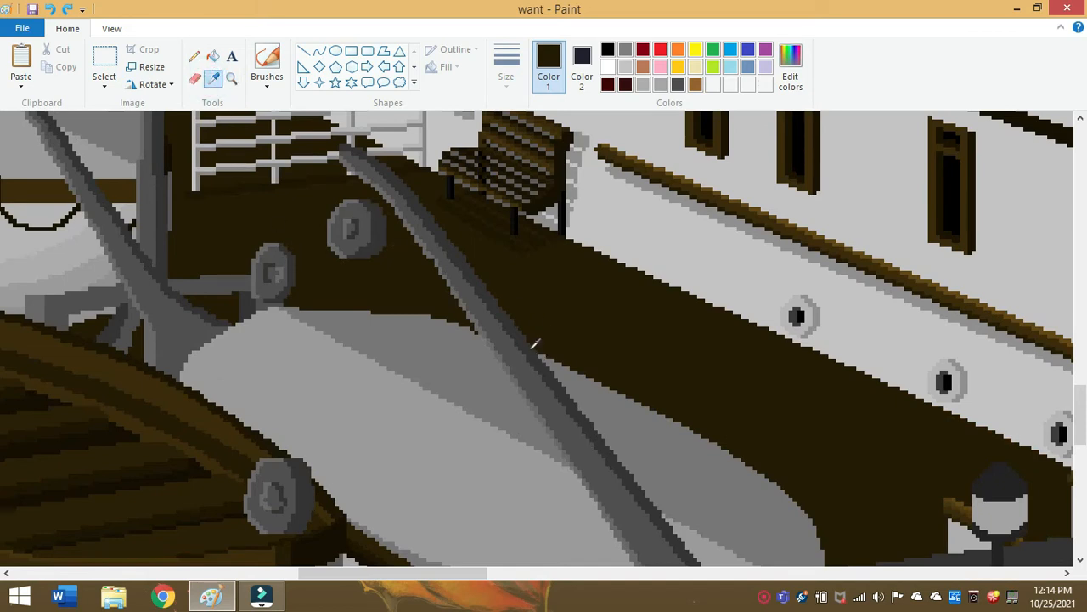
mouse_move(276, 248)
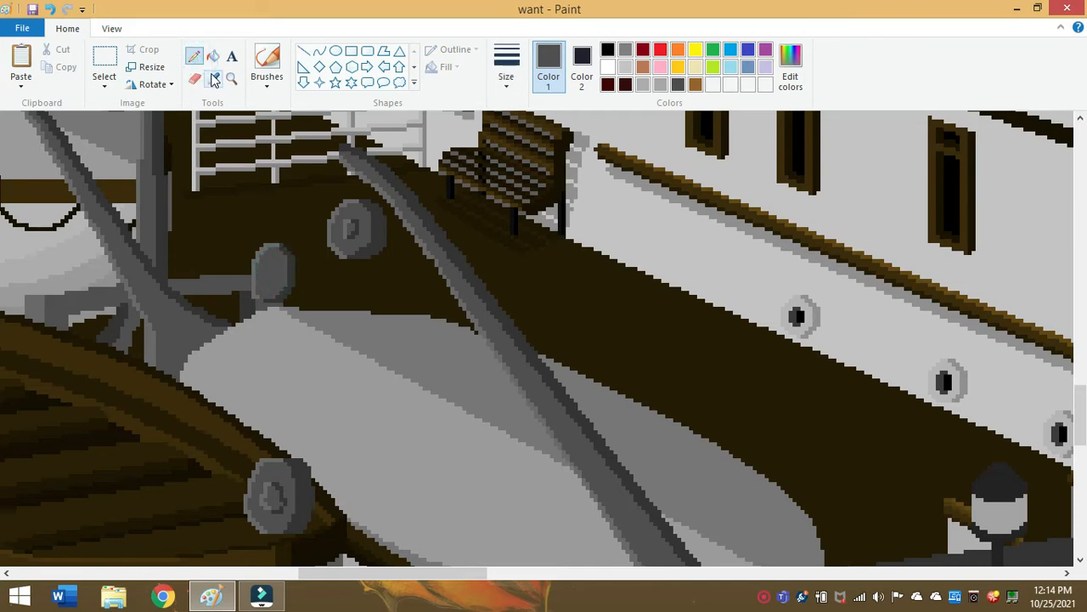
click(231, 79)
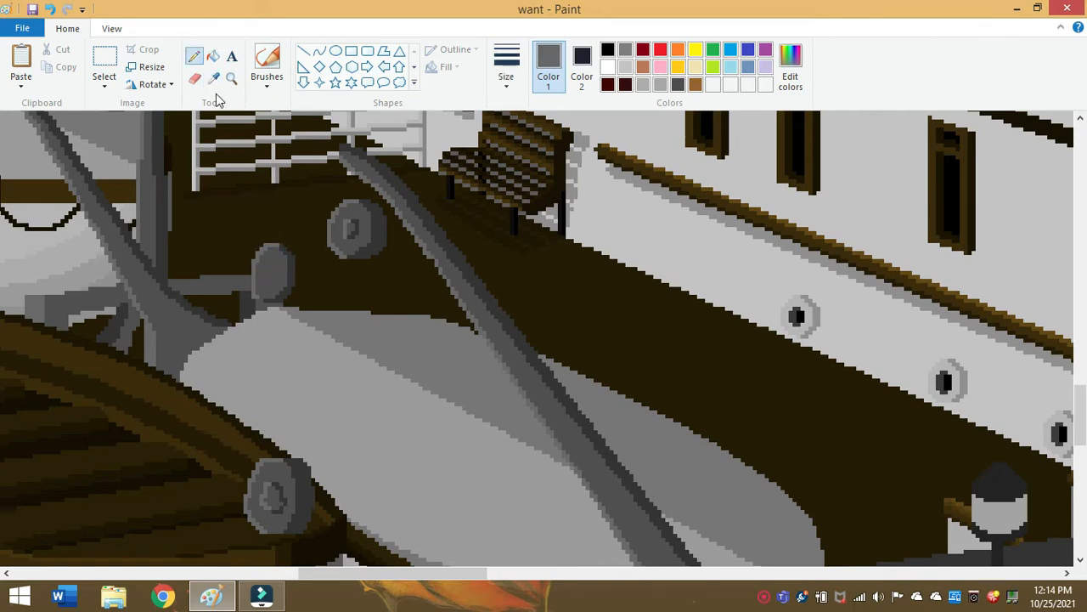
mouse_move(272, 258)
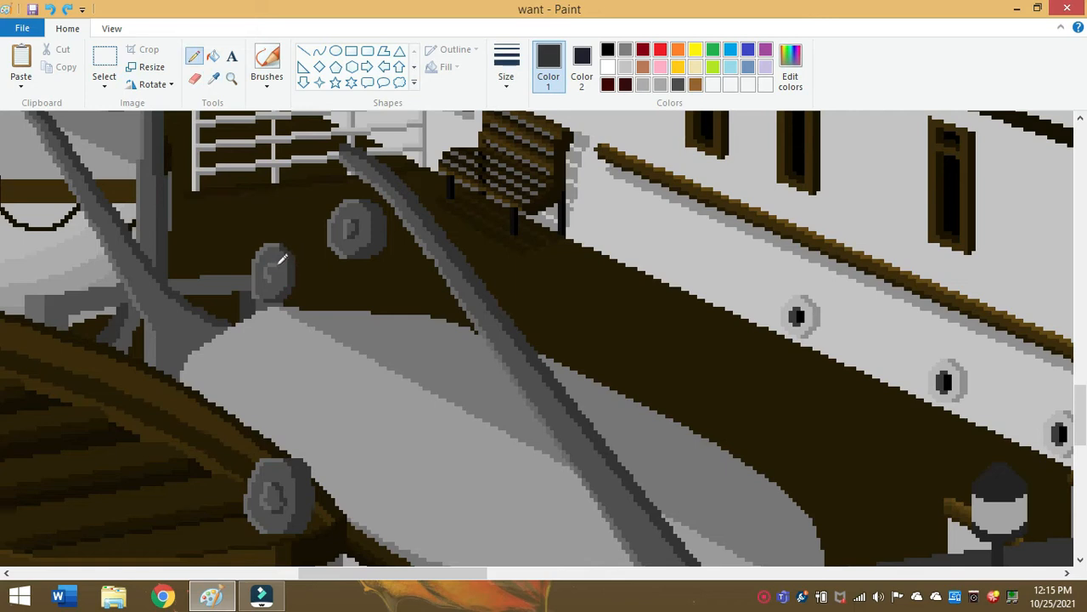
mouse_move(280, 272)
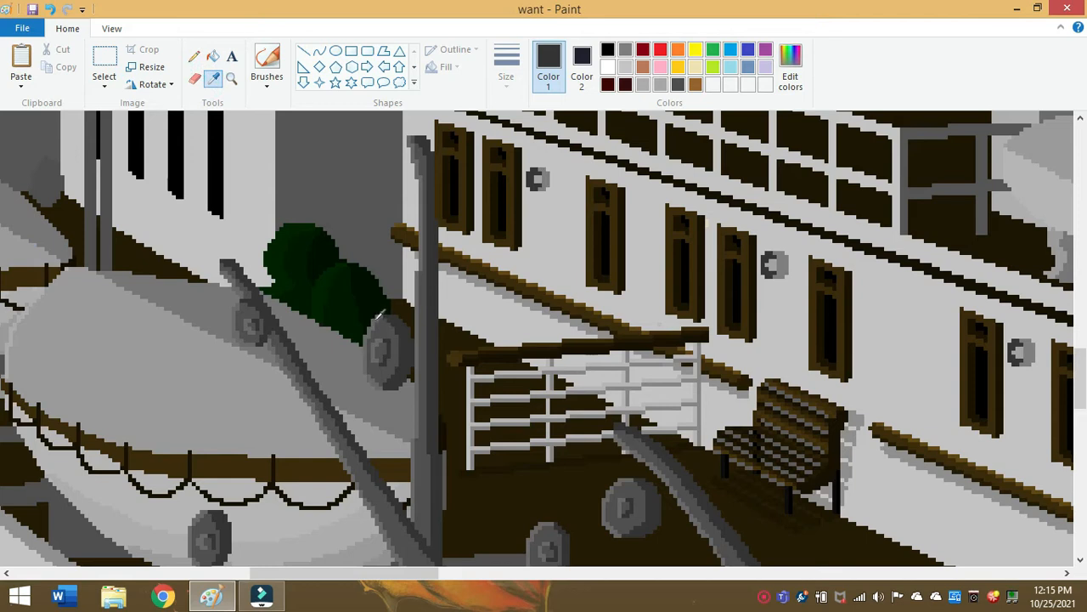
click(194, 56)
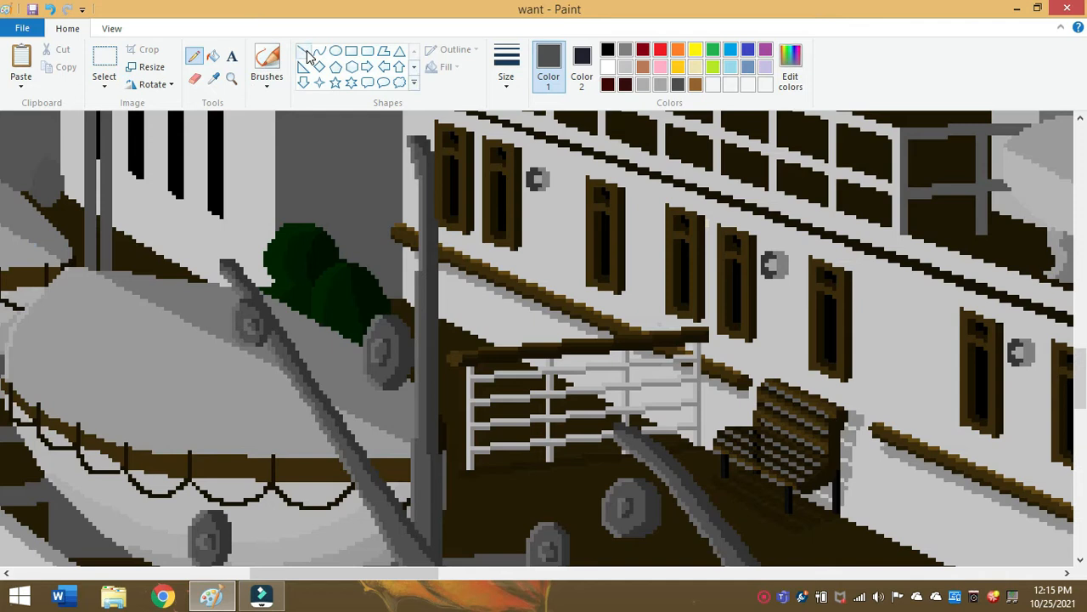
click(231, 78)
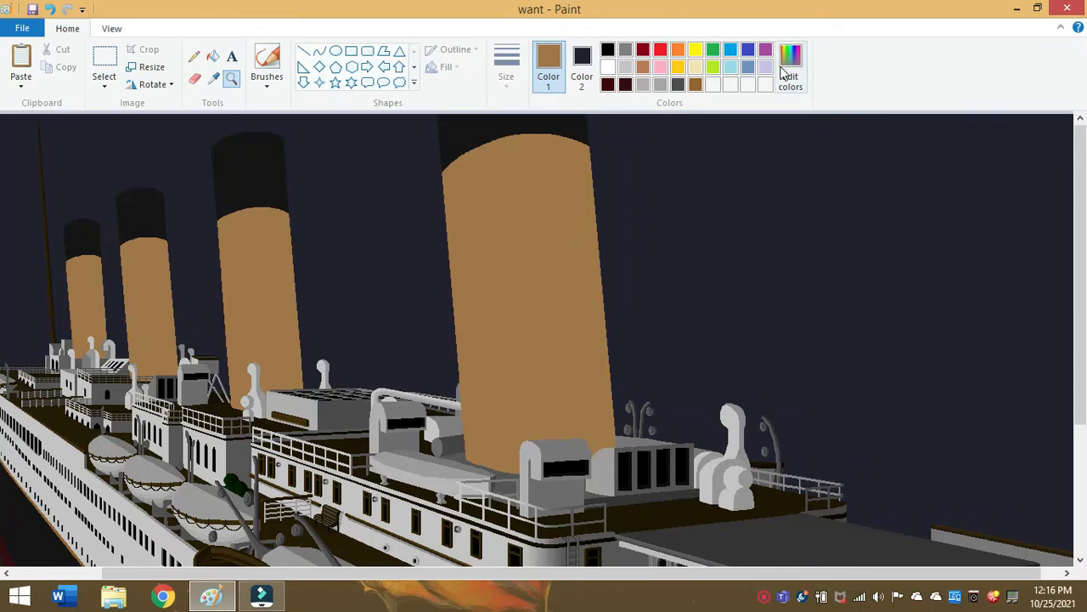
- Sample the front funnel's brown and raise its luminance to a lighter tan drawing colour
click(790, 68)
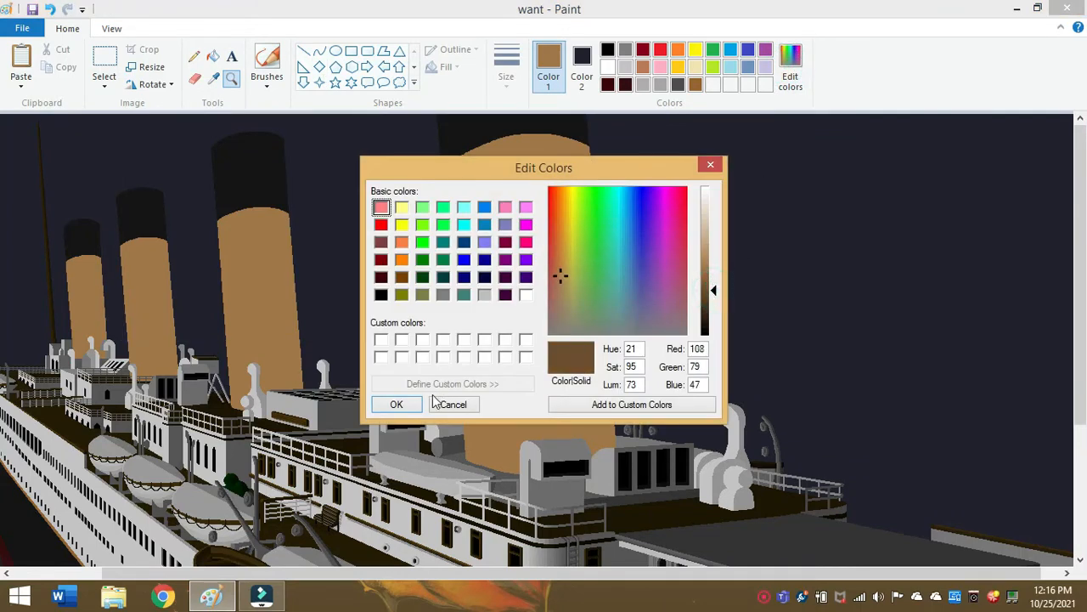
click(396, 404)
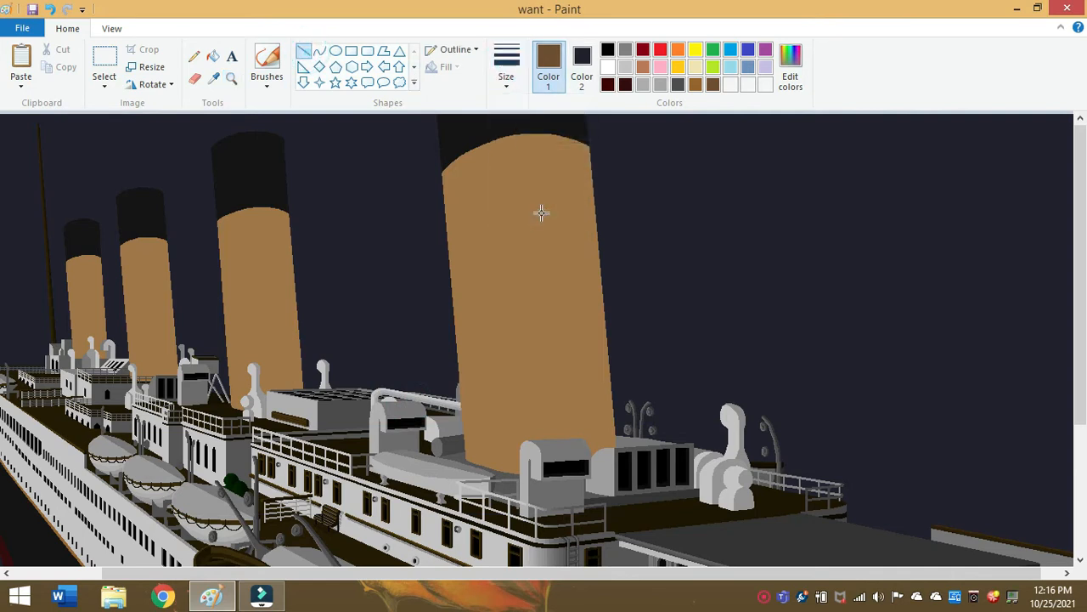
click(215, 78)
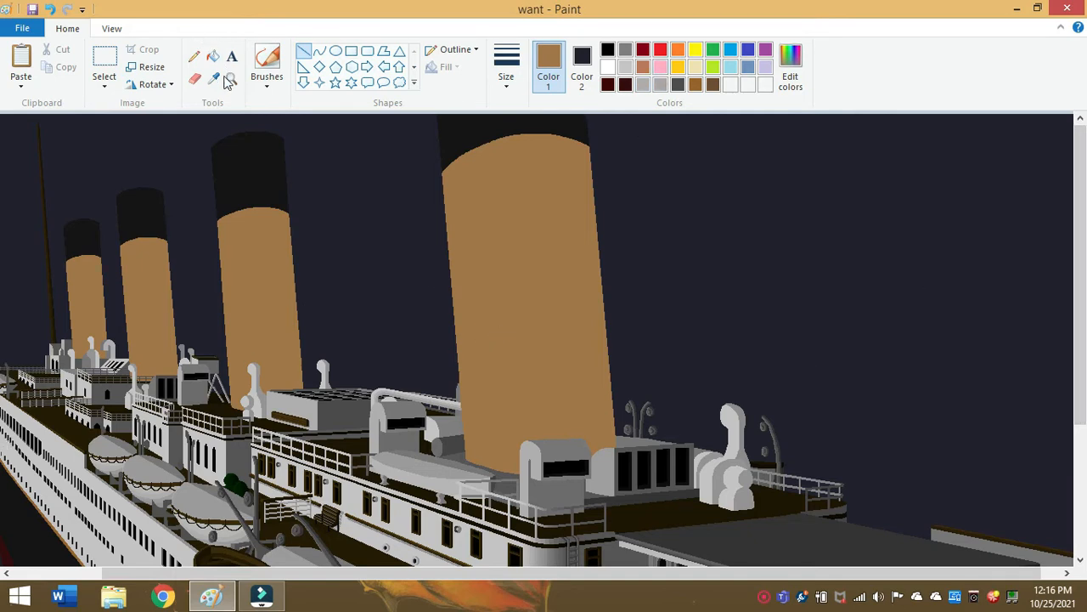
click(790, 66)
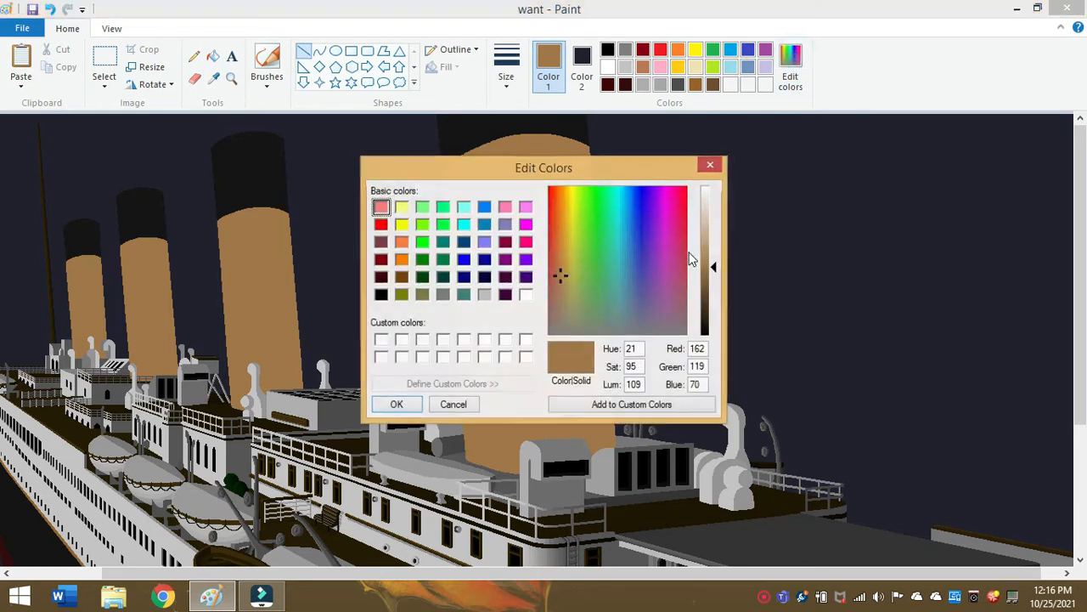
drag(713, 266, 713, 254)
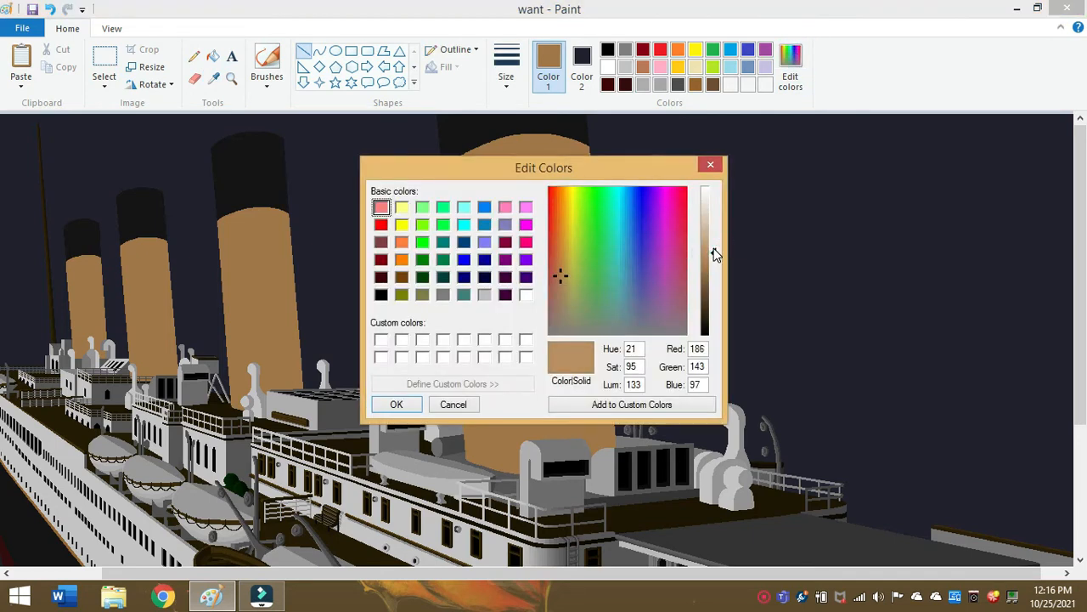
mouse_move(637, 274)
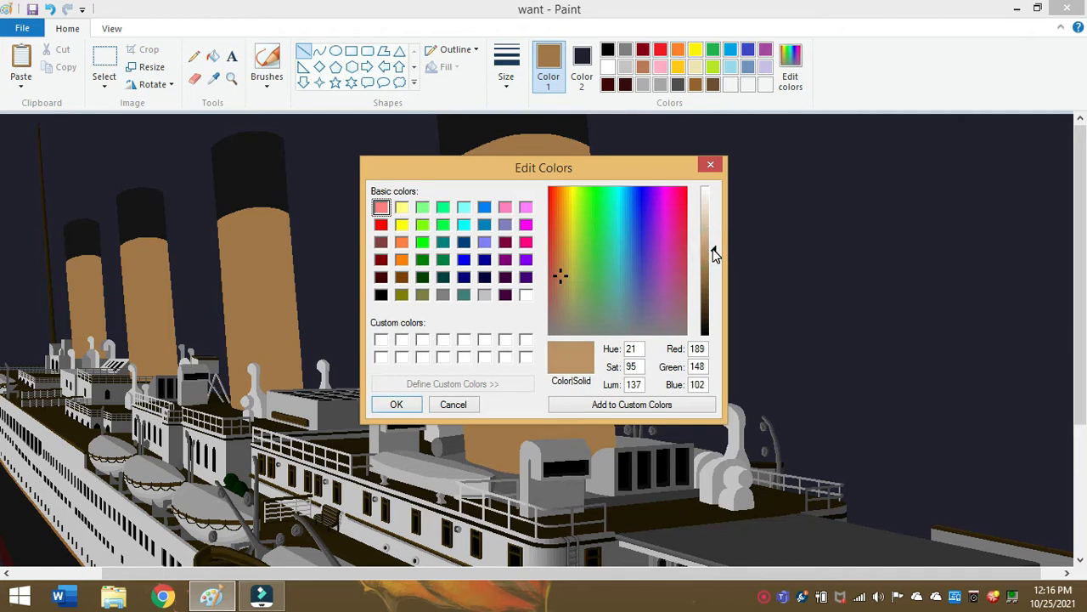
click(396, 405)
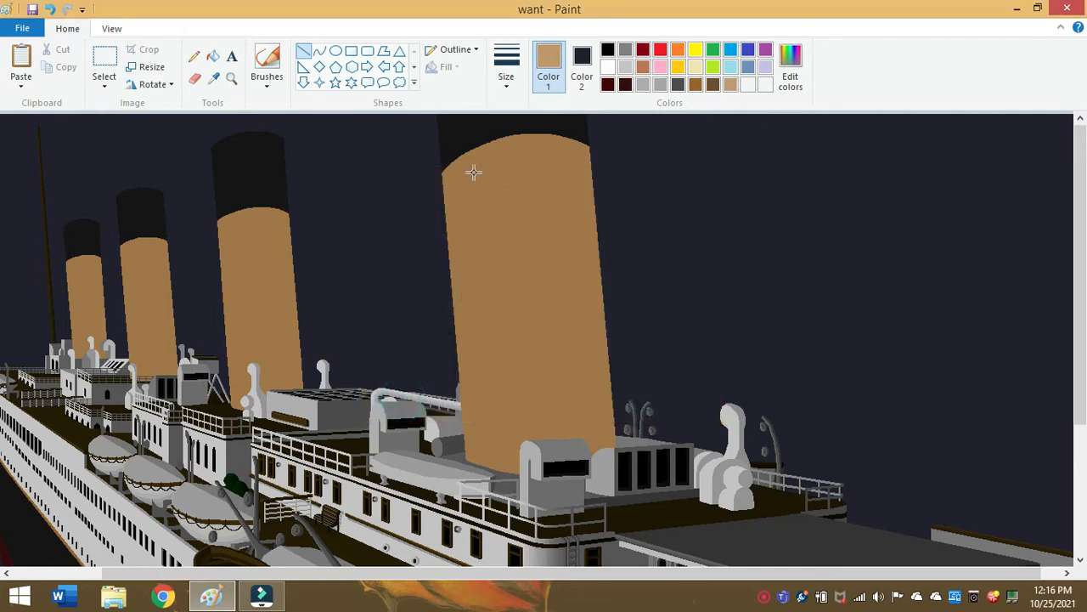
- Draw a light tan line down the front funnel, then redraw it from its top edge to the deck
drag(474, 174, 497, 346)
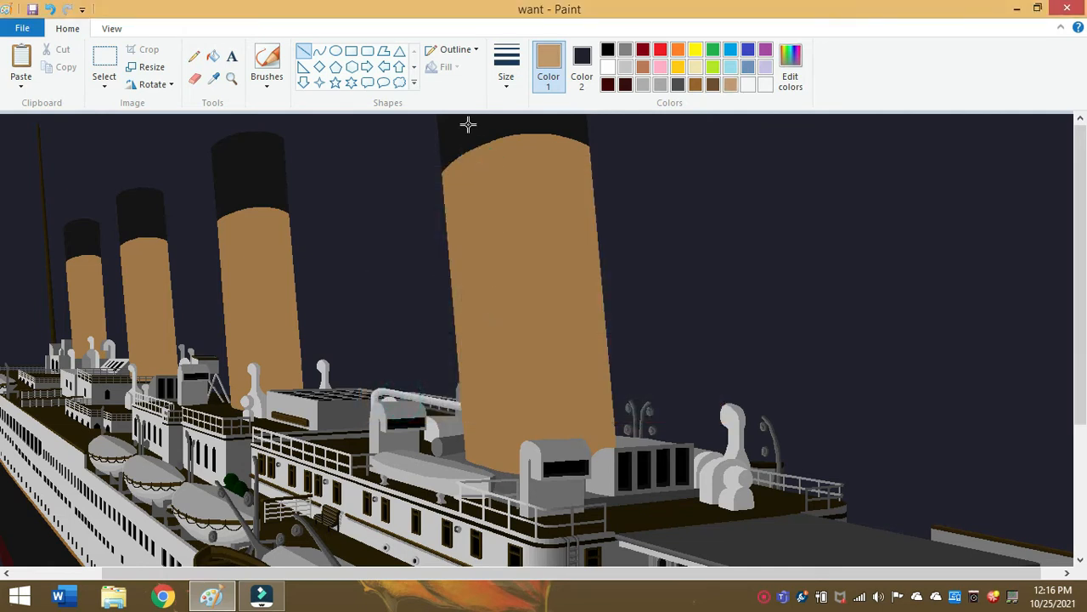
click(507, 55)
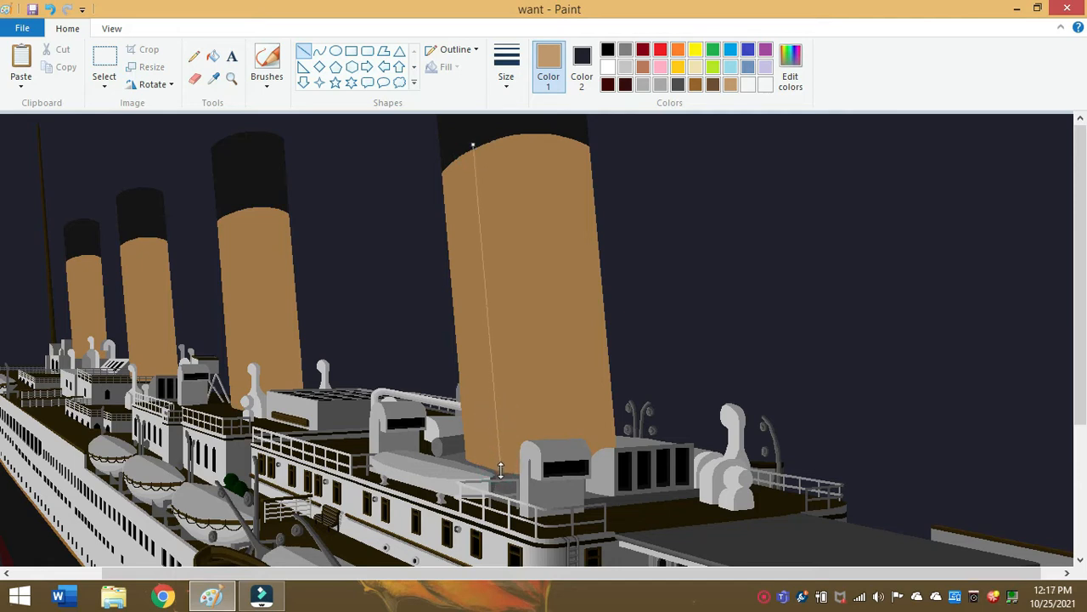
mouse_move(476, 152)
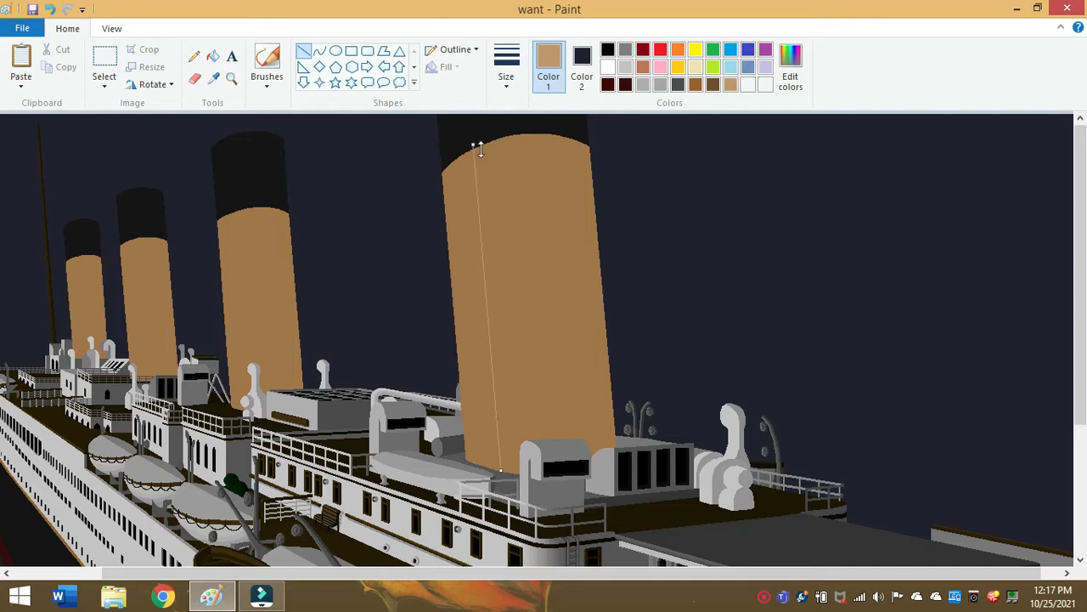
mouse_move(502, 467)
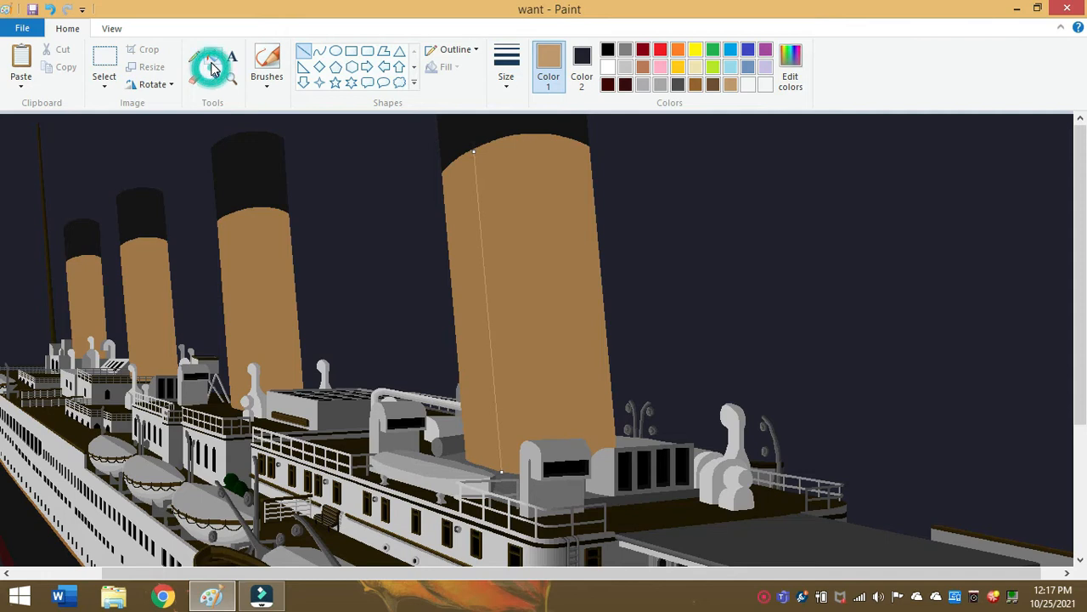
click(213, 65)
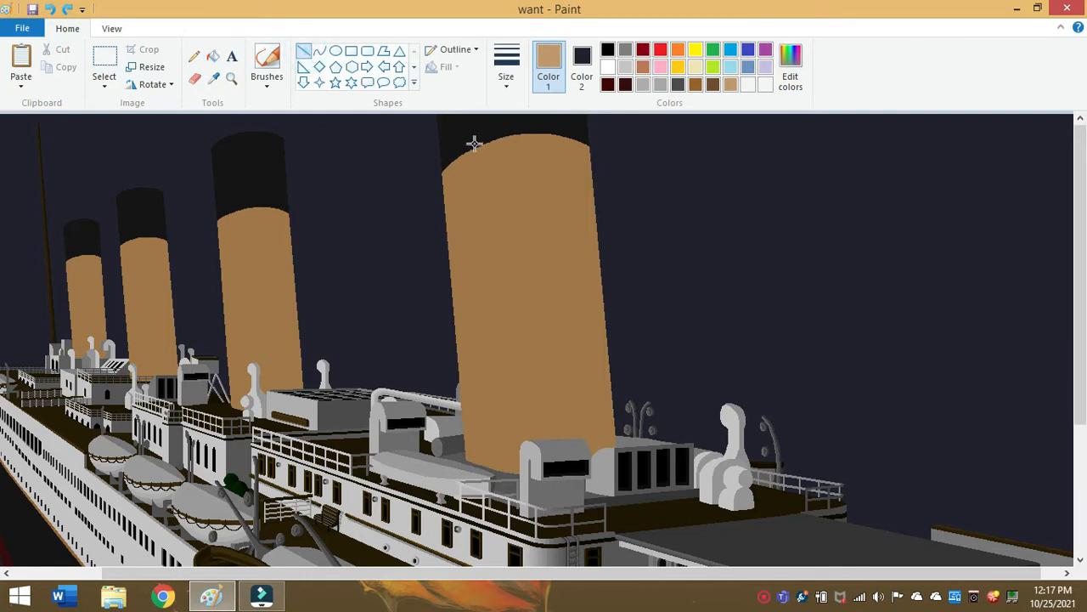
drag(474, 143, 500, 490)
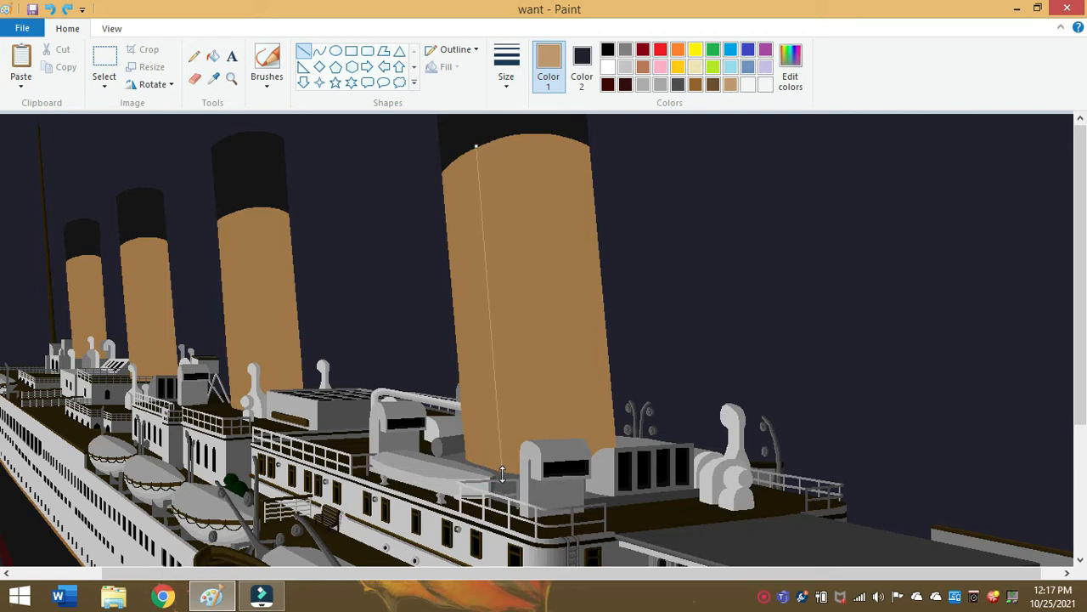
mouse_move(498, 398)
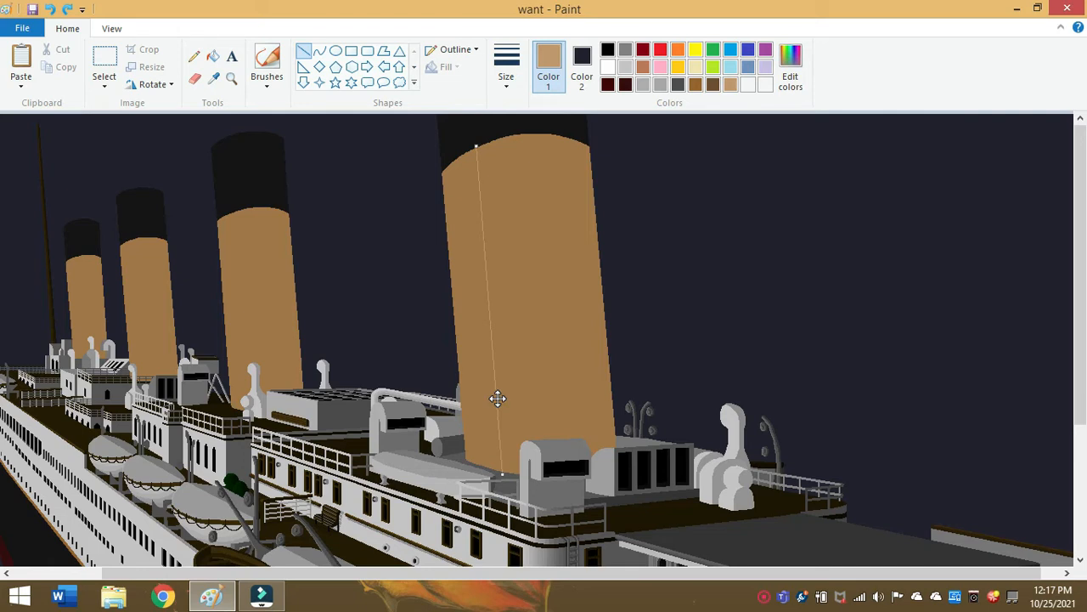
mouse_move(495, 330)
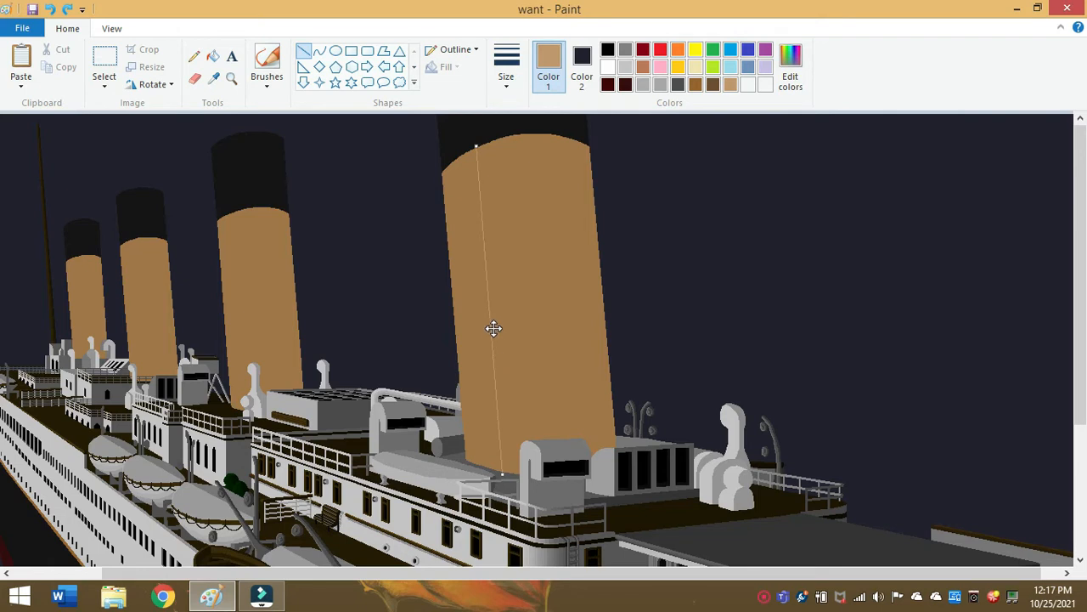
mouse_move(496, 200)
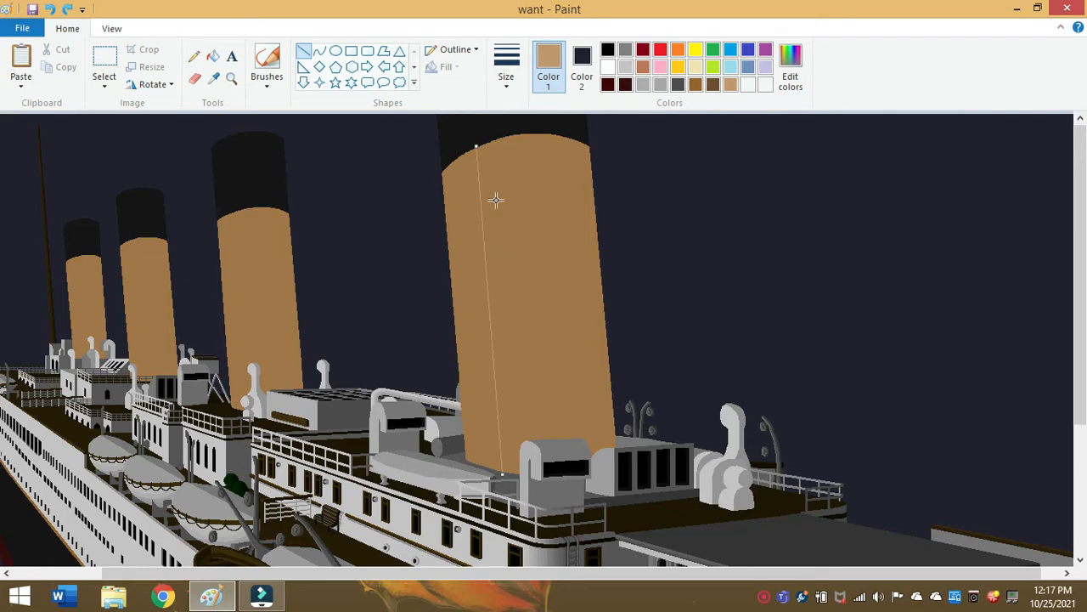
mouse_move(494, 175)
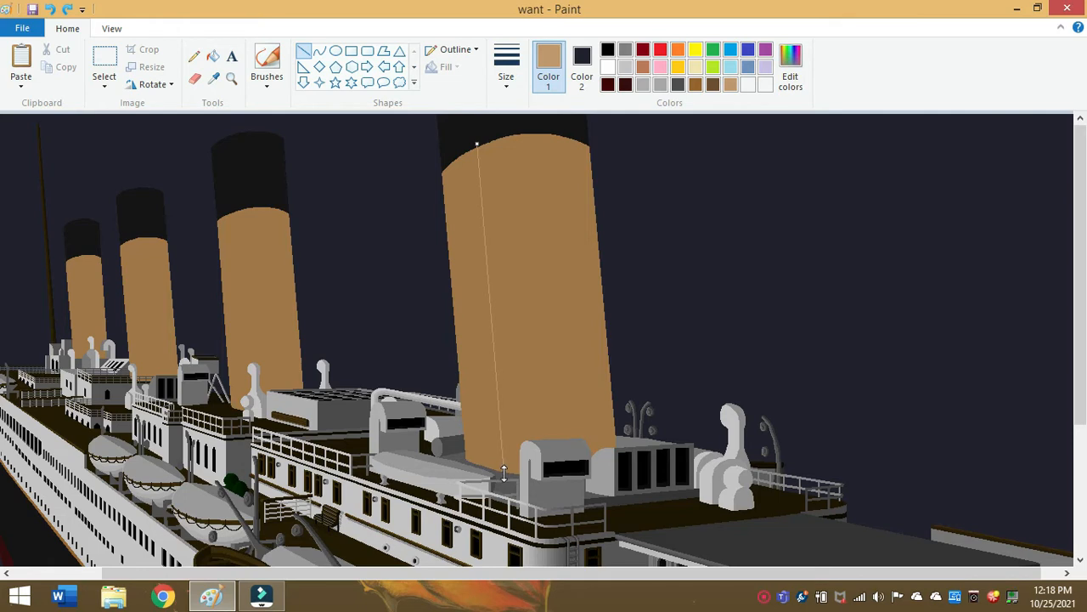
mouse_move(501, 384)
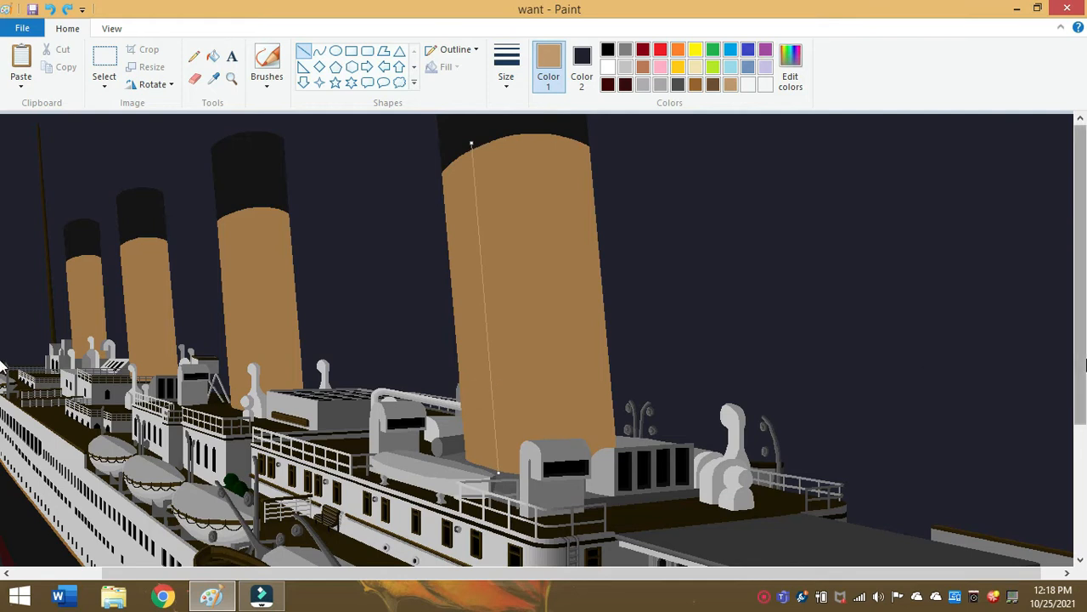
- Fix the tan highlight stripe along the front funnel's left edge
scroll(down, 3)
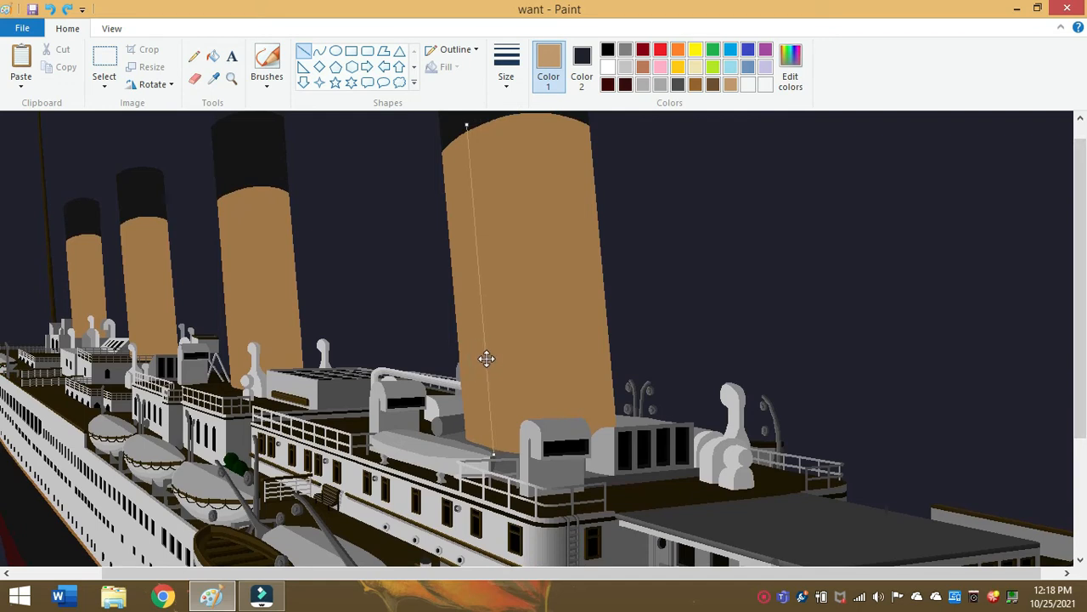
mouse_move(508, 445)
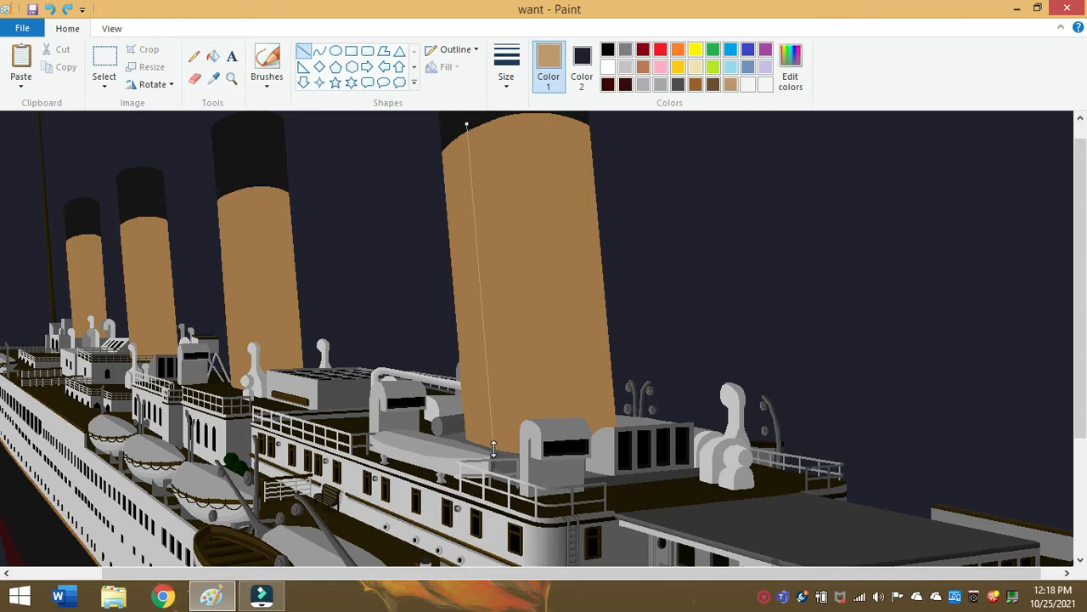
mouse_move(461, 133)
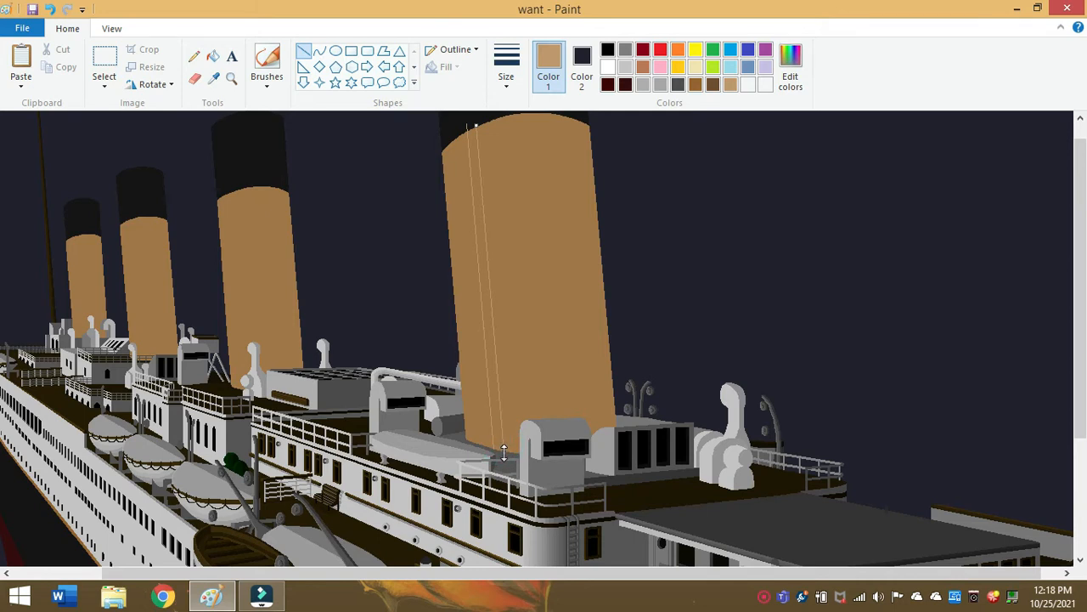
click(211, 58)
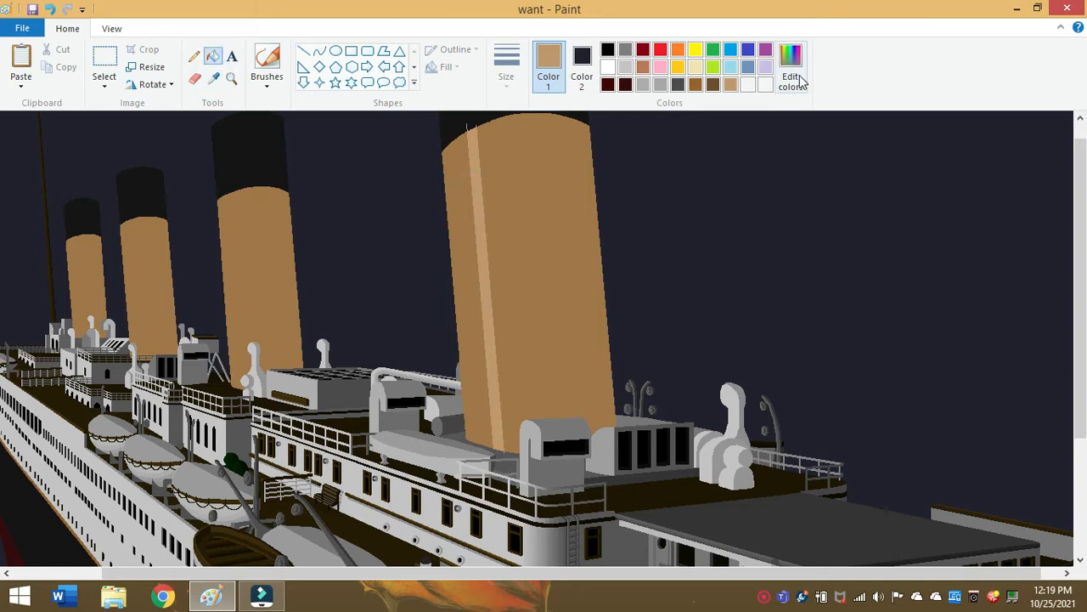
click(790, 68)
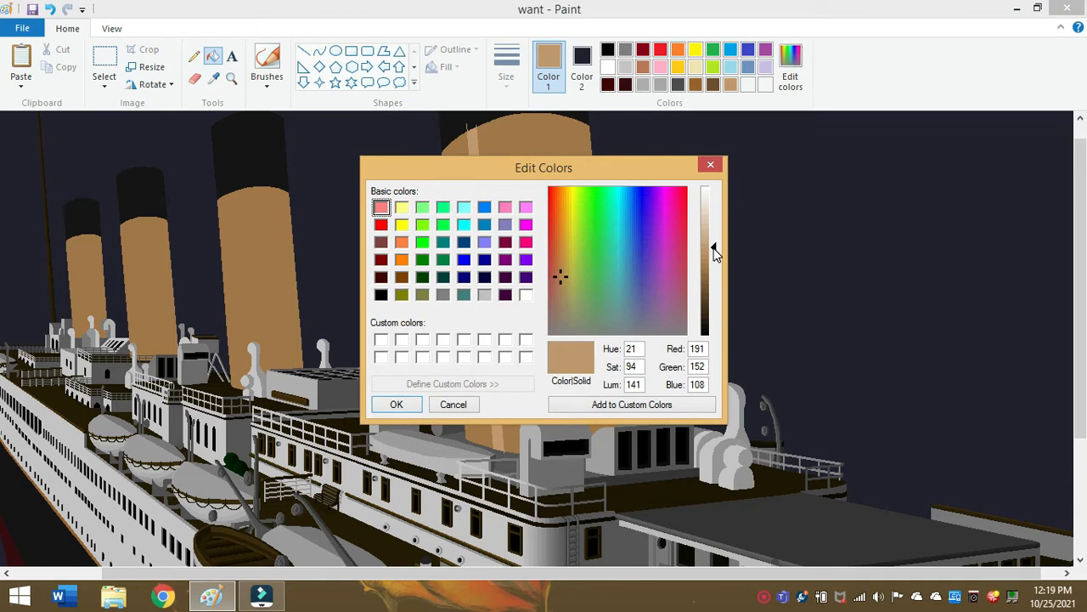
mouse_move(705, 258)
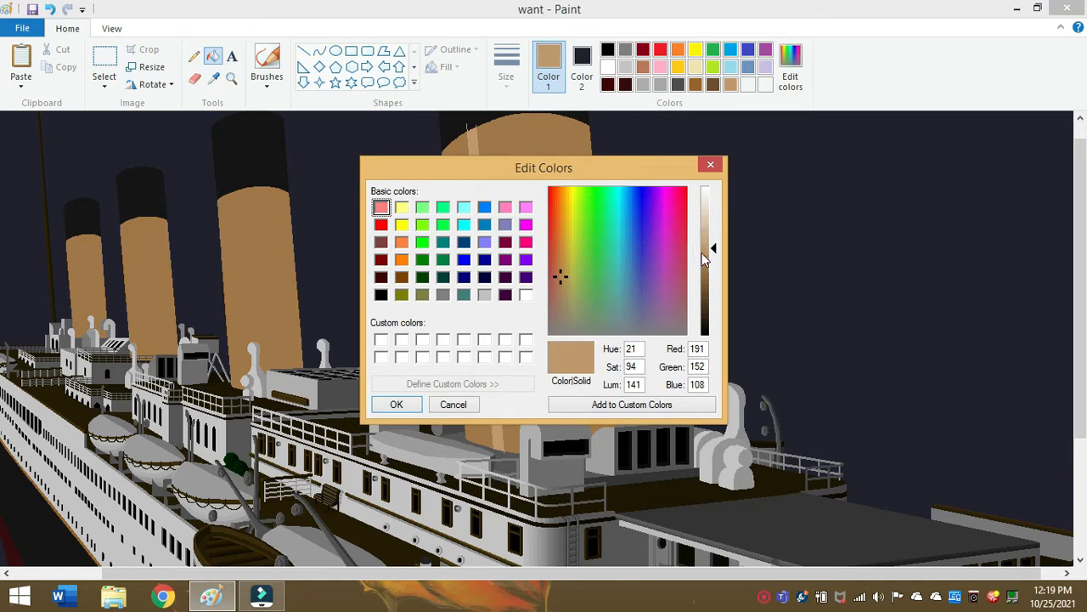
click(396, 404)
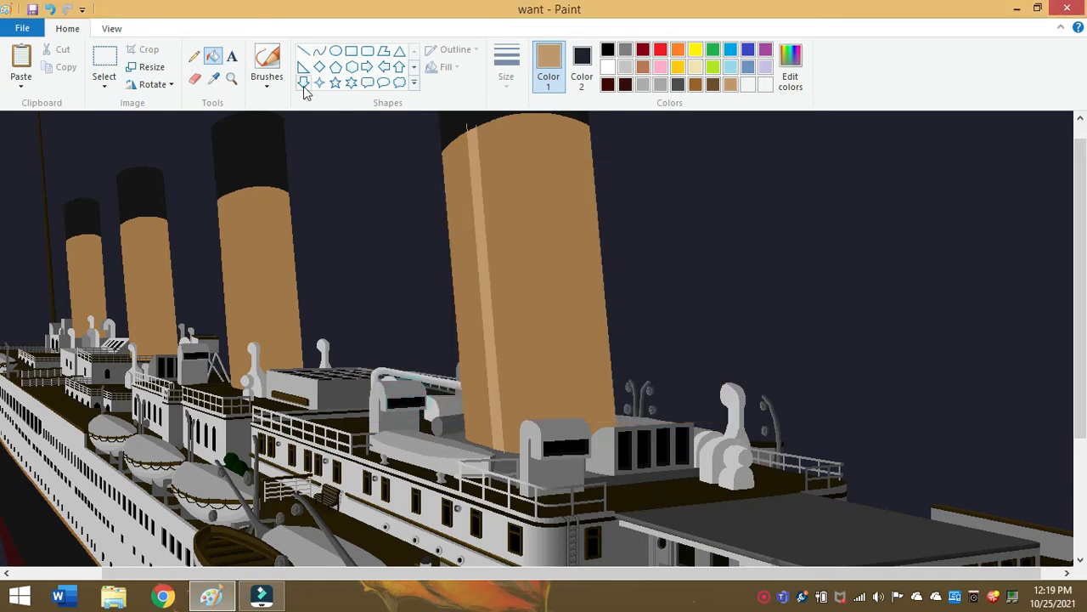
click(506, 65)
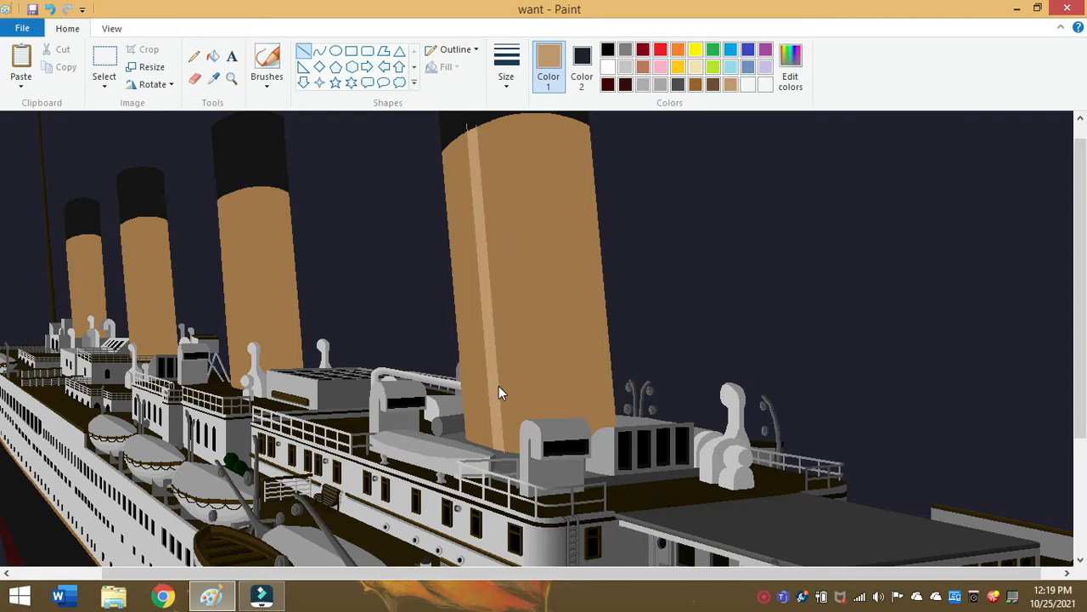
click(788, 66)
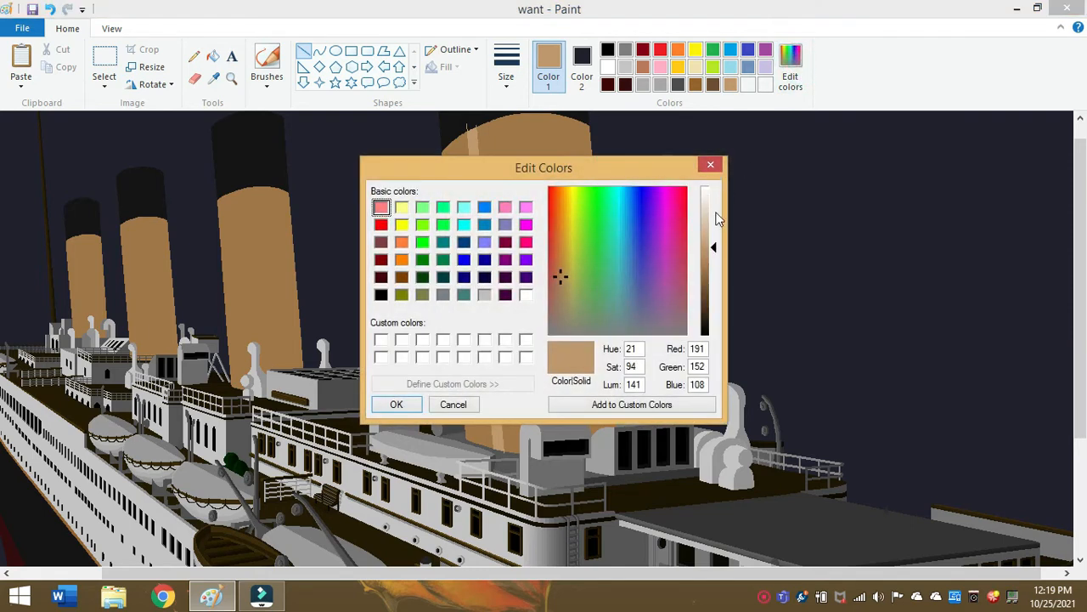
mouse_move(734, 141)
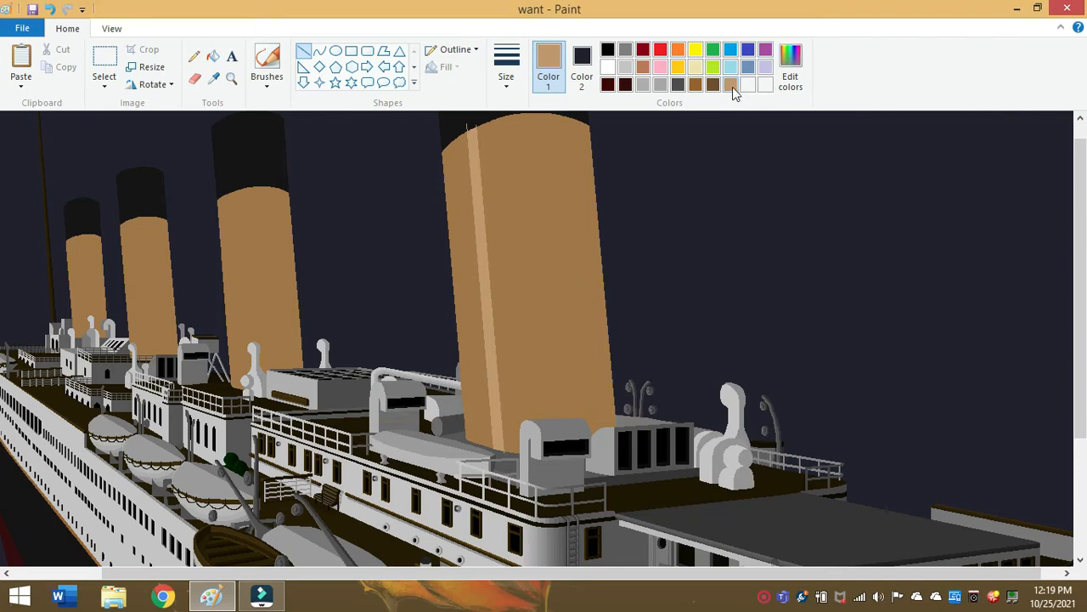
mouse_move(731, 85)
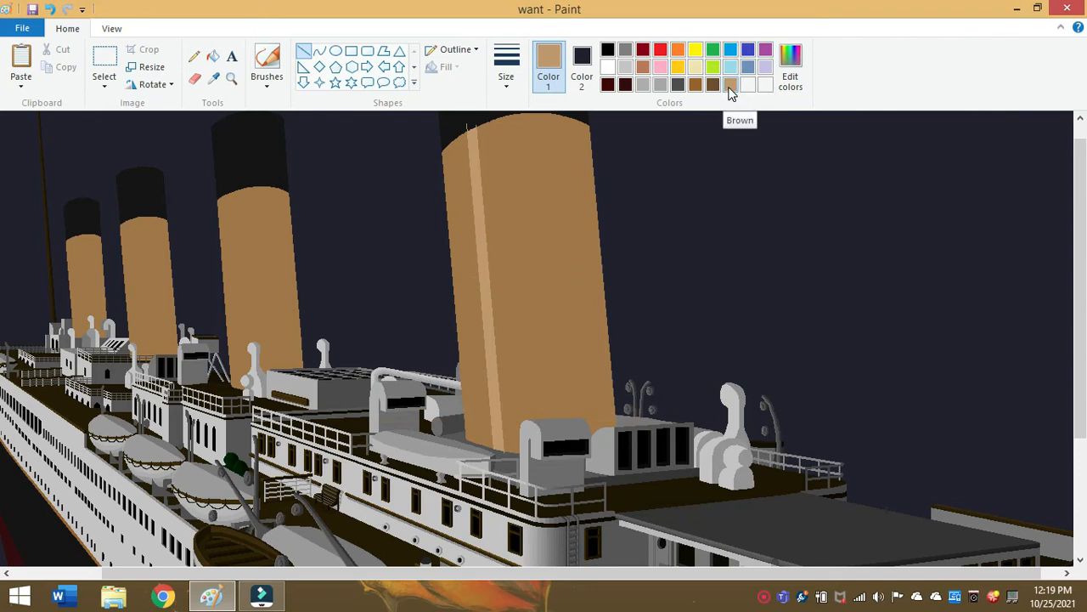
mouse_move(737, 94)
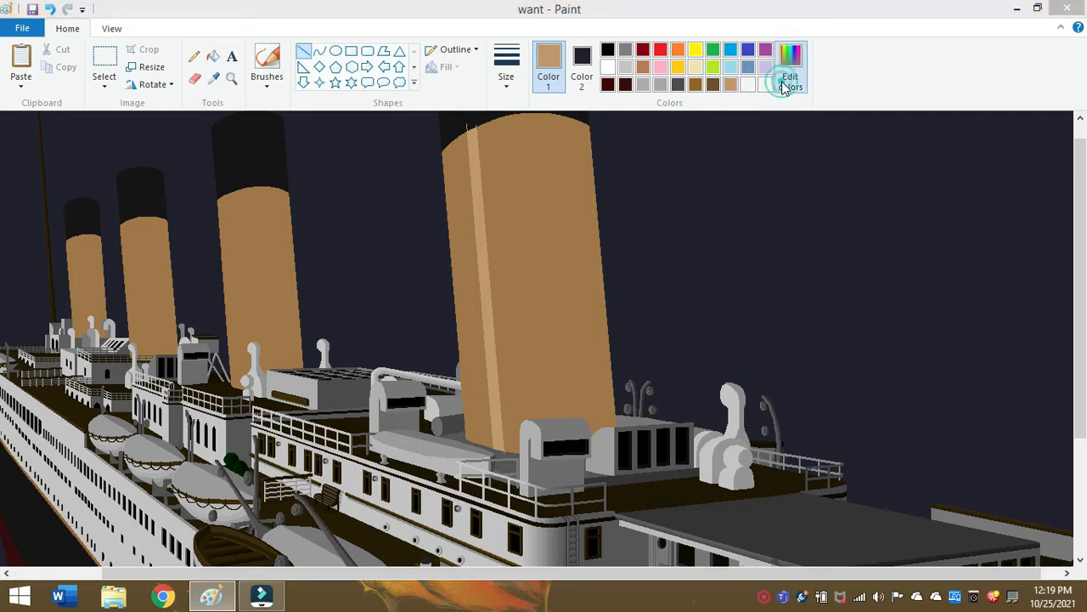
click(789, 77)
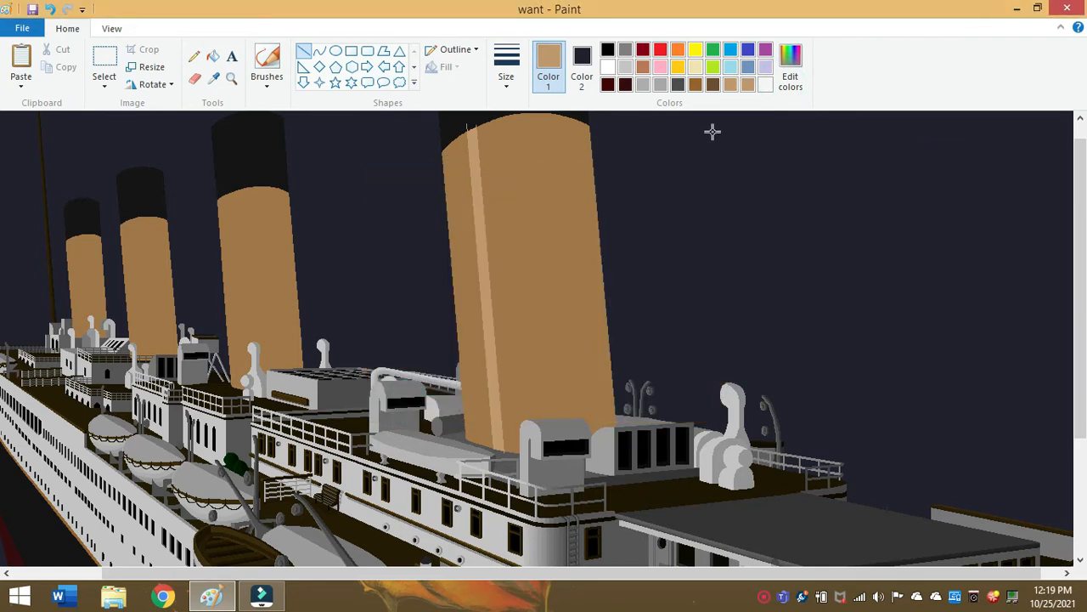
mouse_move(483, 117)
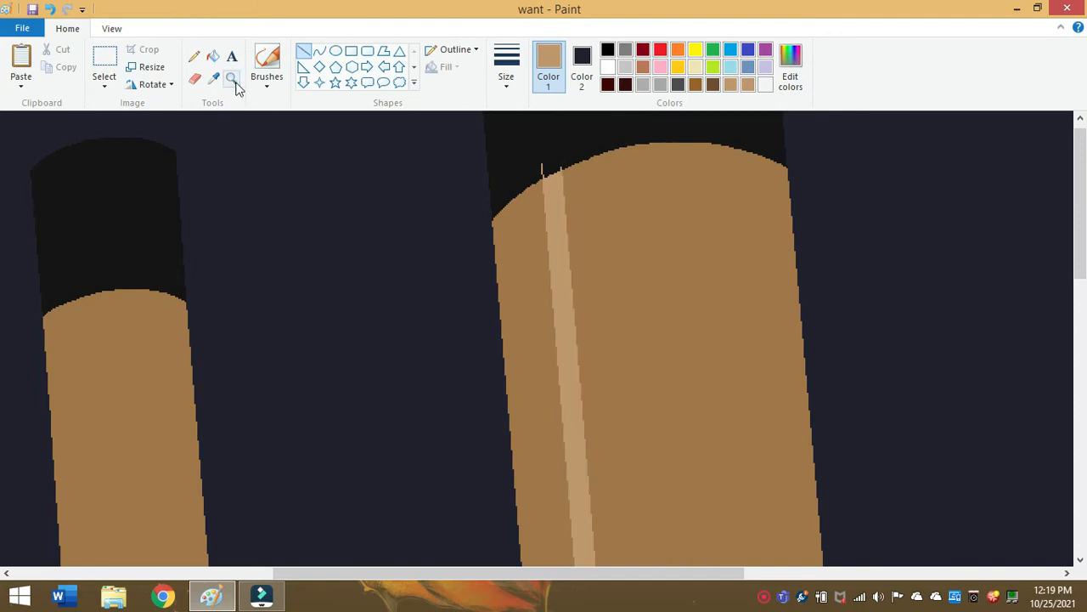
- Mix a slightly darker tan in Edit colors by lowering the luminance a touch
click(232, 79)
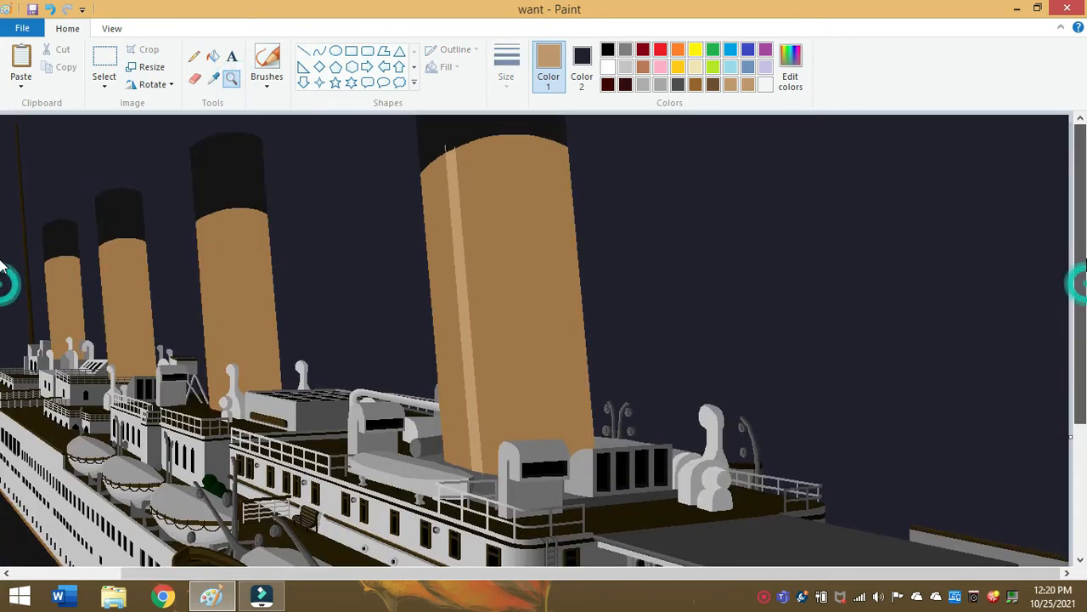
click(788, 76)
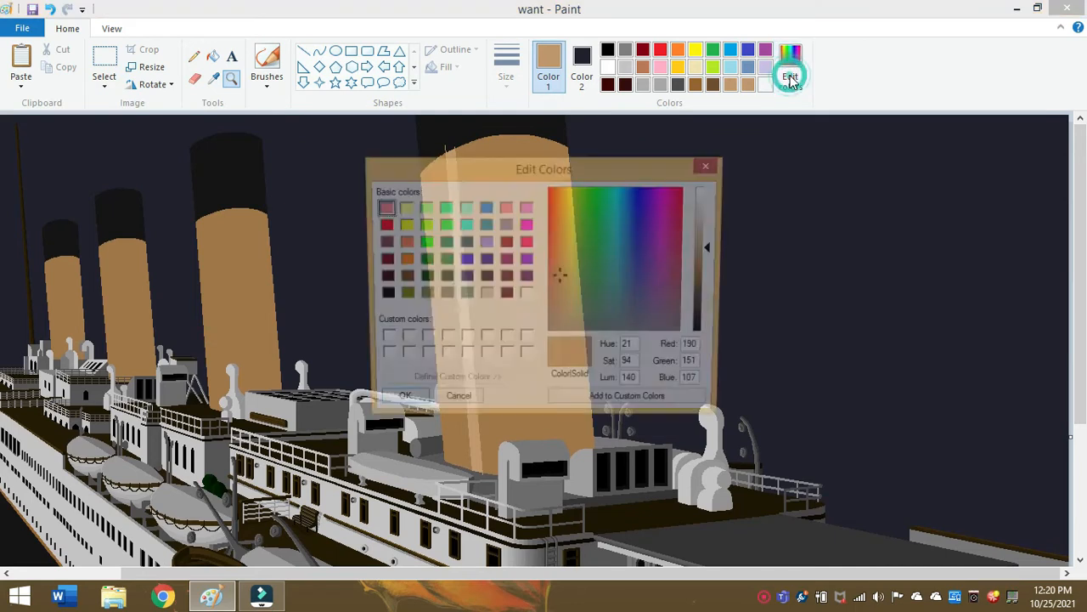
click(788, 75)
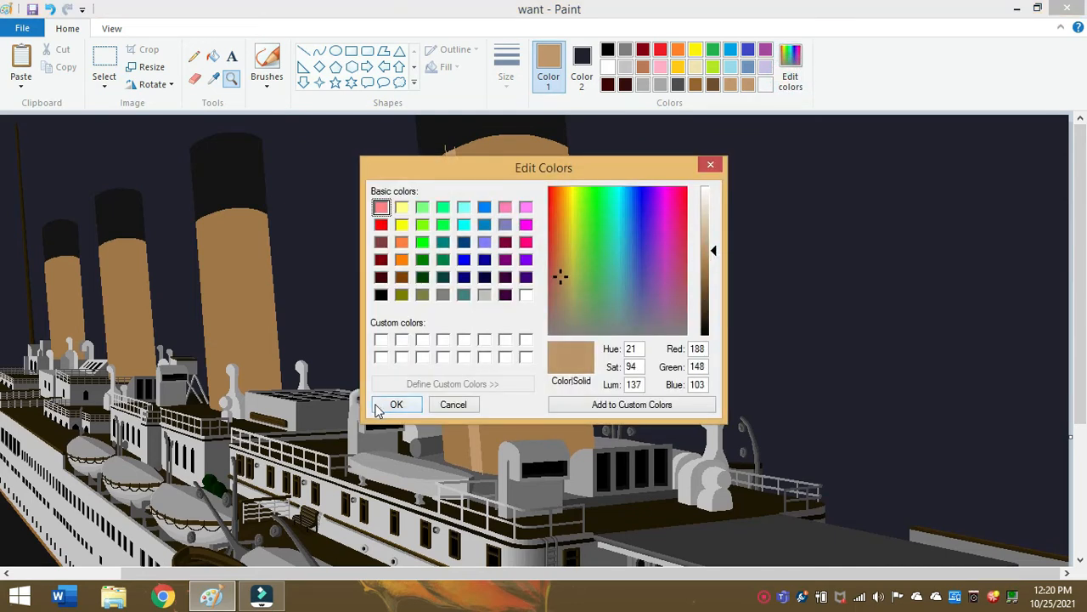
click(396, 404)
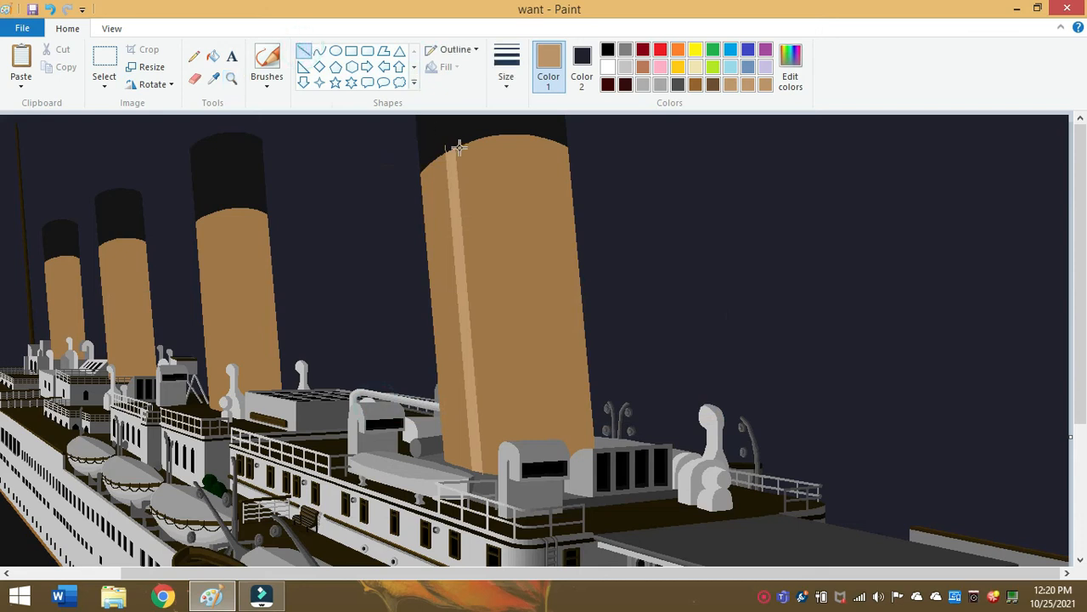
mouse_move(464, 289)
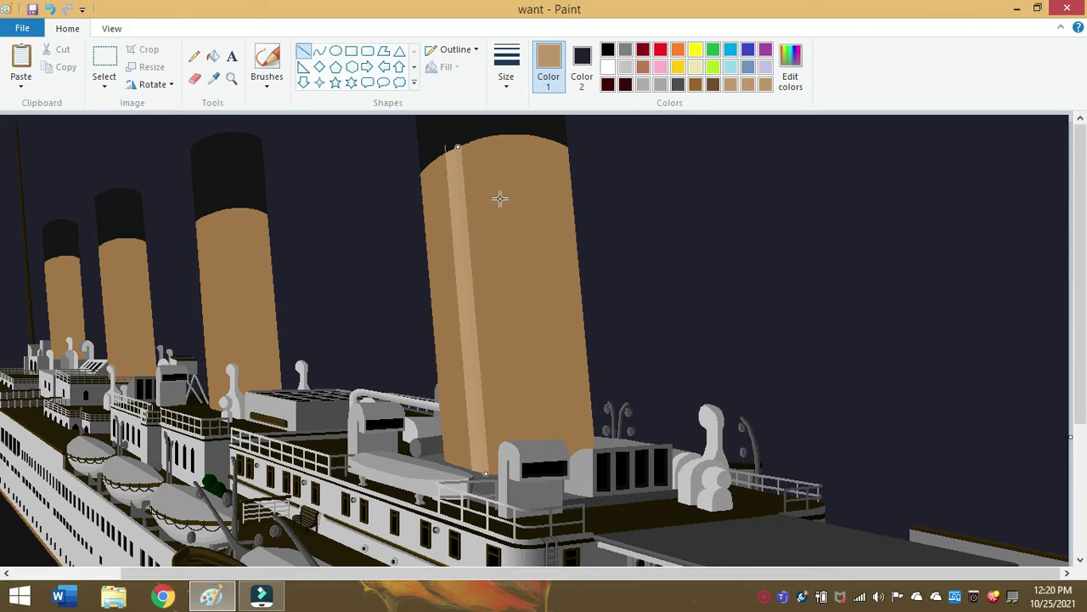
mouse_move(459, 178)
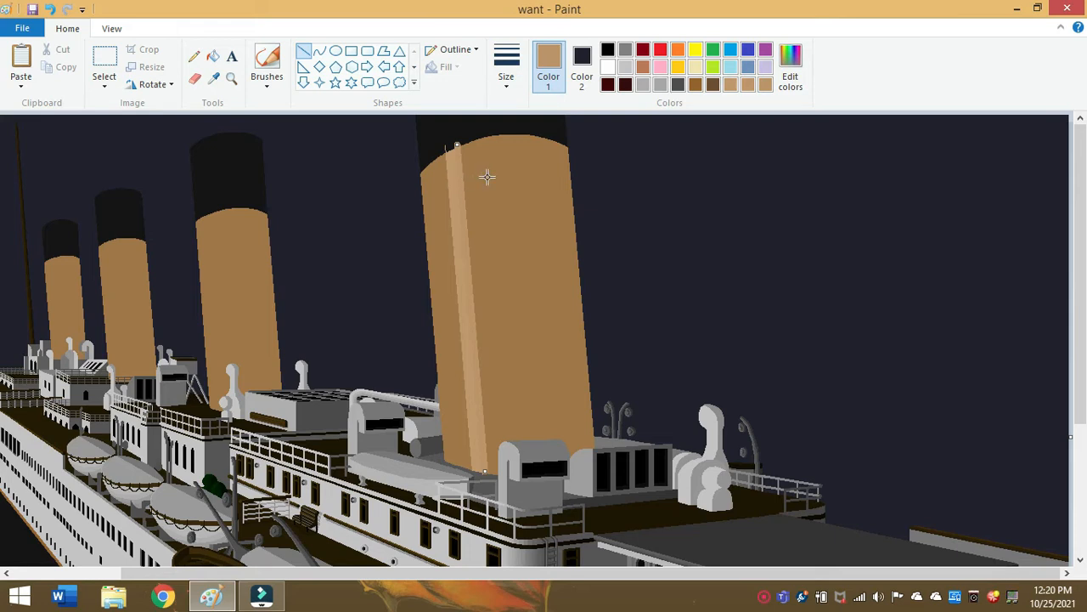
- Draw a darker tan line down the front funnel's left side along the highlight stripe
drag(457, 143, 484, 472)
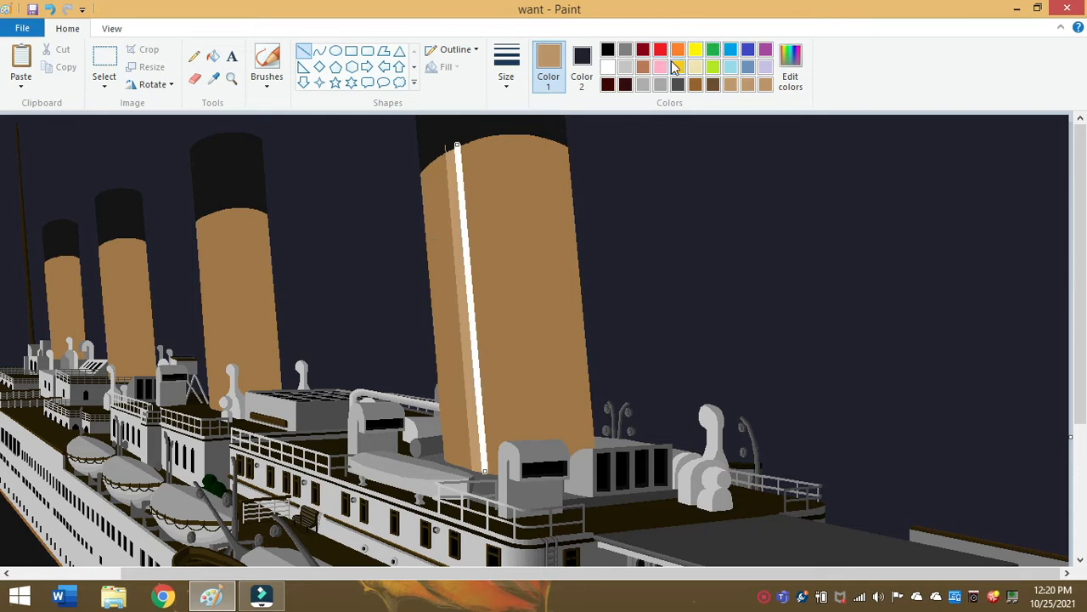
click(712, 68)
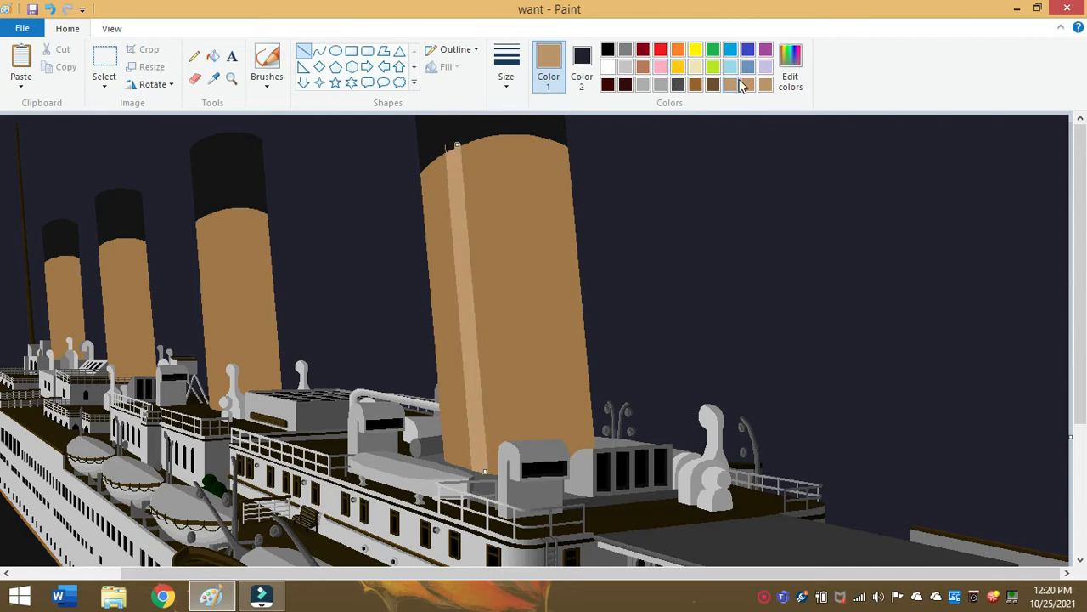
mouse_move(747, 85)
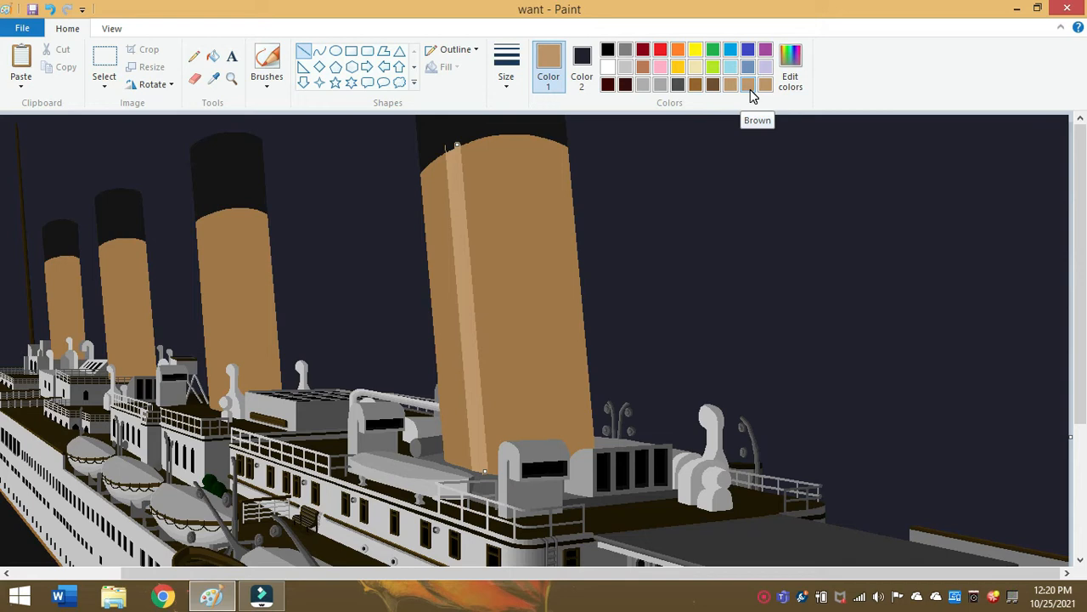
mouse_move(771, 91)
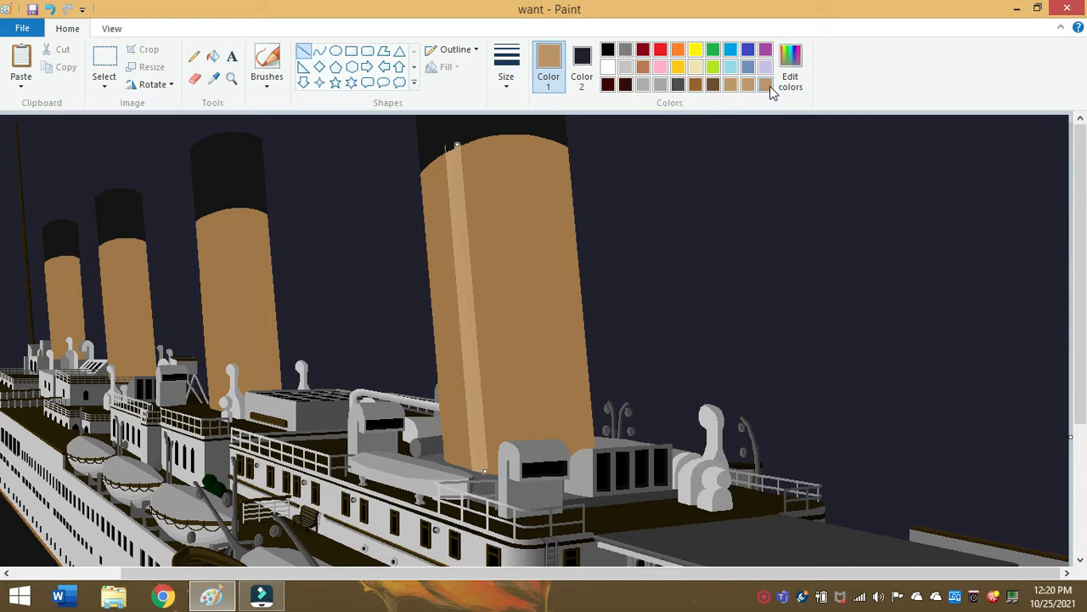
mouse_move(764, 85)
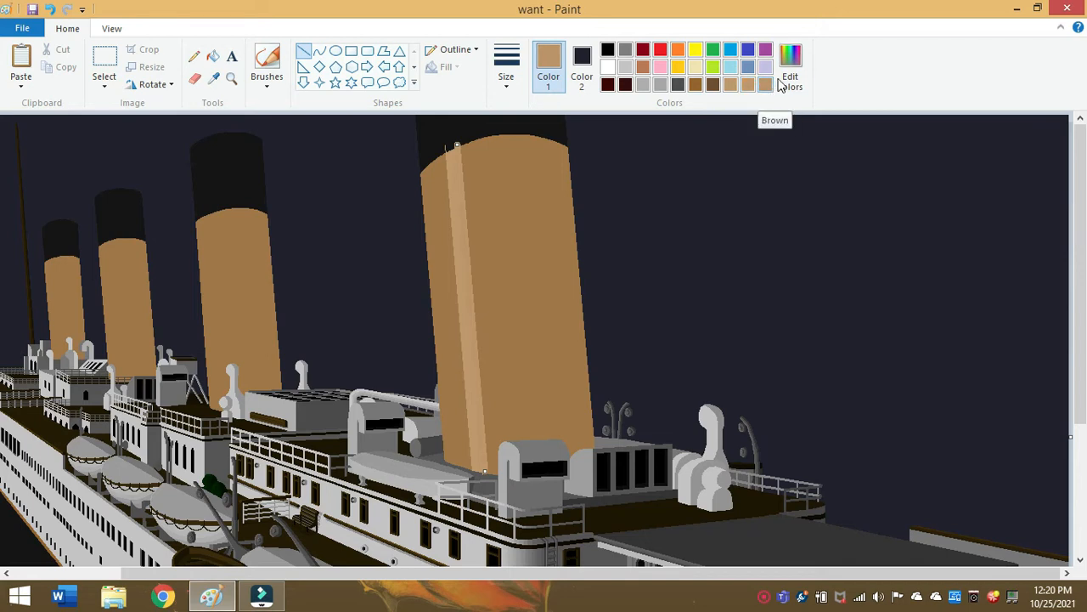
- Confirm a tan shade and paint highlight strokes down the front funnel's left side
click(789, 67)
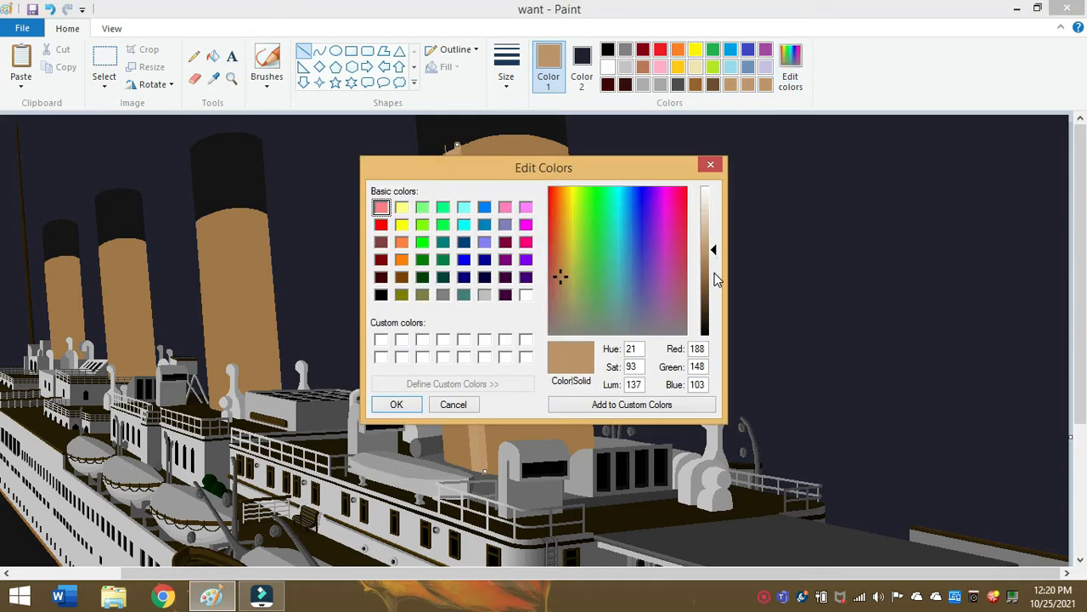
click(396, 404)
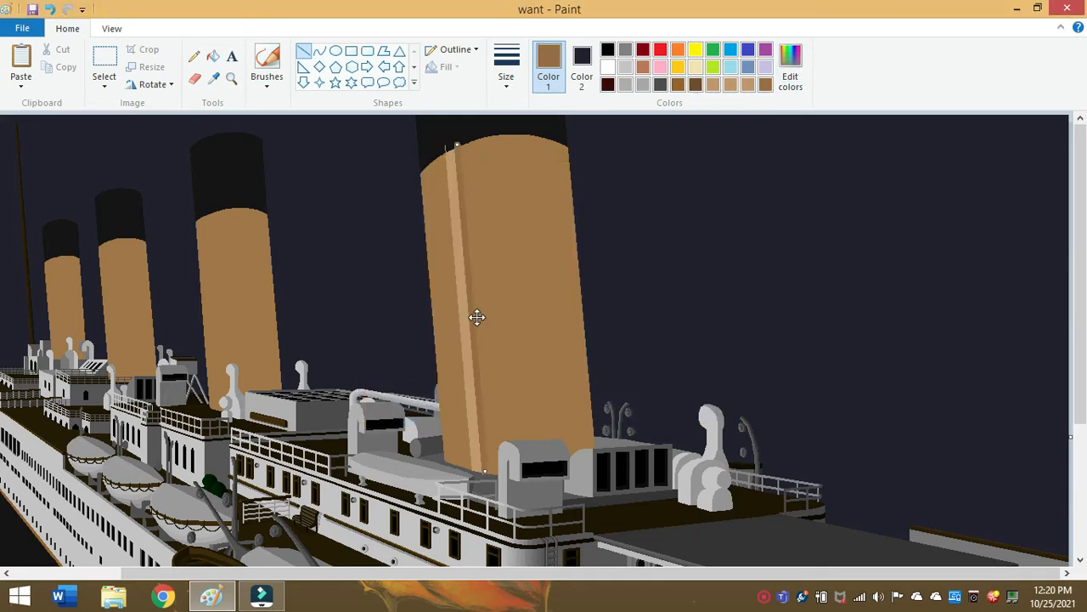
click(790, 64)
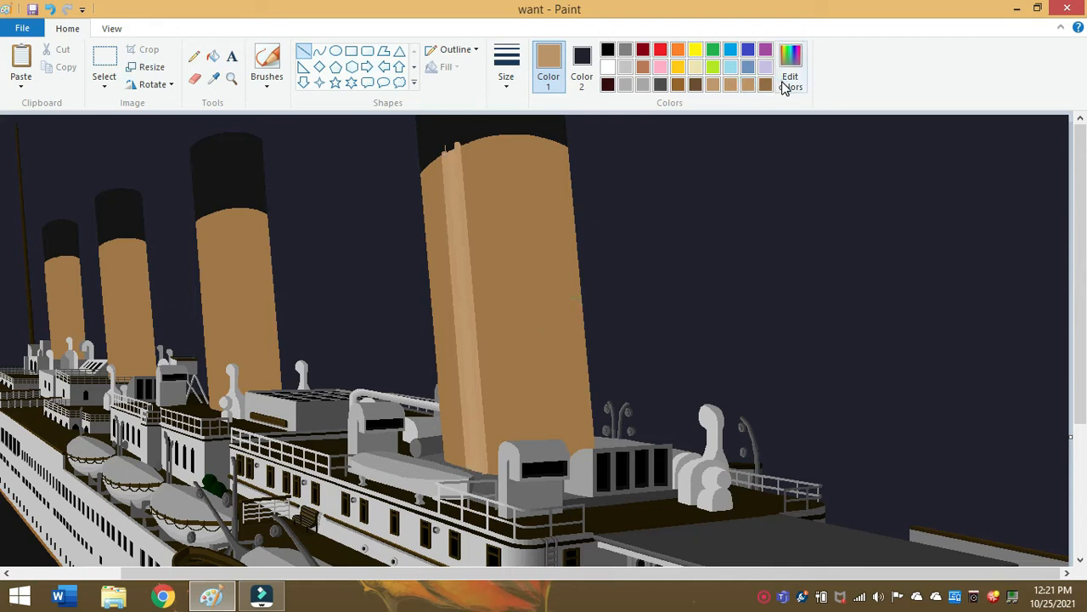
click(790, 76)
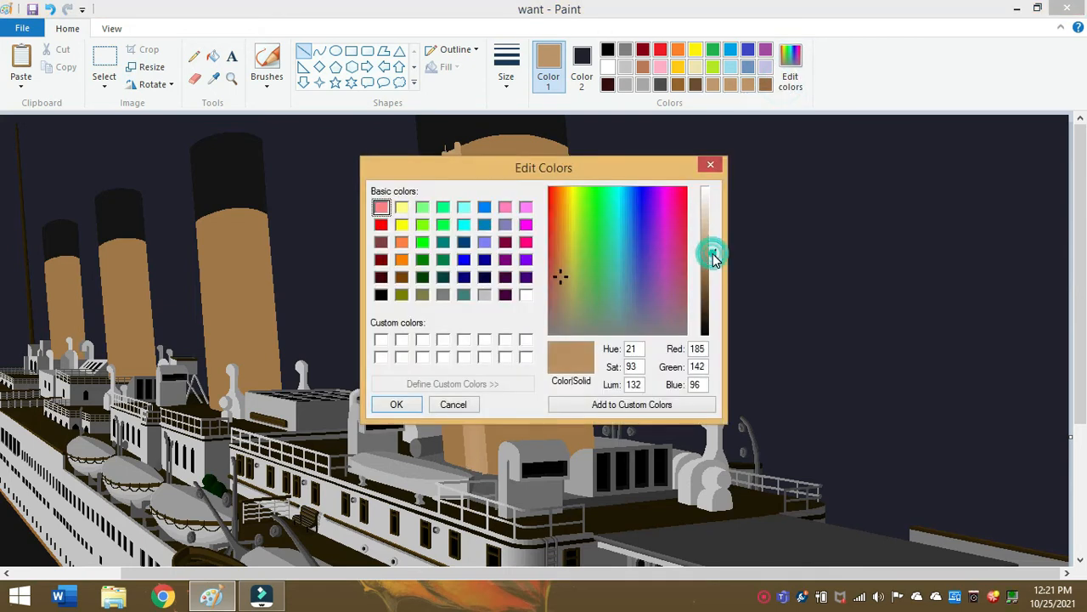
click(396, 405)
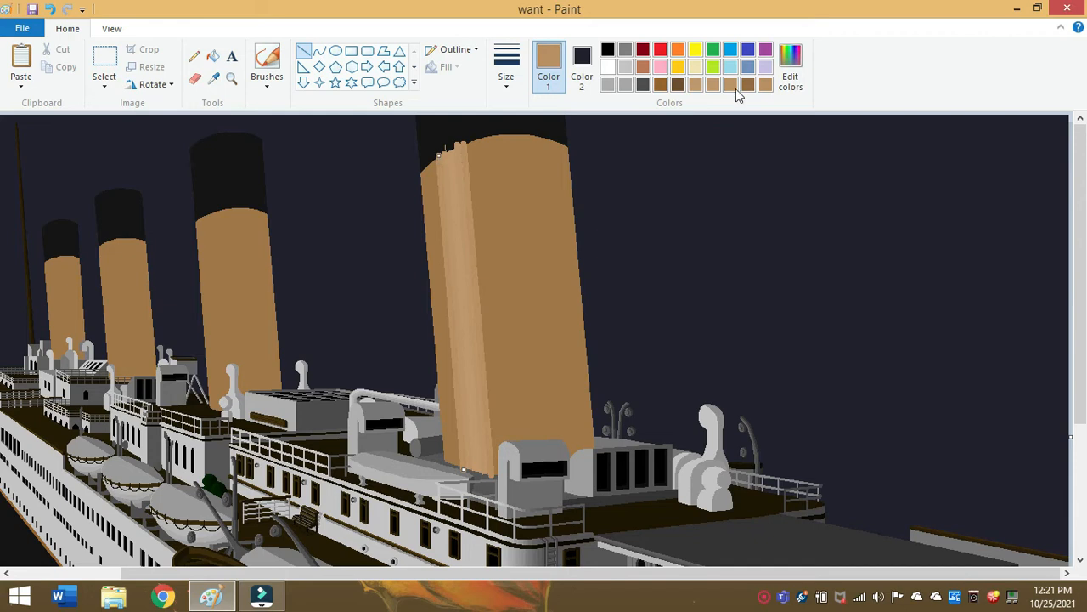
mouse_move(703, 118)
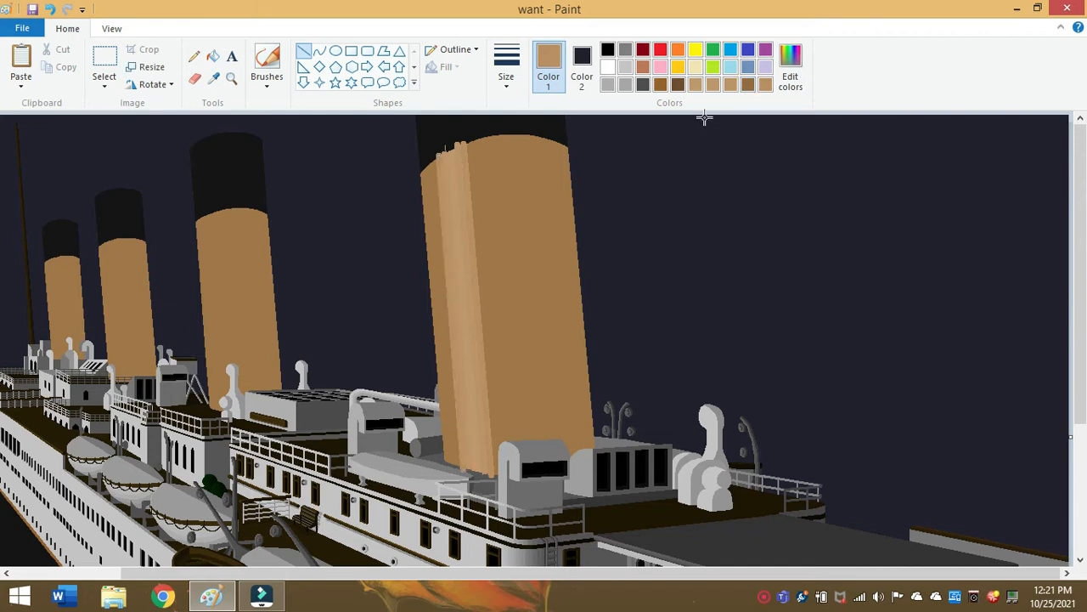
- Adjust the tan's brightness in Edit colors and confirm the new shade
click(790, 76)
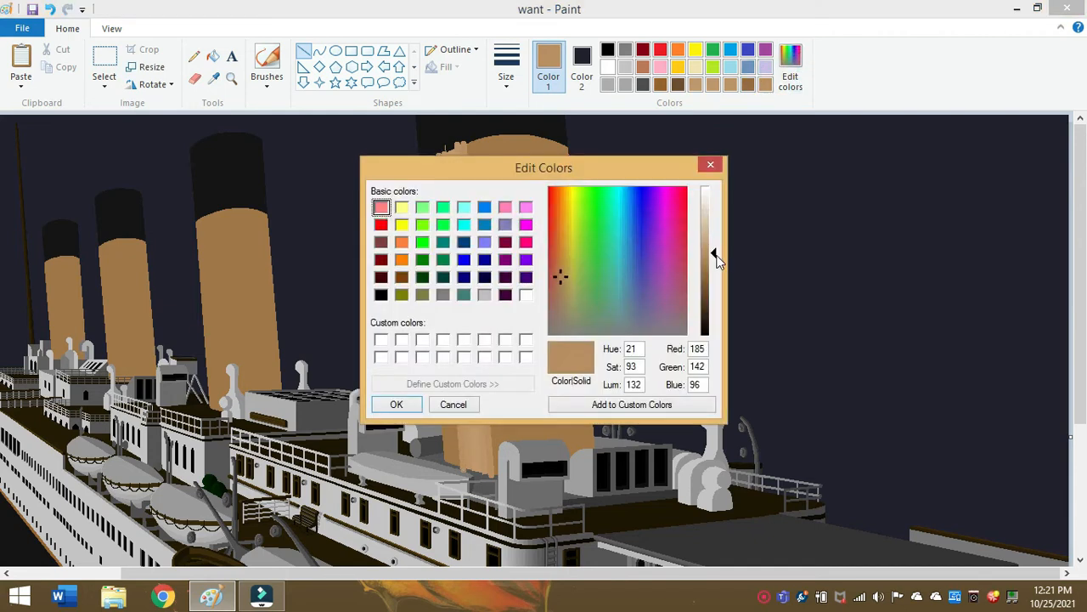
drag(707, 255, 713, 254)
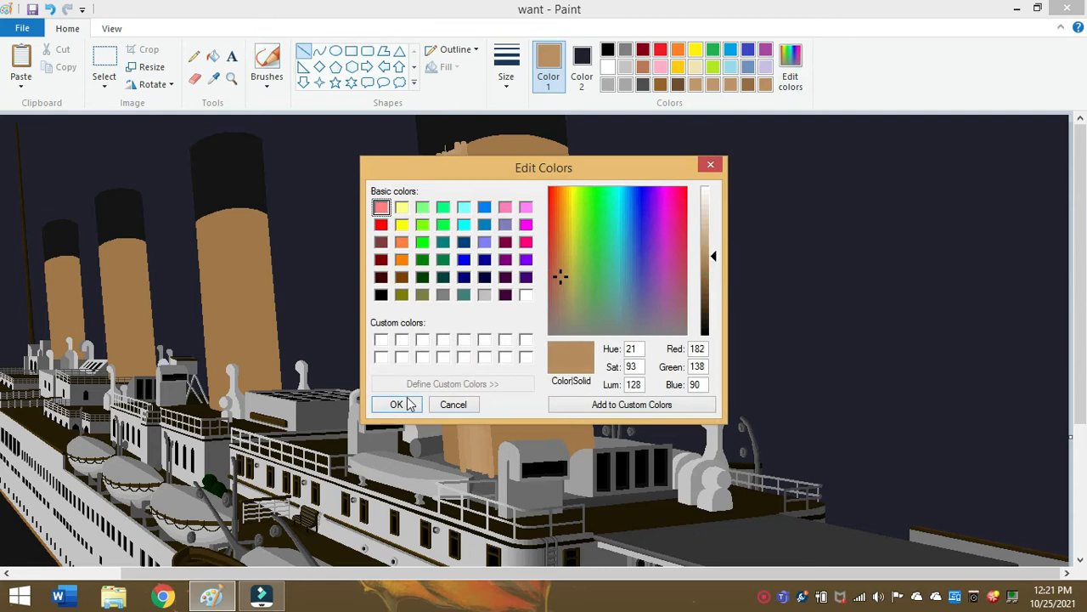
click(395, 404)
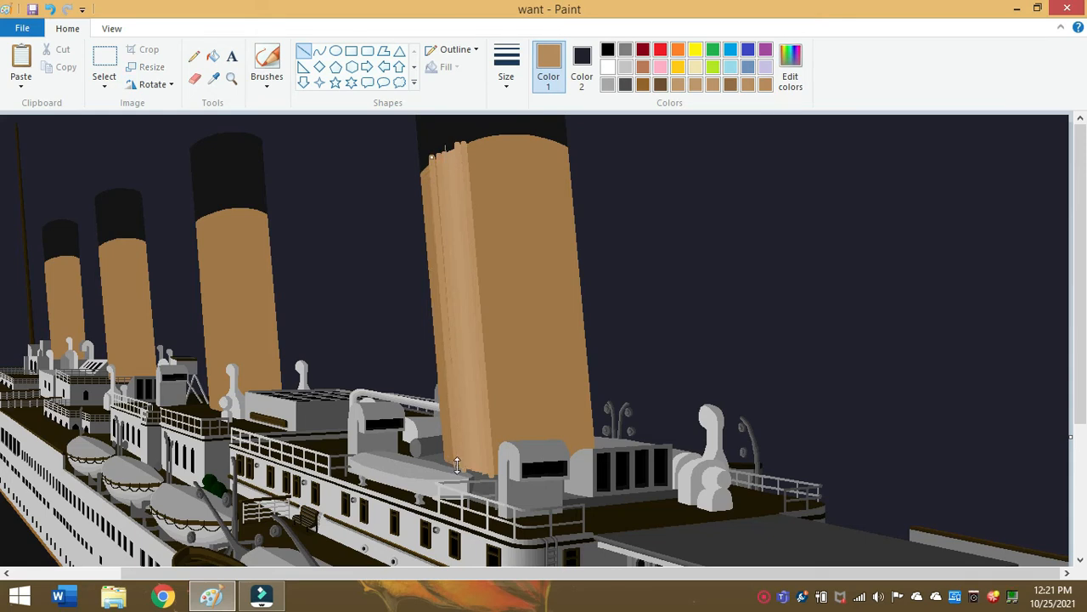
mouse_move(432, 156)
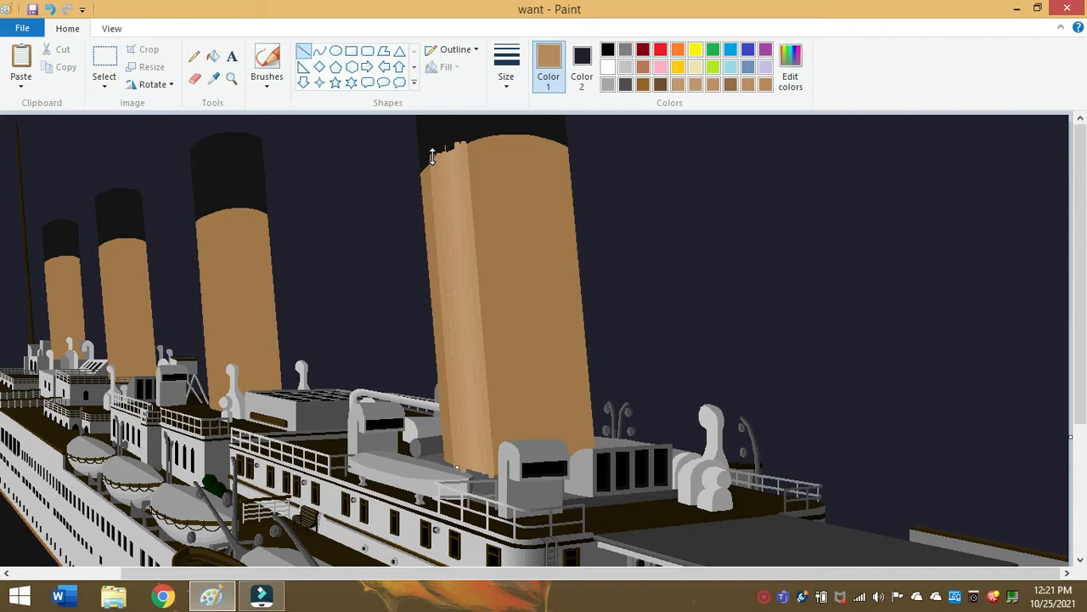
mouse_move(485, 153)
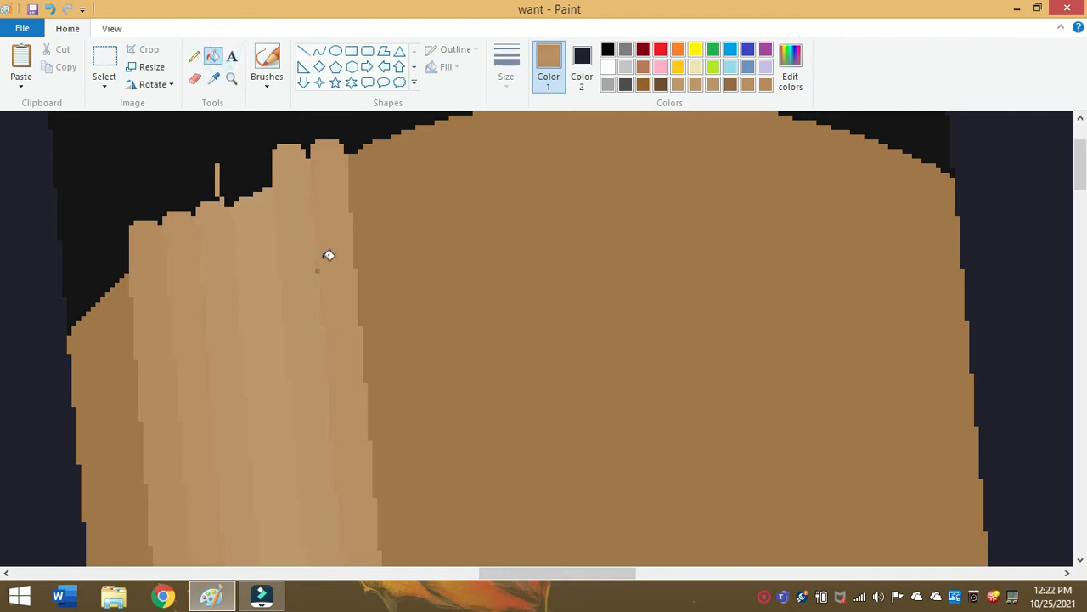
- Draw a straight tan line near the front funnel's top, then sample a colour from the drawing
click(231, 78)
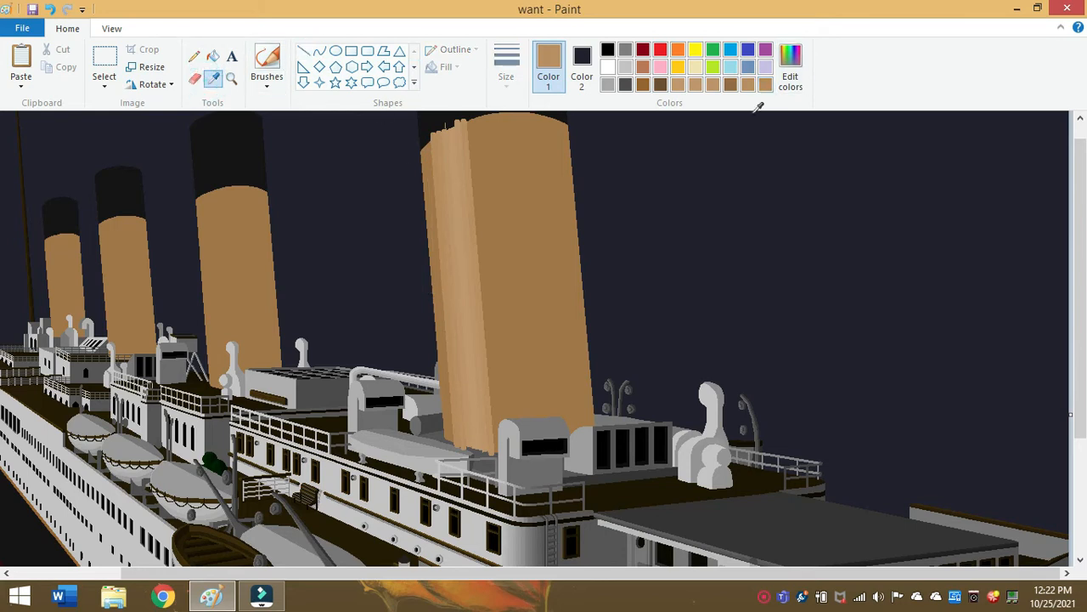
click(303, 51)
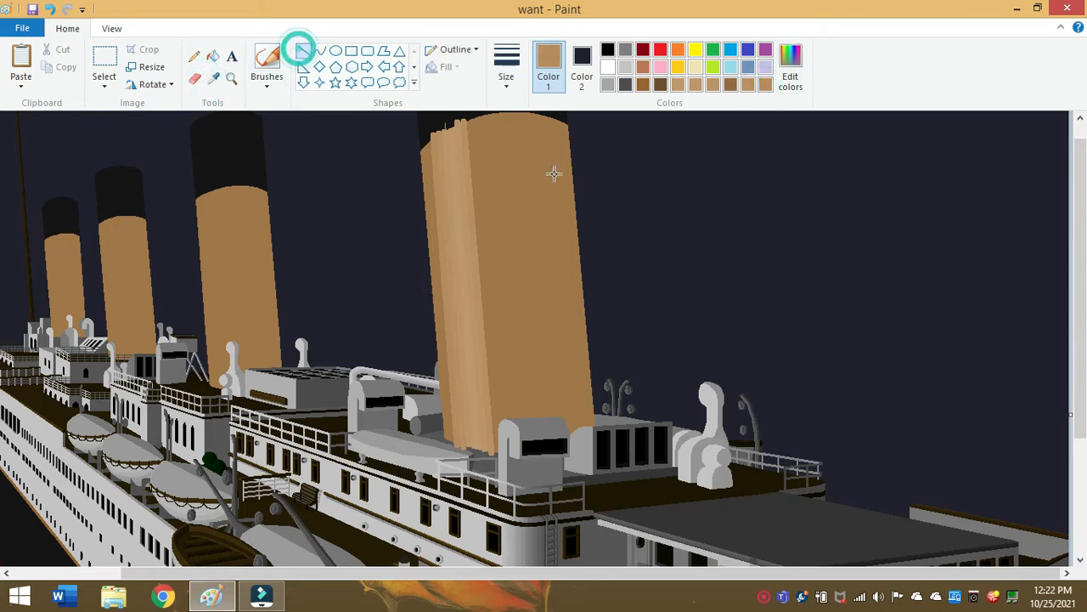
mouse_move(483, 204)
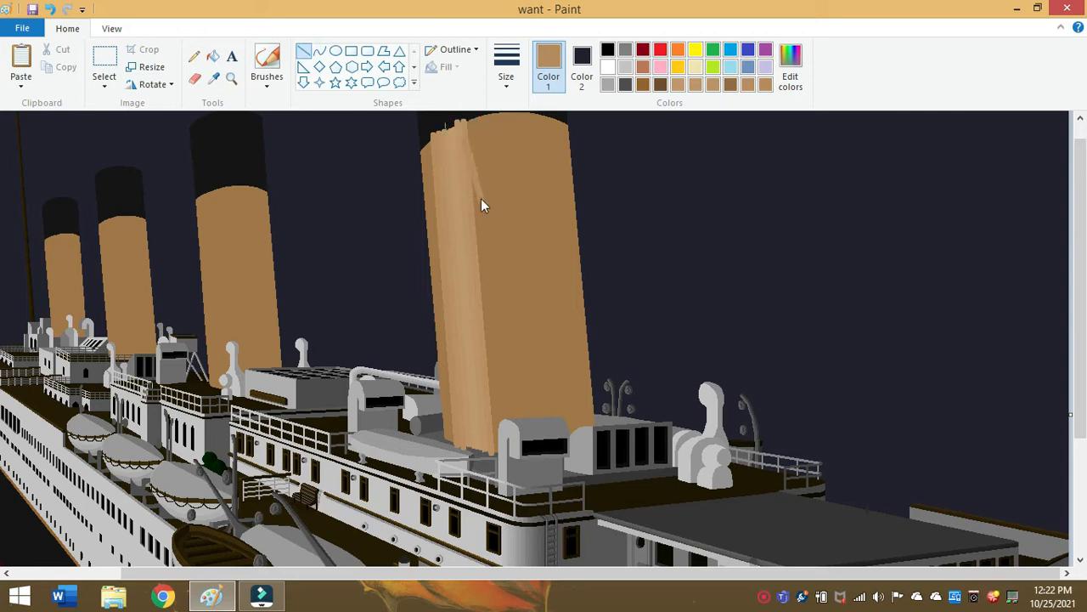
mouse_move(469, 119)
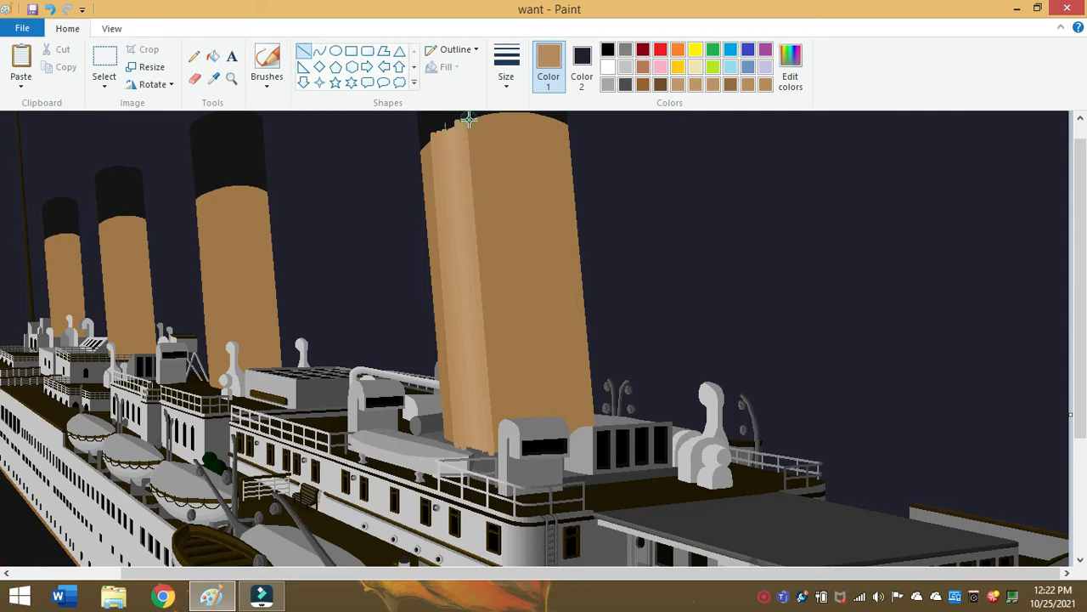
drag(472, 122, 493, 421)
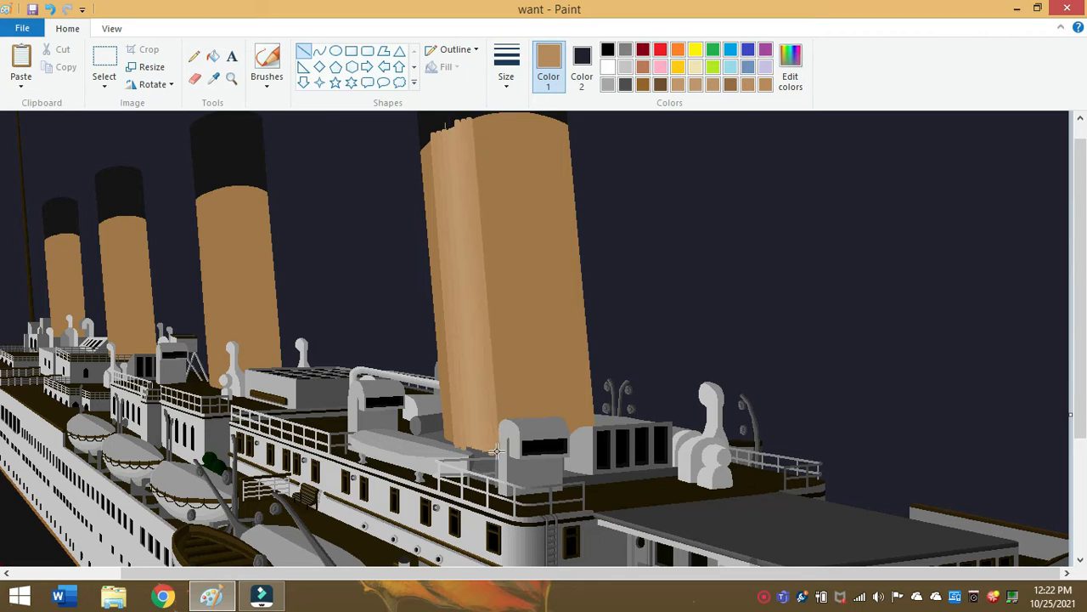
mouse_move(540, 334)
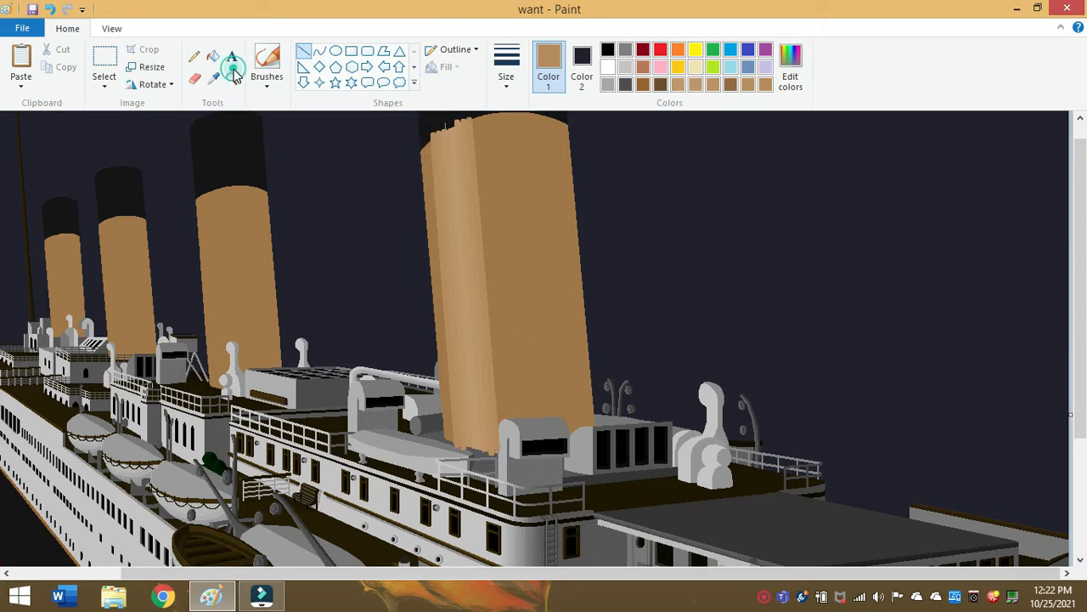
click(231, 78)
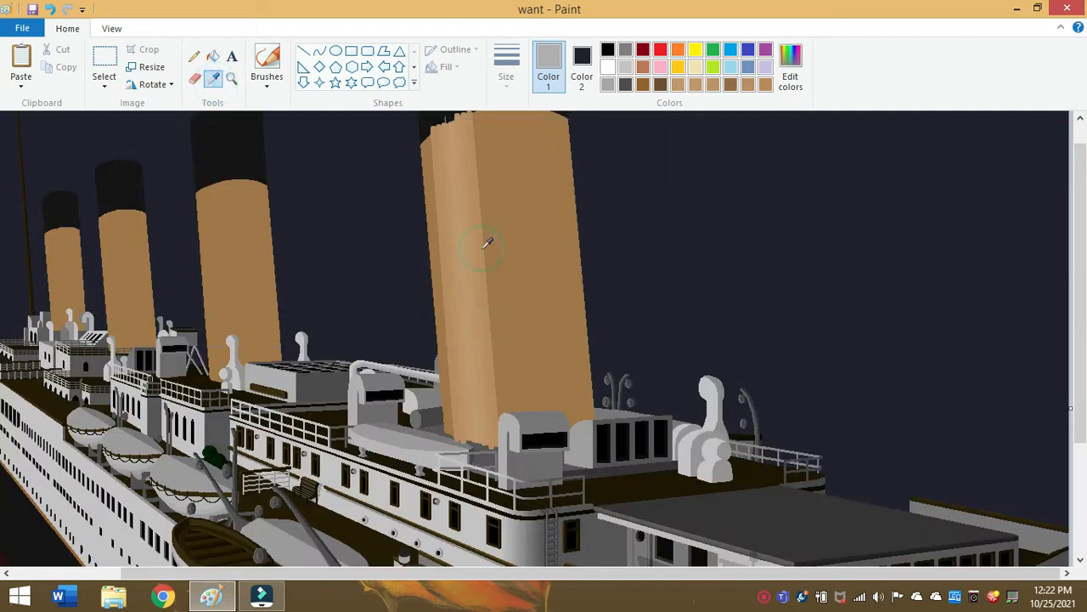
- Confirm the sampled tan in Edit colors as the drawing colour for more funnel shading
click(790, 68)
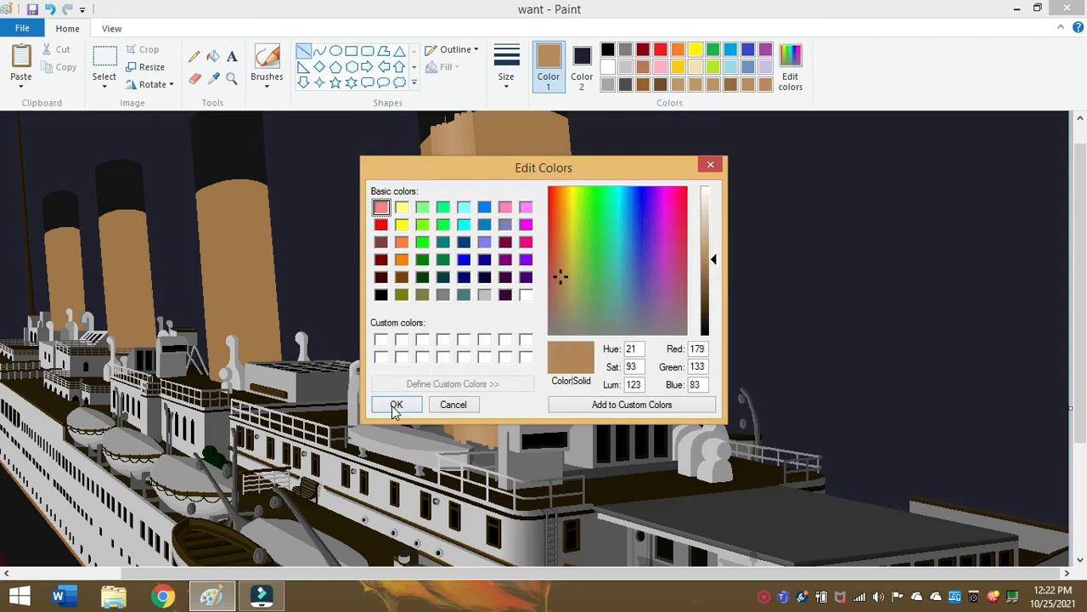
click(395, 405)
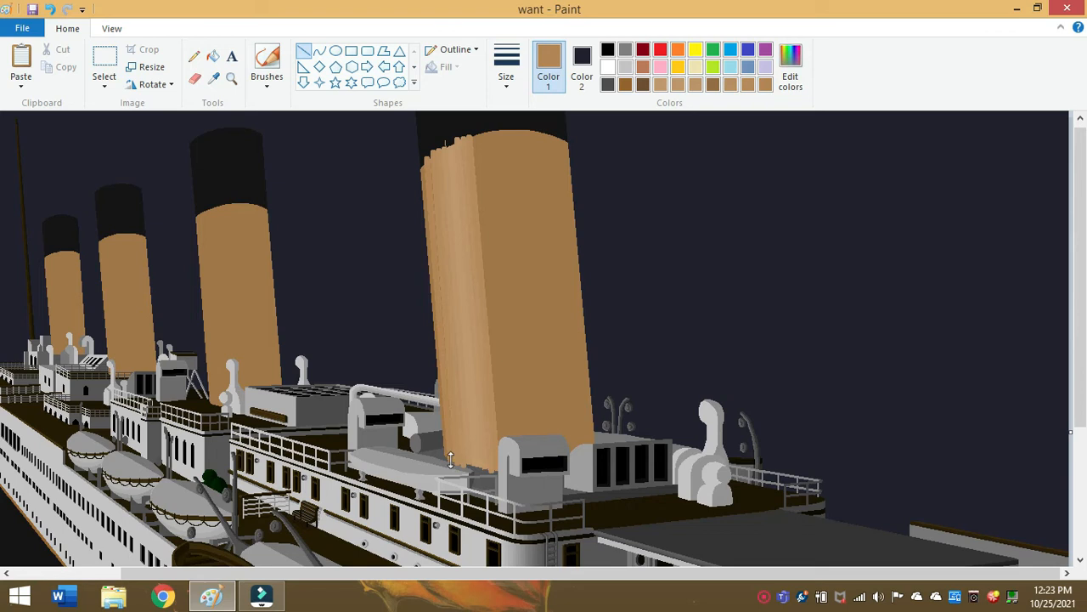
mouse_move(426, 157)
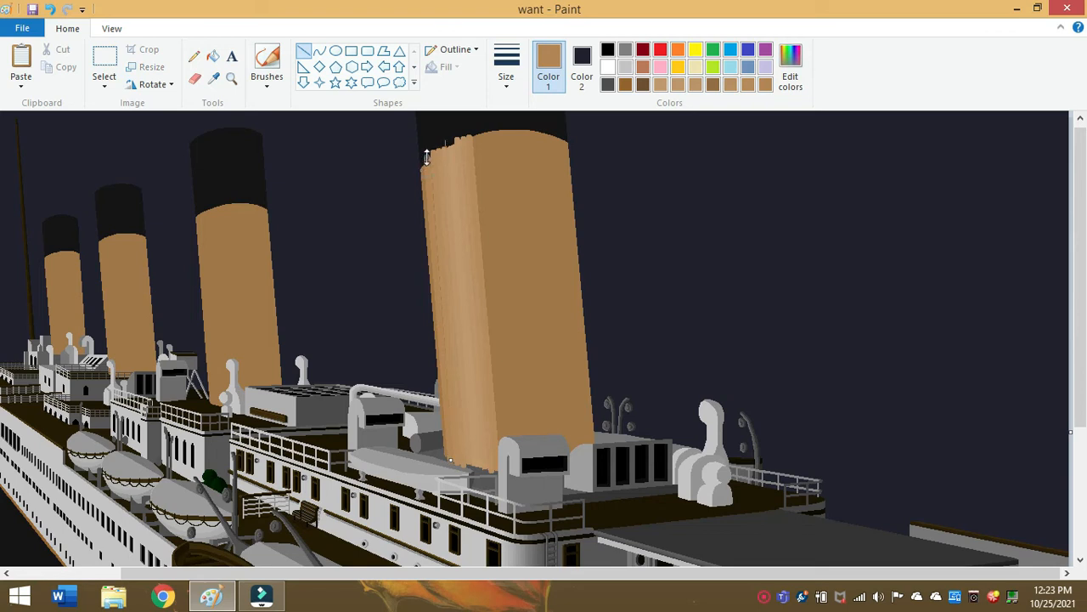
mouse_move(540, 202)
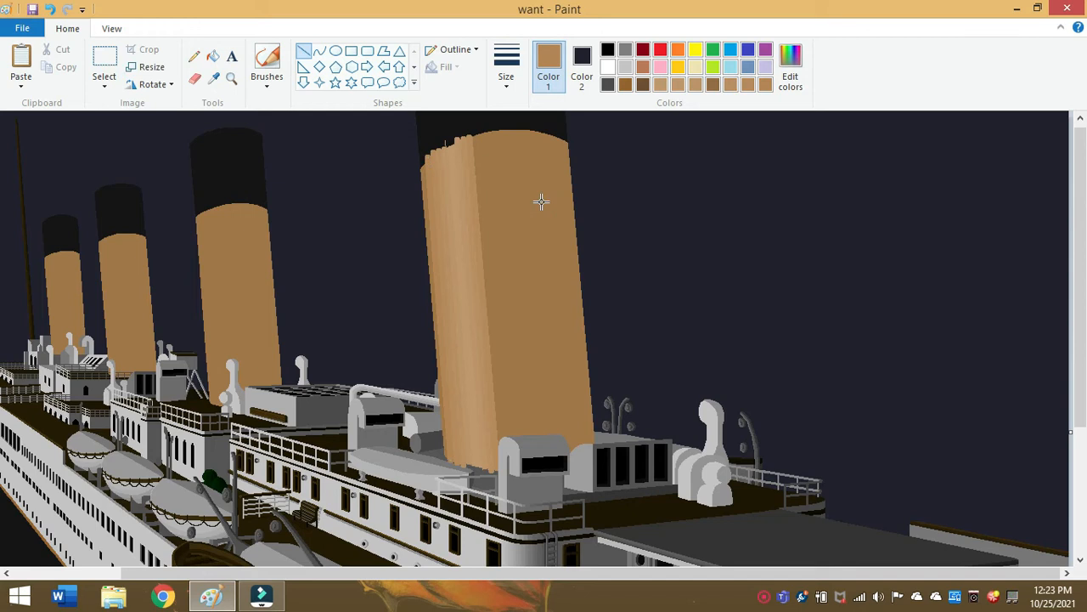
mouse_move(474, 134)
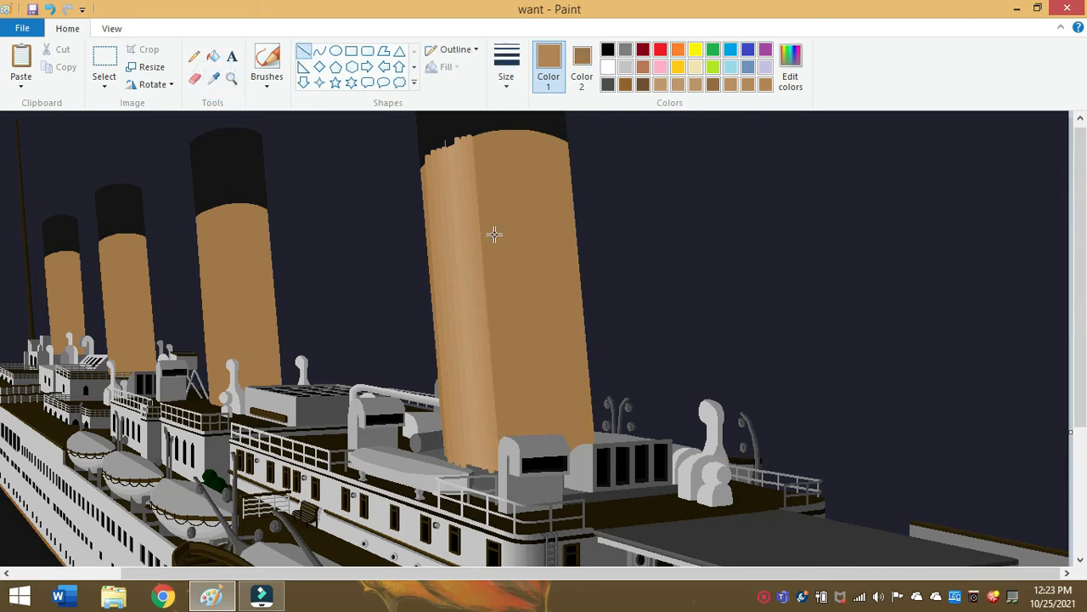
- Rectangular-select the deckhouse at the front funnel's base and copy it into the night sky
click(103, 76)
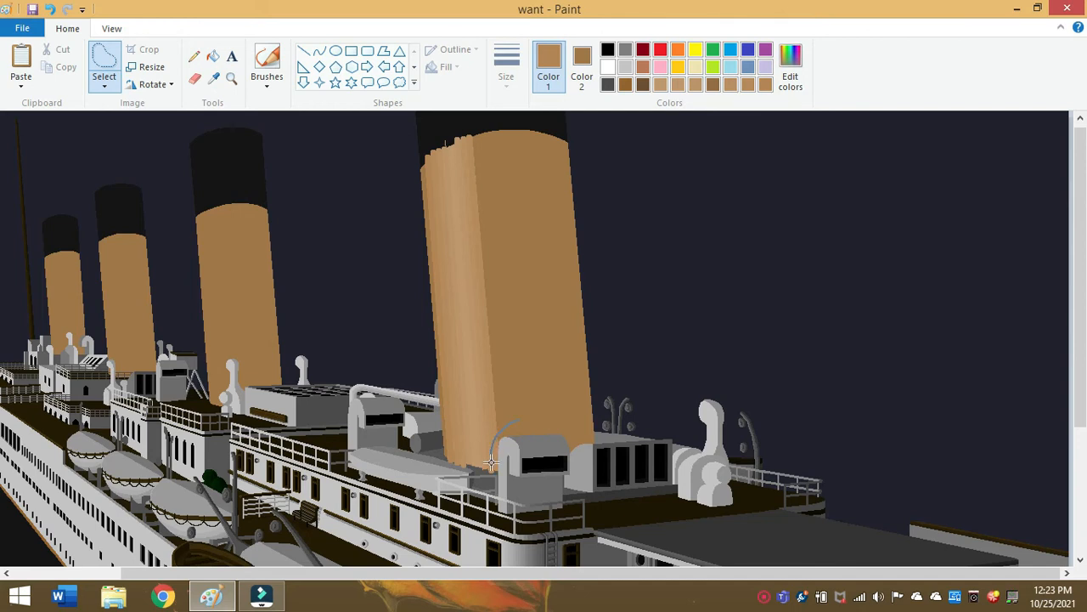
mouse_move(551, 484)
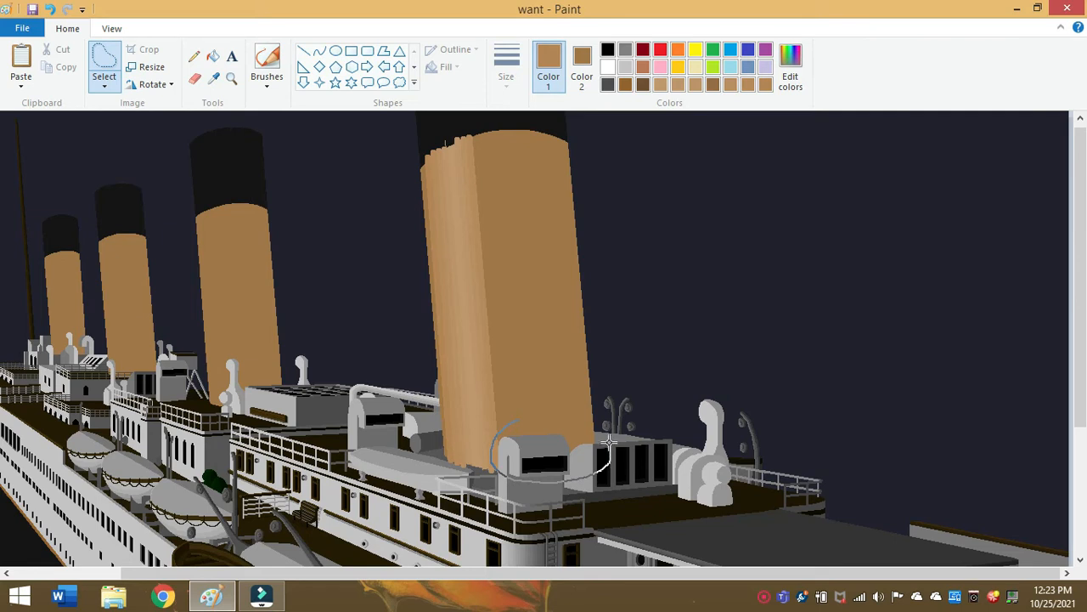
right_click(551, 451)
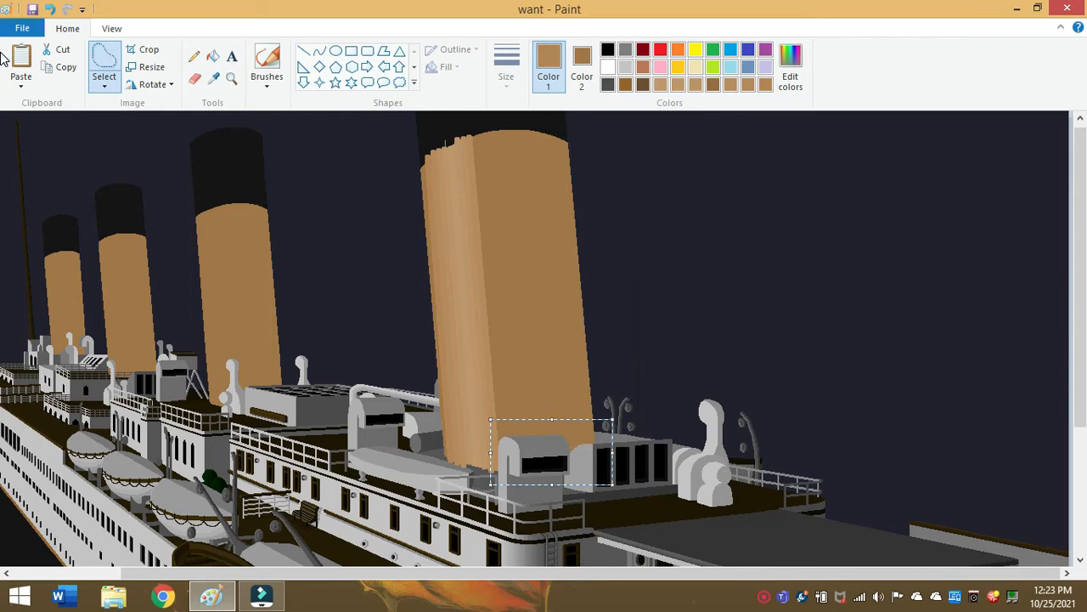
drag(552, 450, 835, 204)
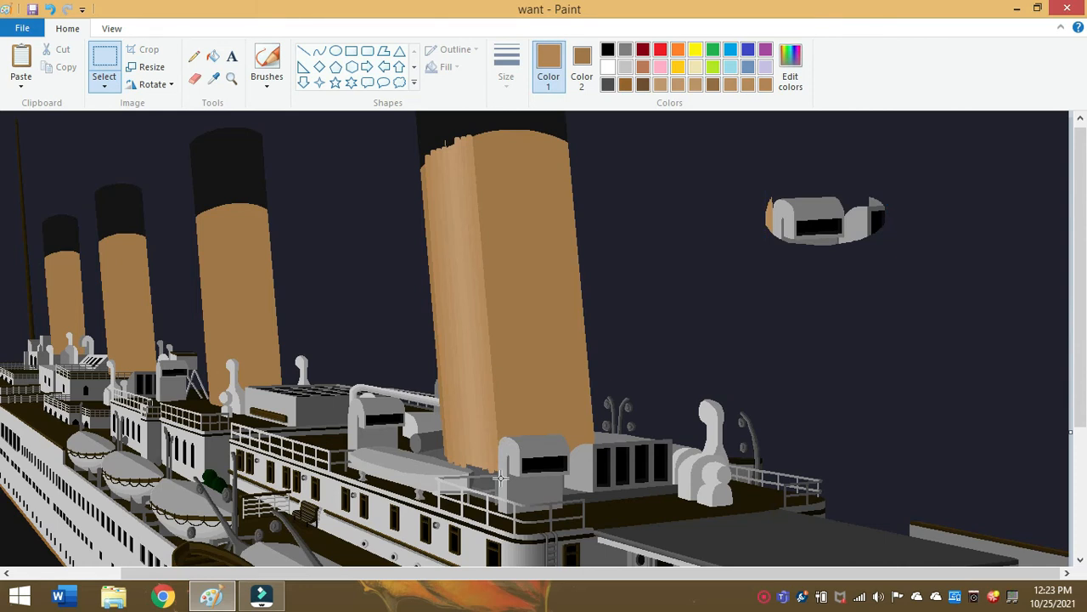
mouse_move(751, 181)
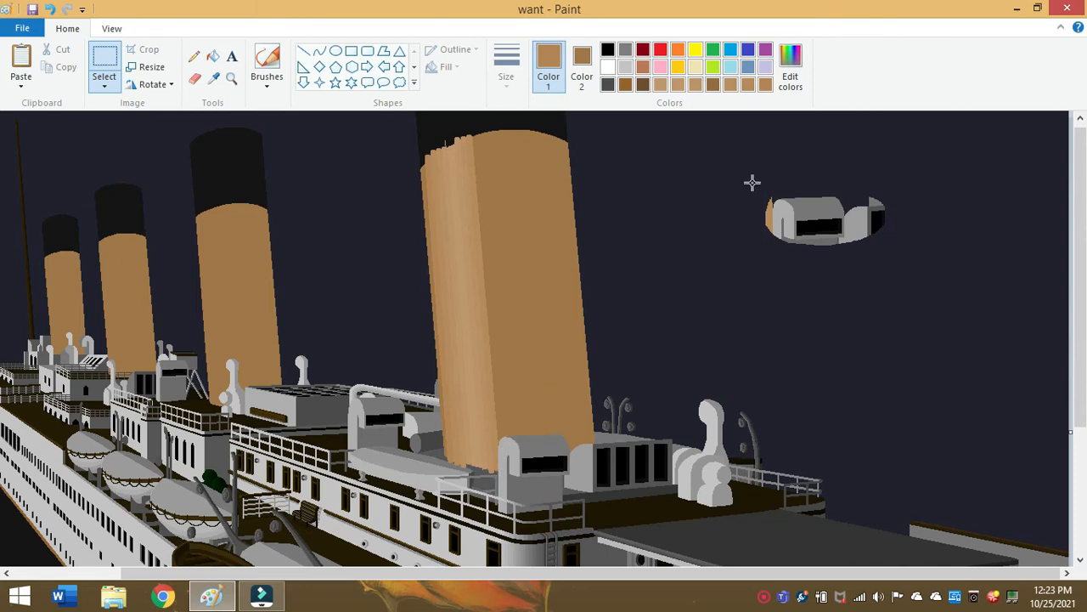
mouse_move(788, 202)
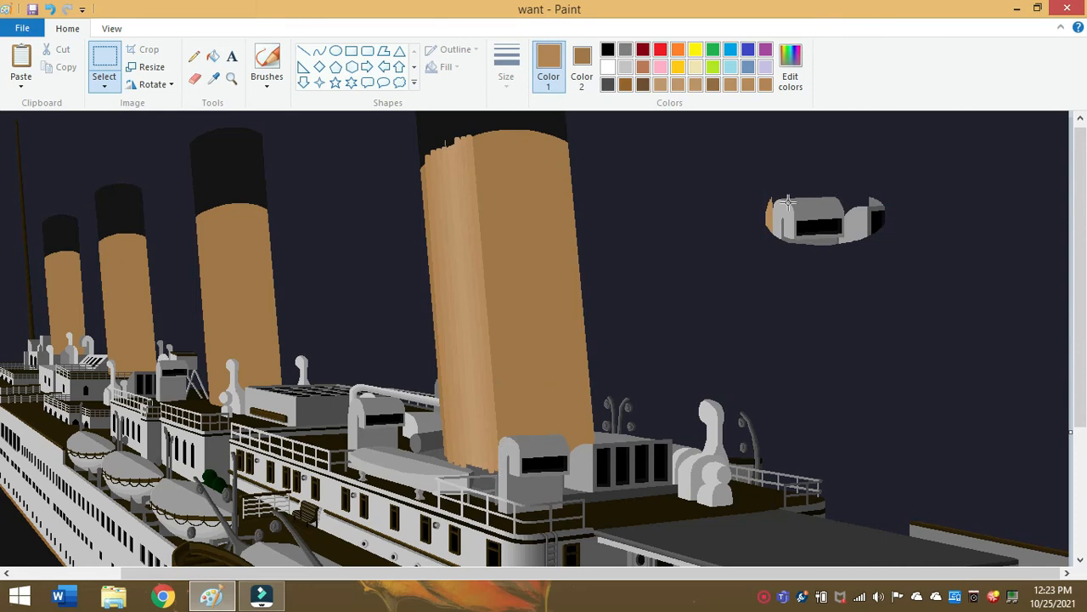
mouse_move(525, 426)
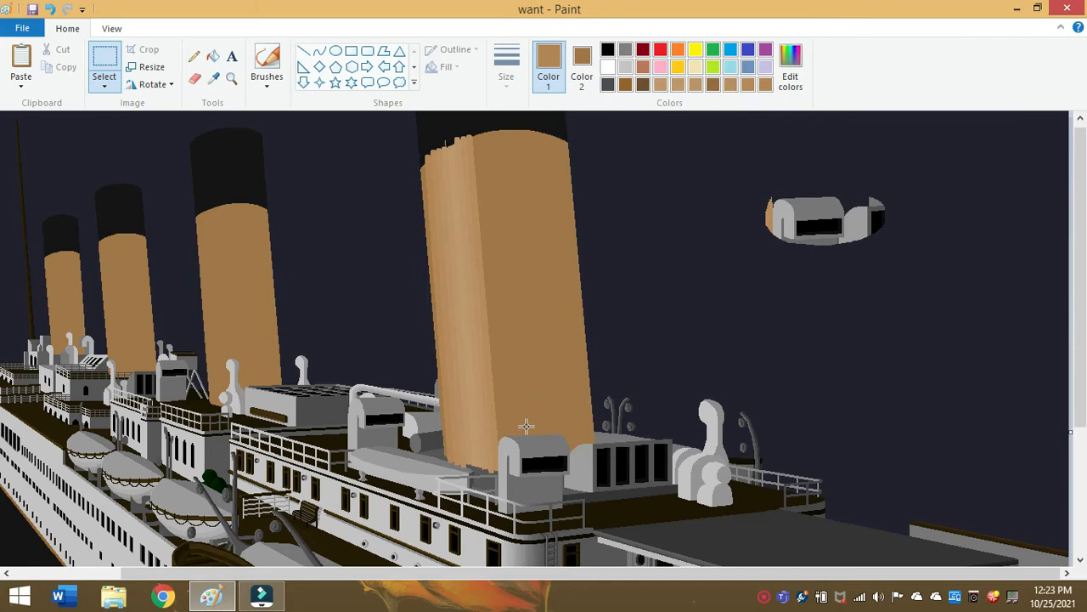
- Choose a line thickness from the Size list
click(506, 64)
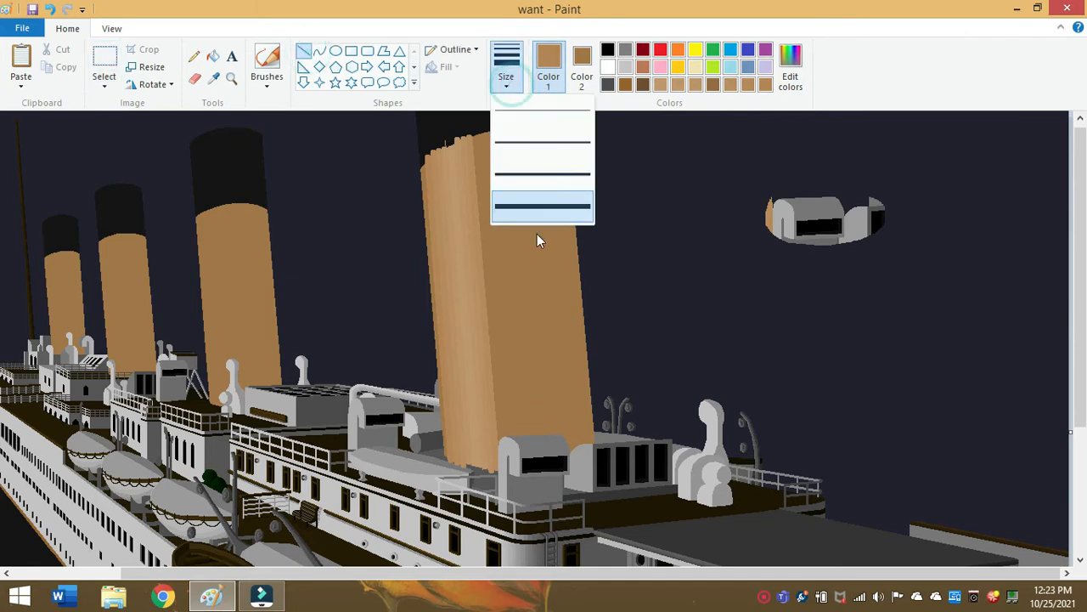
click(542, 205)
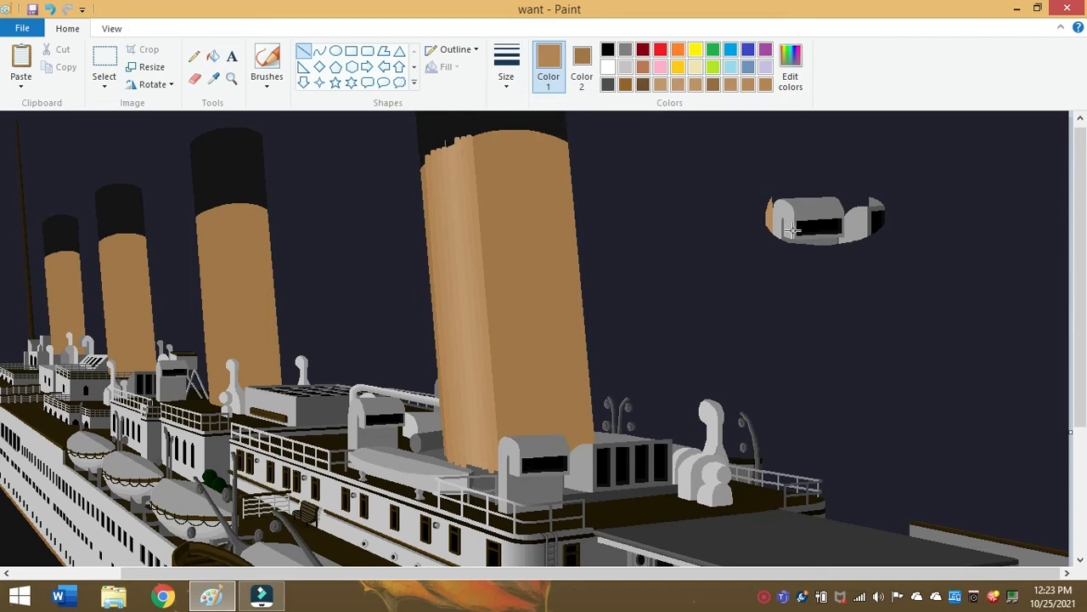
mouse_move(473, 136)
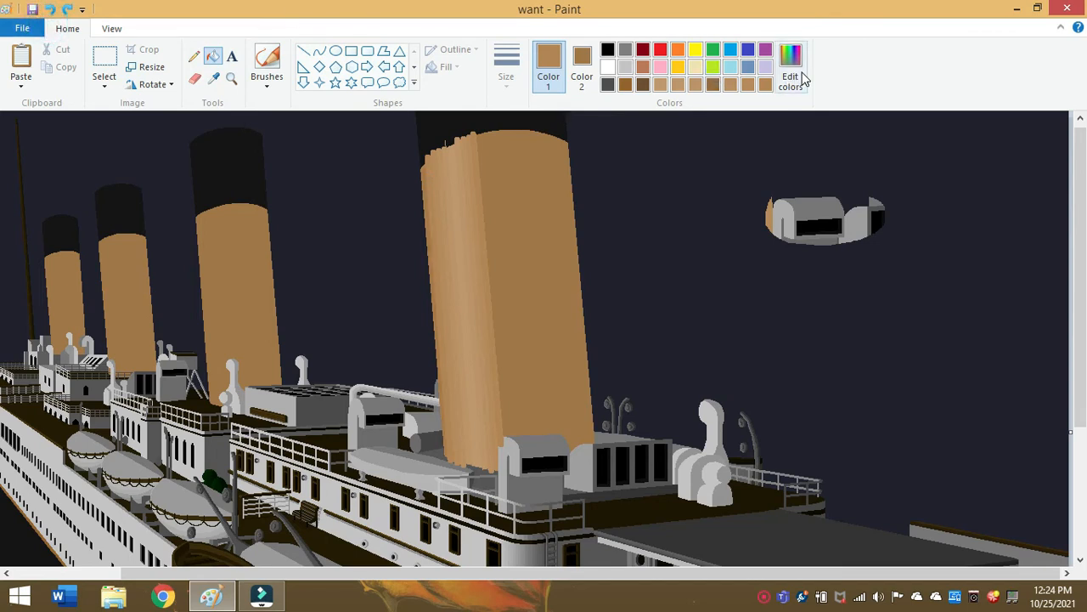
- Darken the tan paint colour slightly in Edit colors
click(790, 65)
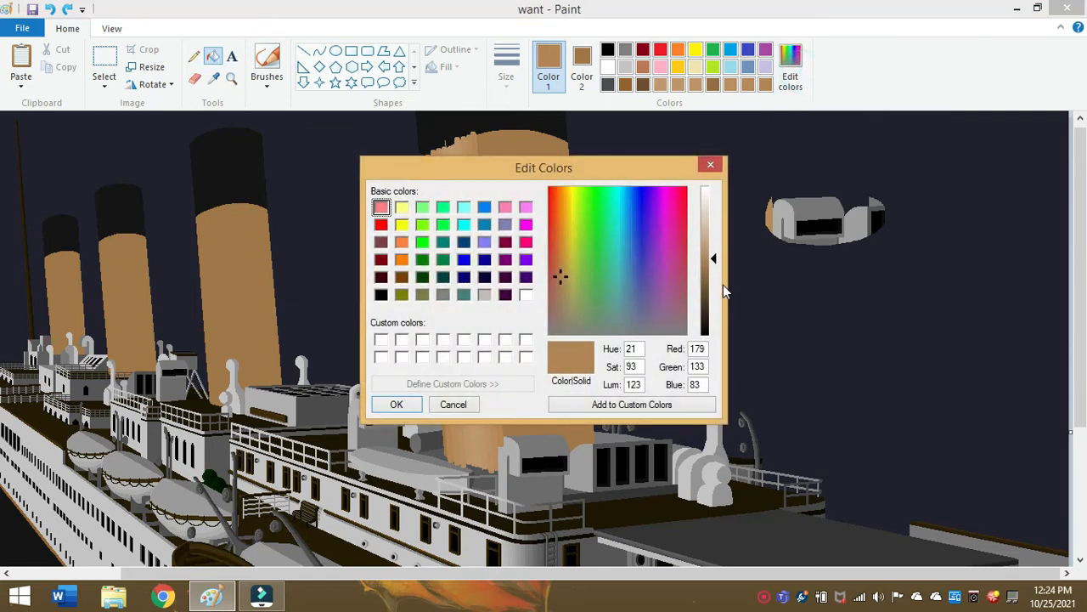
drag(713, 258, 713, 267)
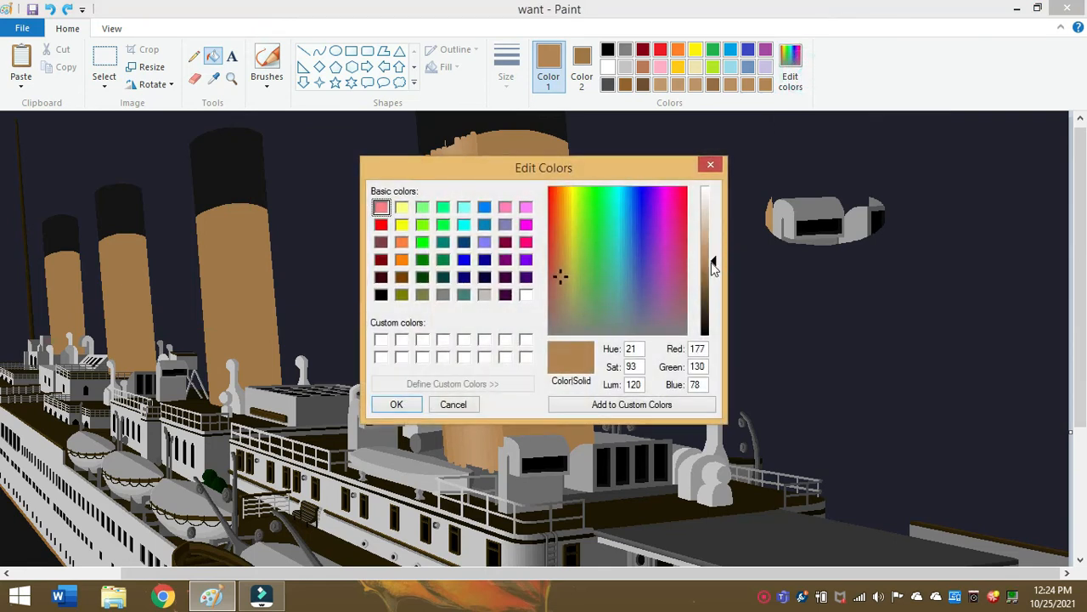
click(396, 404)
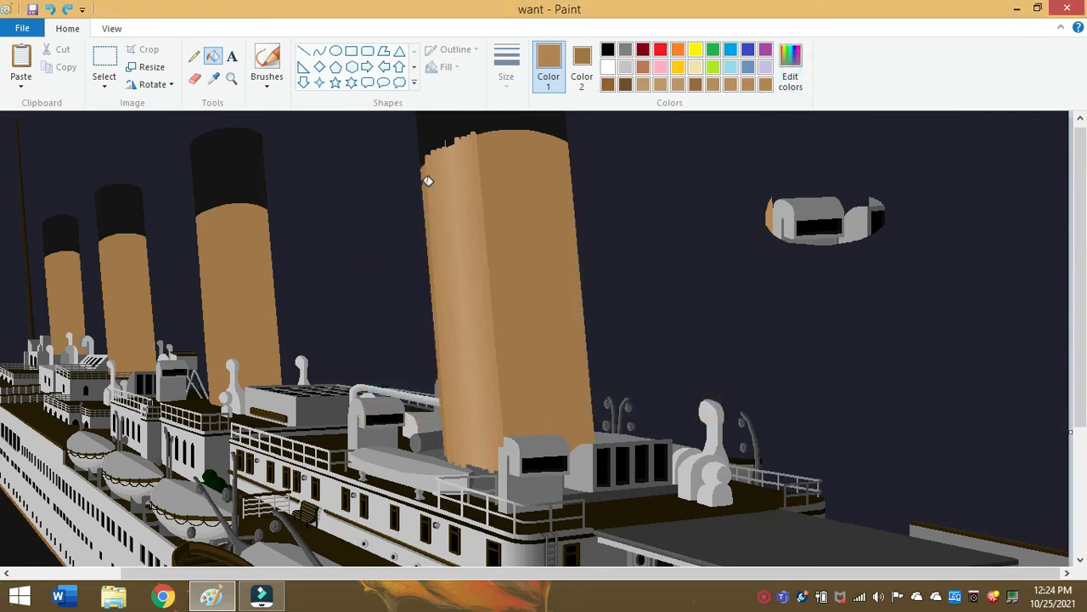
mouse_move(523, 108)
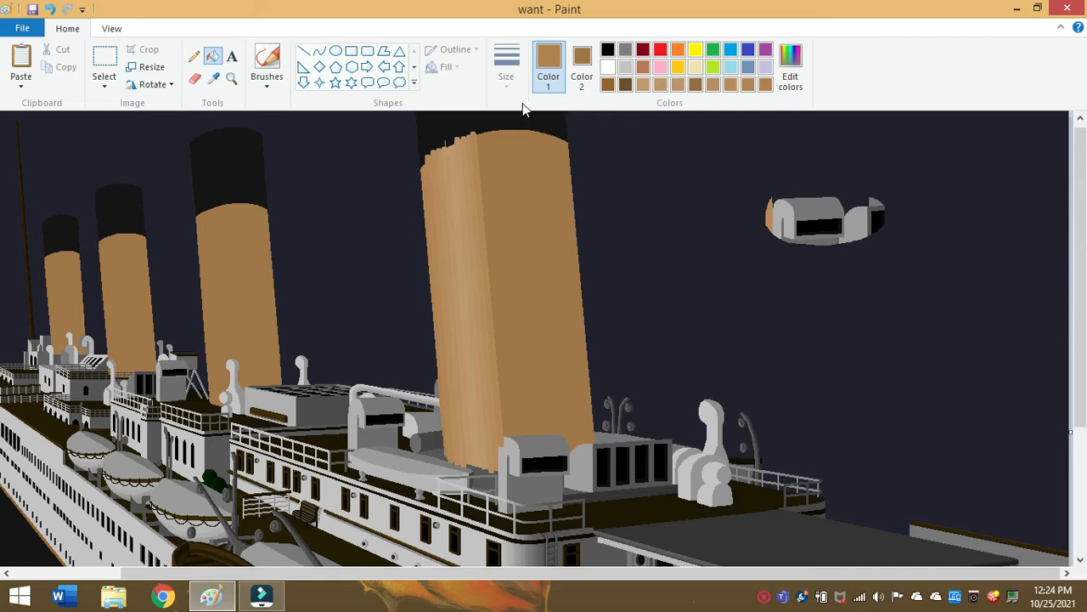
- Switch to curved lines at the thickest size and darken the tan a little more
click(231, 79)
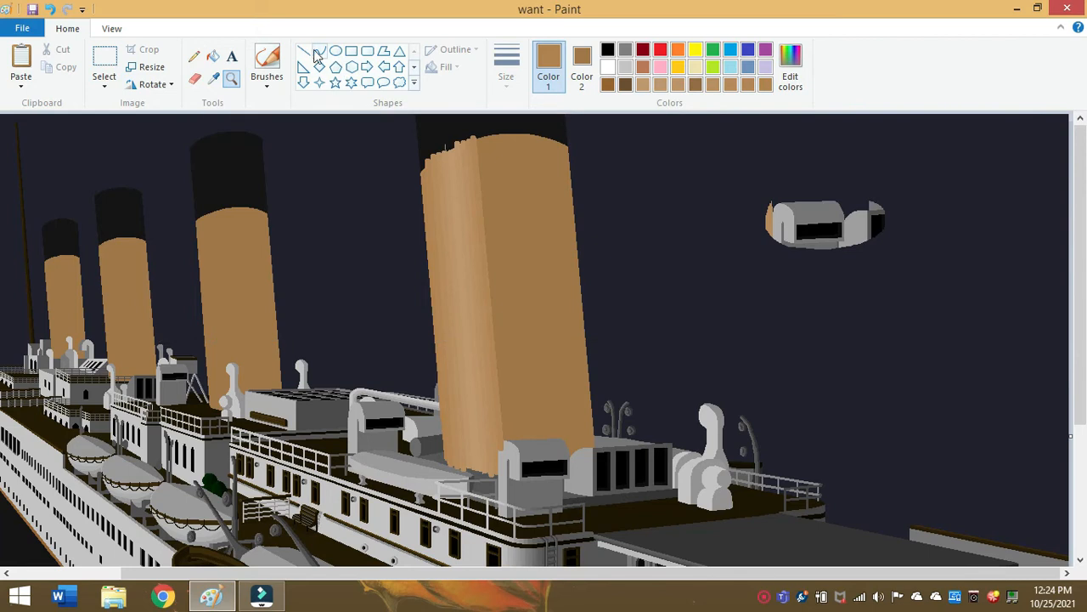
click(506, 64)
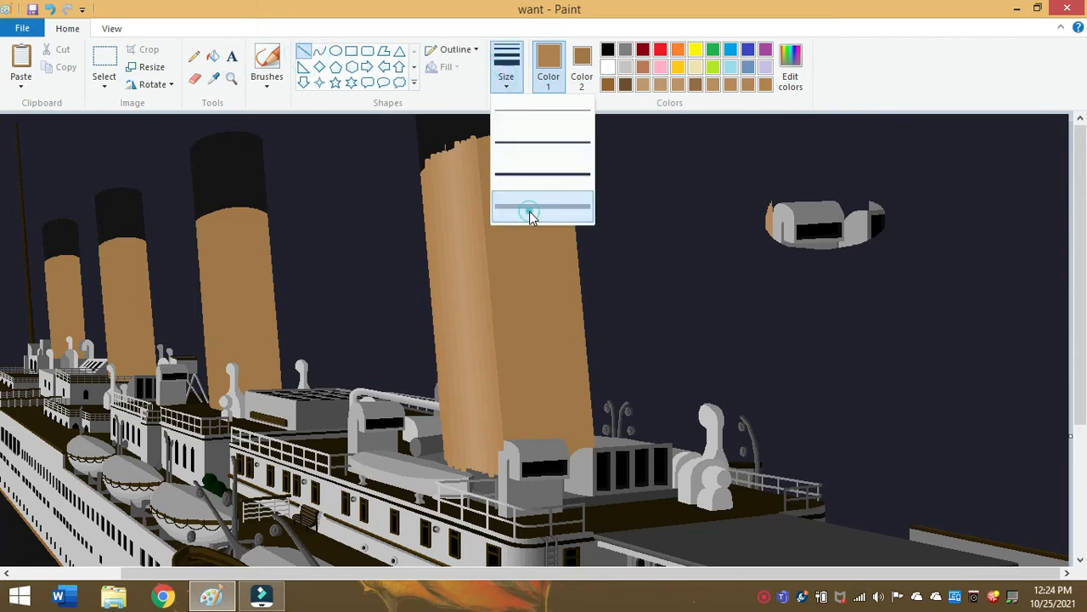
click(540, 207)
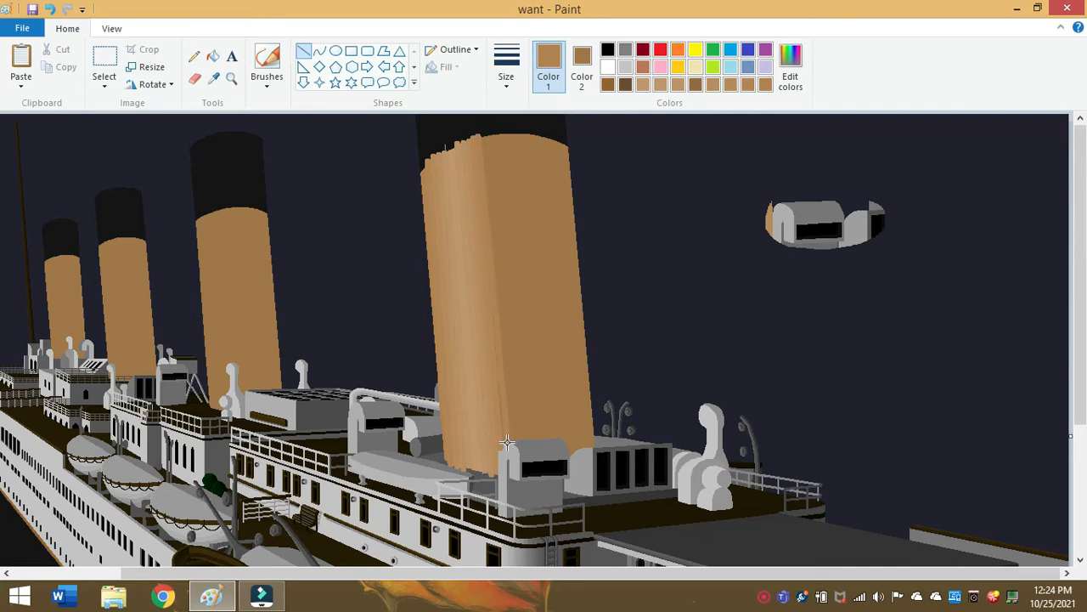
mouse_move(517, 136)
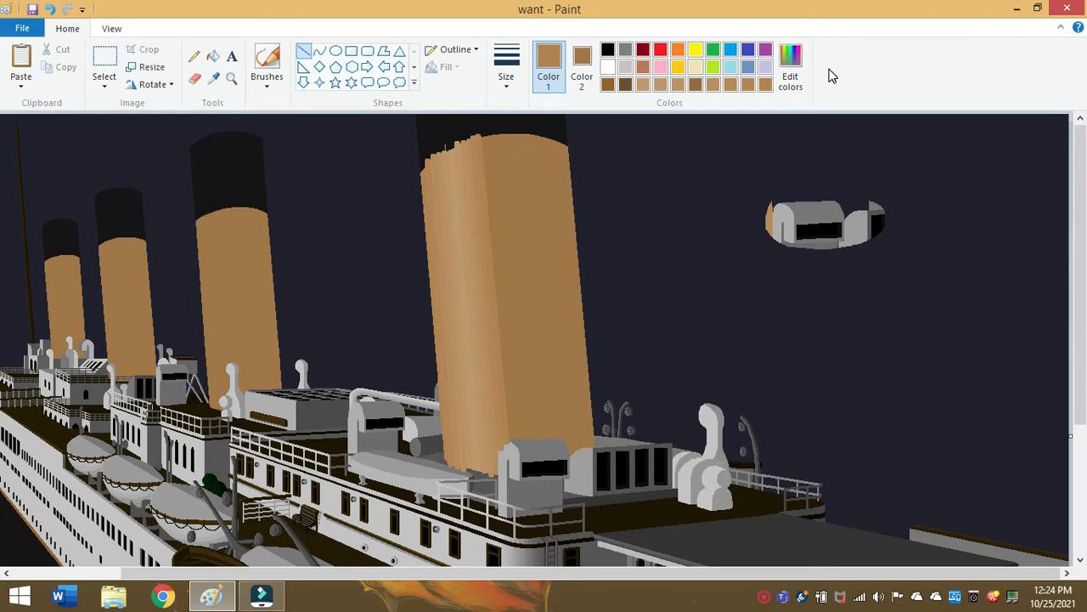
click(790, 66)
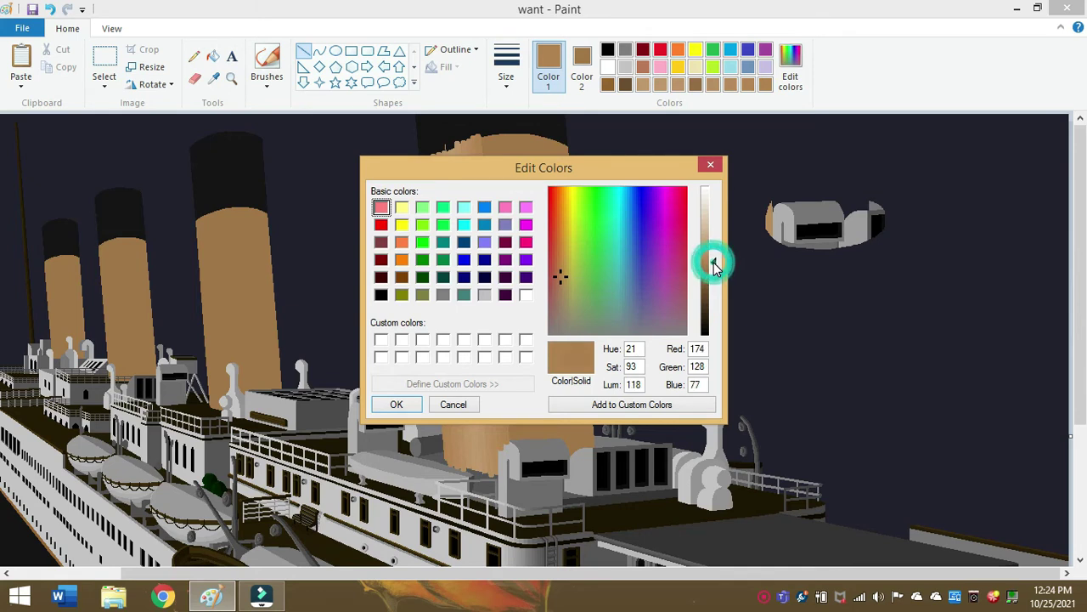
click(396, 404)
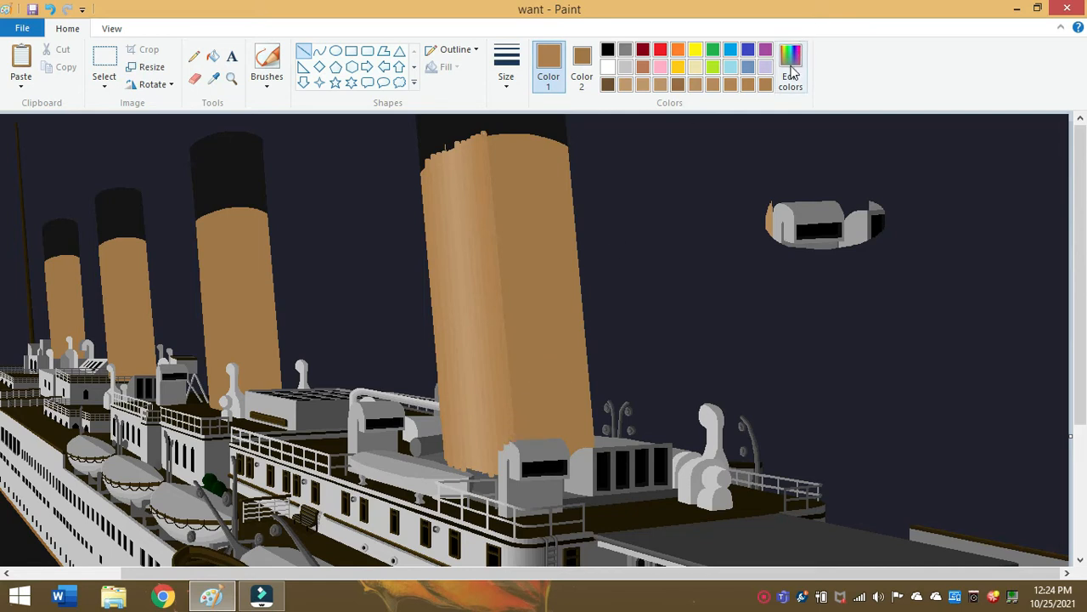
- Darken the funnel brown a shade at a time through two passes of Edit colors
click(790, 66)
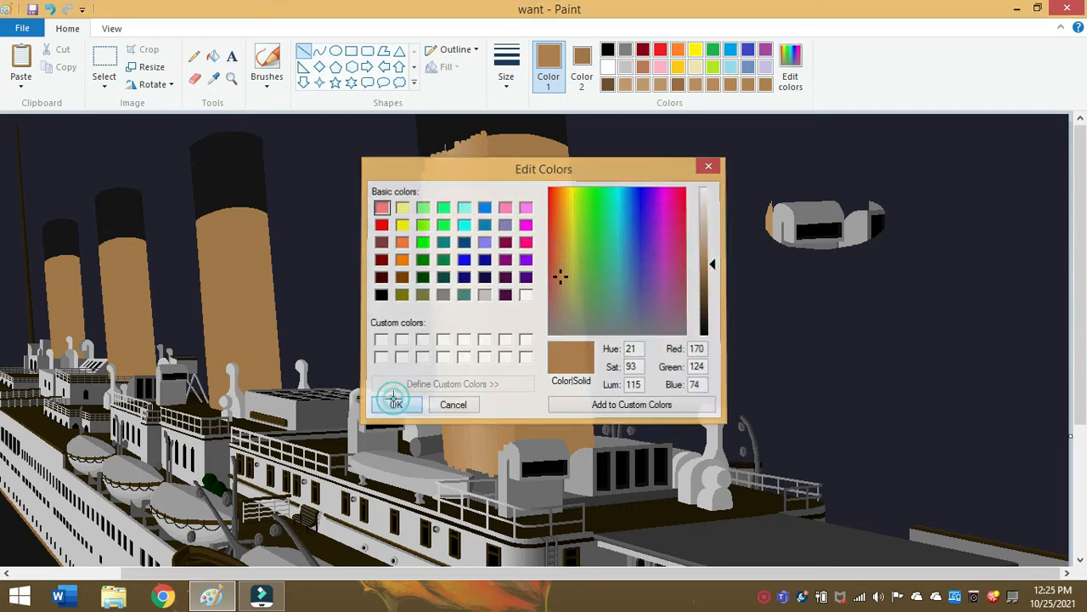
click(396, 404)
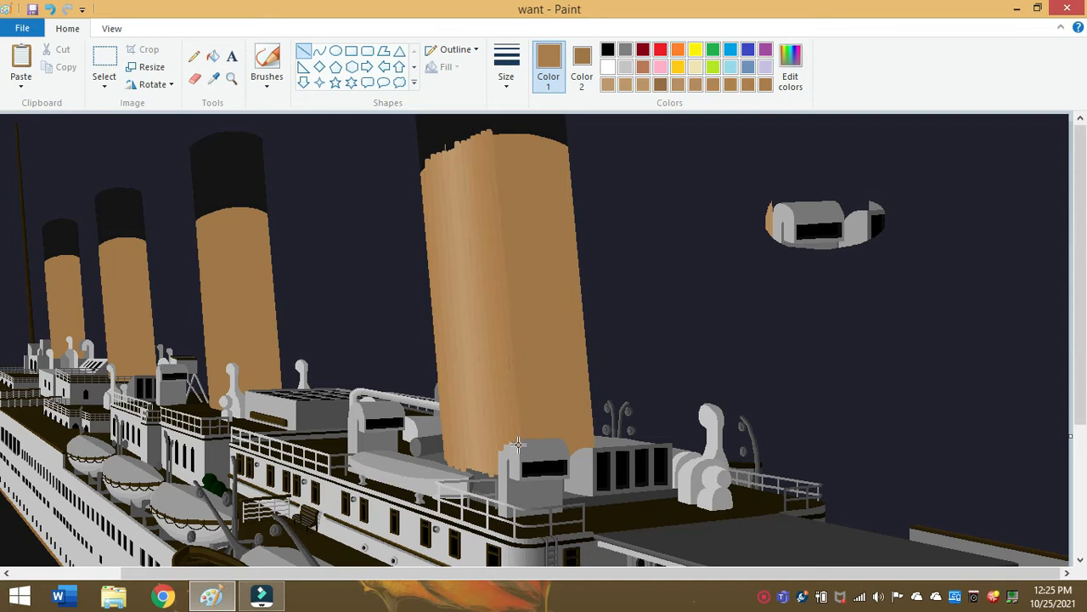
mouse_move(523, 275)
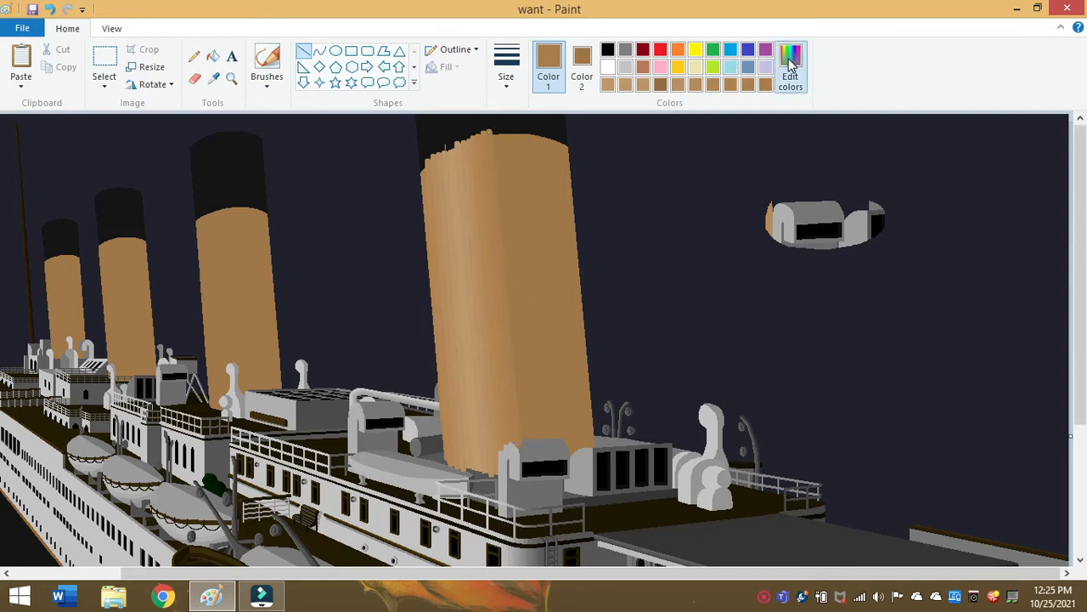
click(790, 67)
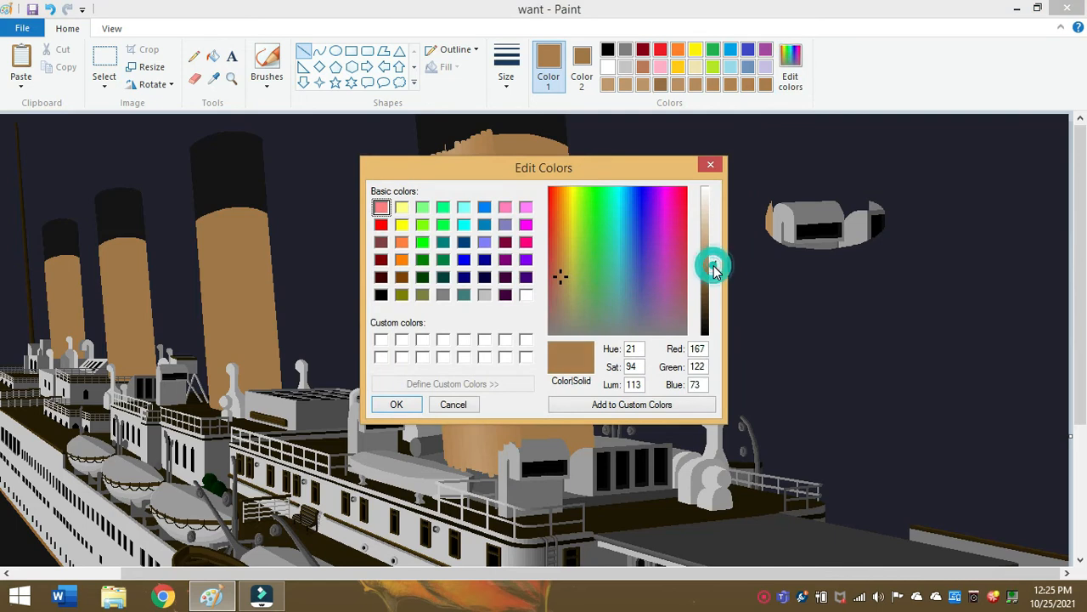
click(396, 404)
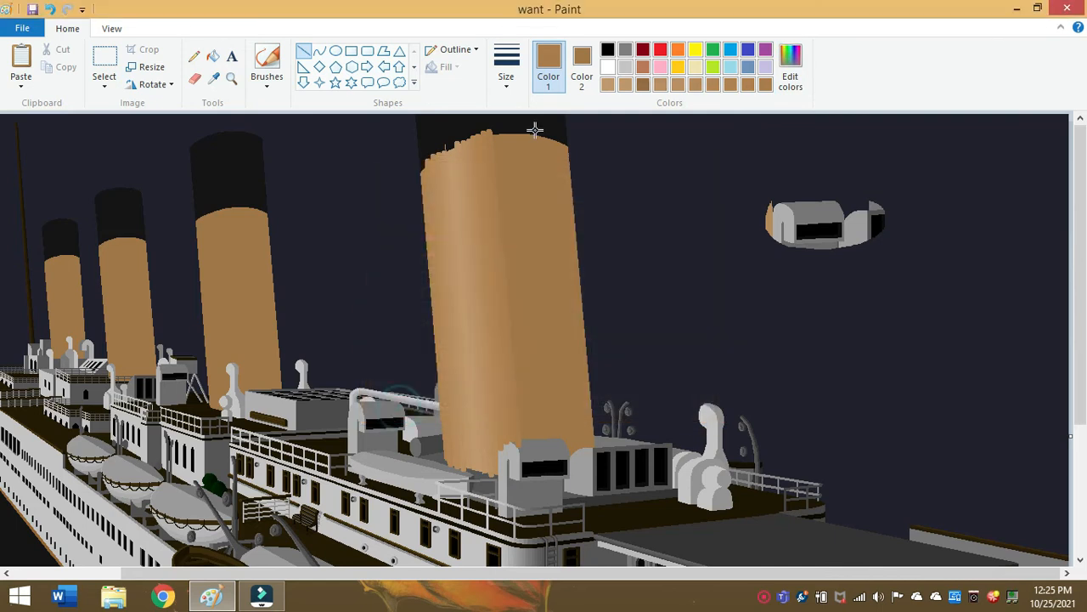
mouse_move(496, 133)
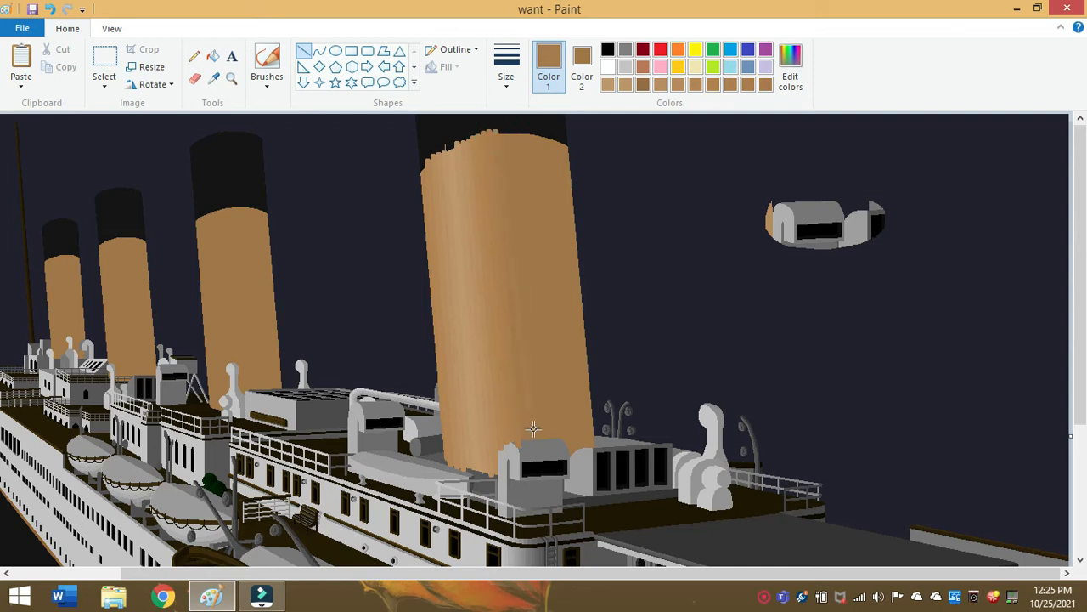
mouse_move(523, 442)
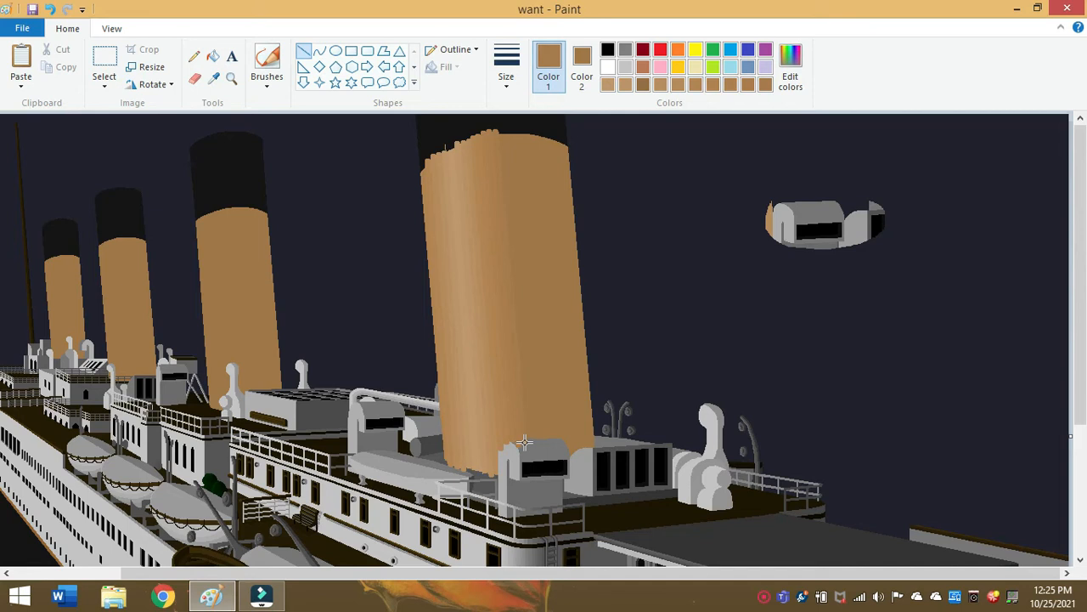
mouse_move(649, 199)
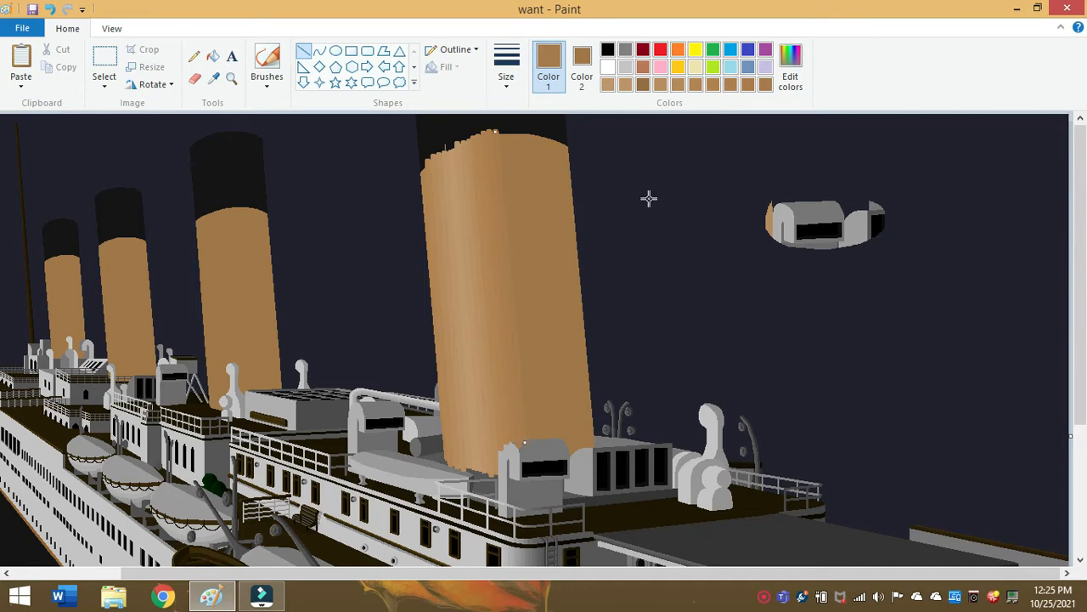
- Lower the brown's luminance once more and confirm the darker shading colour
click(790, 64)
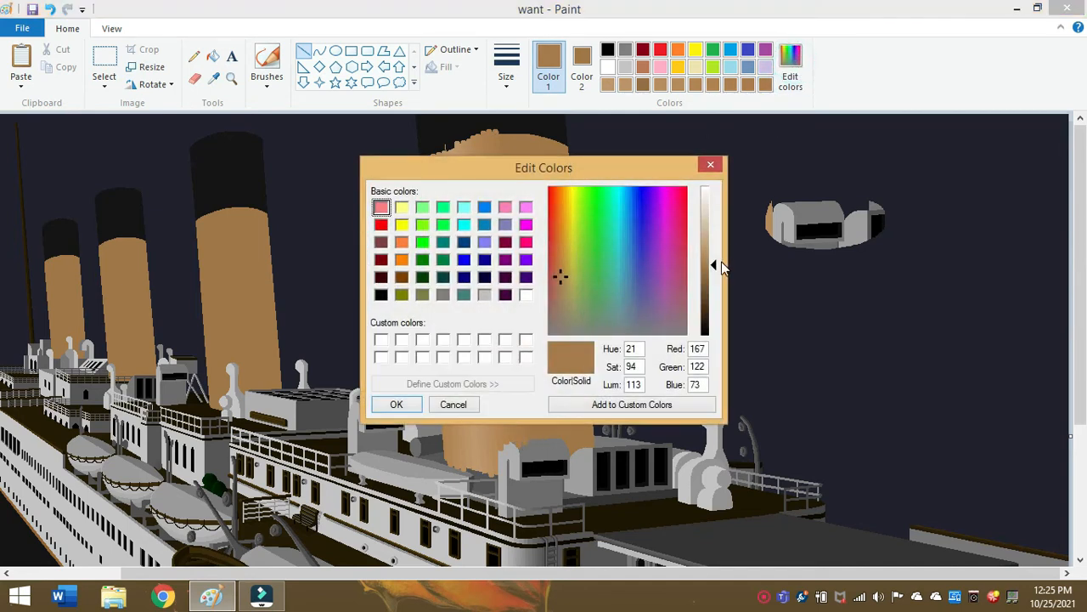
drag(705, 263, 705, 272)
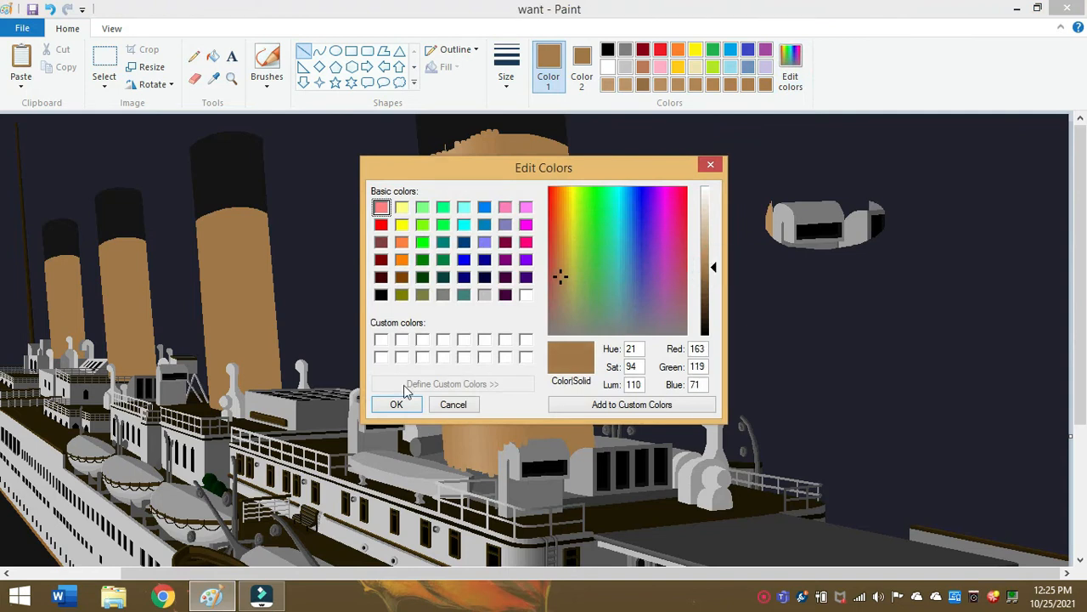
click(396, 405)
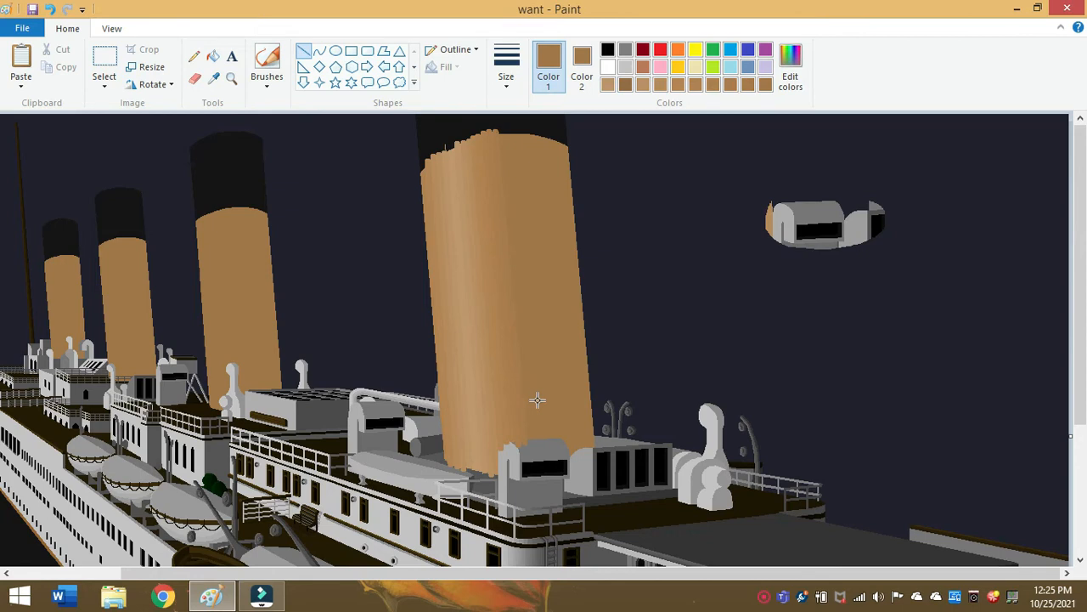
mouse_move(598, 330)
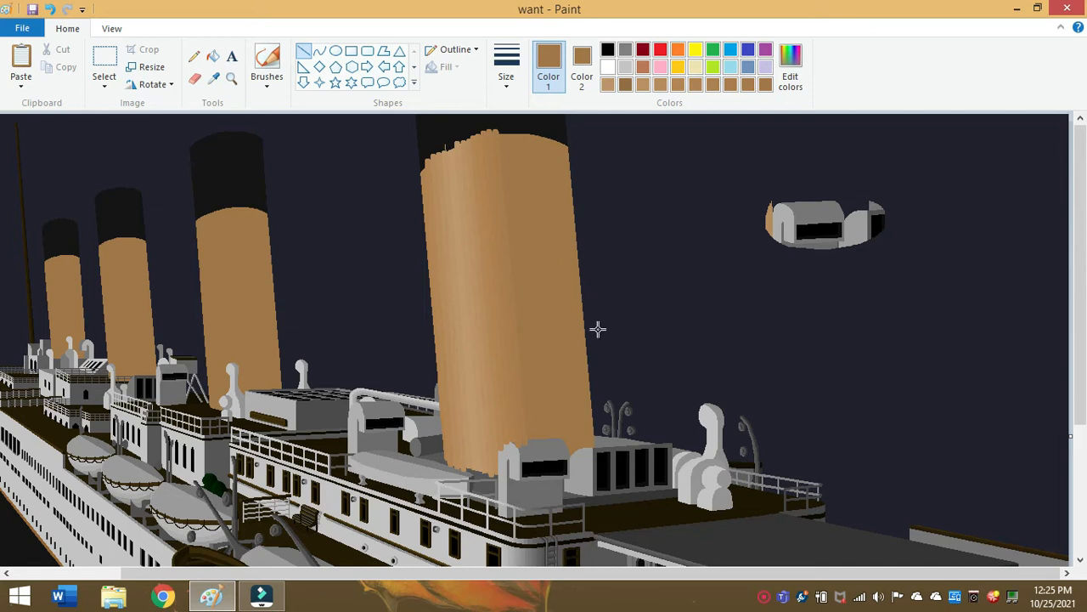
mouse_move(587, 347)
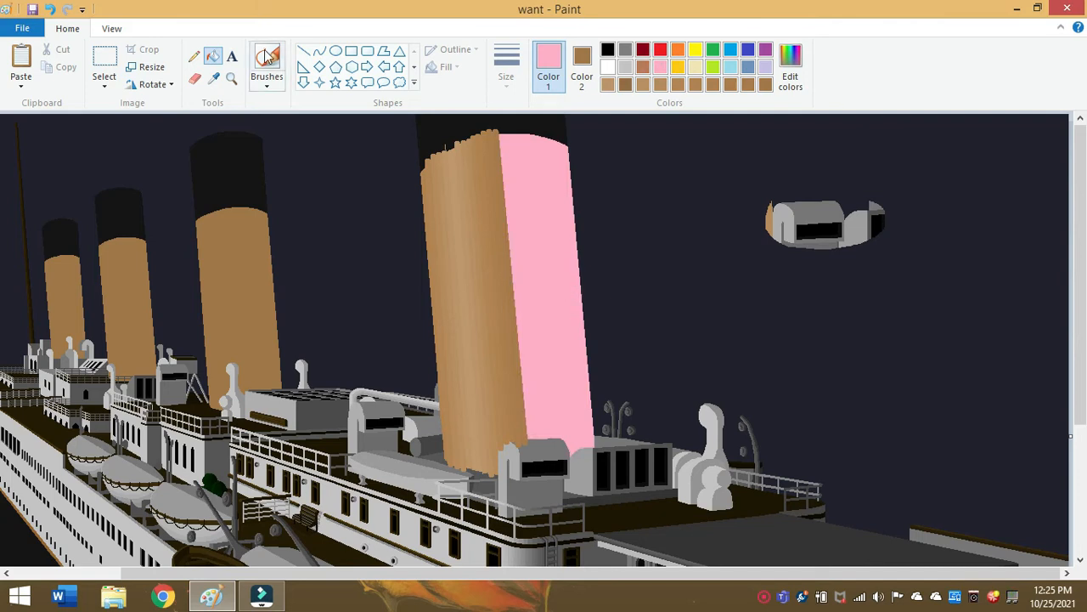
- Fill the front funnel's right half with pink and reopen Edit colors for brown
click(212, 79)
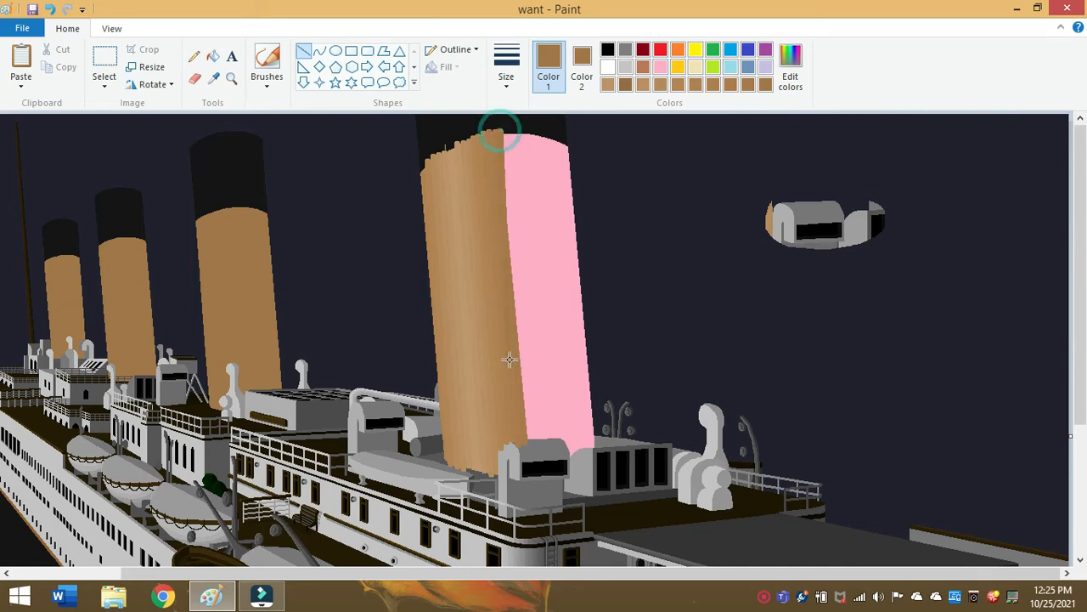
drag(501, 127, 540, 445)
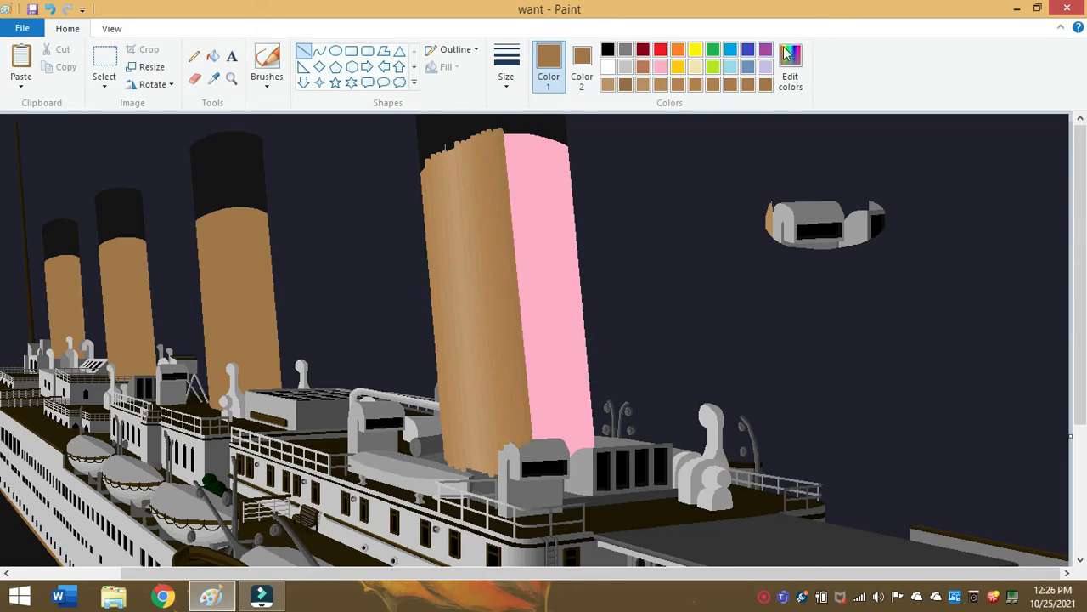
click(788, 68)
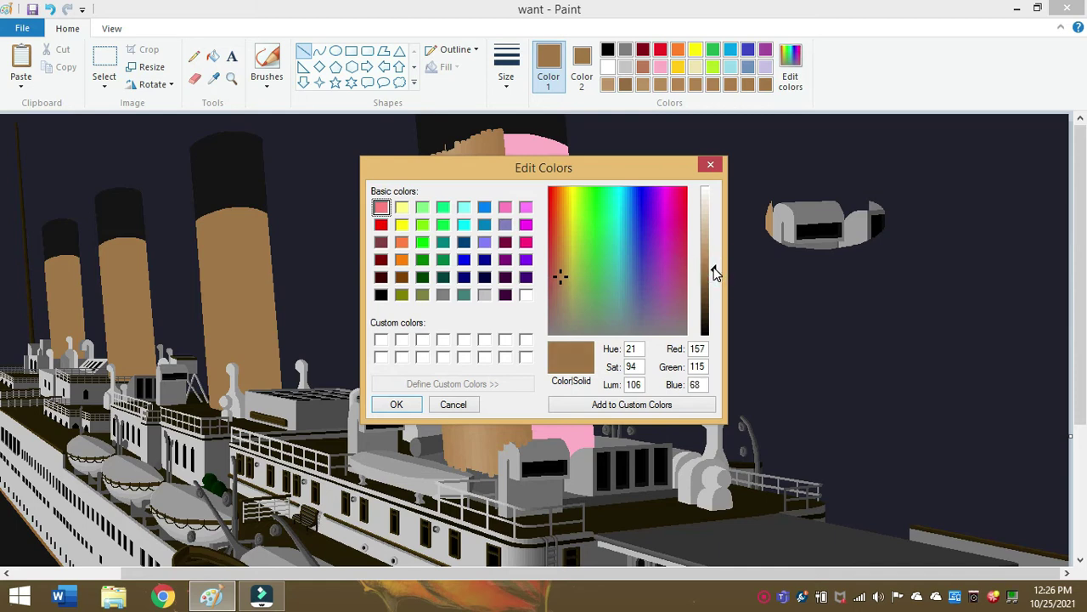
- Adjust the brown twice in Edit colors, brushing strokes over the funnel's pink side each time
click(706, 269)
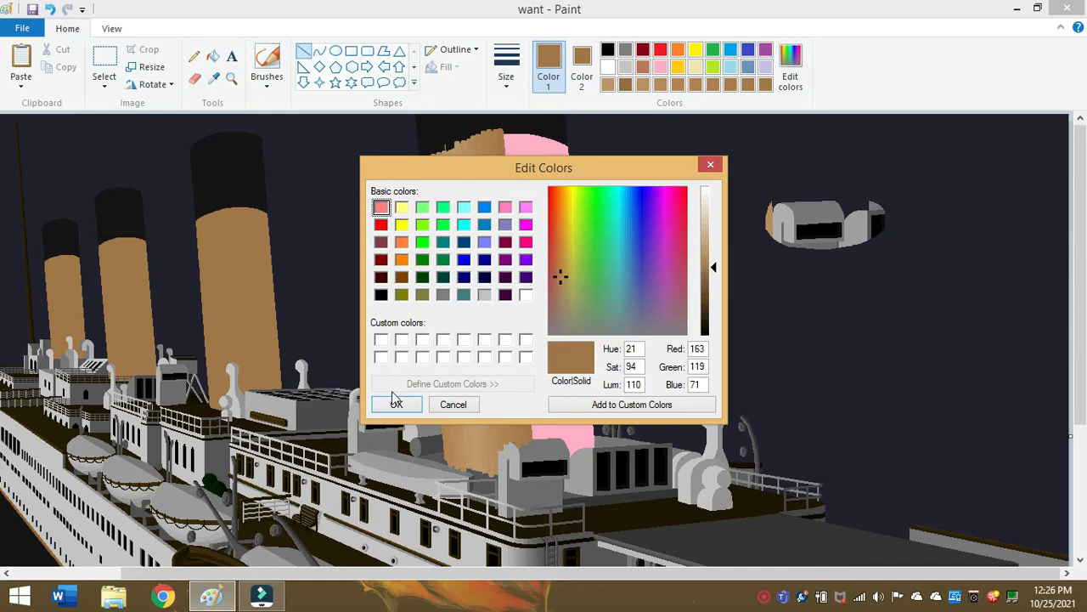
click(396, 405)
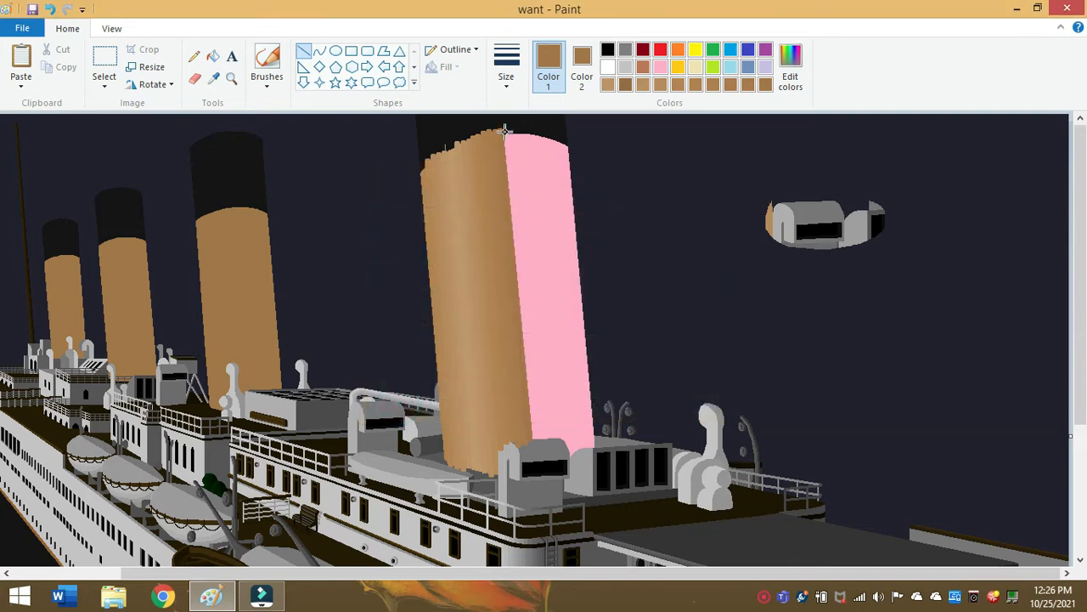
drag(504, 129, 540, 394)
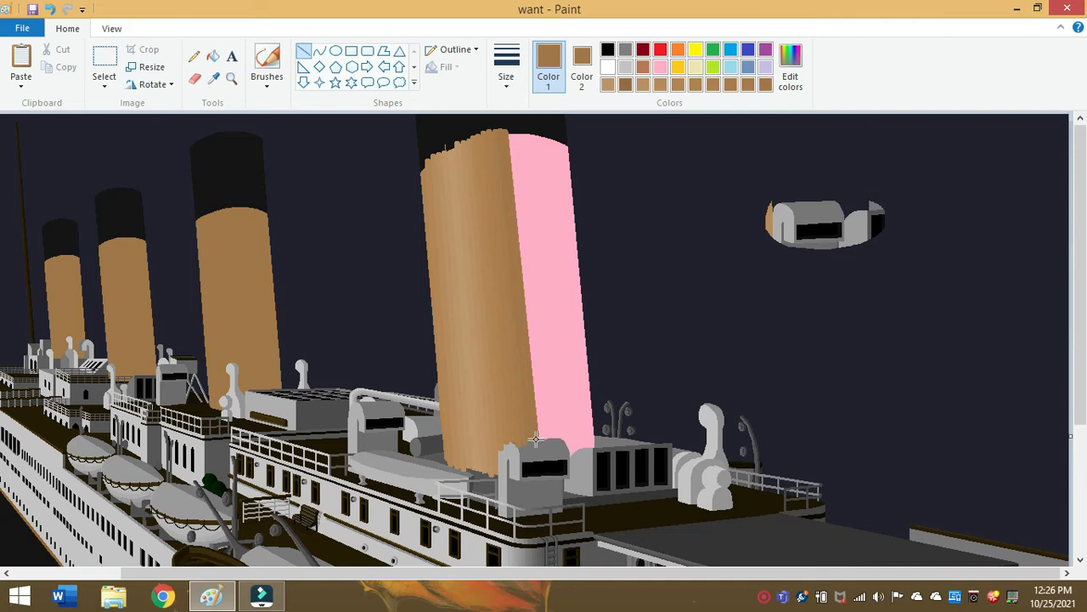
click(790, 65)
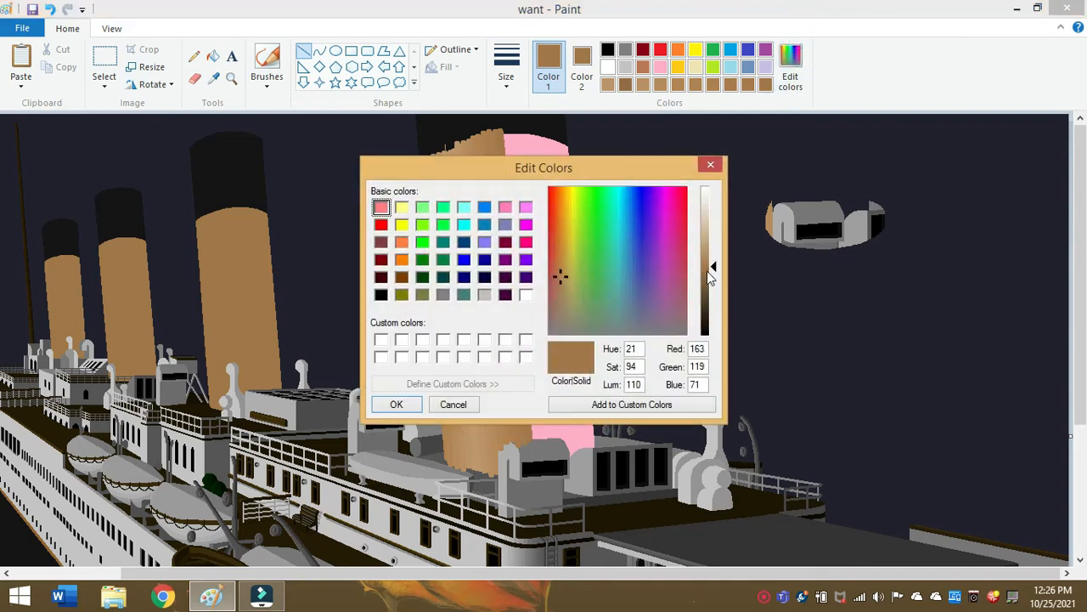
click(705, 268)
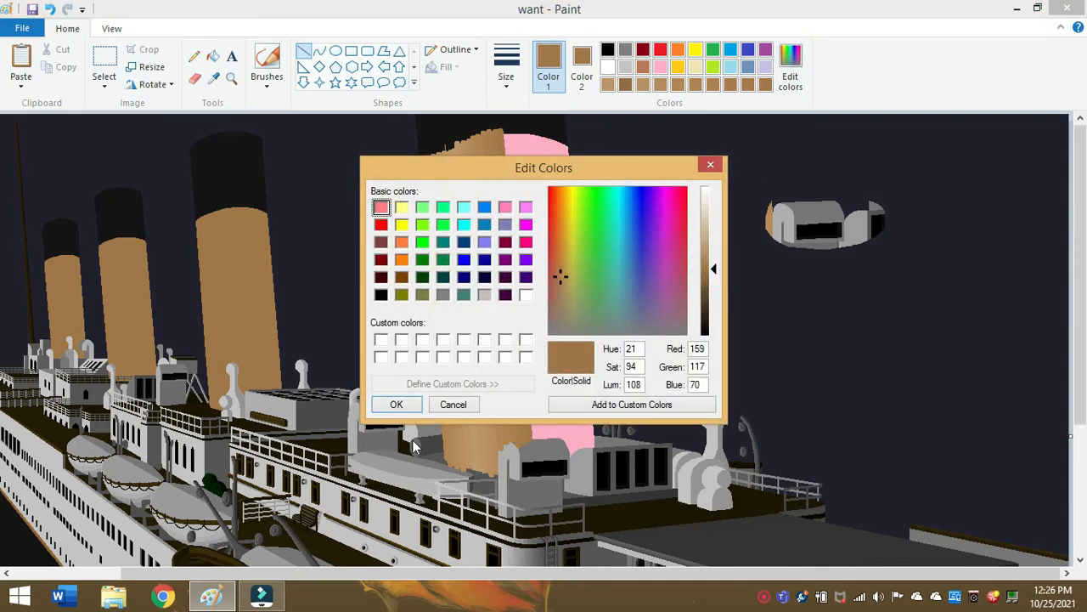
click(396, 404)
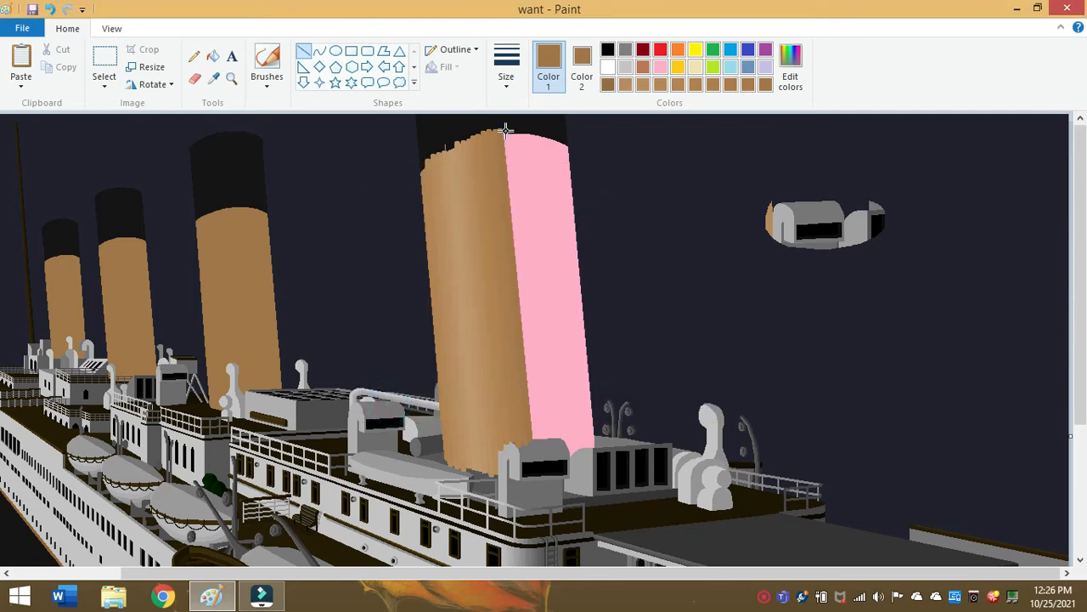
drag(507, 130, 537, 438)
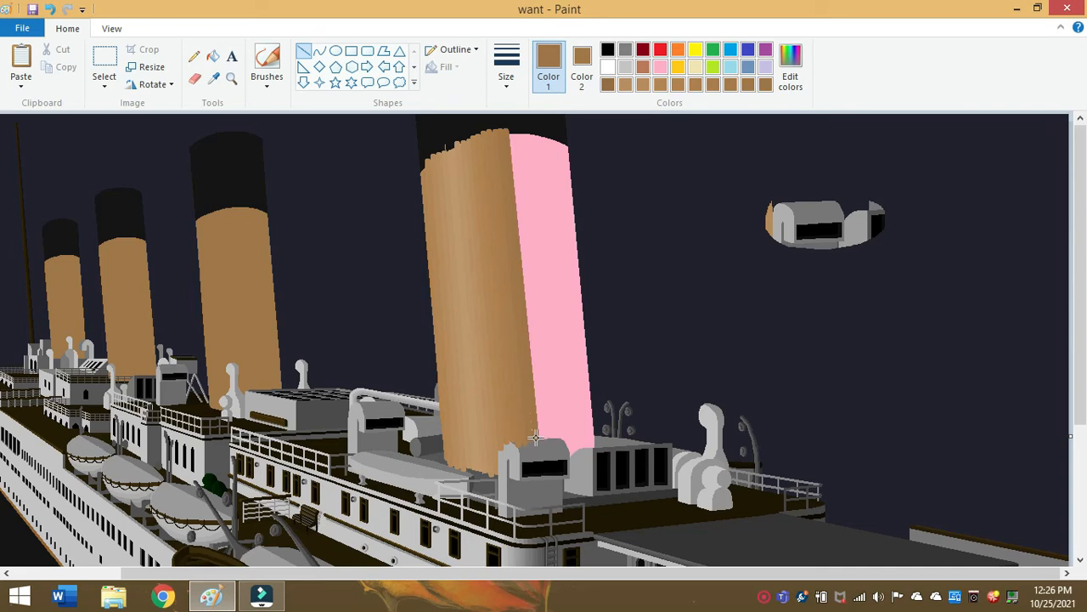
mouse_move(640, 280)
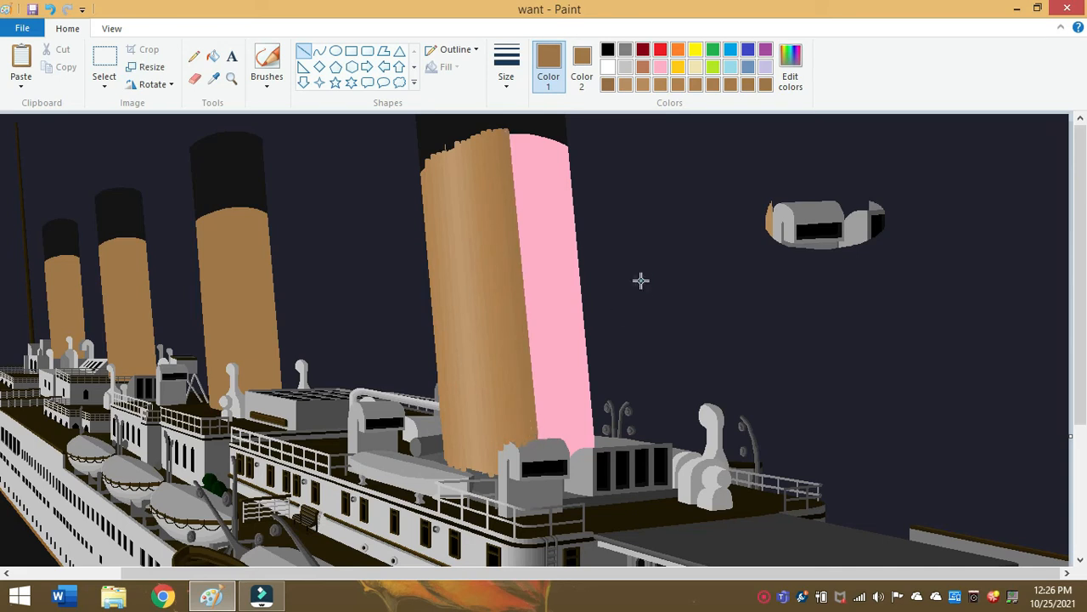
- Darken the brown further and paint it along the front funnel's pink edge
click(789, 66)
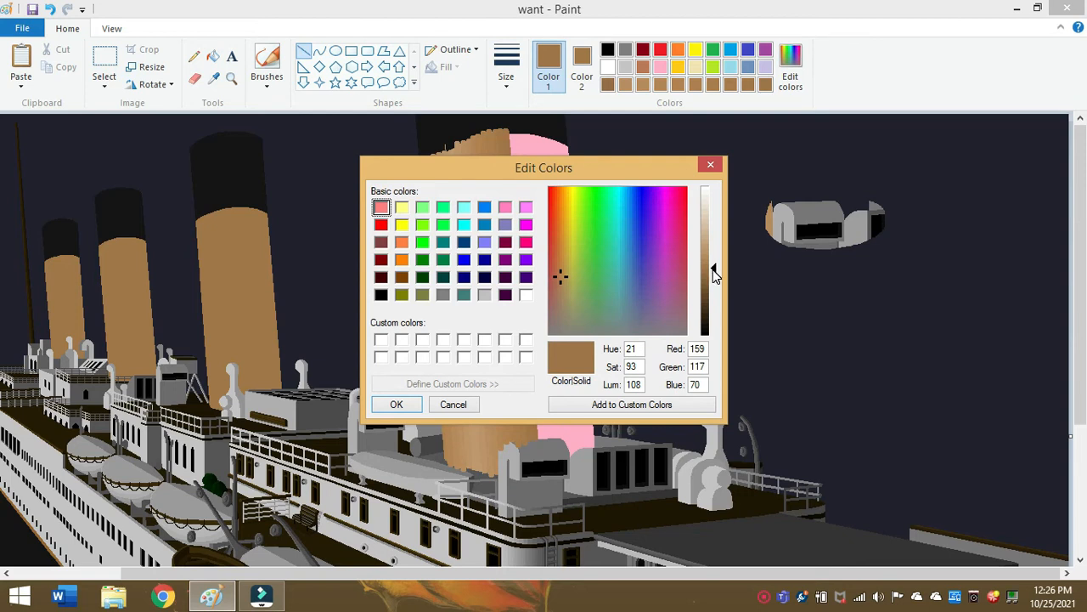
click(713, 270)
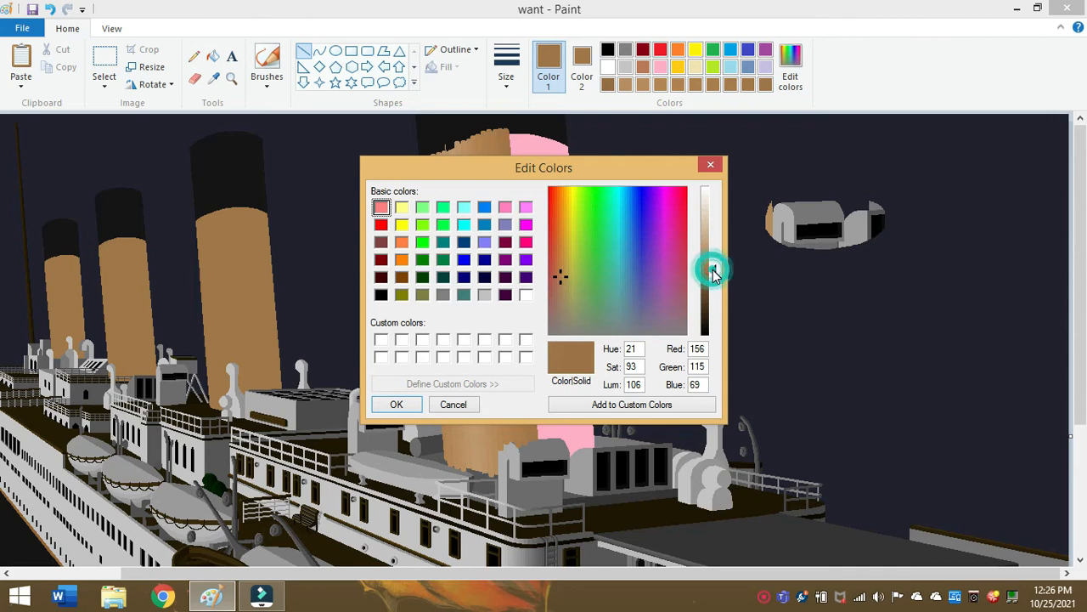
click(396, 404)
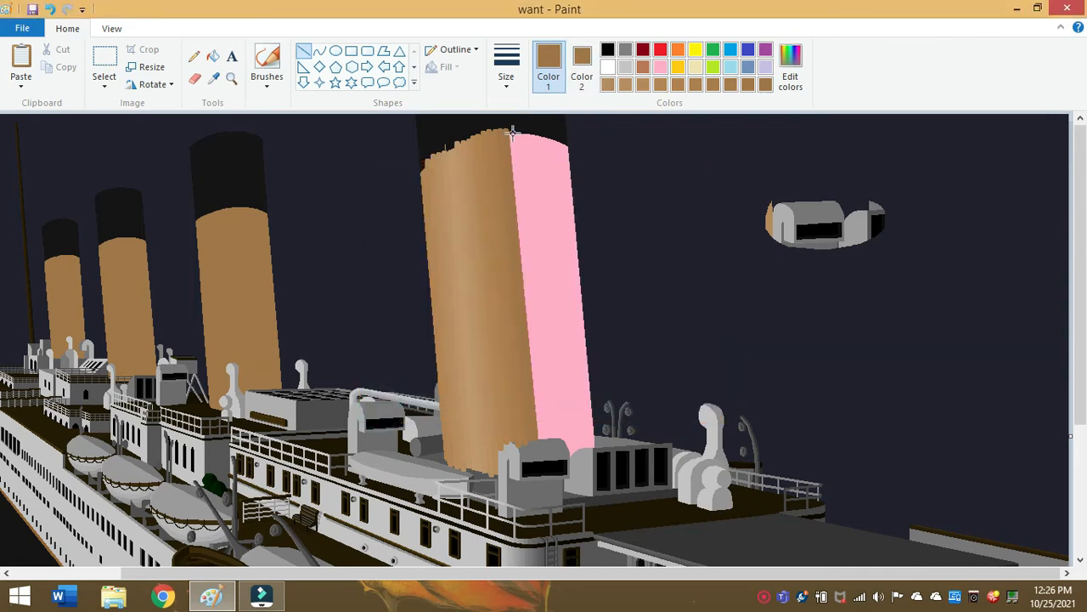
drag(513, 133, 544, 441)
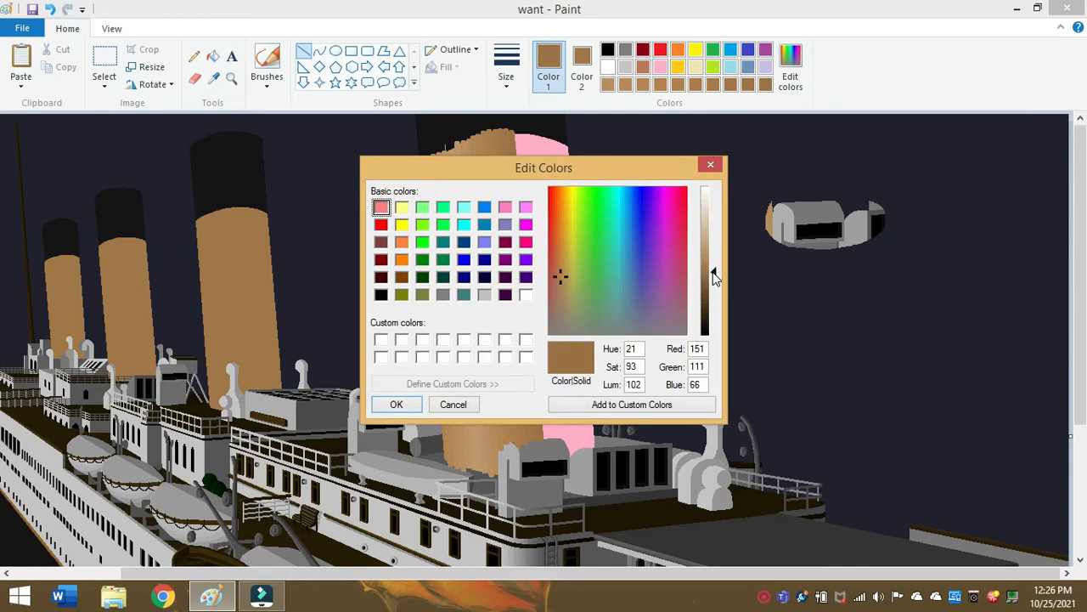
click(396, 404)
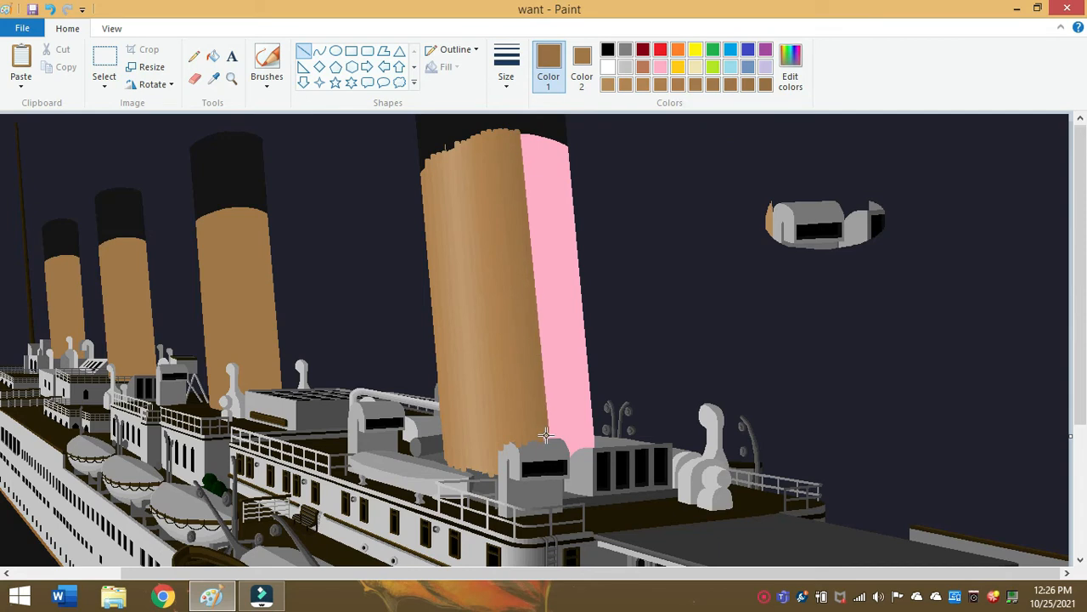
mouse_move(666, 269)
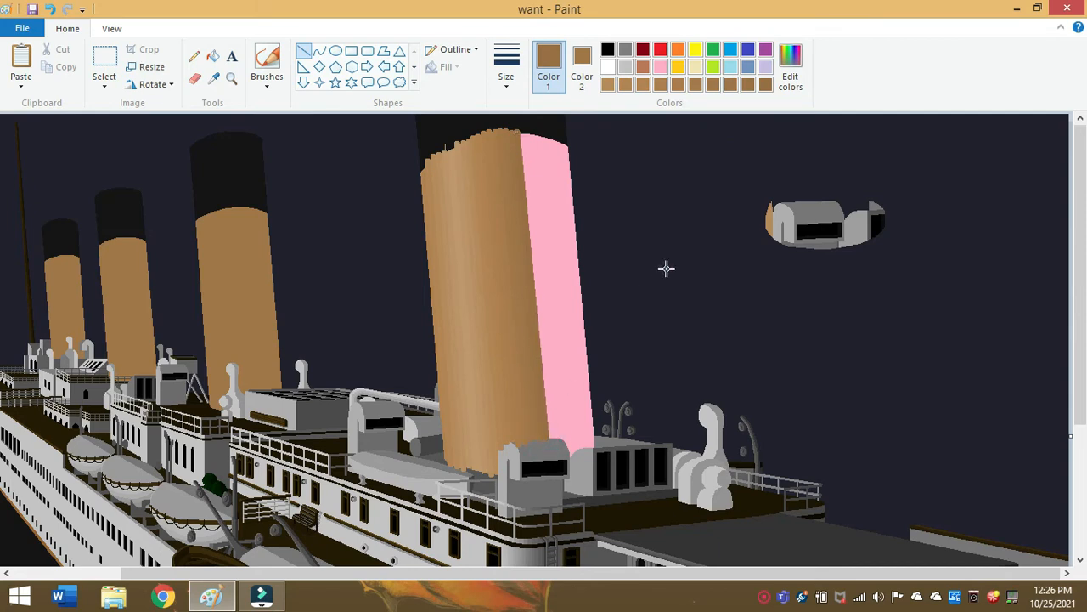
click(790, 65)
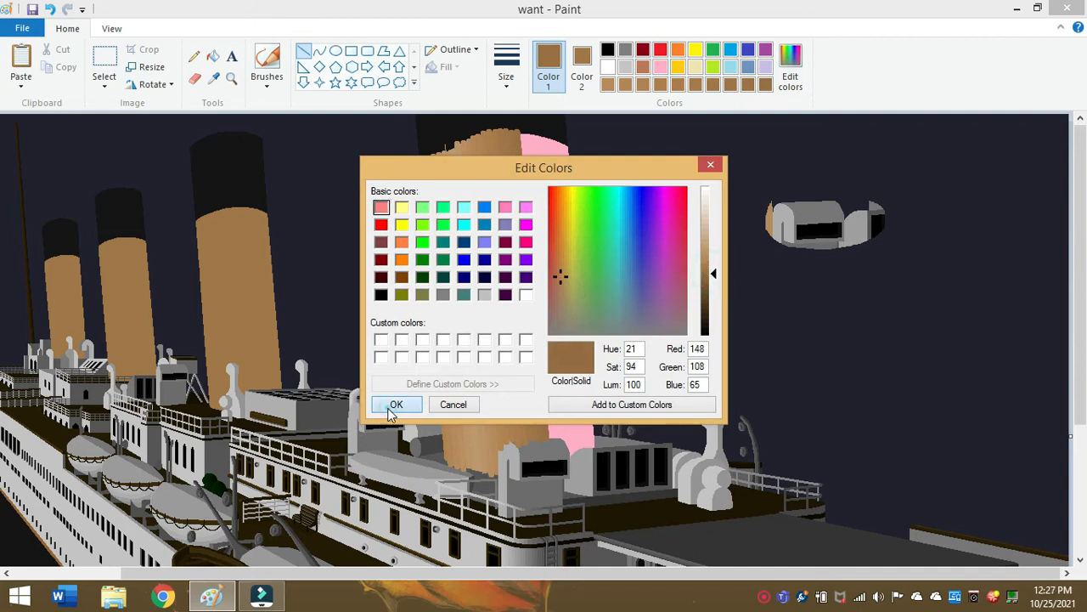
click(396, 405)
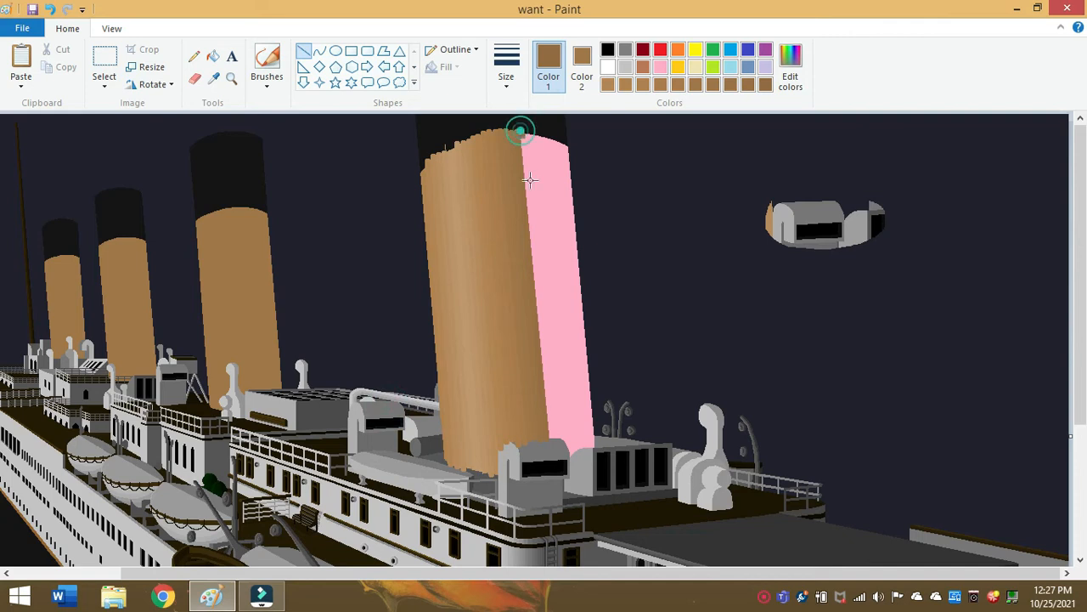
drag(522, 133, 554, 438)
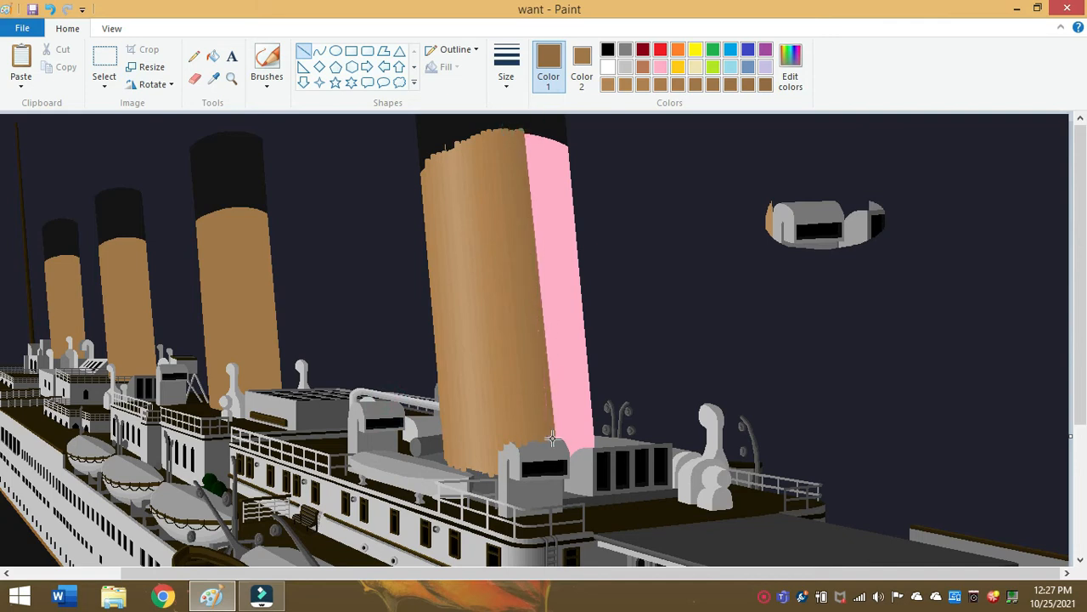
- Darken the brown and cover more of the pink strip on the front funnel
click(790, 68)
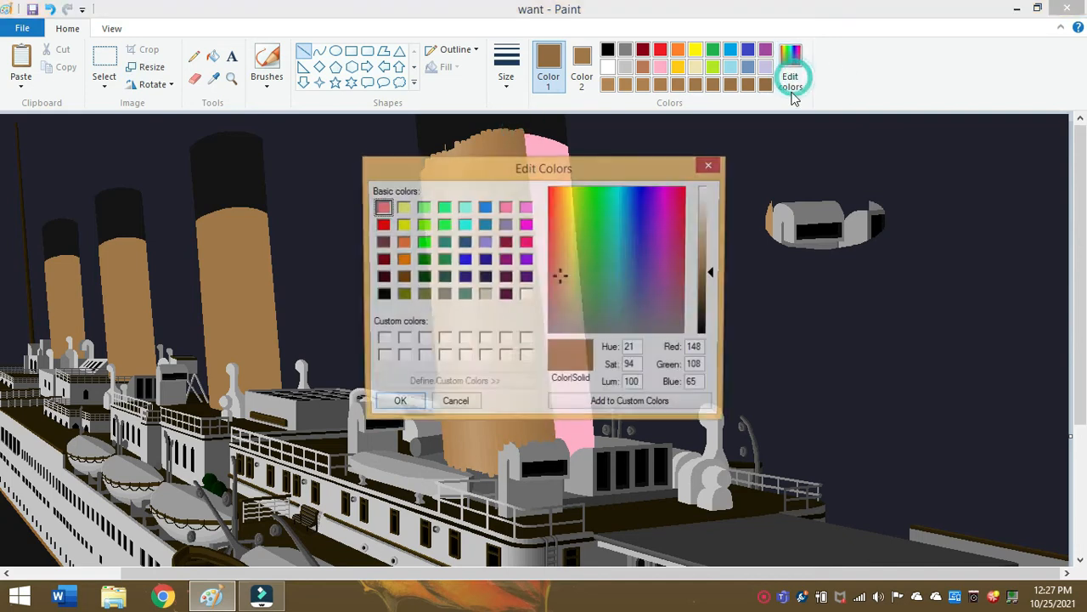
drag(714, 272, 714, 280)
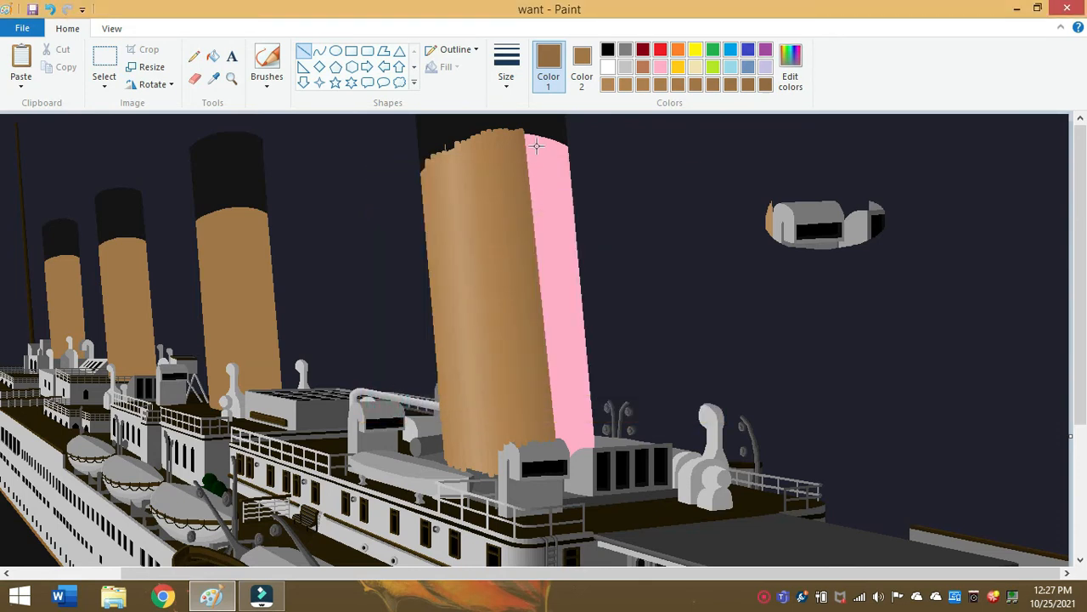
drag(535, 144, 560, 387)
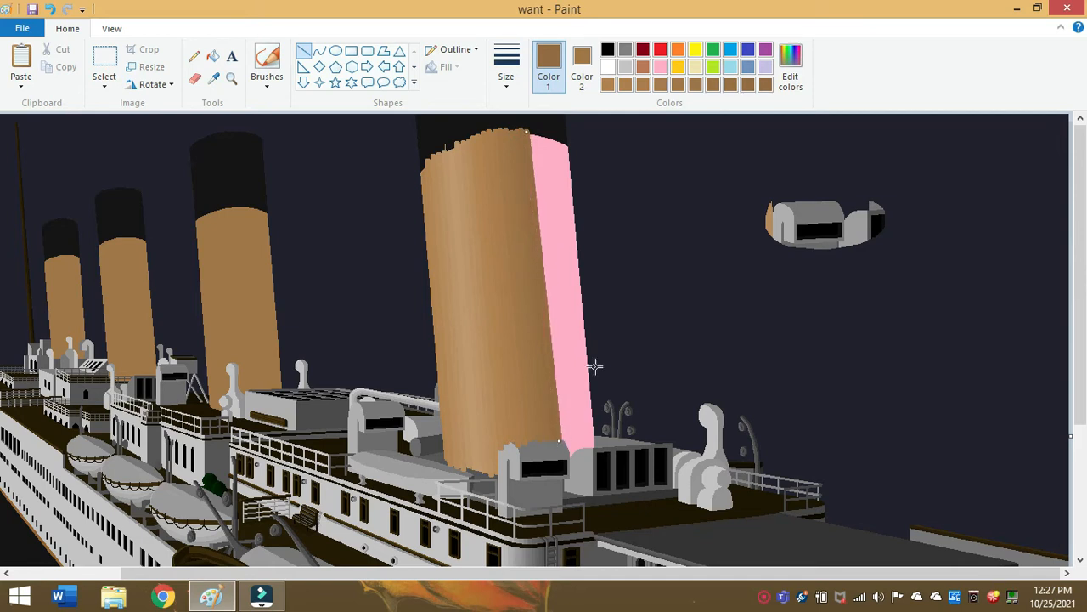
click(788, 66)
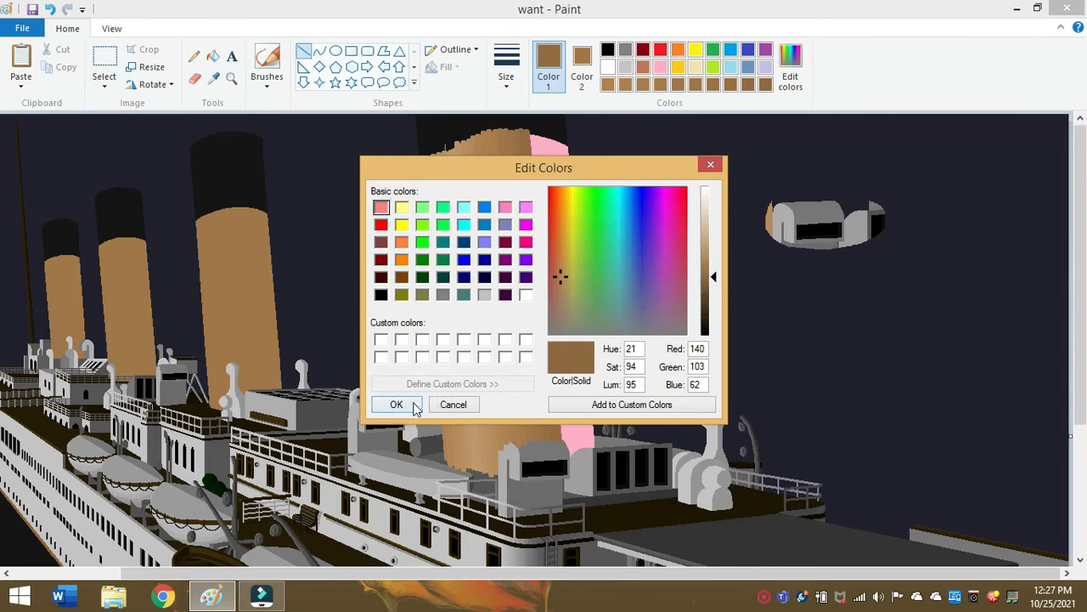
click(396, 404)
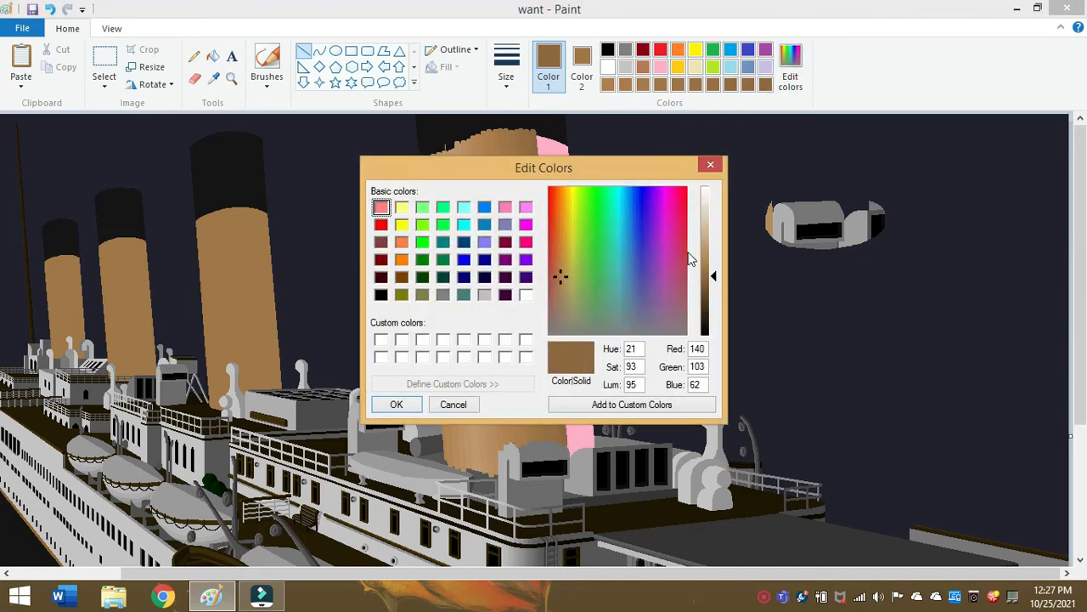
mouse_move(717, 285)
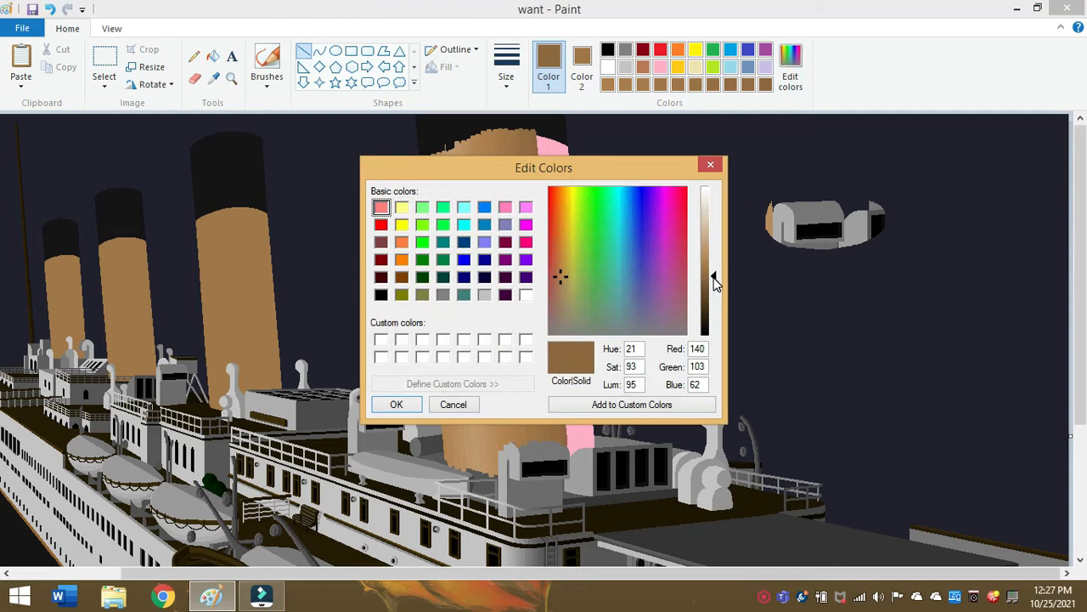
- Mix yet darker browns and shade the funnel's right side, leaving a narrow pink strip
click(714, 280)
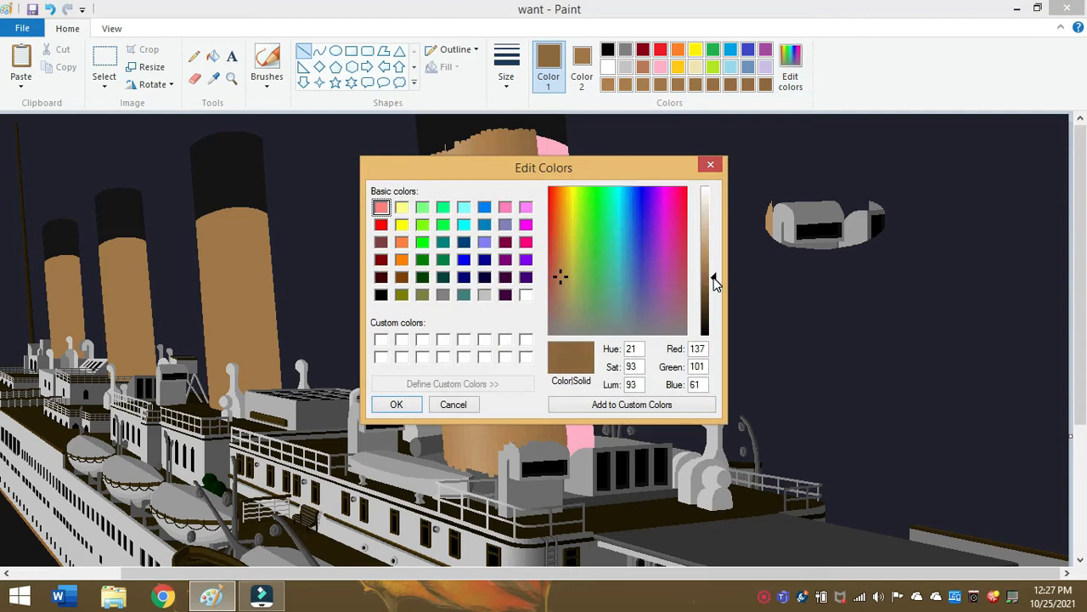
click(396, 405)
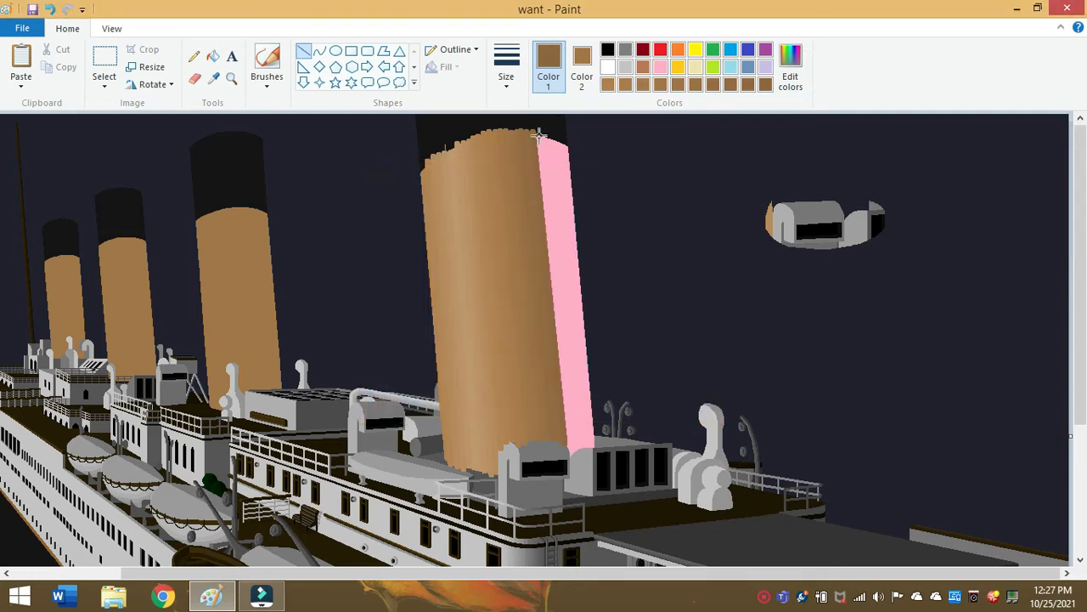
drag(536, 132, 574, 448)
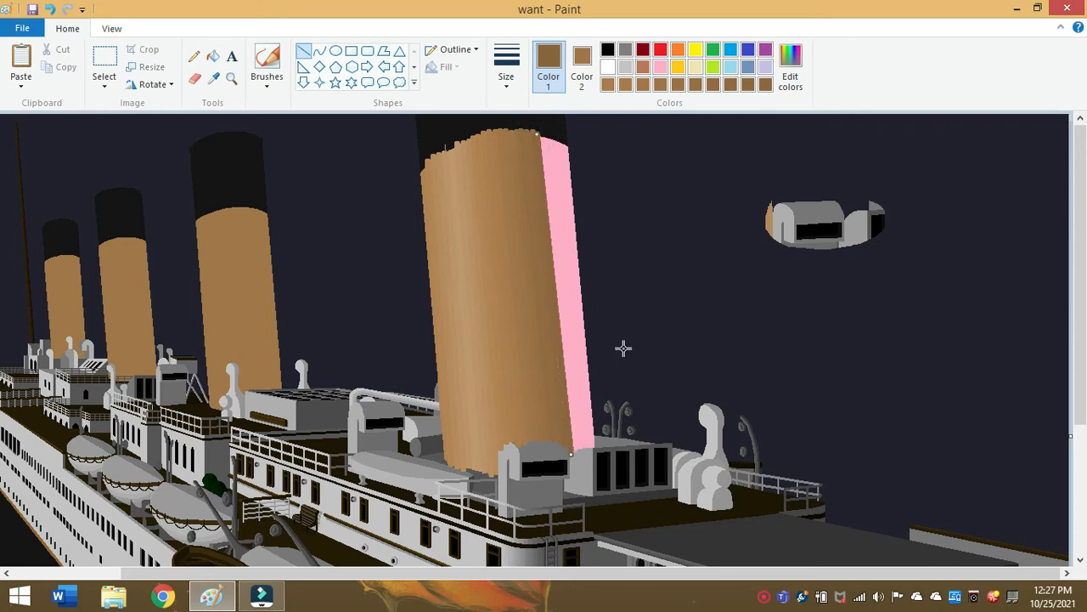
click(790, 67)
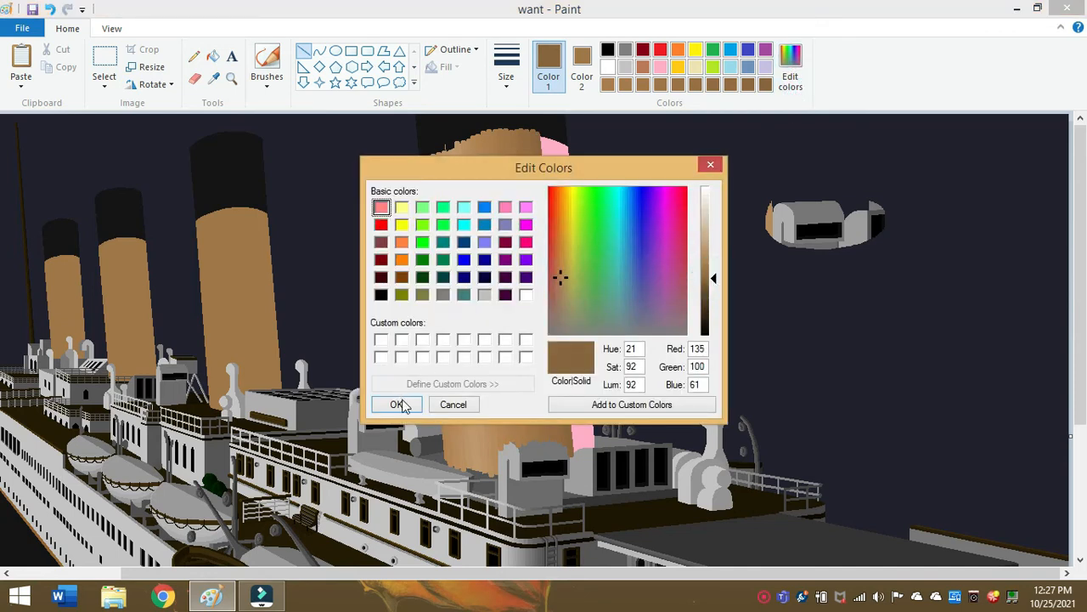
click(396, 404)
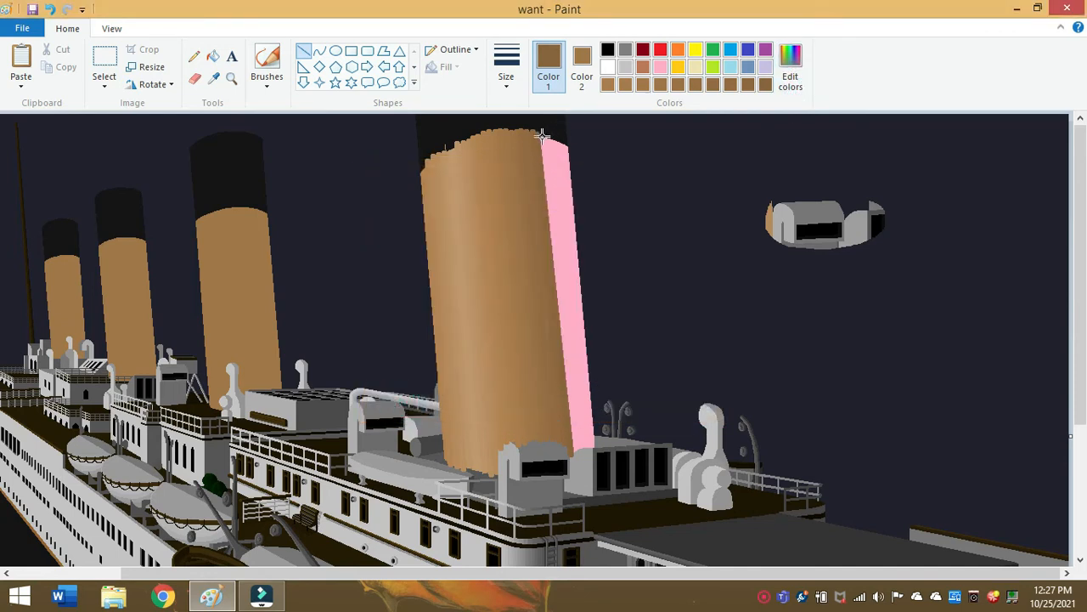
drag(543, 134, 577, 455)
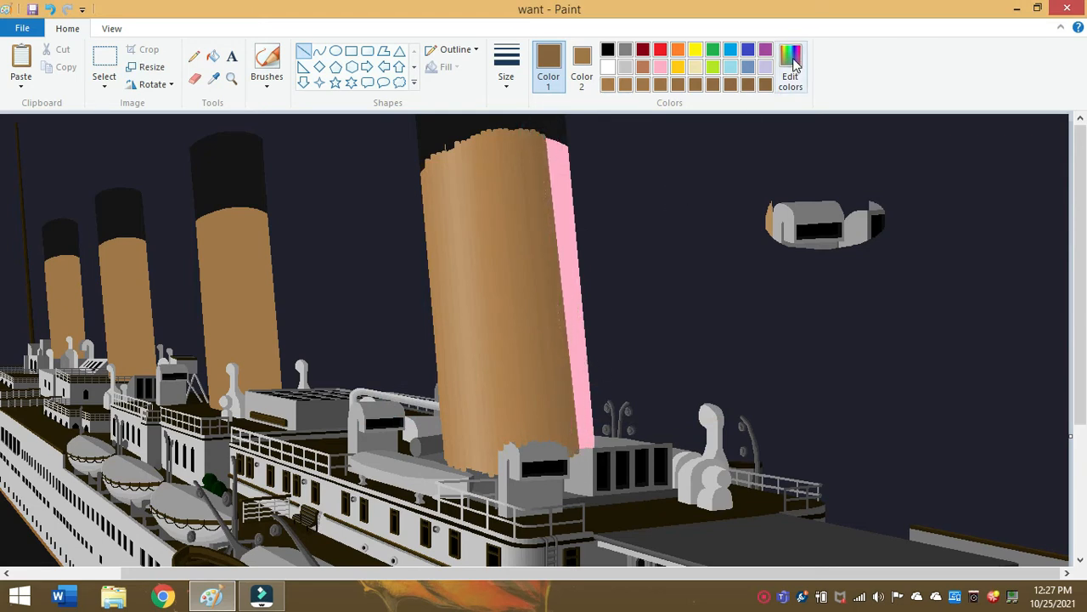
- Mix a slightly darker brown and brush it over the remaining pink on the front funnel
click(790, 66)
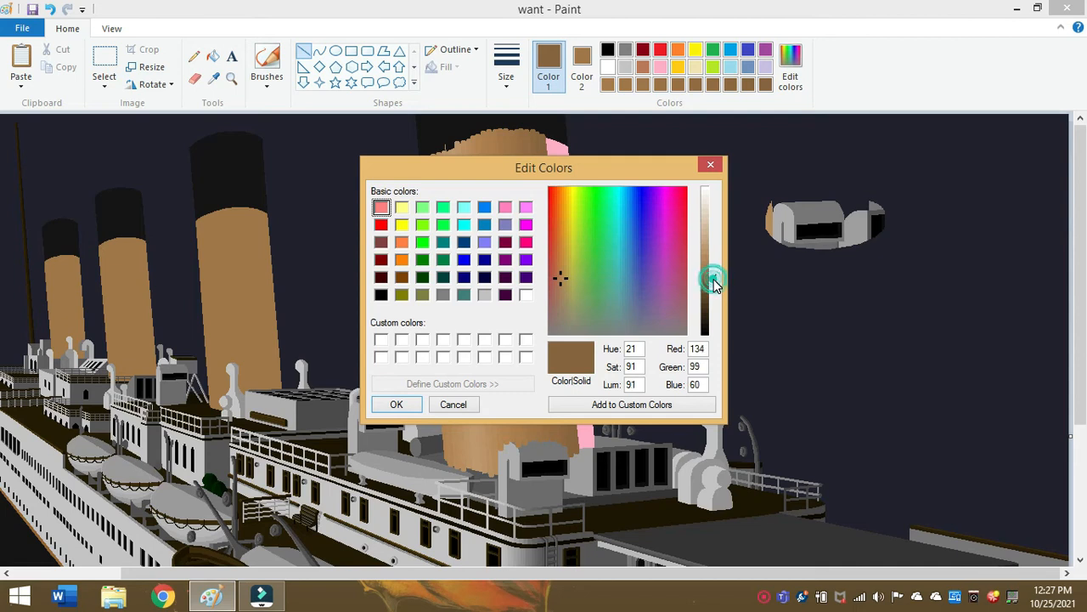
click(395, 405)
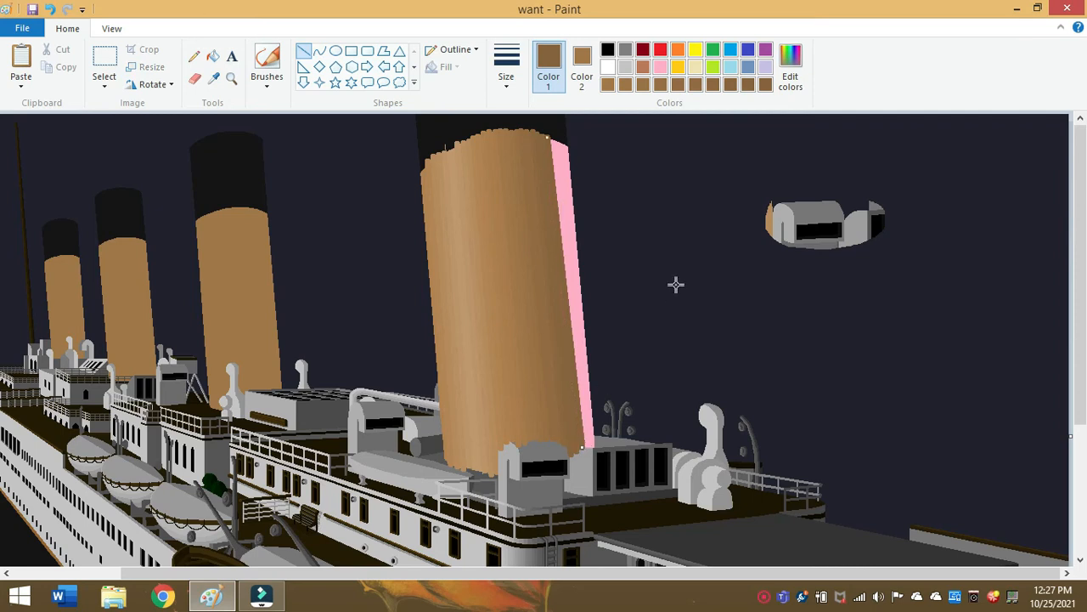
mouse_move(742, 204)
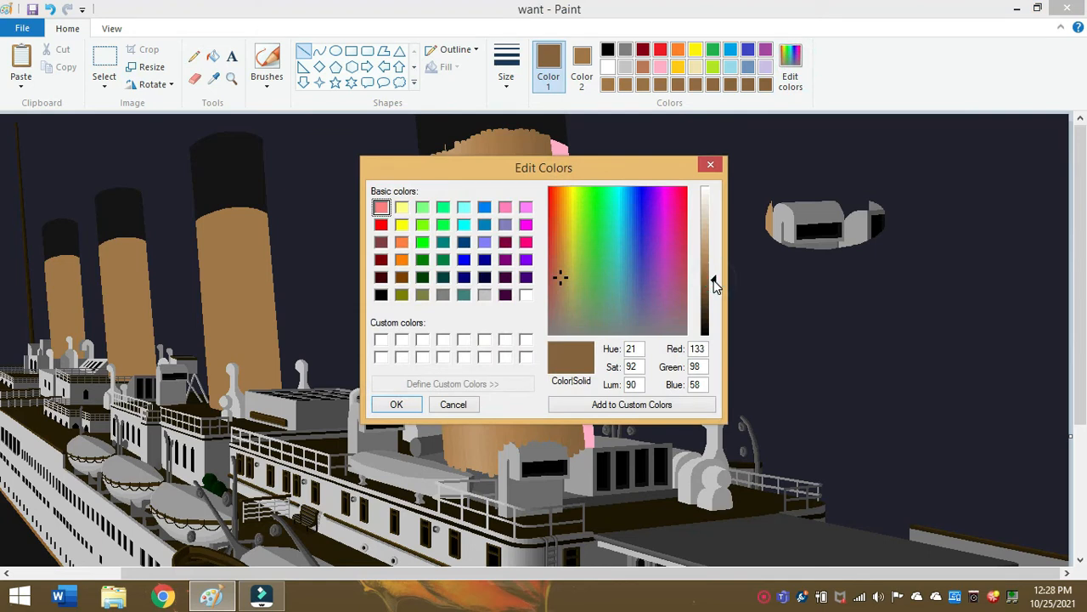
click(396, 405)
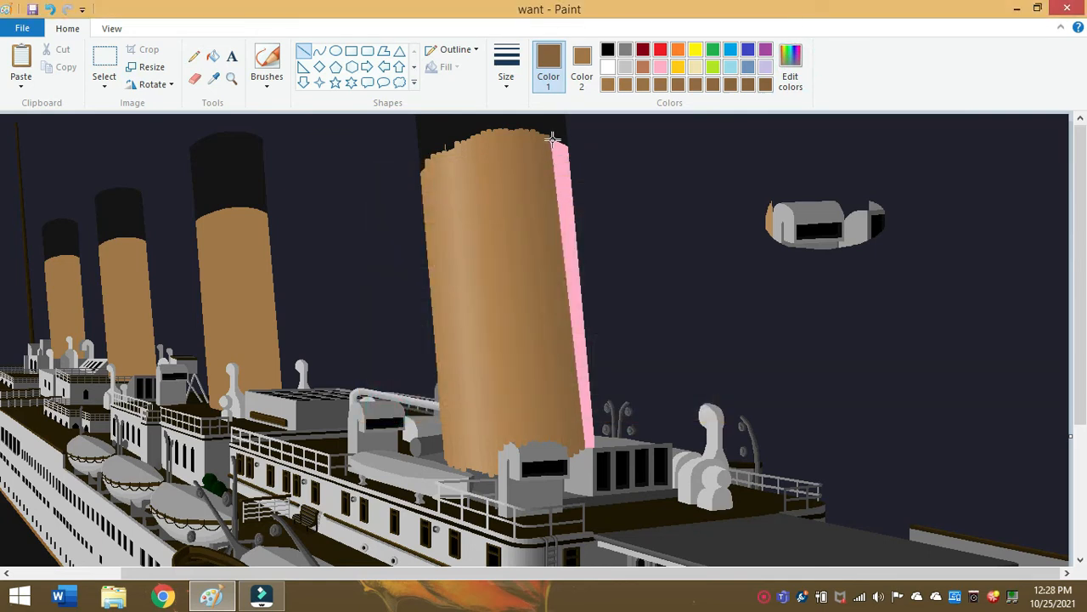
drag(552, 138, 588, 445)
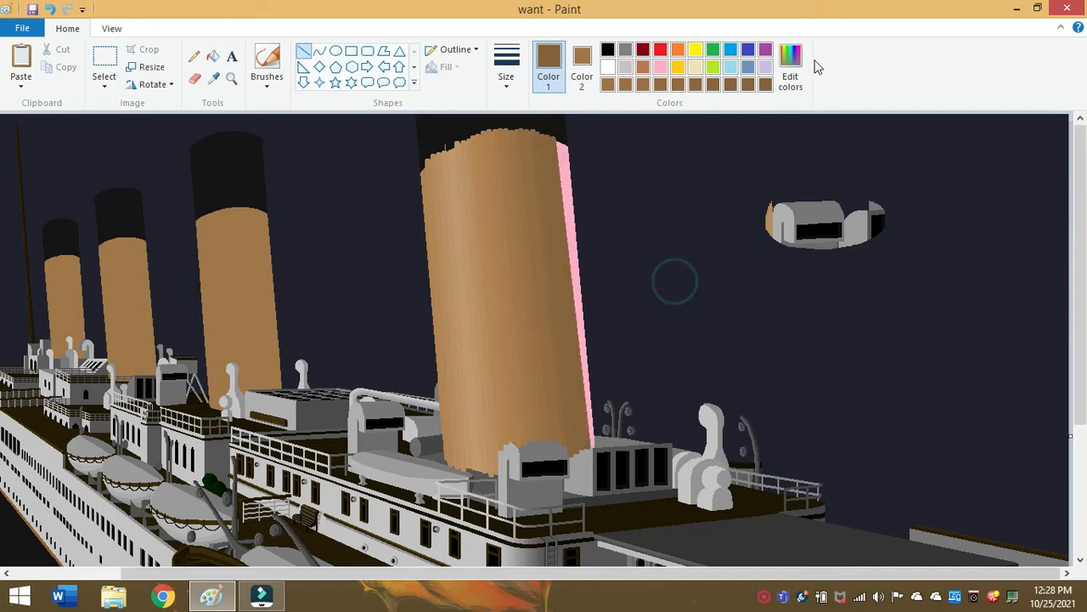
- Confirm another darker brown shade in the colour editor for further funnel shading
click(790, 66)
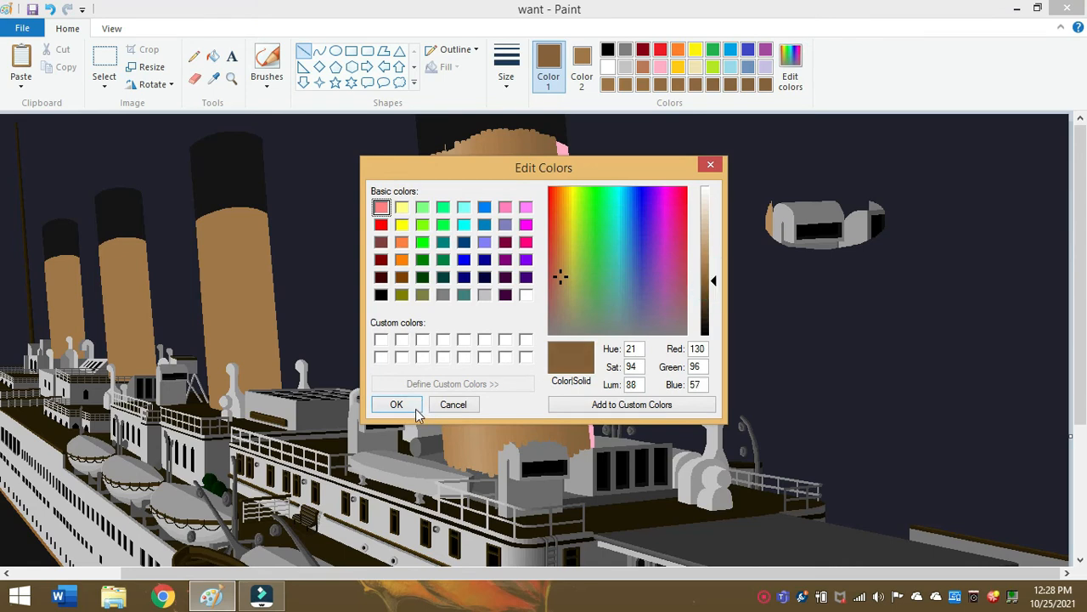
click(395, 405)
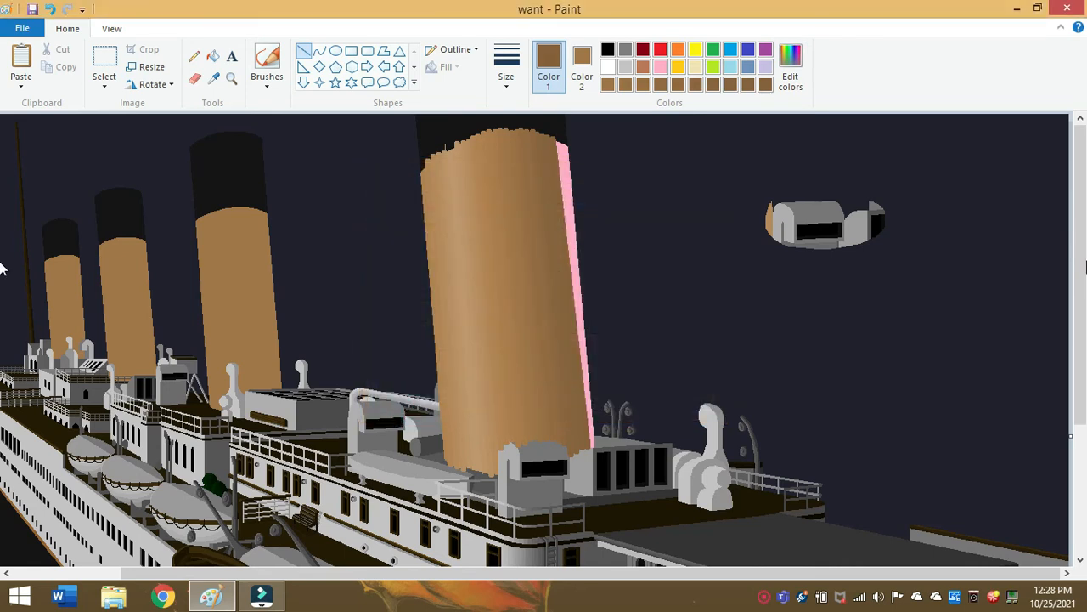
scroll(down, 3)
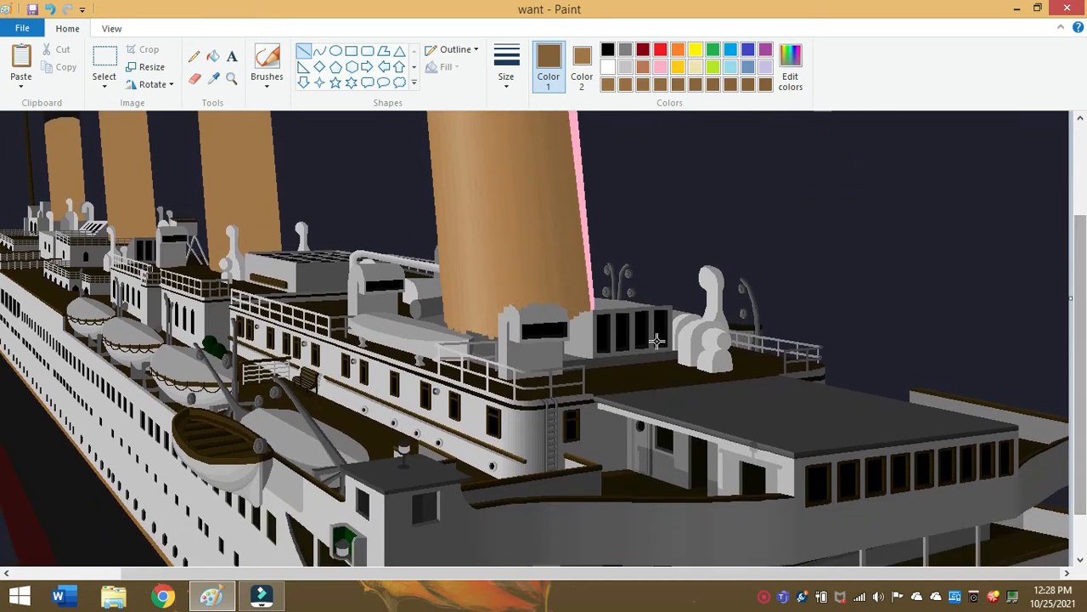
mouse_move(710, 508)
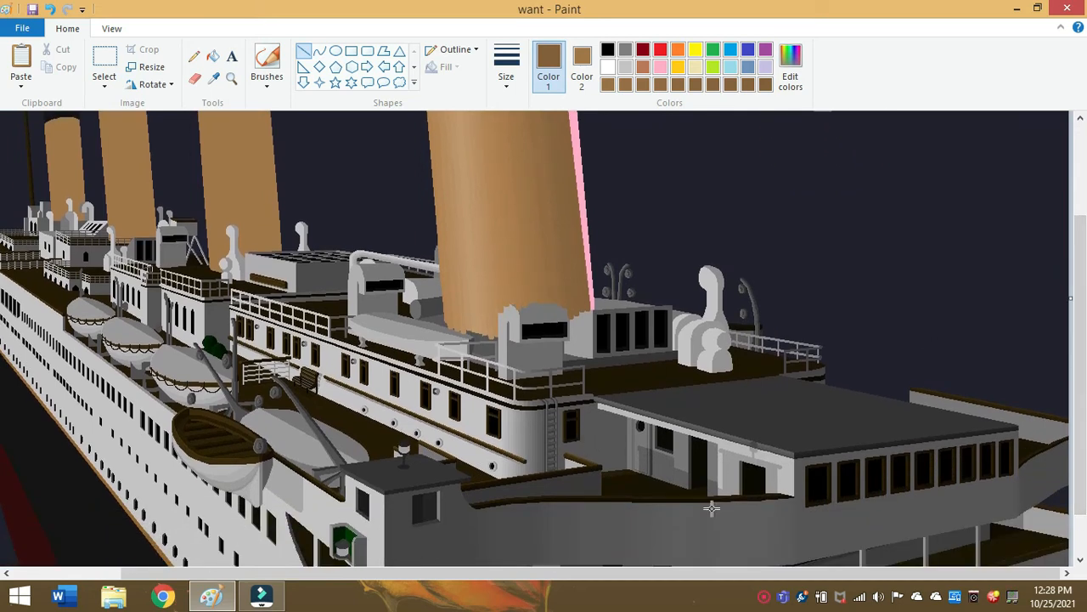
mouse_move(557, 365)
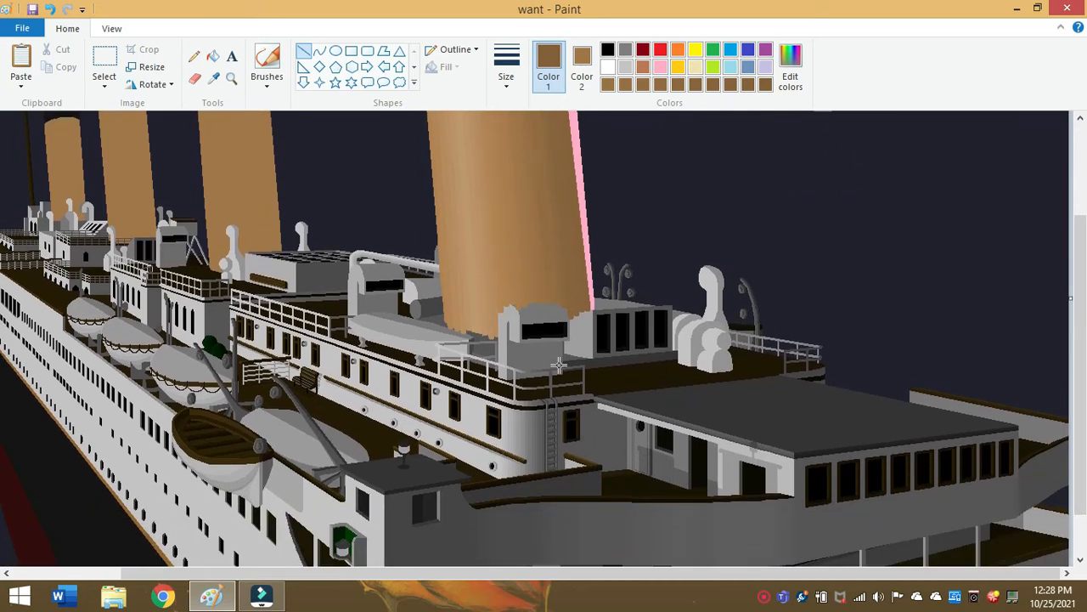
mouse_move(509, 394)
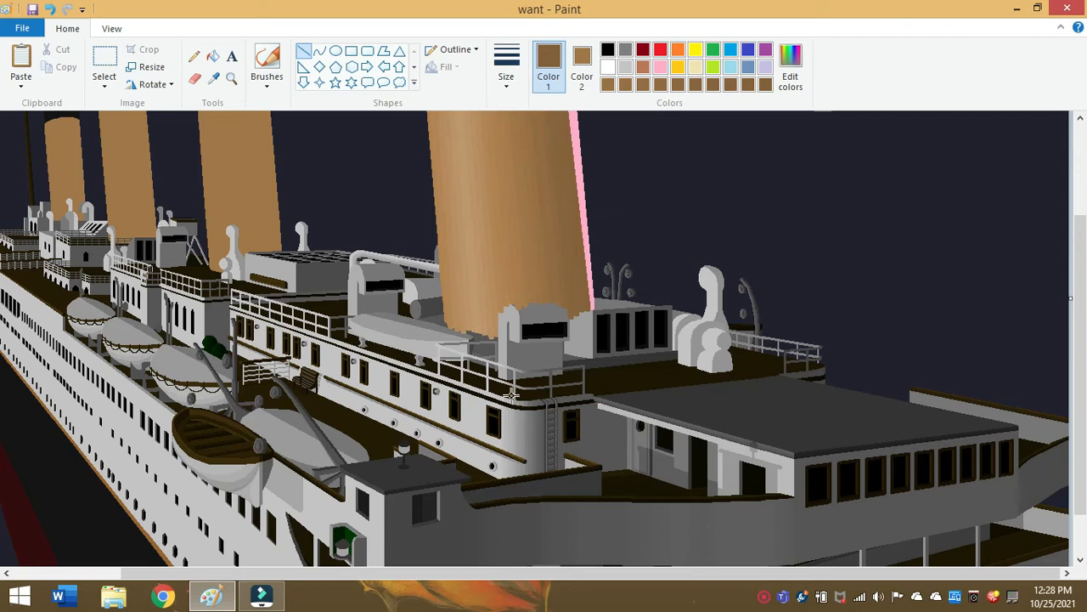
mouse_move(585, 409)
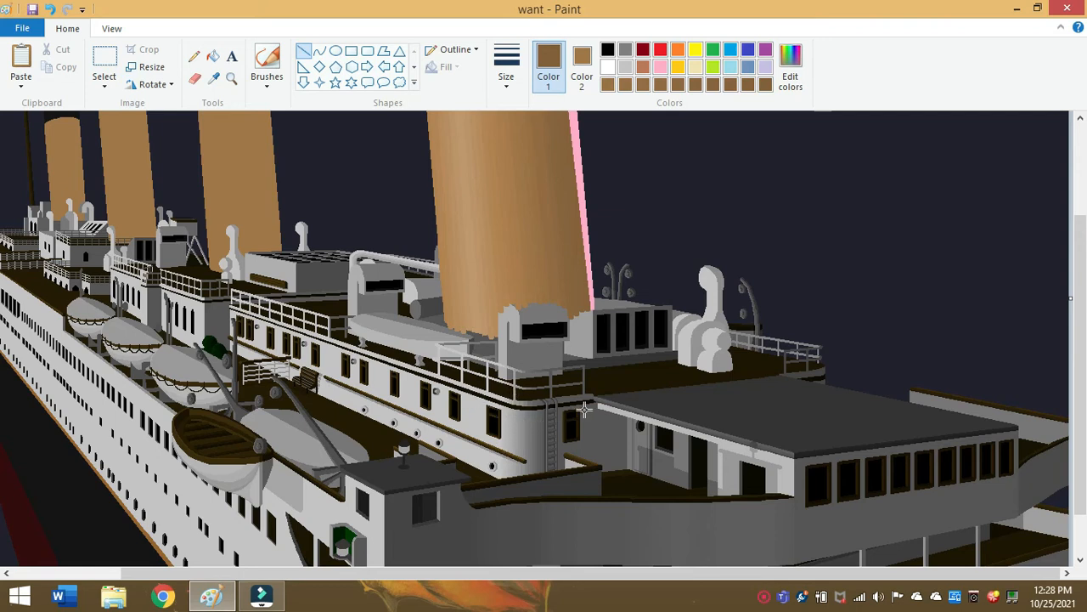
mouse_move(581, 401)
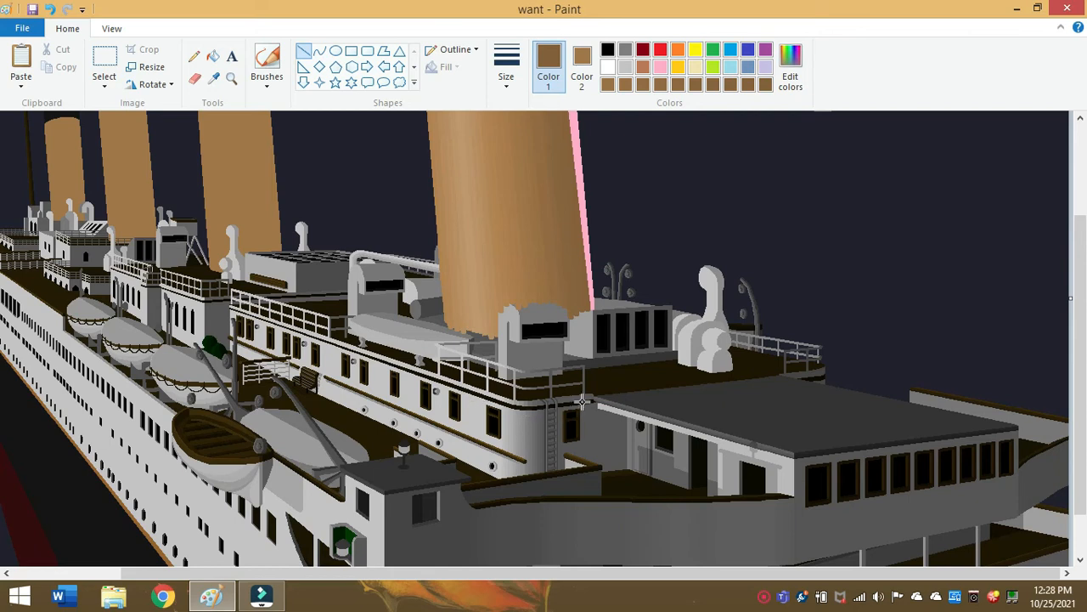
mouse_move(238, 329)
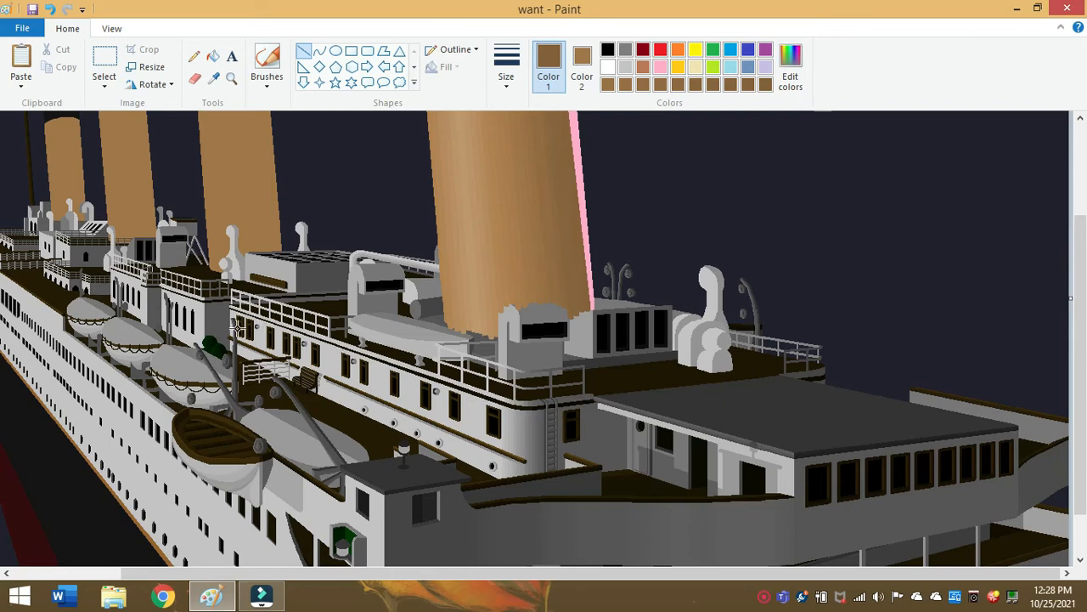
mouse_move(215, 326)
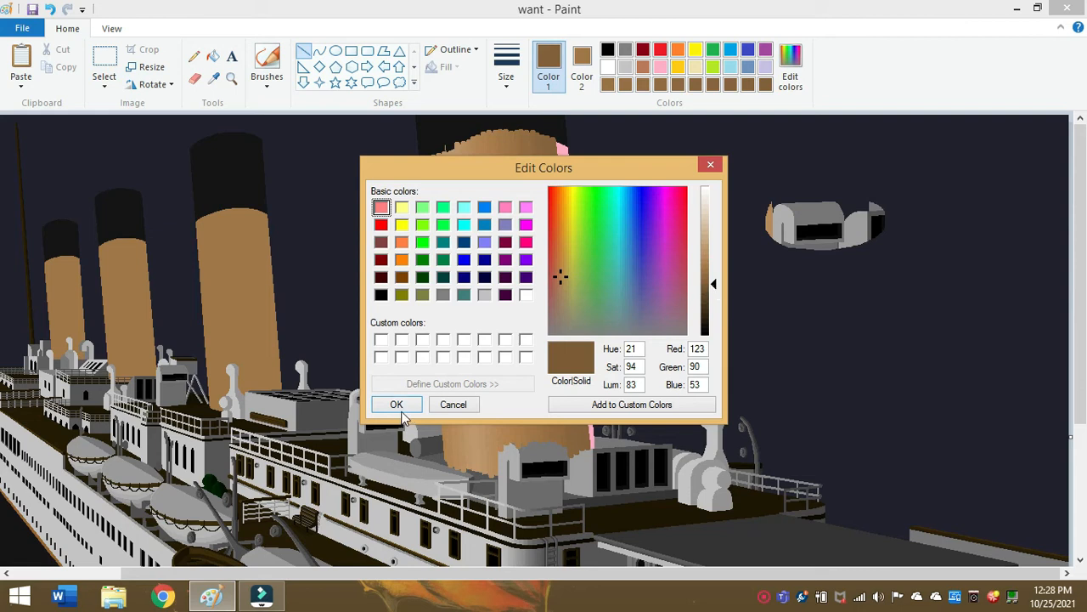
- Paint adjusted browns over the pink strip along the front funnel's right edge
click(396, 405)
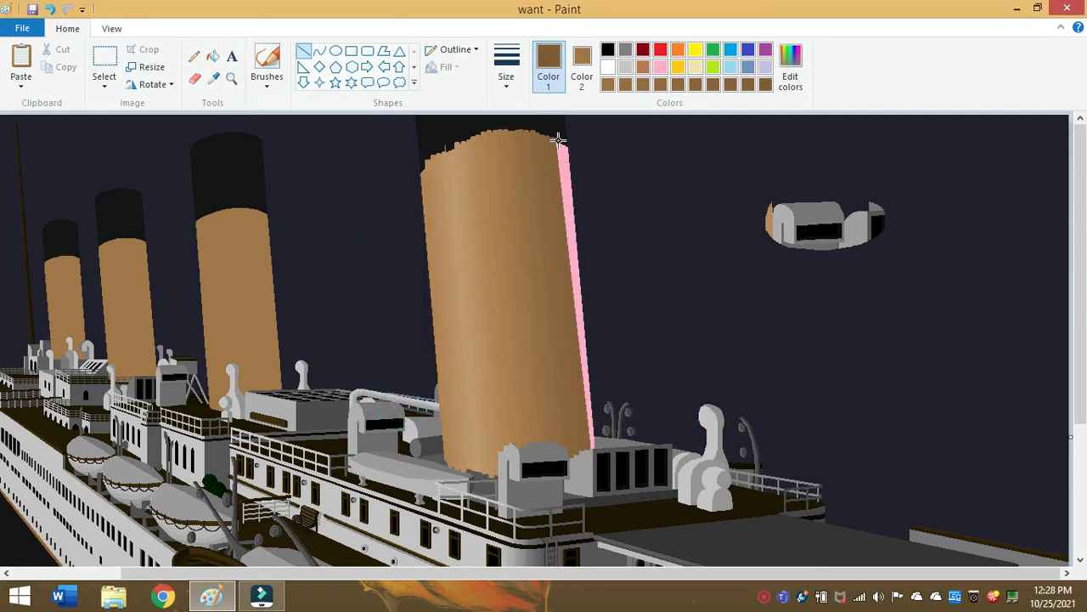
drag(561, 136, 581, 333)
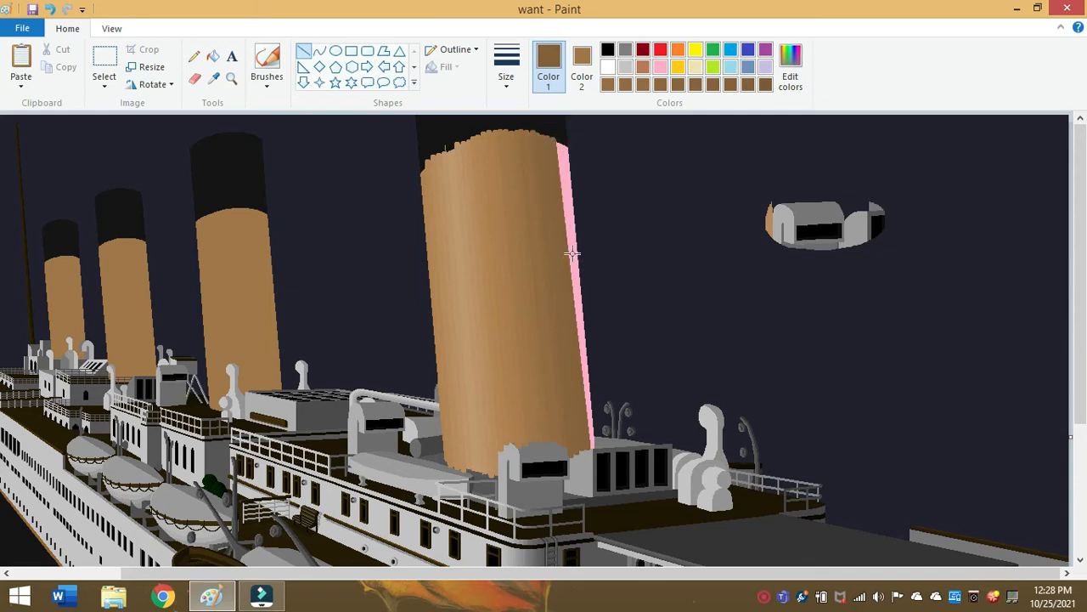
click(790, 66)
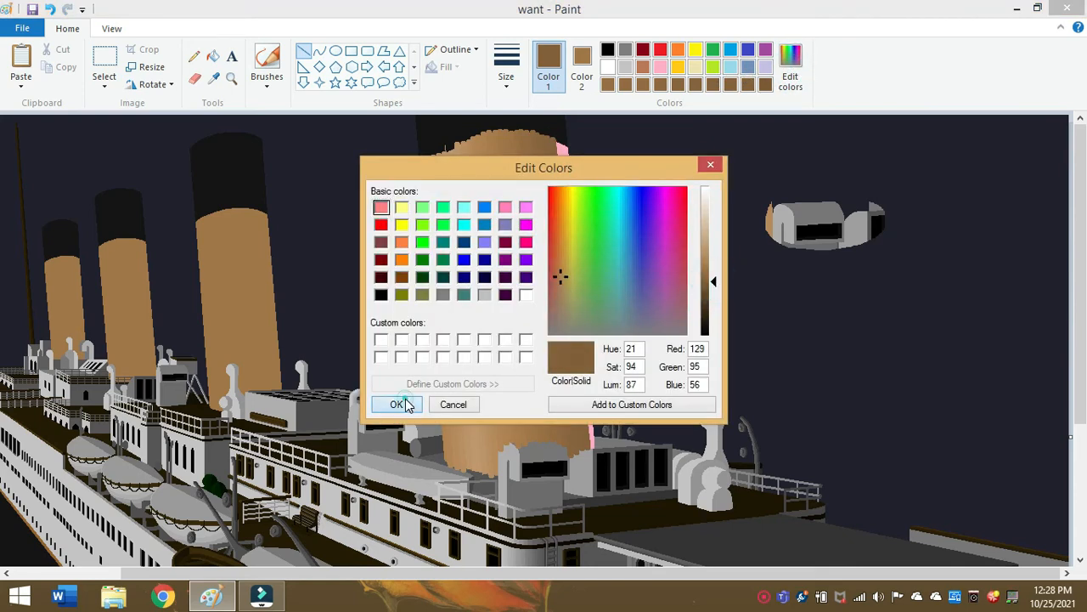
click(398, 405)
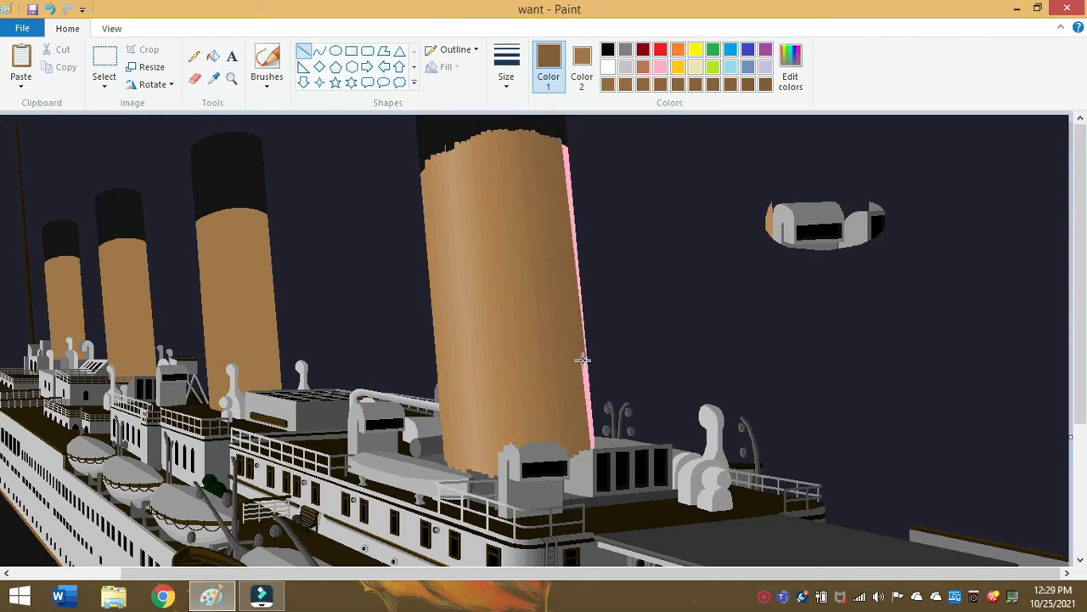
drag(584, 360, 588, 445)
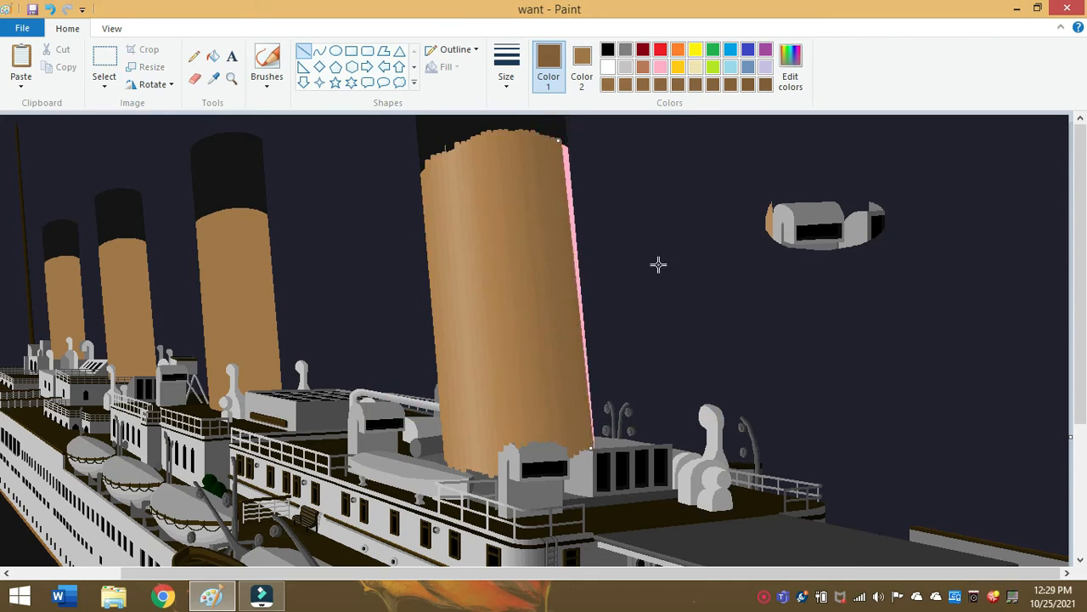
mouse_move(790, 68)
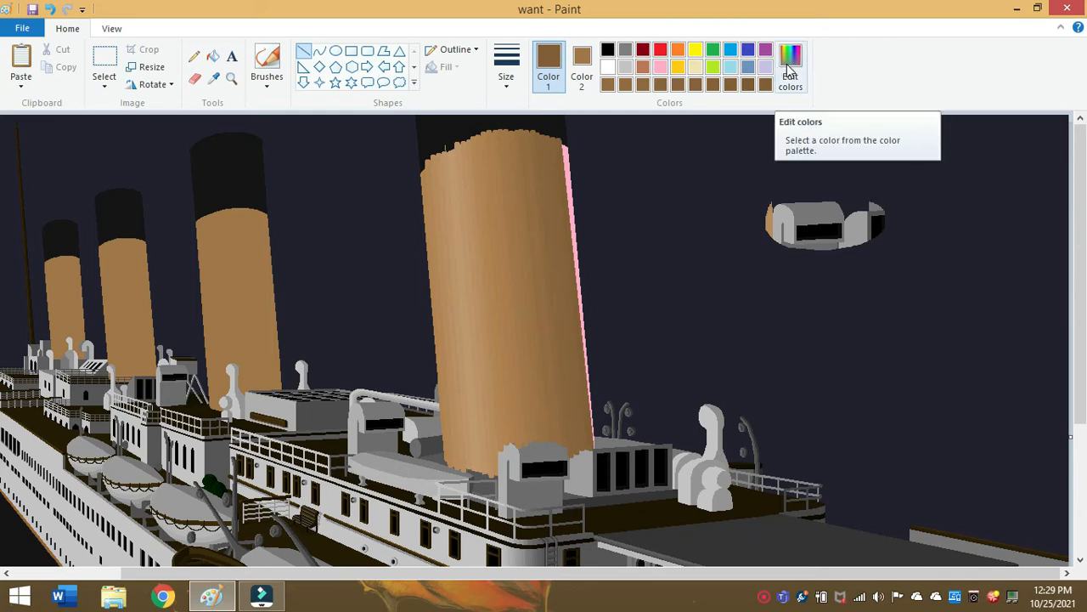
- Set a new brown with a thicker stroke width, tweak its brightness, and switch to the Magnifier
click(790, 64)
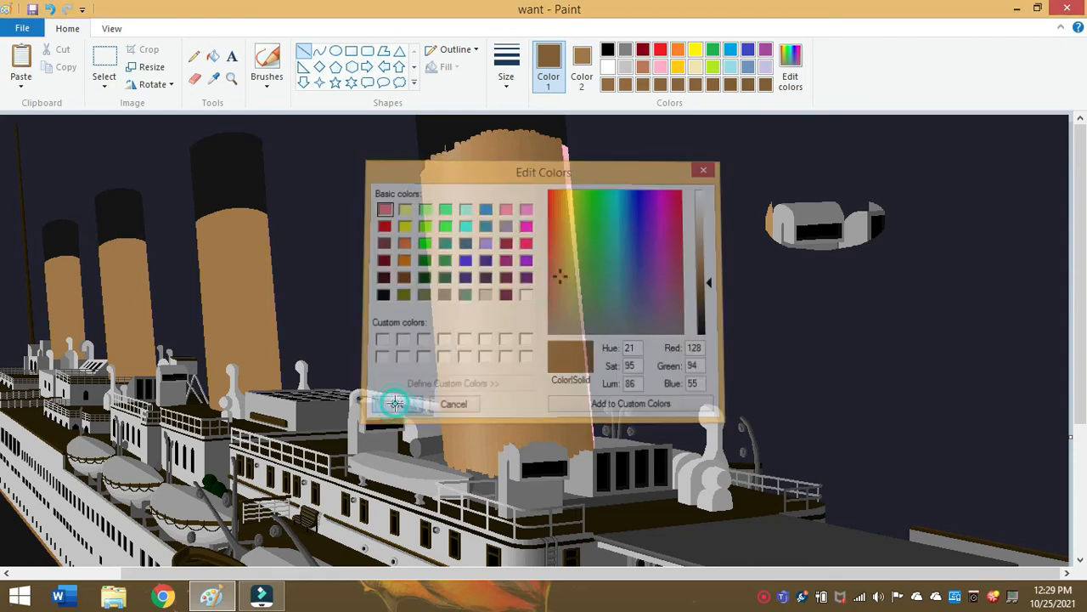
click(506, 64)
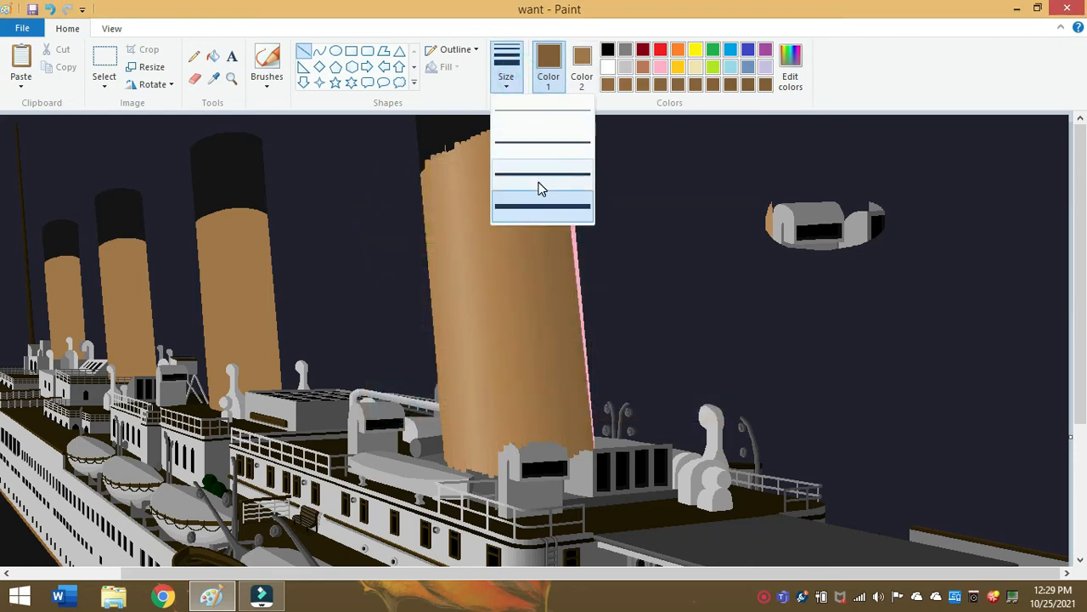
click(542, 201)
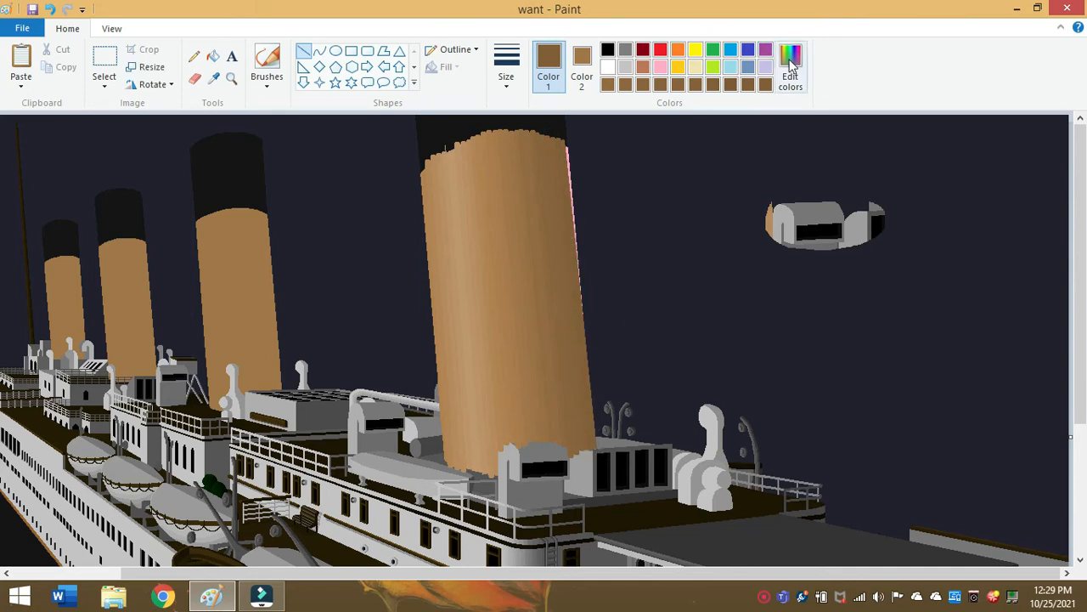
click(790, 68)
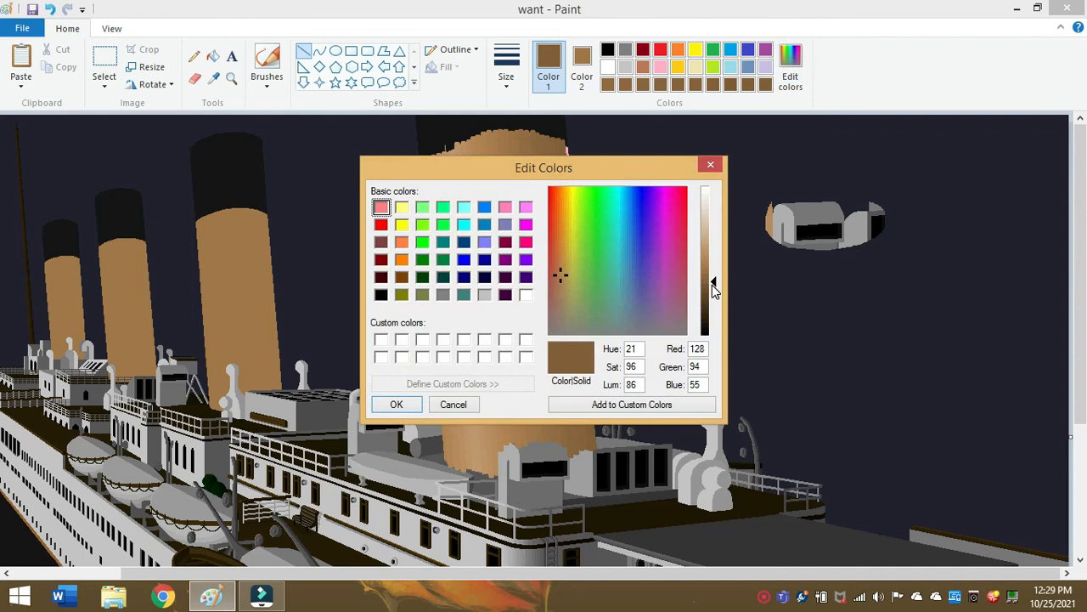
click(395, 404)
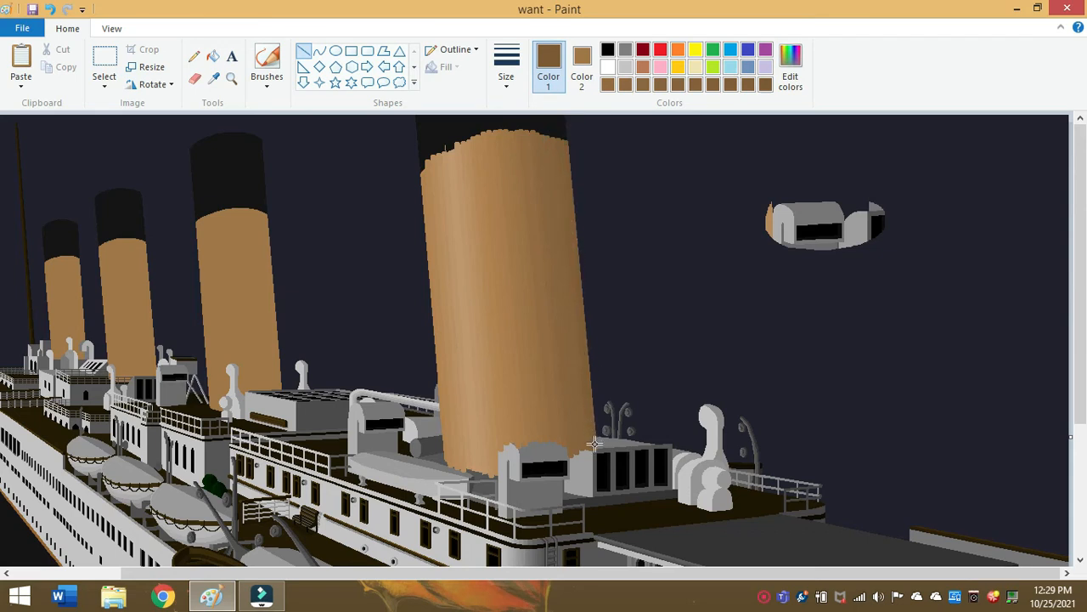
mouse_move(683, 340)
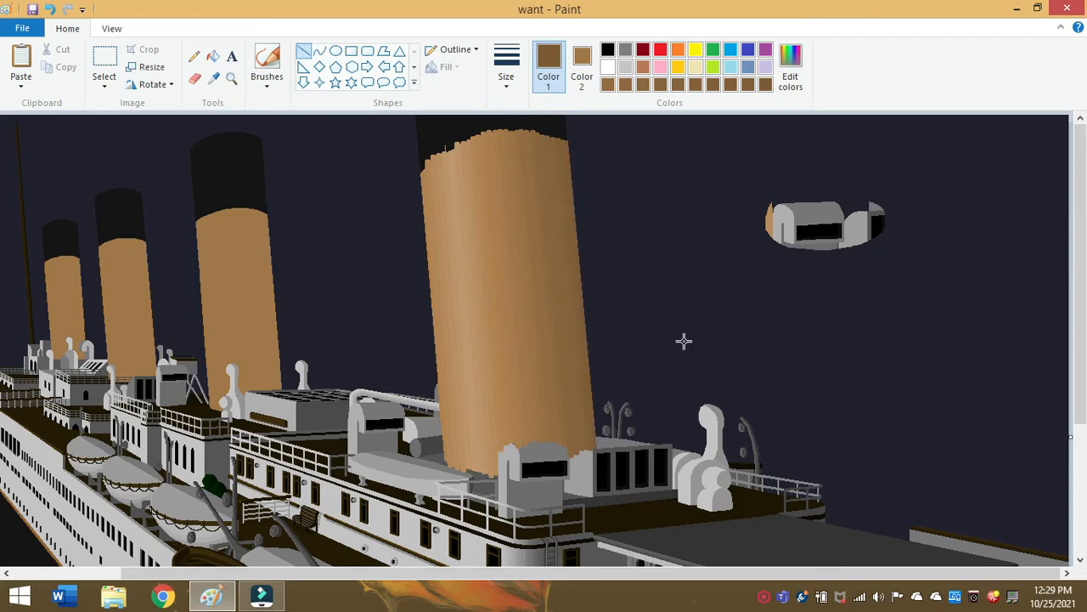
click(231, 78)
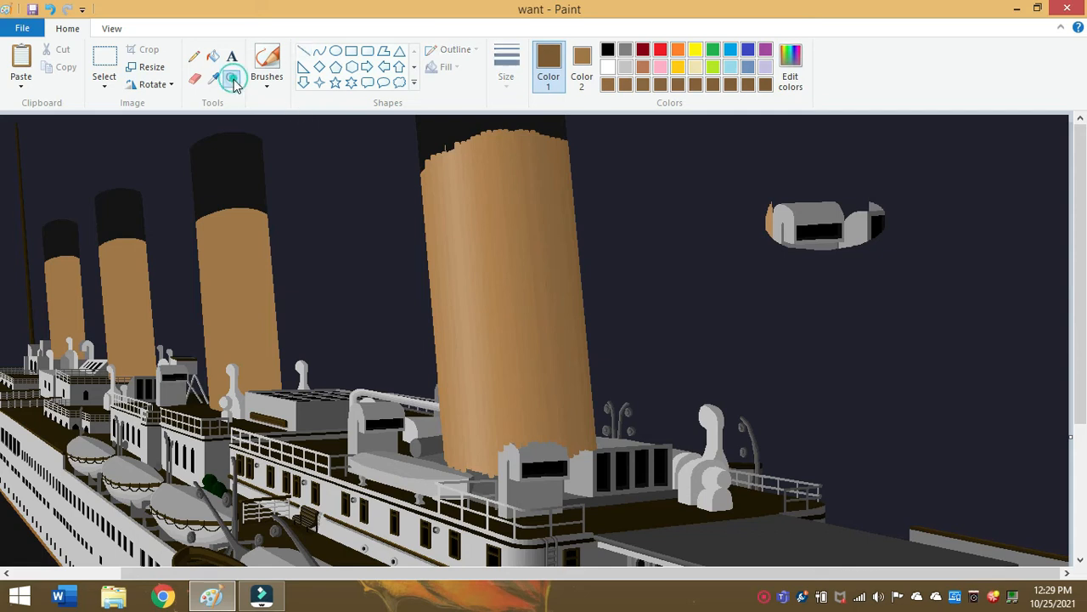
click(231, 78)
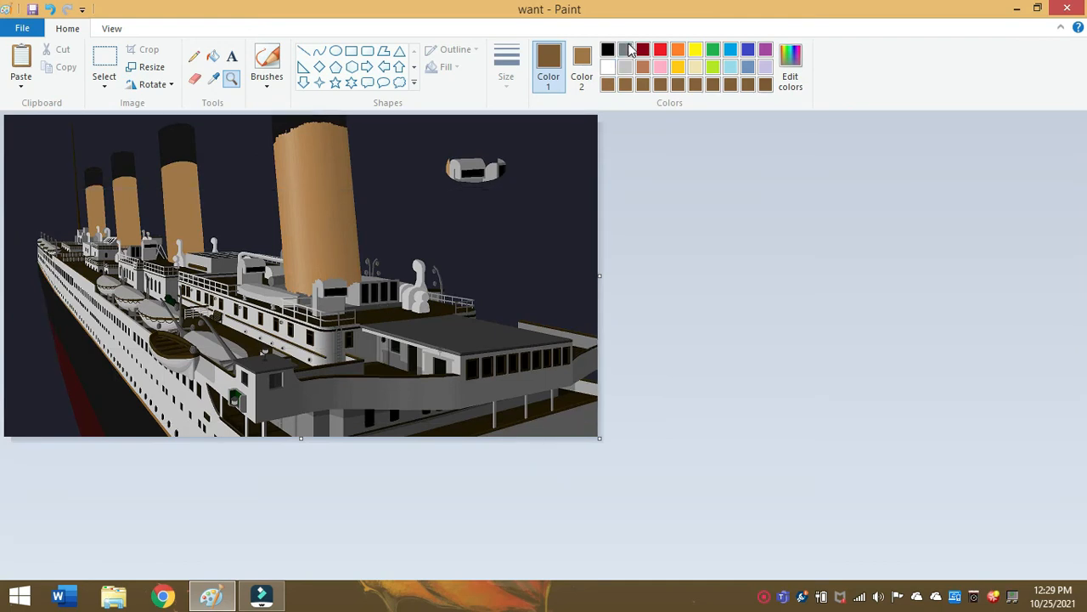
mouse_move(625, 49)
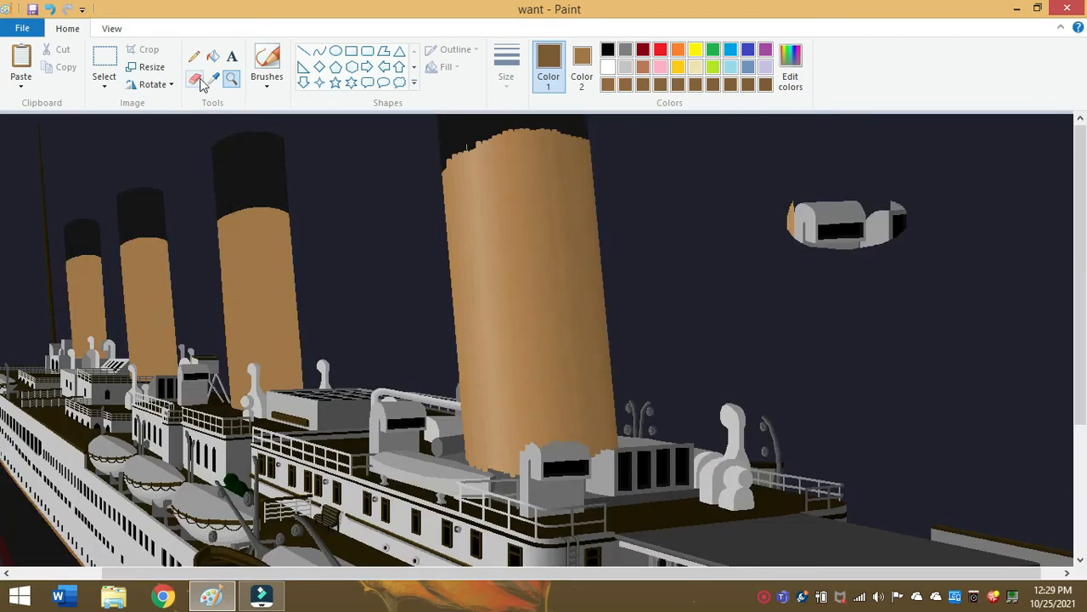
- Zoom back in near the funnels and switch to rectangular selection
click(214, 80)
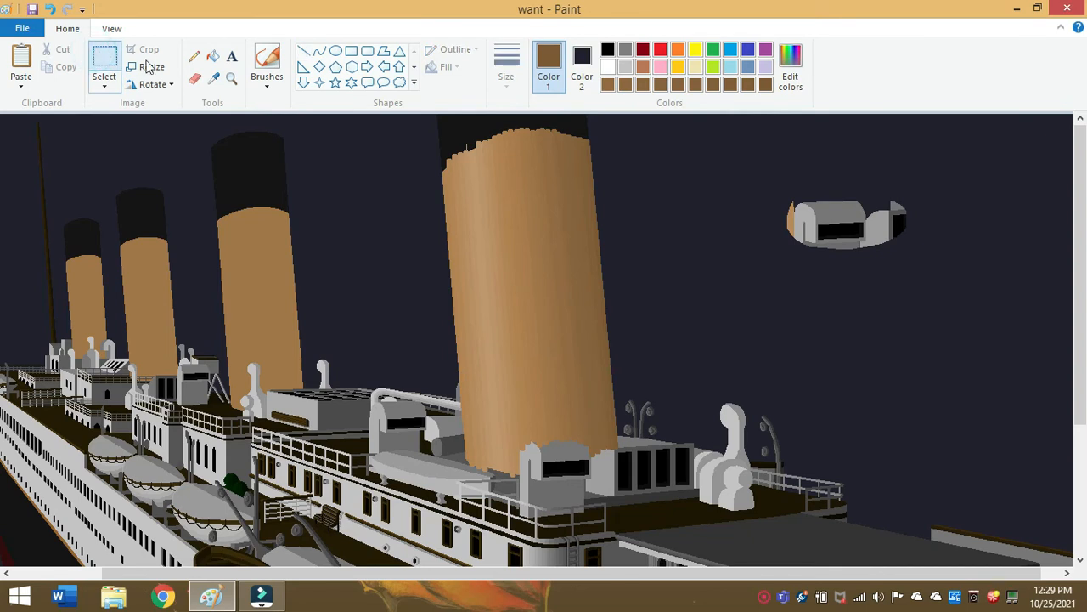
click(103, 74)
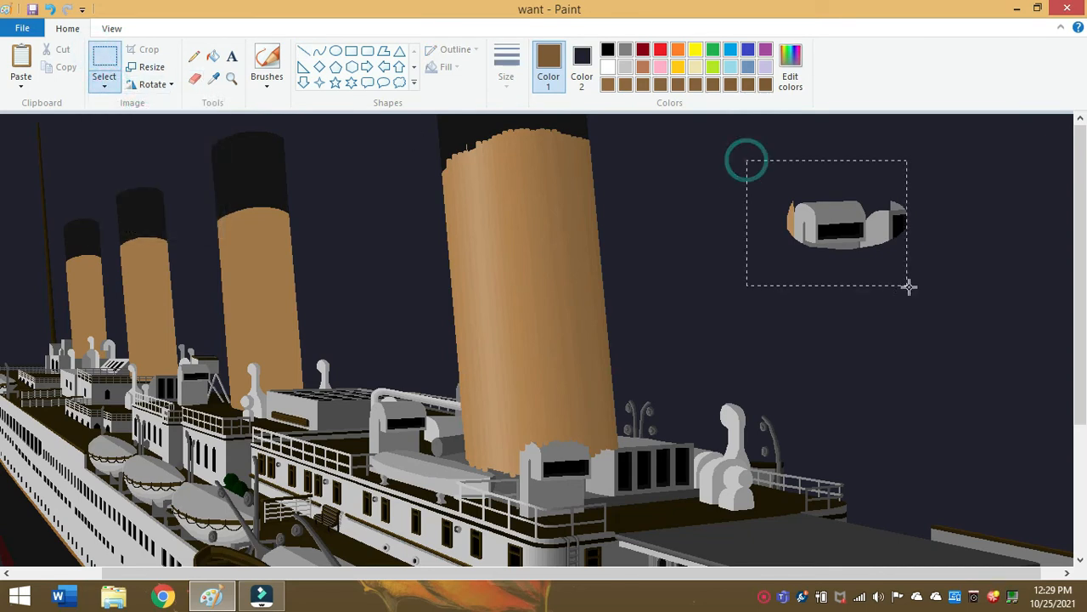
- Select the gray housing piece floating in the sky and drag it onto the front funnel's base
right_click(841, 230)
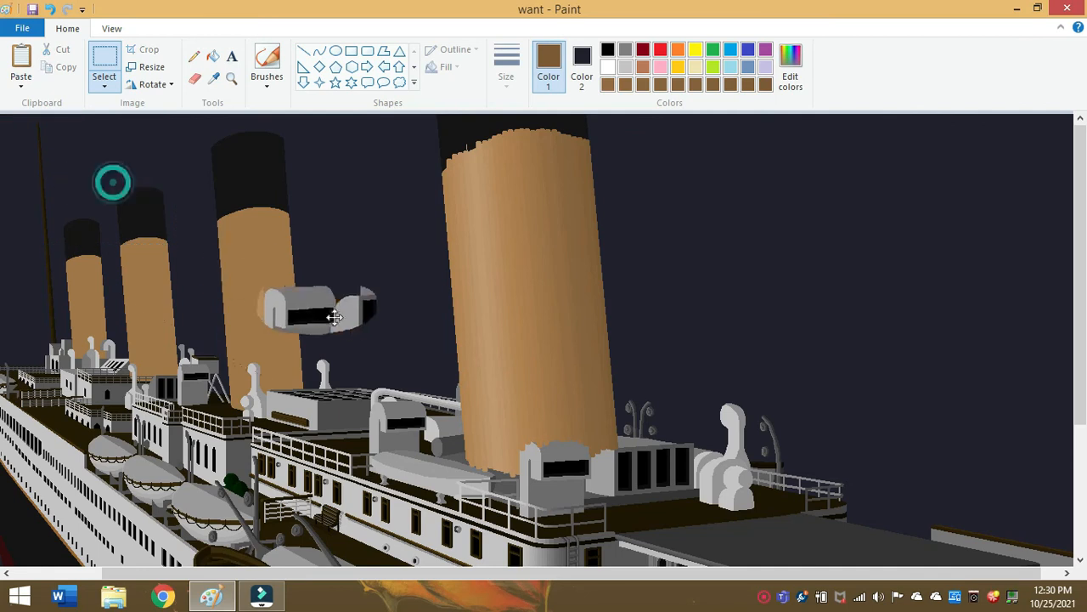
drag(319, 309, 782, 272)
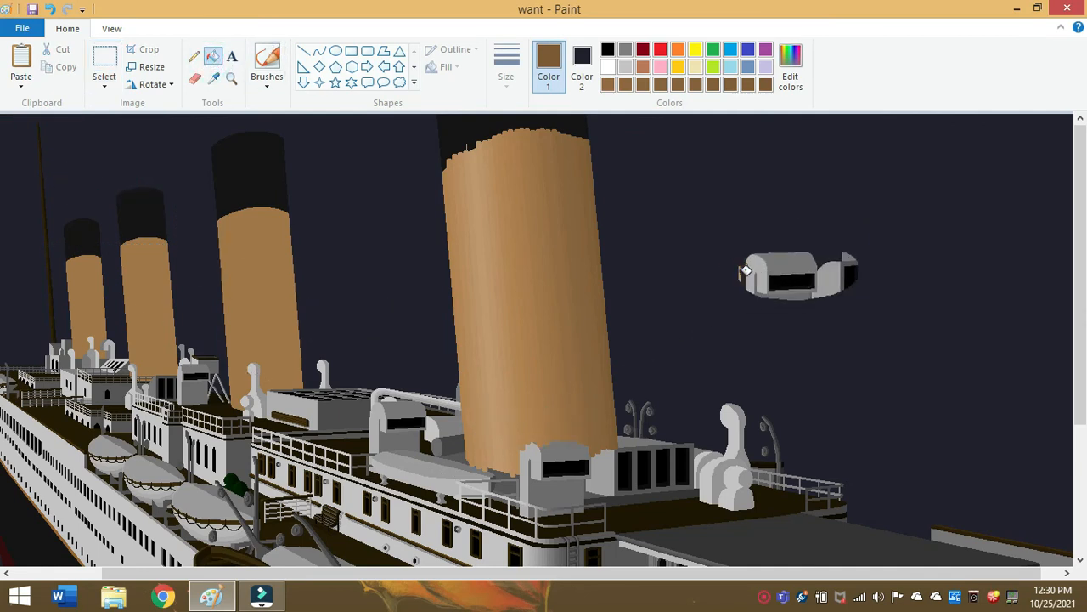
mouse_move(632, 241)
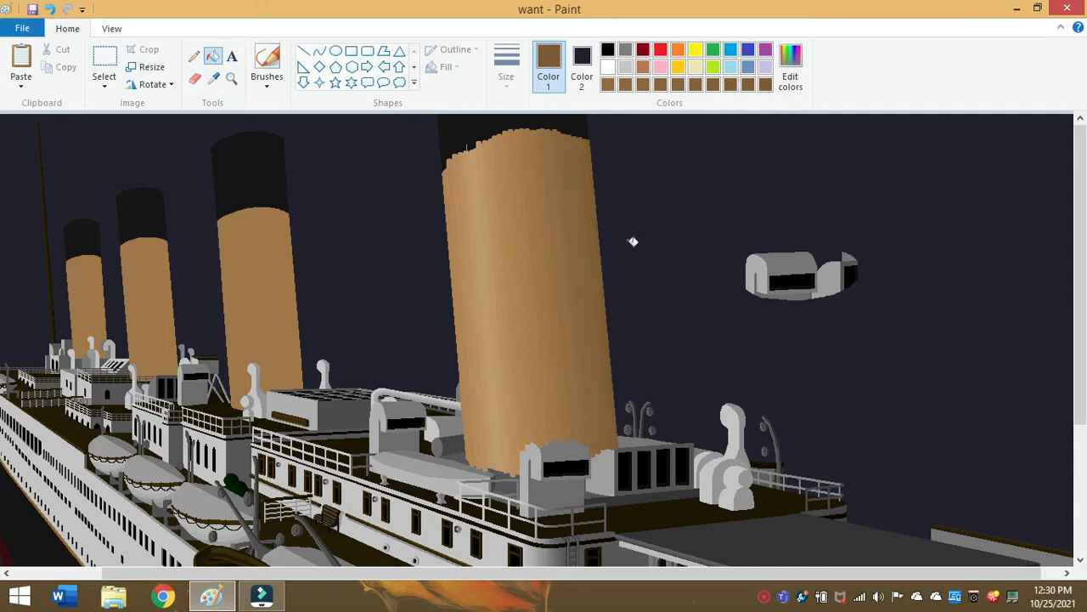
drag(720, 214, 914, 340)
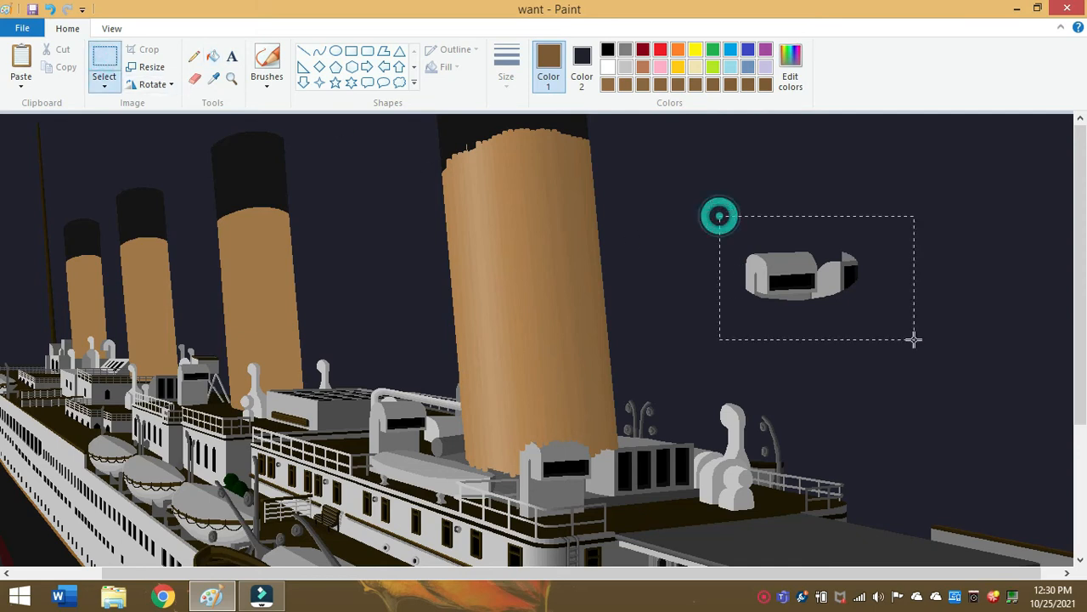
right_click(799, 272)
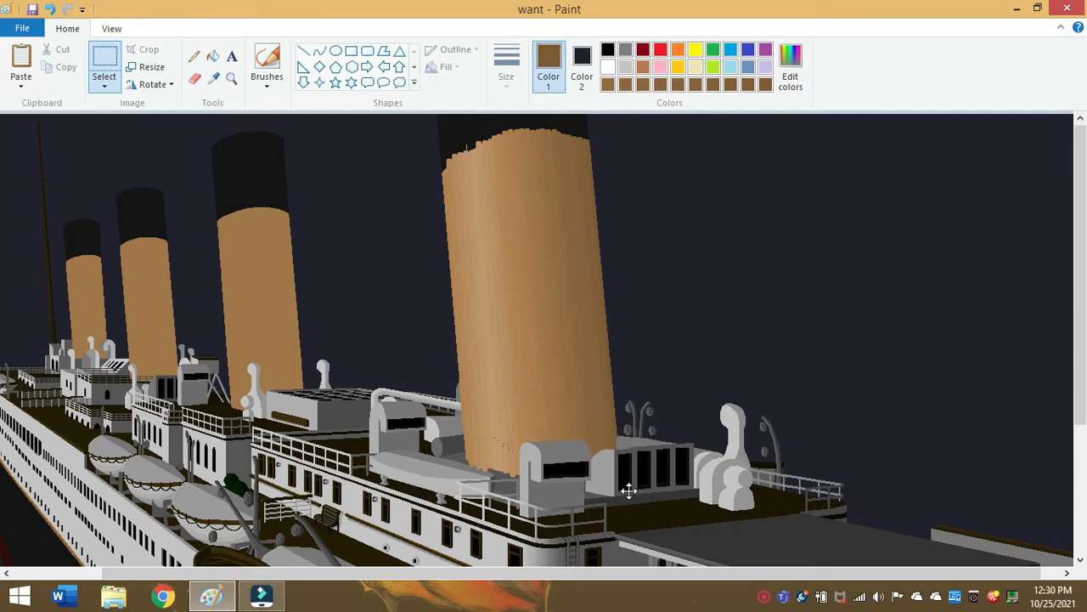
drag(493, 401, 649, 513)
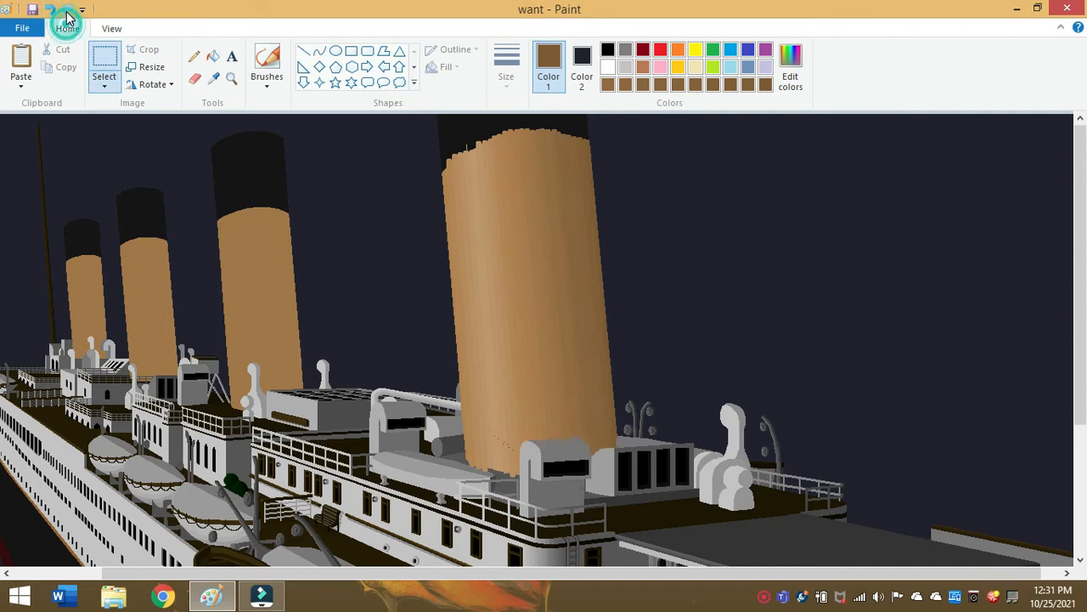
click(232, 78)
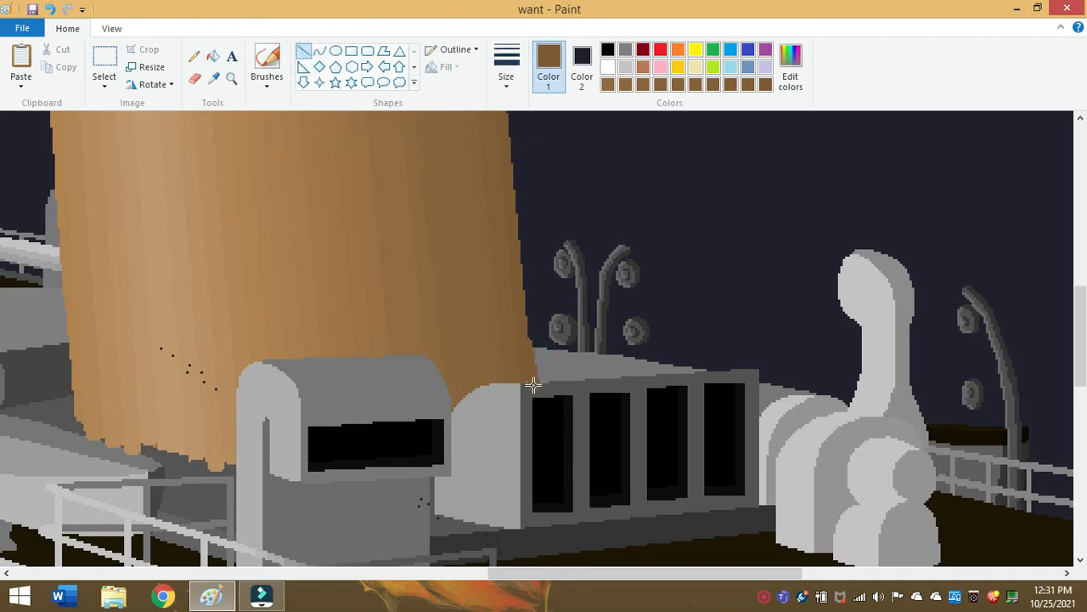
- Touch up stray pixels on the front funnel's lower edge with the Pencil
click(506, 65)
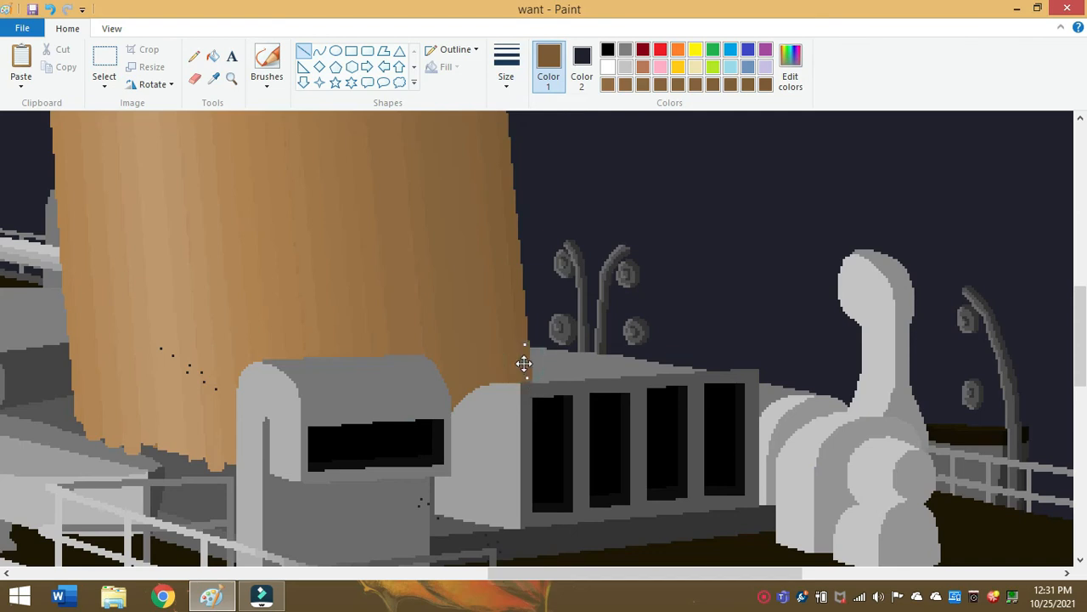
click(214, 78)
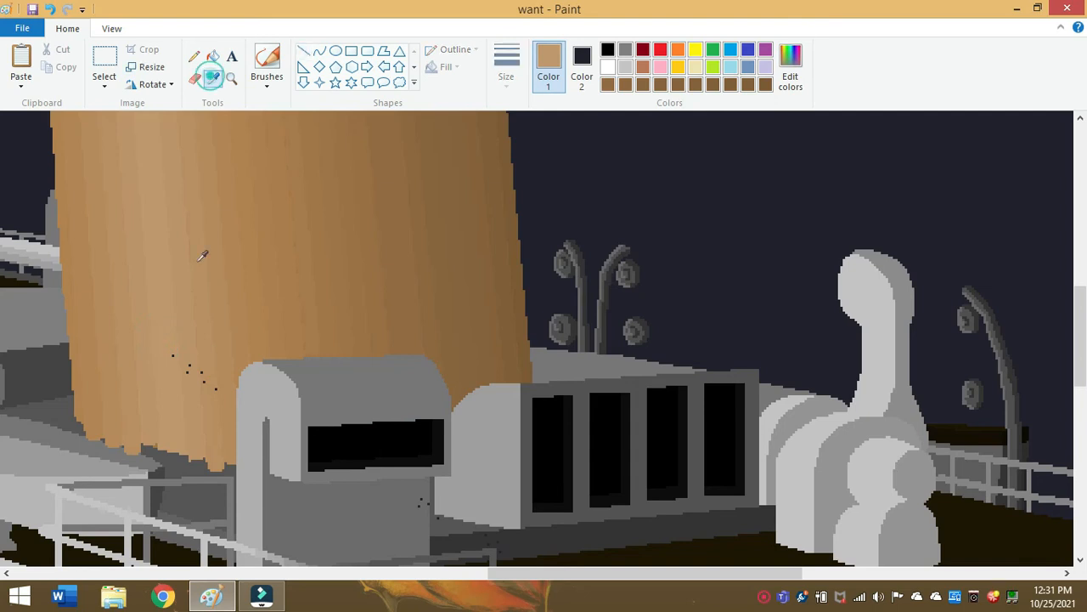
click(194, 56)
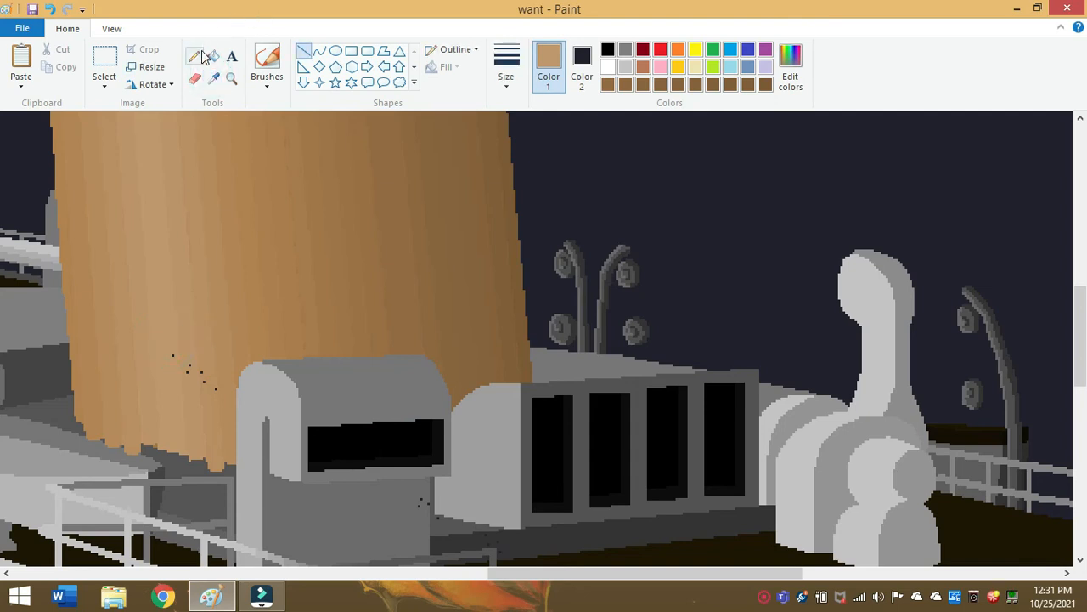
click(193, 56)
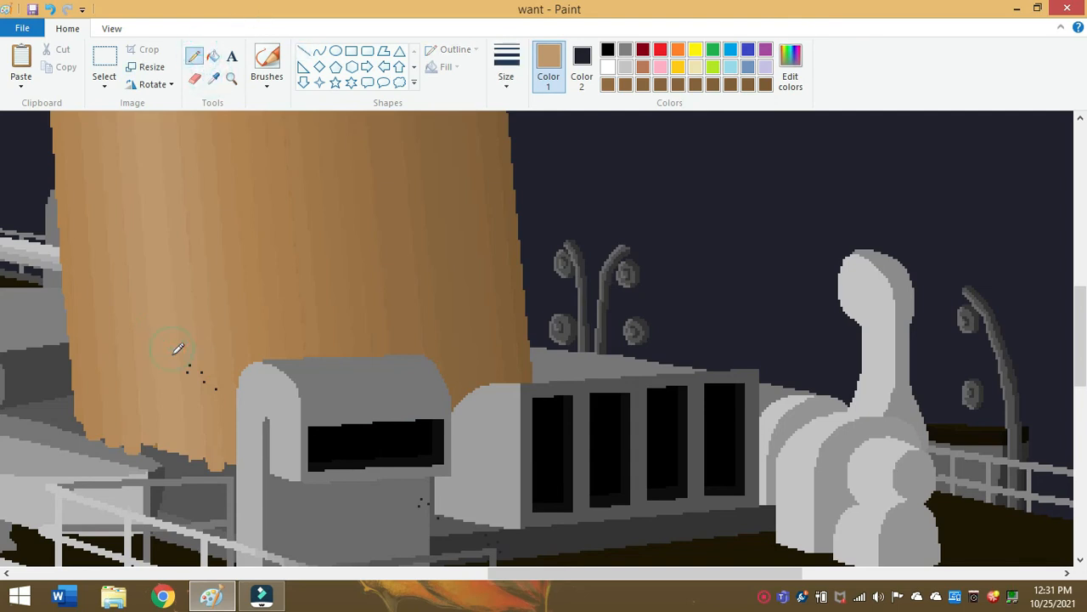
click(214, 79)
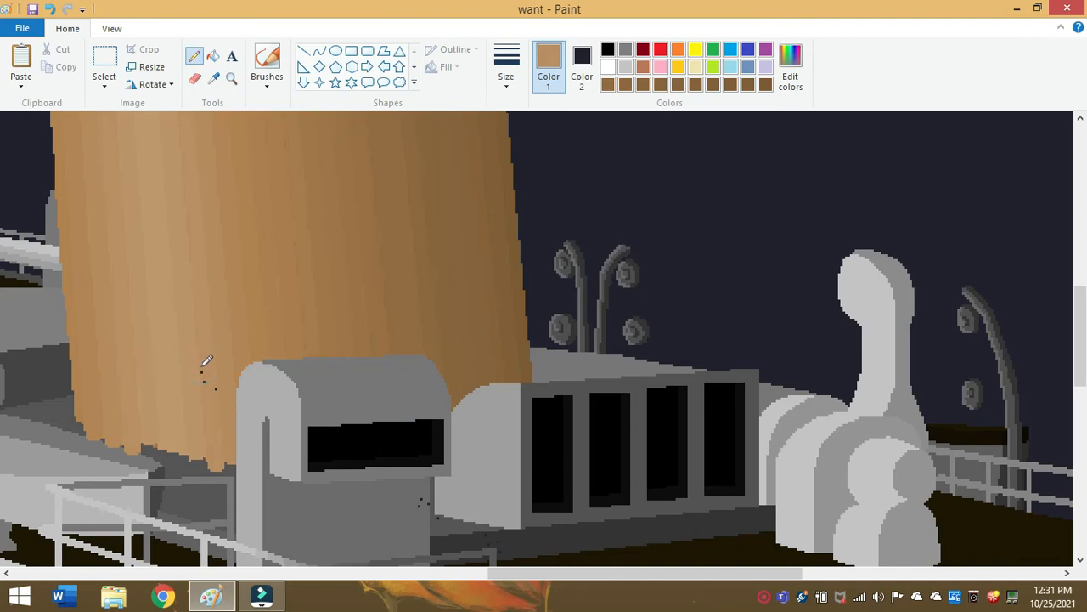
mouse_move(211, 375)
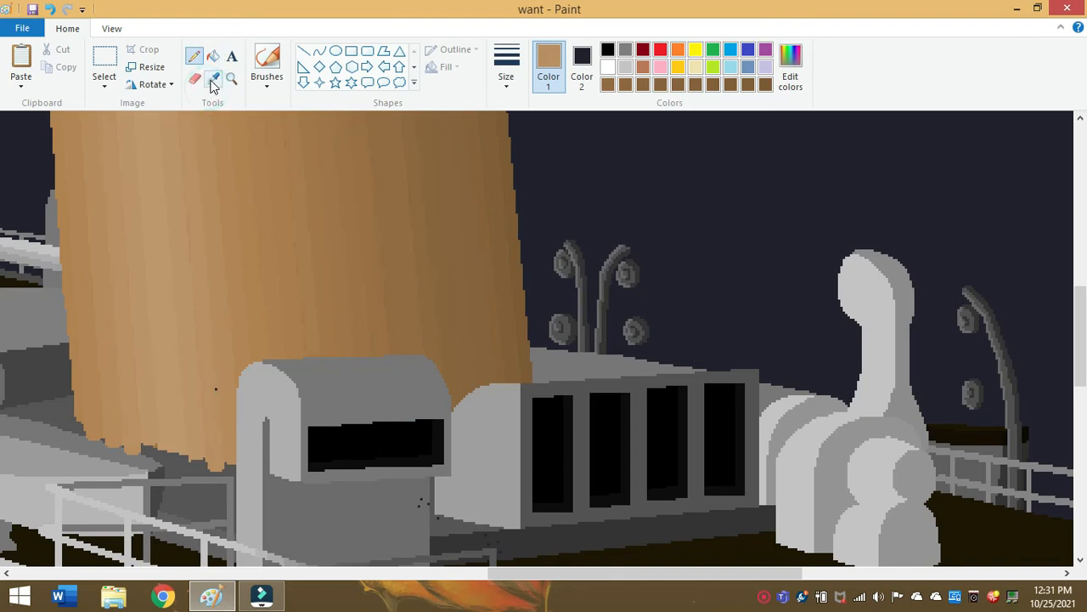
- Sample the grey of the deck housing as the drawing colour
click(214, 79)
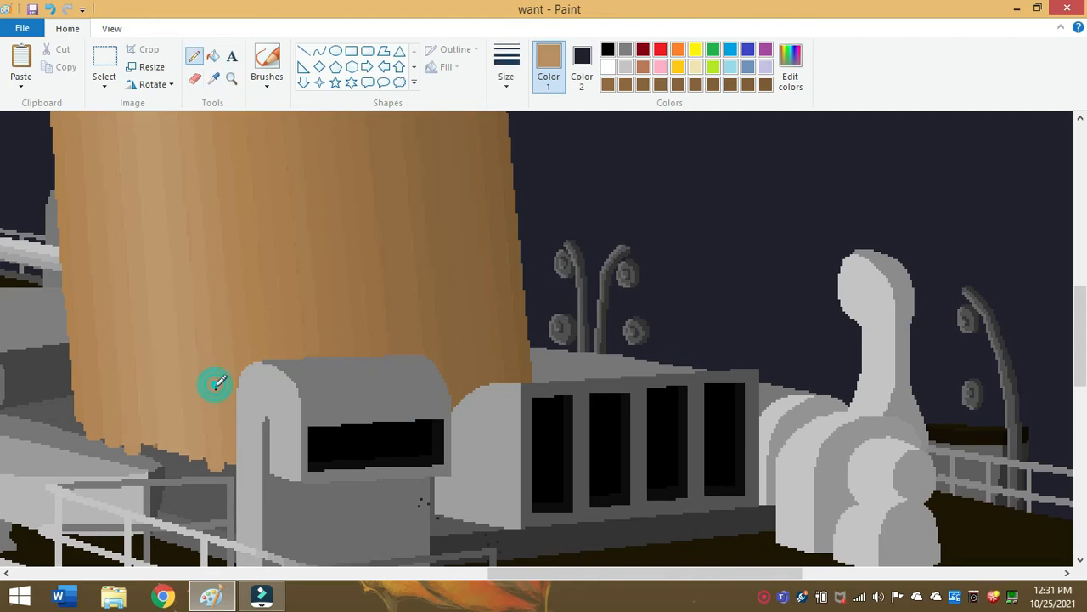
click(214, 78)
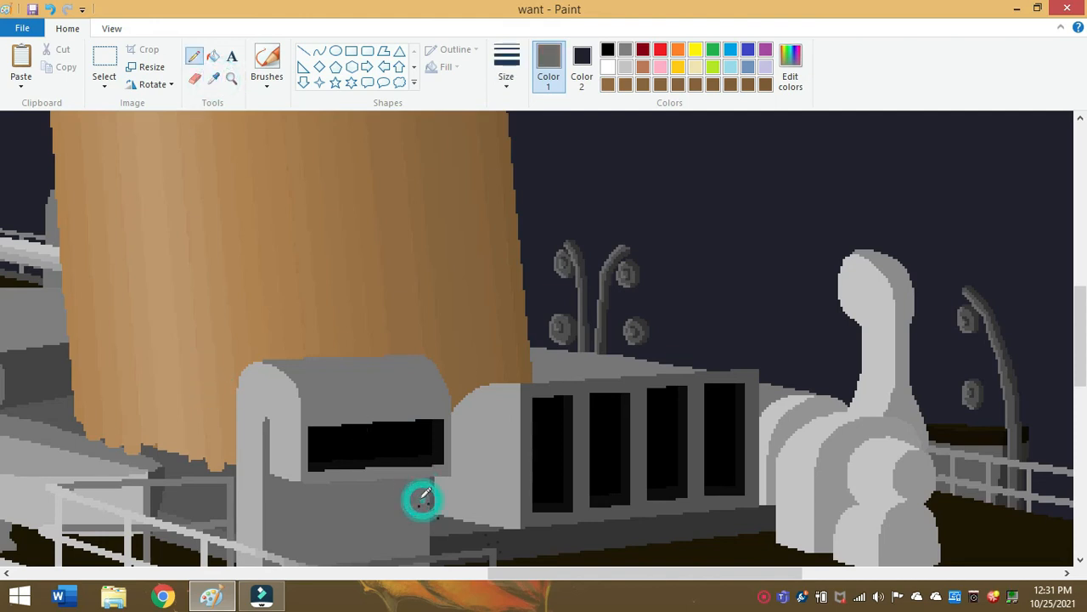
mouse_move(993, 286)
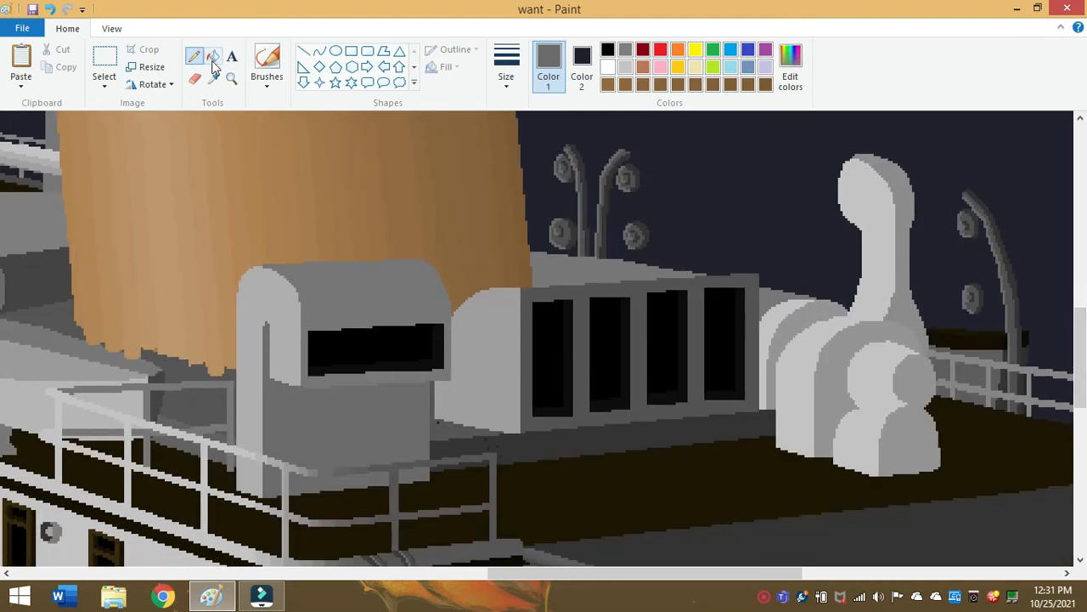
- Sample the dark grey near the deck railing and zoom in on the front funnel's top
click(214, 78)
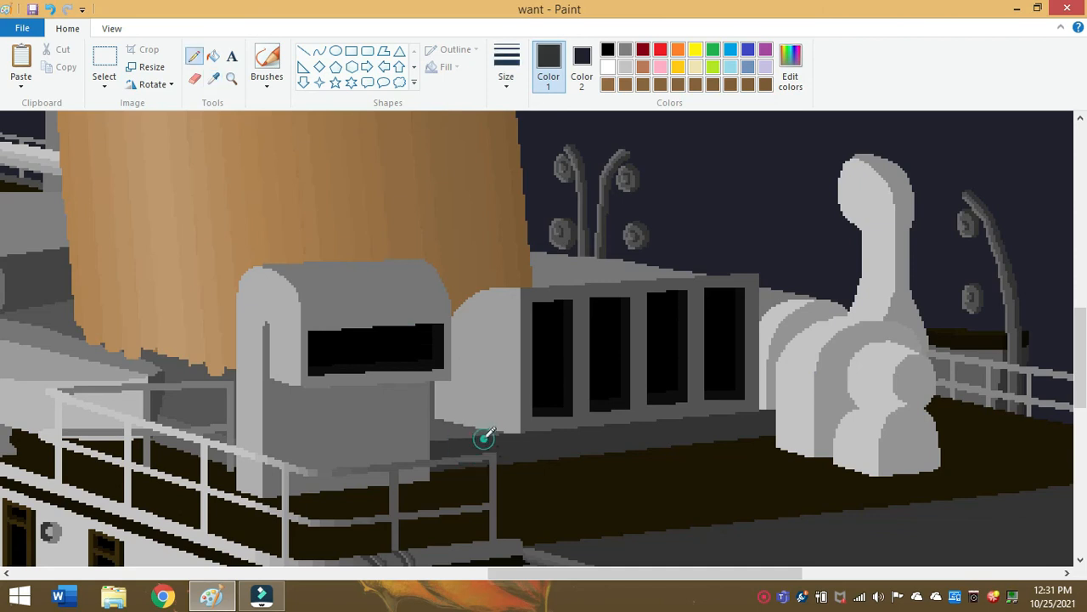
mouse_move(503, 449)
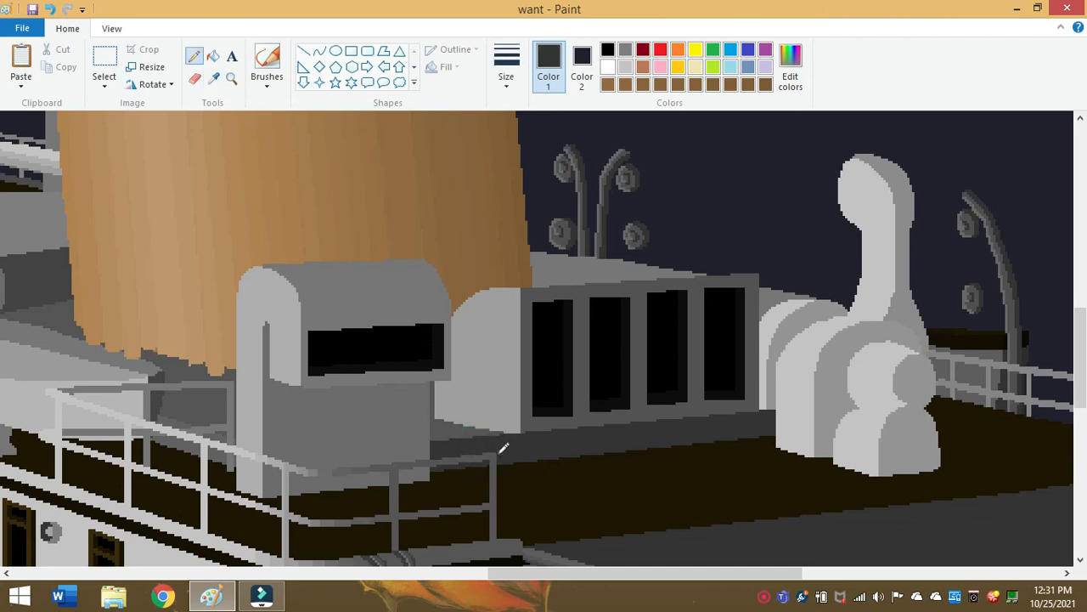
click(214, 78)
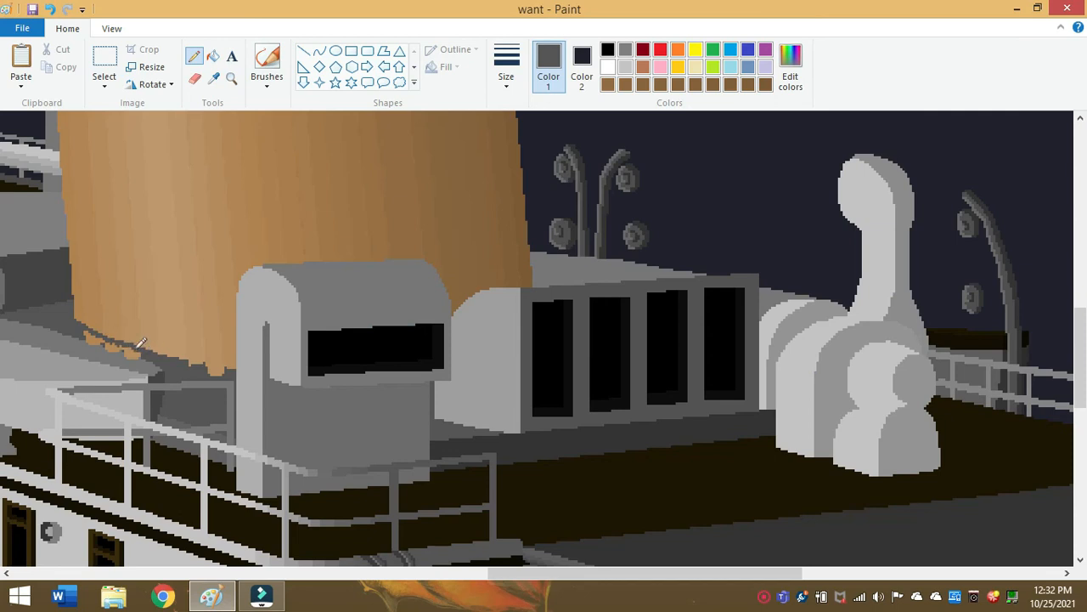
mouse_move(96, 330)
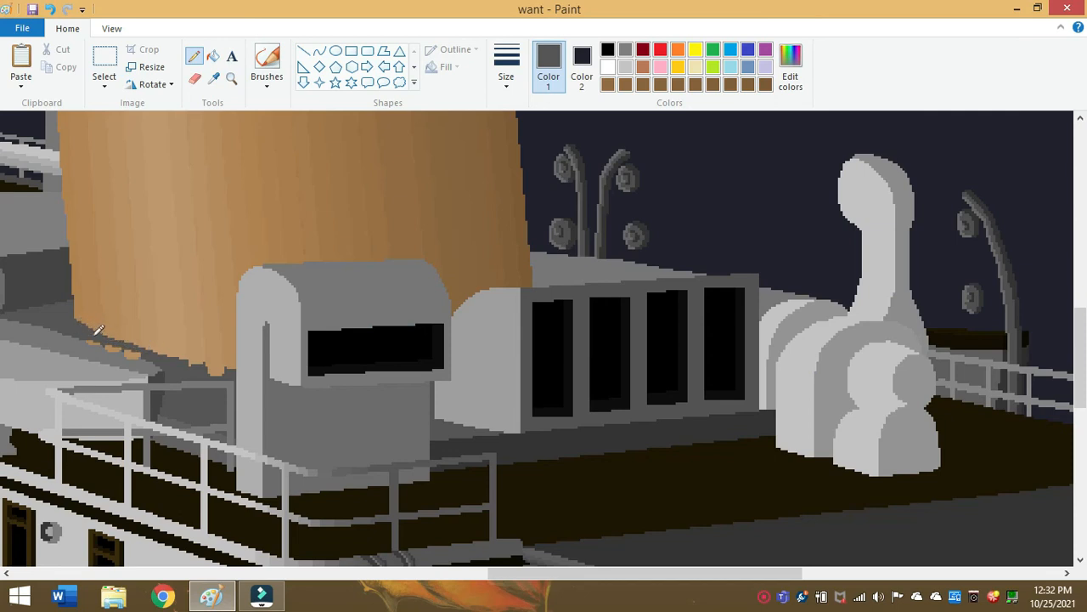
mouse_move(127, 343)
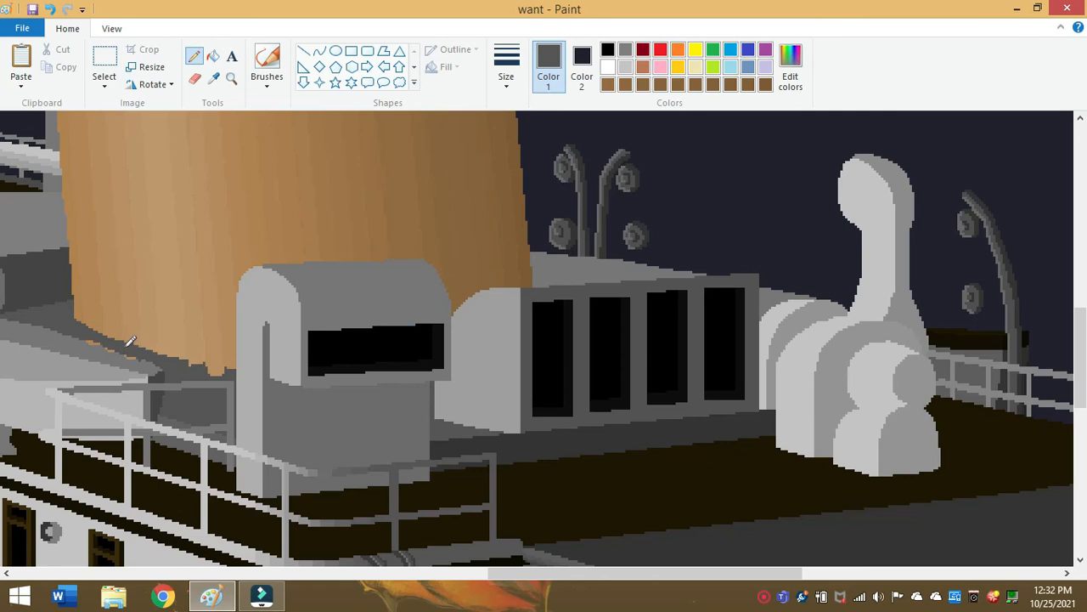
mouse_move(213, 365)
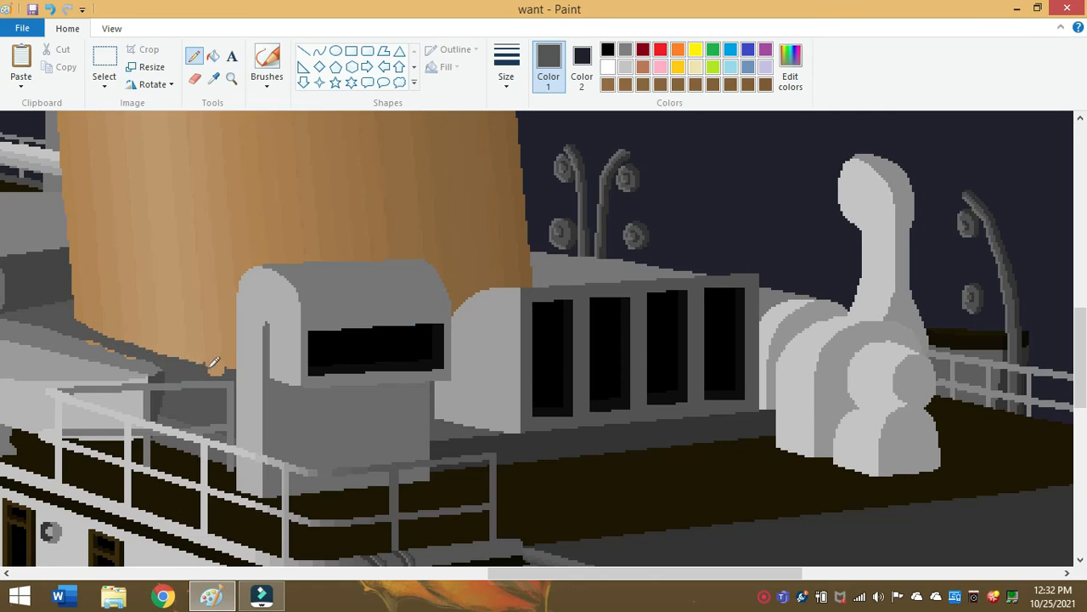
mouse_move(214, 367)
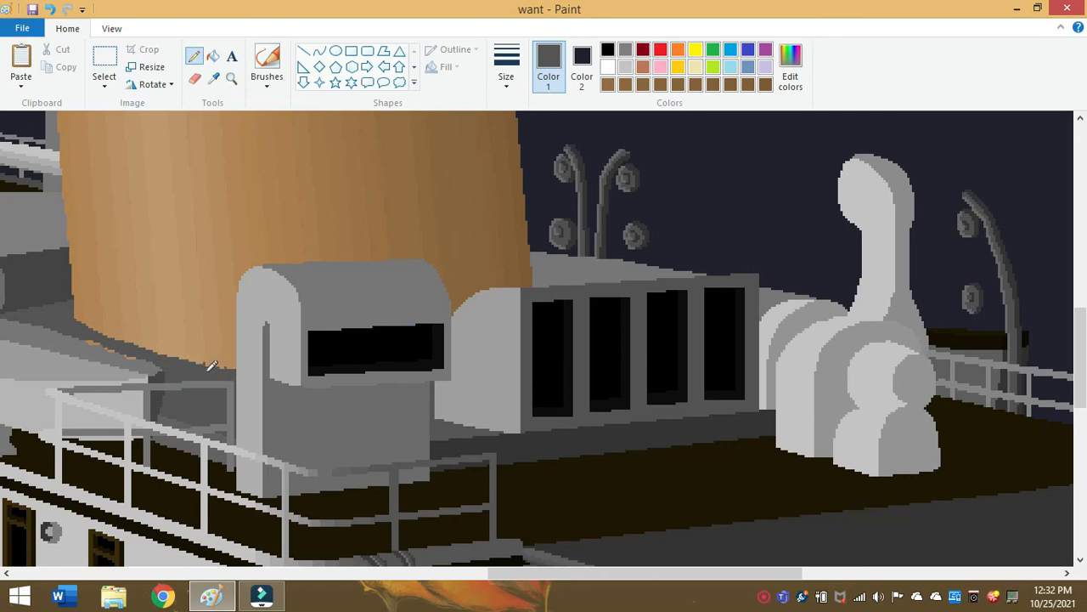
mouse_move(82, 316)
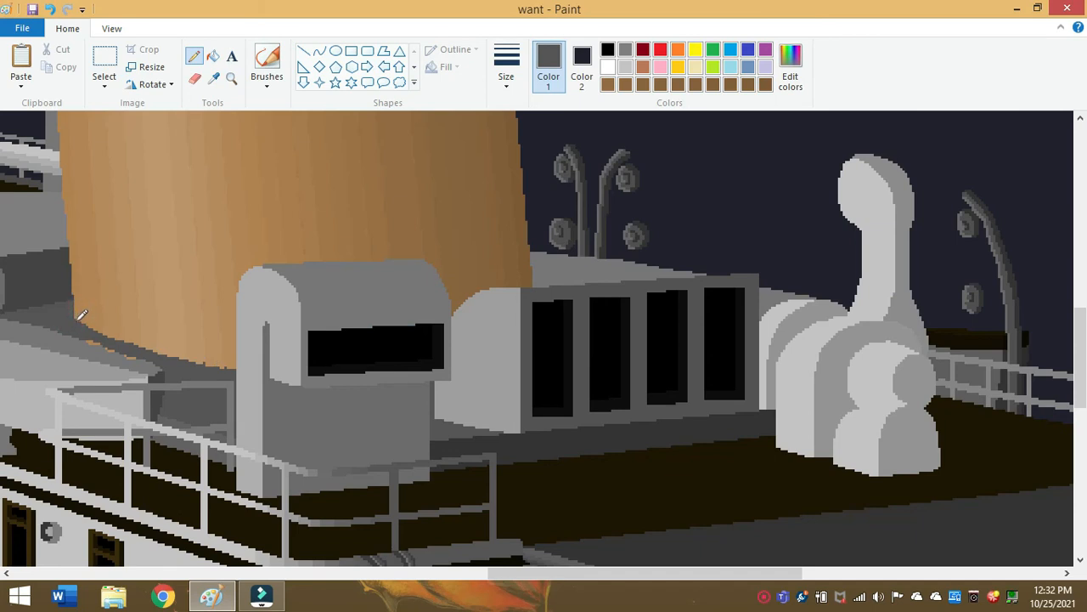
click(214, 79)
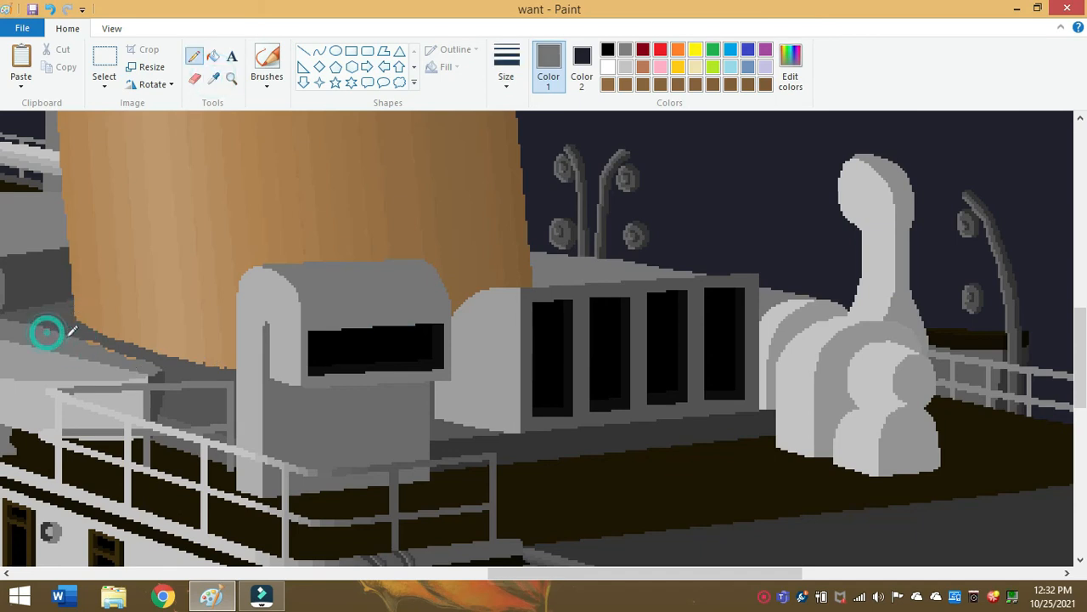
mouse_move(119, 349)
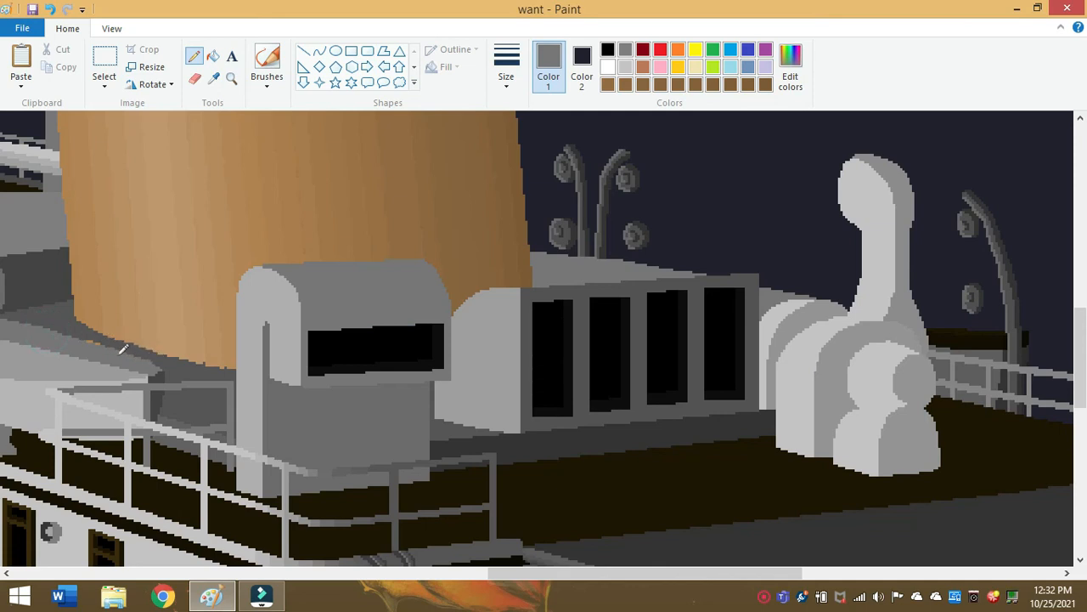
mouse_move(112, 344)
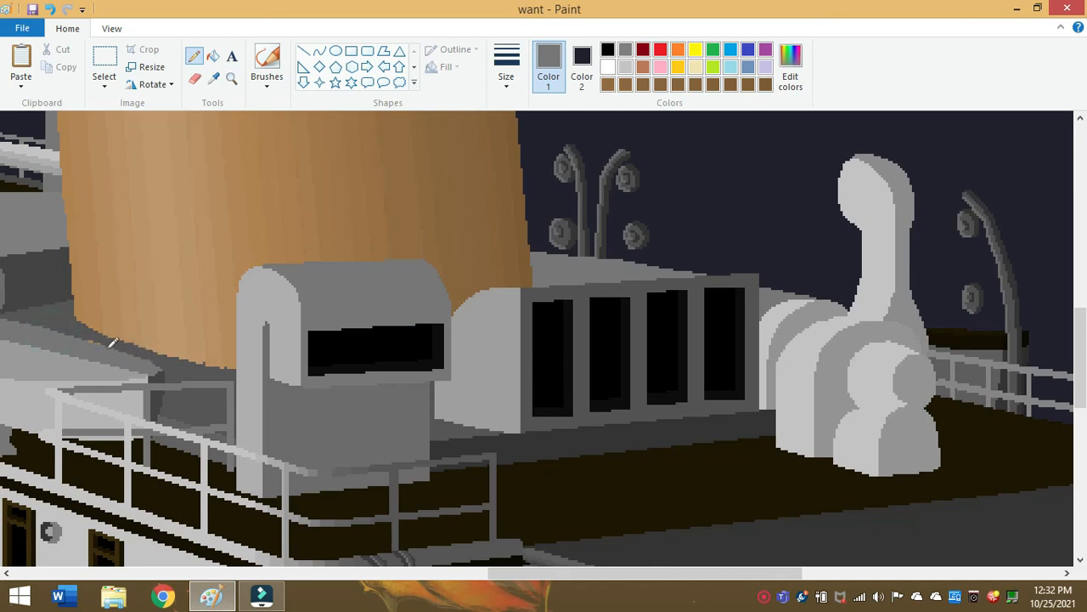
mouse_move(144, 122)
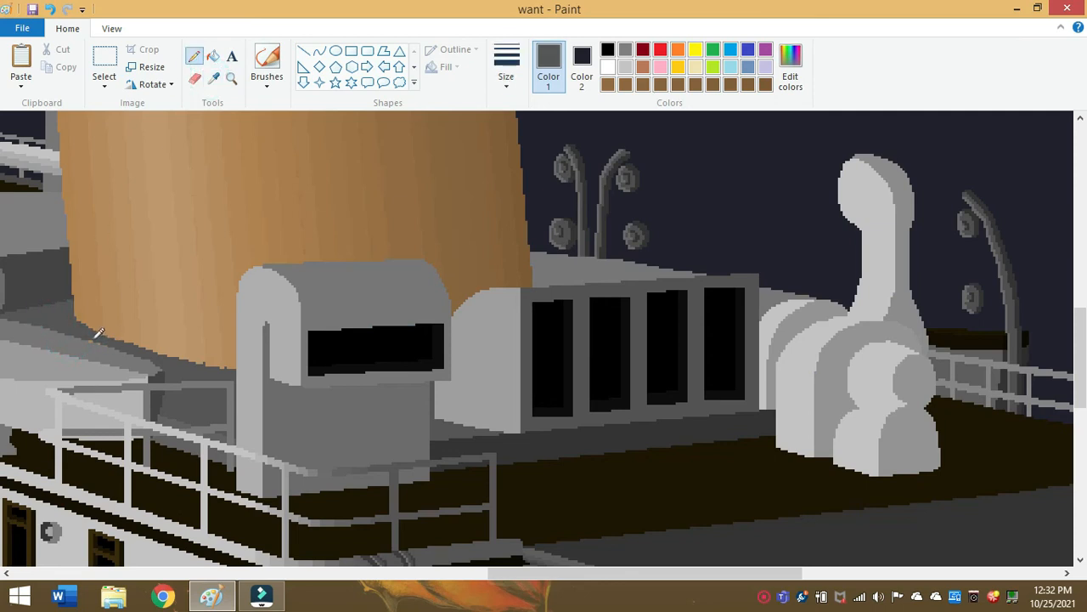
mouse_move(149, 217)
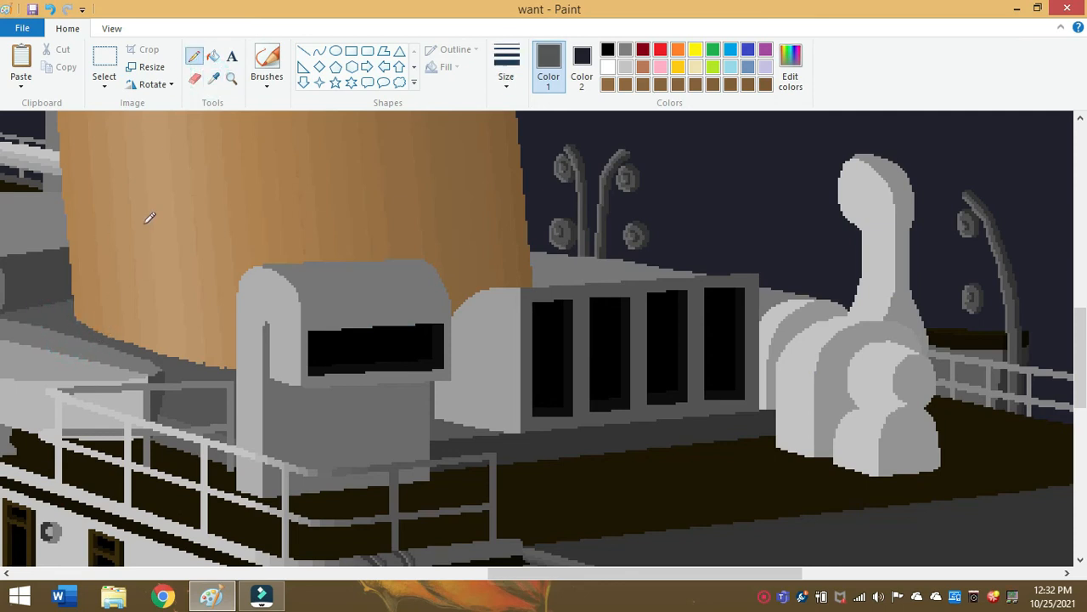
click(231, 78)
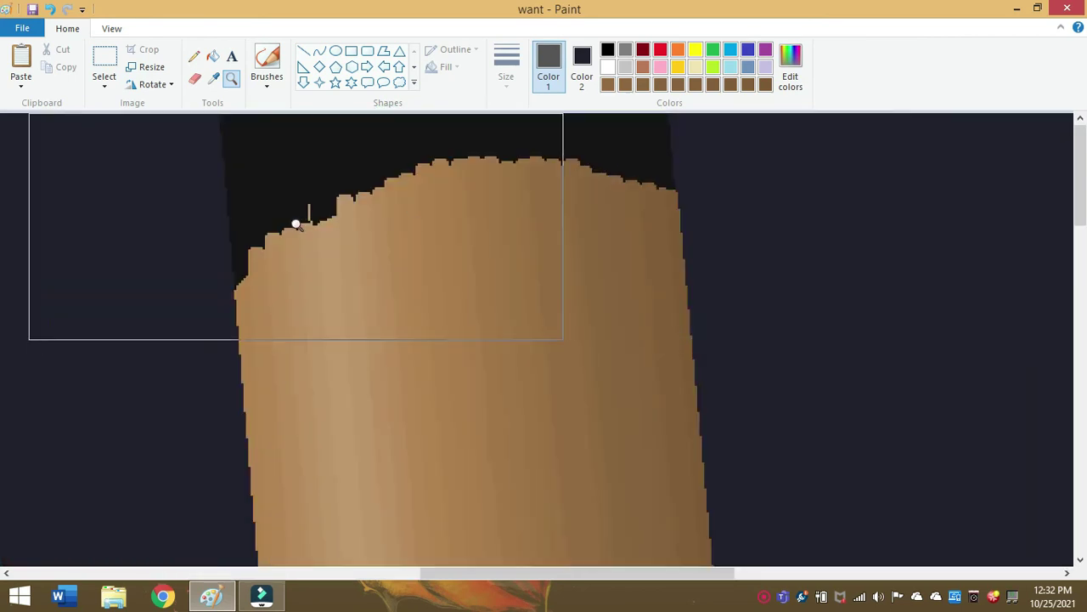
- With freehand selection, trace a smooth curve along the left half of the funnel's top
click(214, 78)
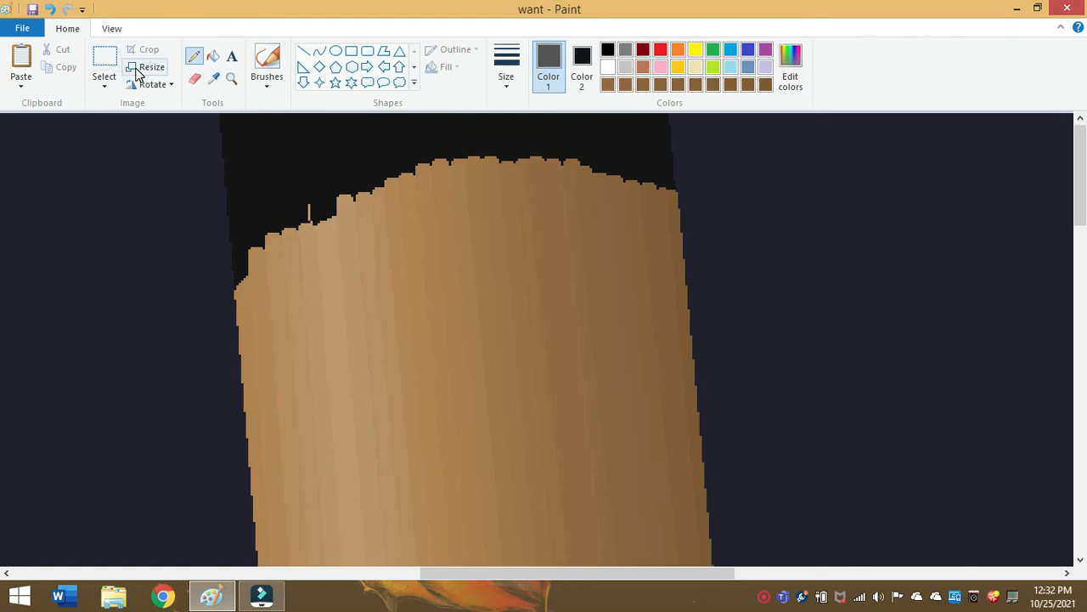
click(103, 64)
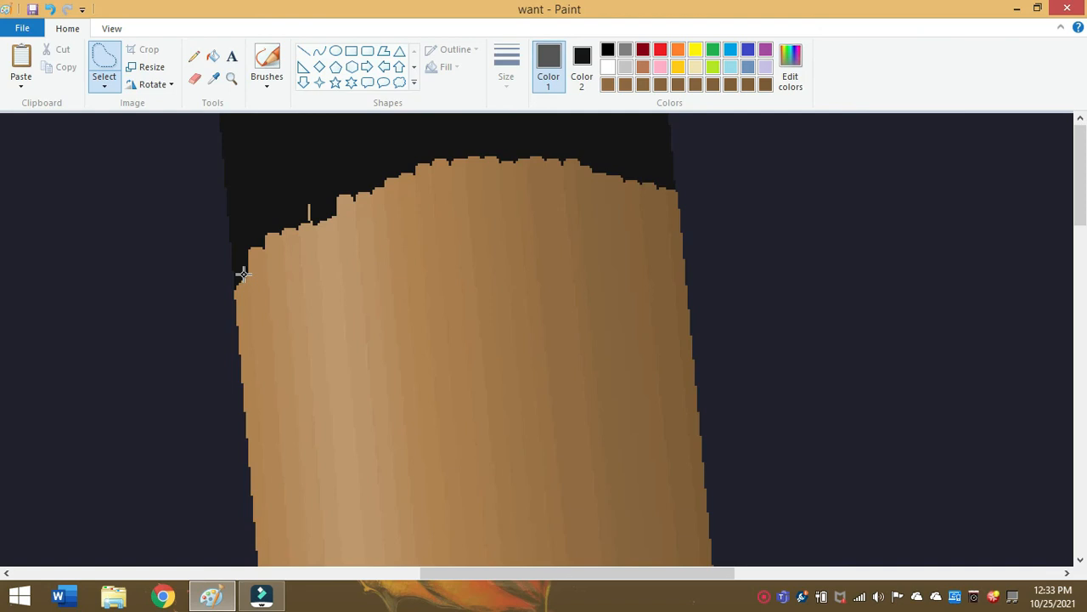
mouse_move(214, 265)
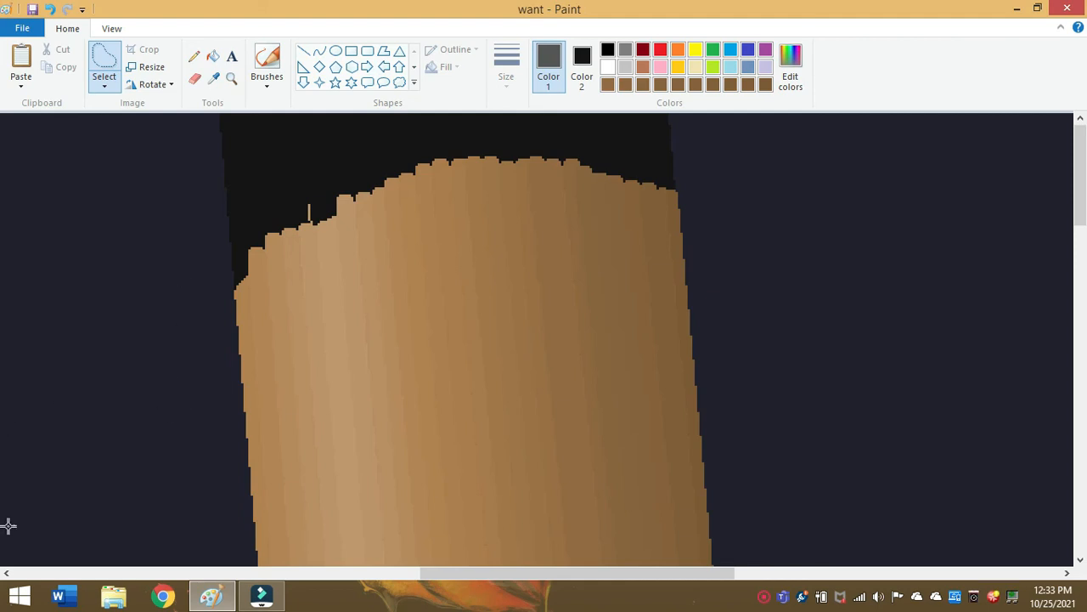
mouse_move(225, 249)
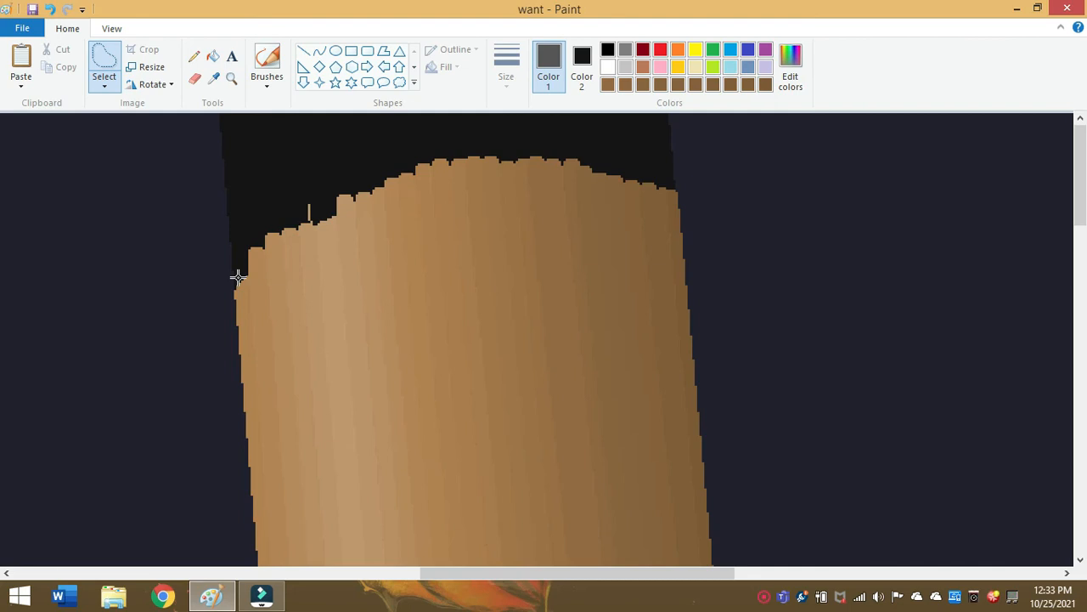
mouse_move(219, 278)
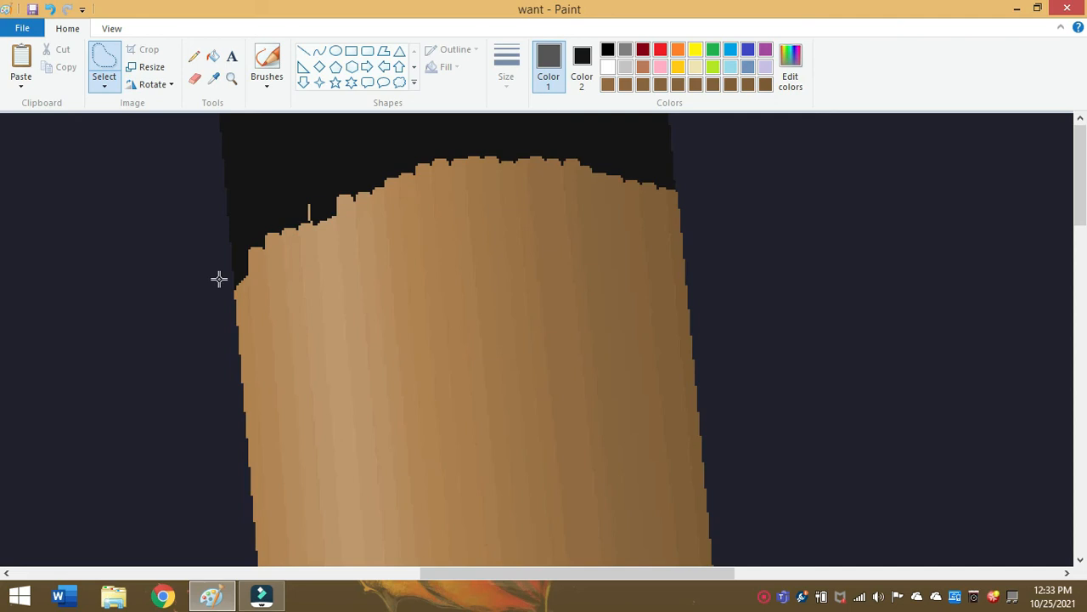
mouse_move(236, 281)
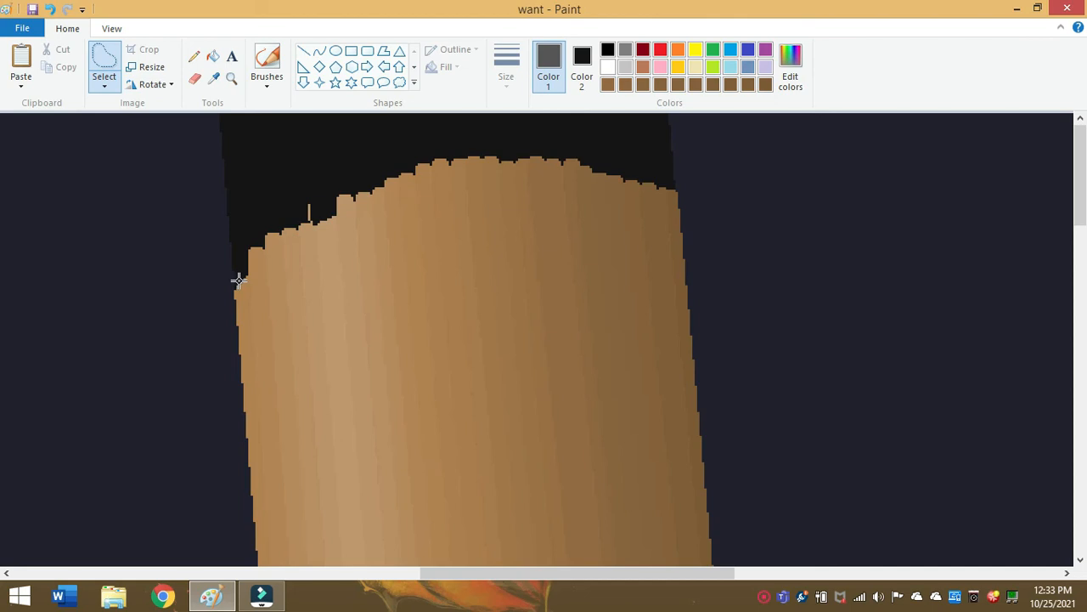
drag(242, 282, 298, 234)
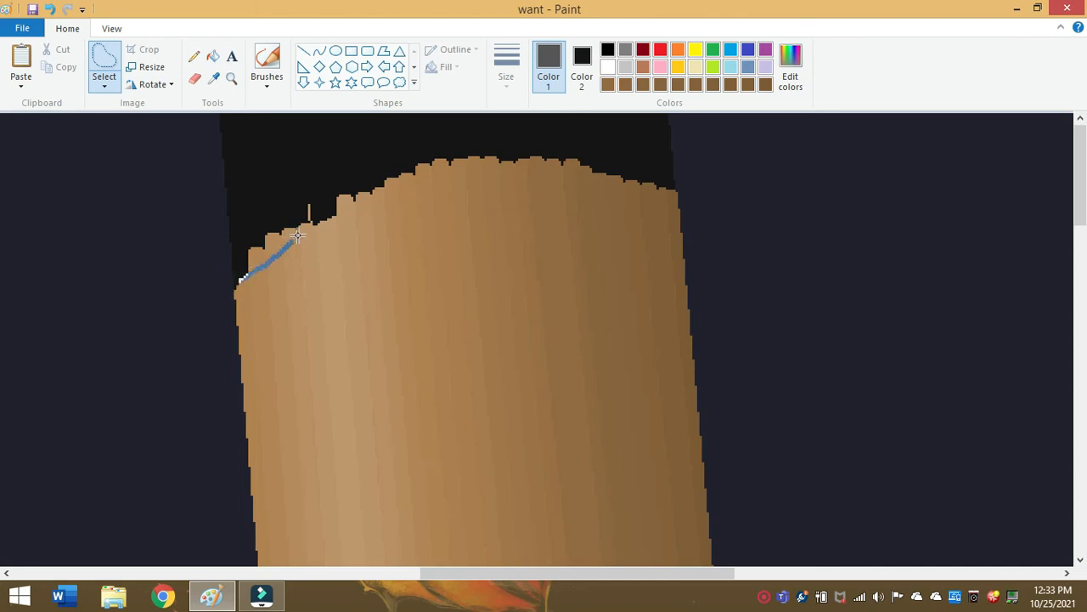
drag(299, 236, 428, 191)
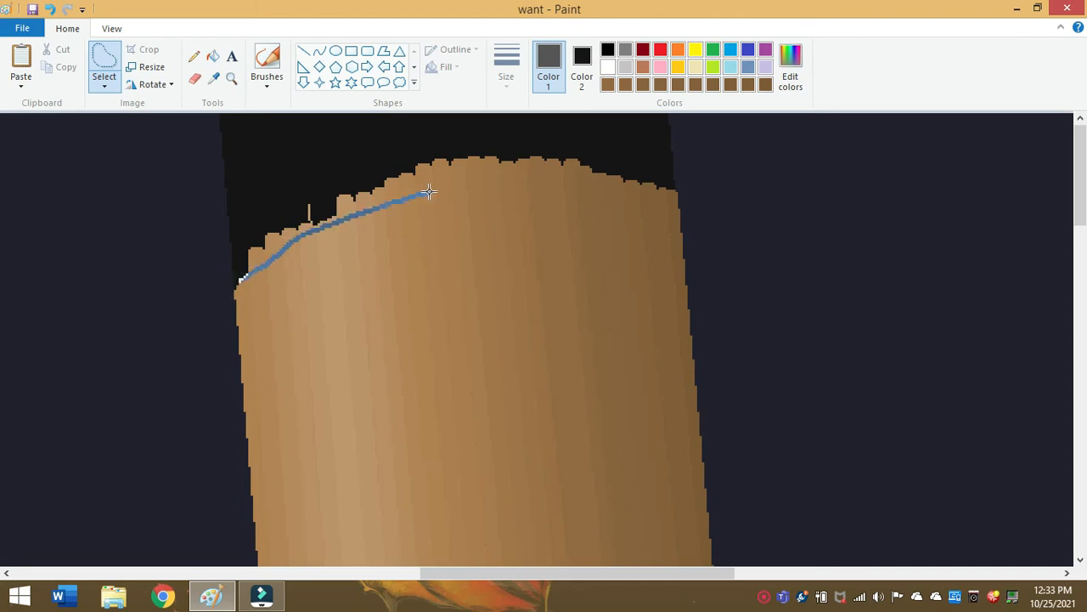
drag(428, 191, 534, 177)
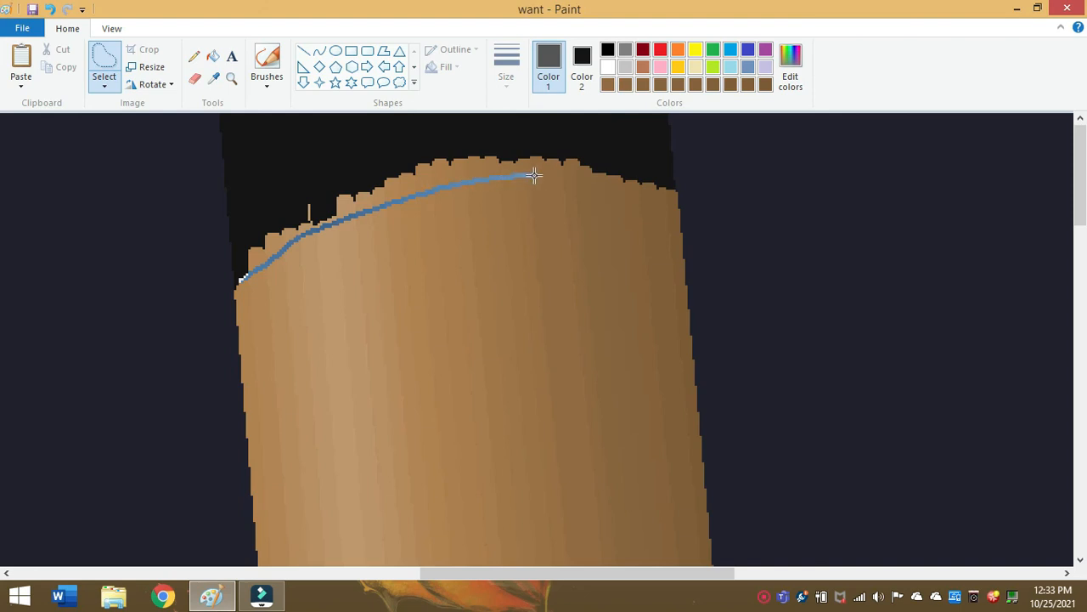
- Carry the curve over the funnel's peak to its right edge and close the outline above the top
drag(533, 175, 649, 186)
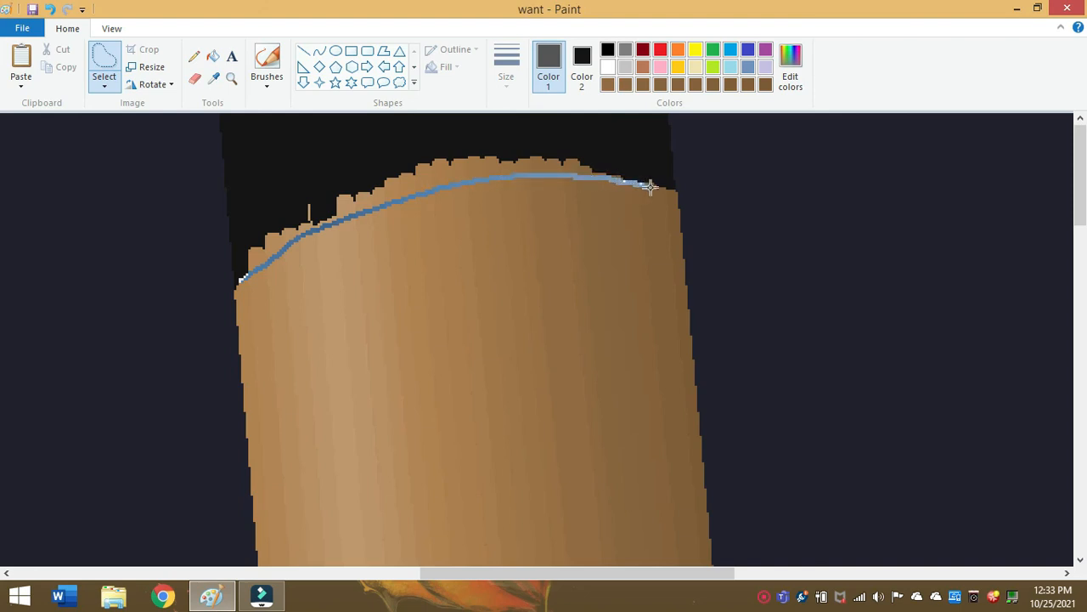
drag(649, 187, 644, 153)
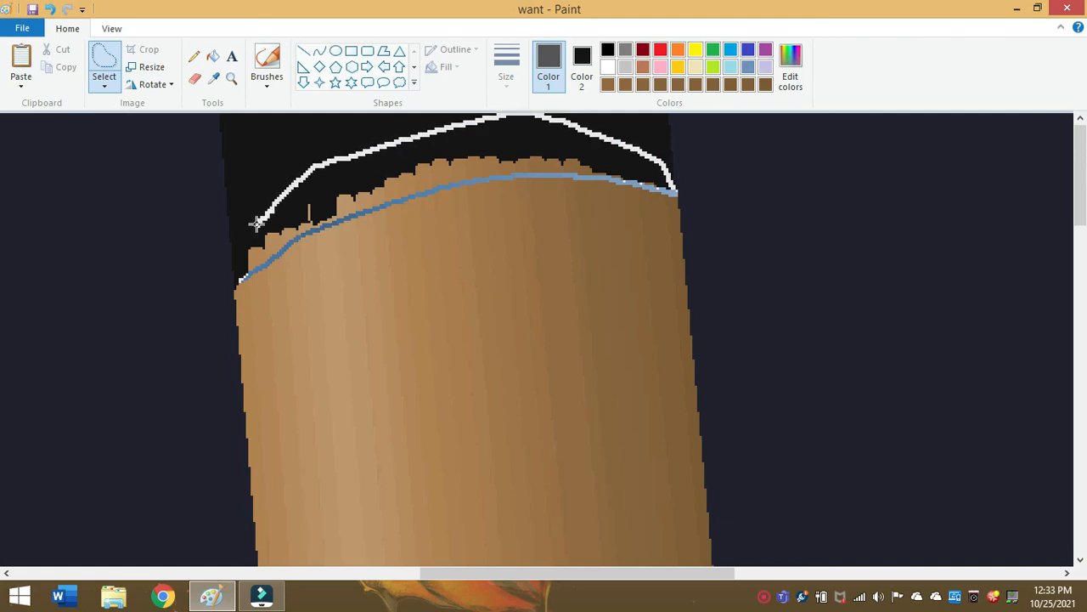
drag(236, 116, 679, 286)
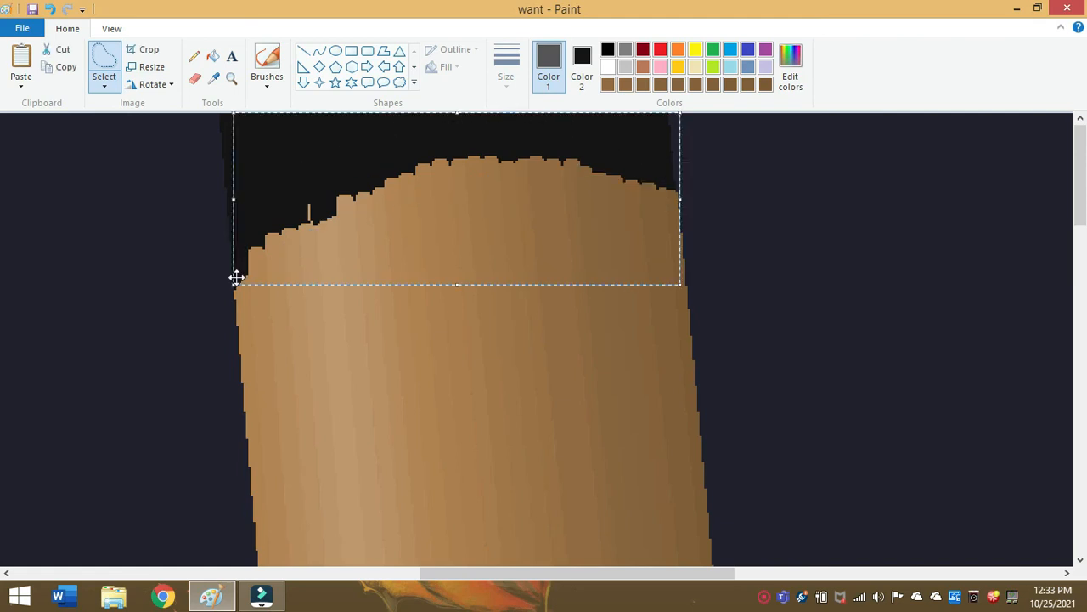
click(229, 80)
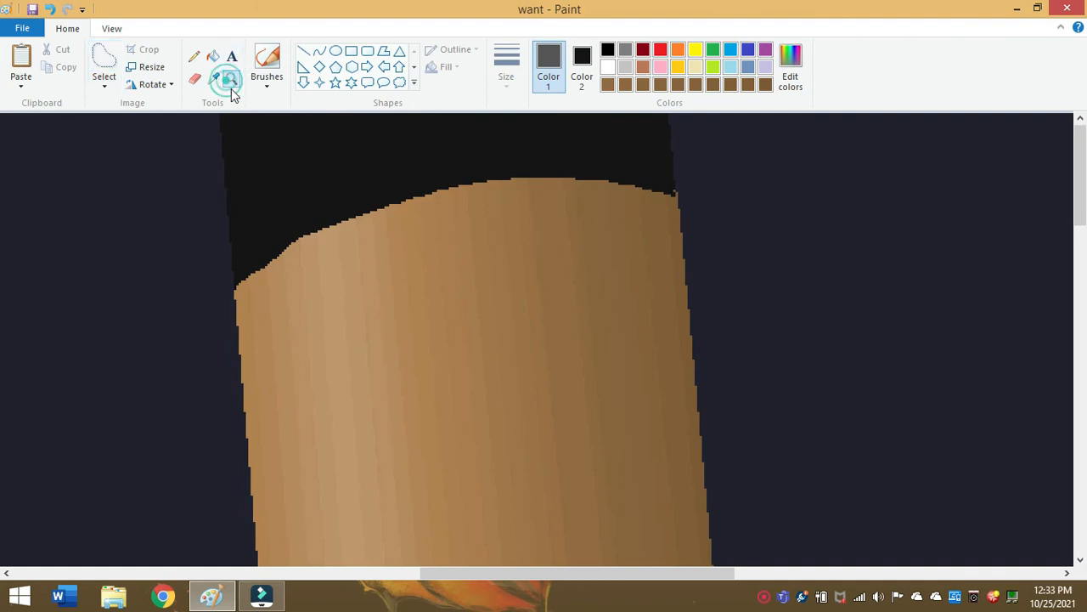
click(231, 78)
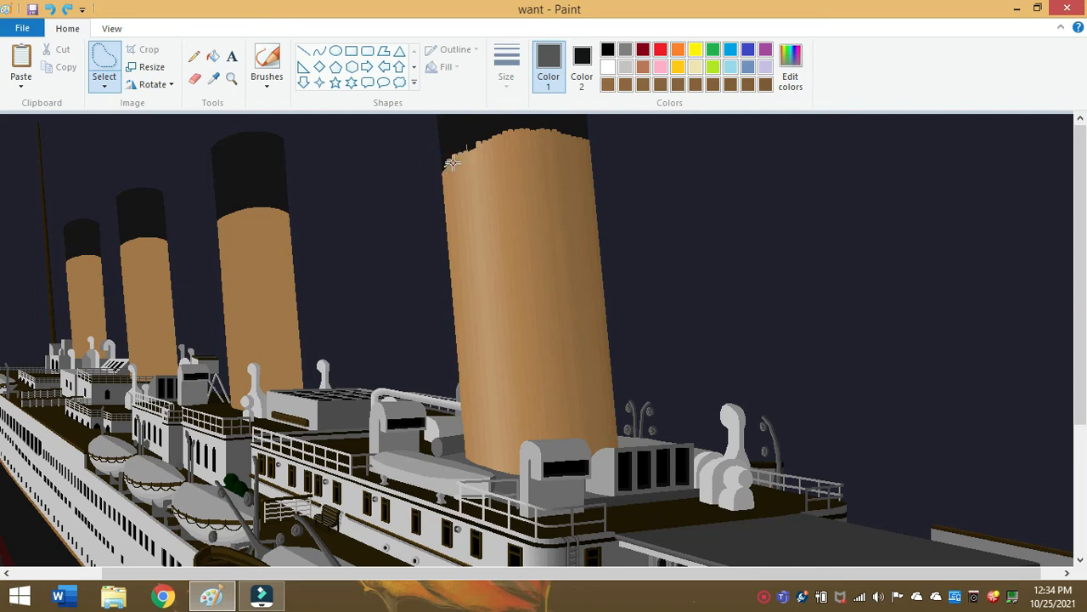
drag(452, 163, 584, 143)
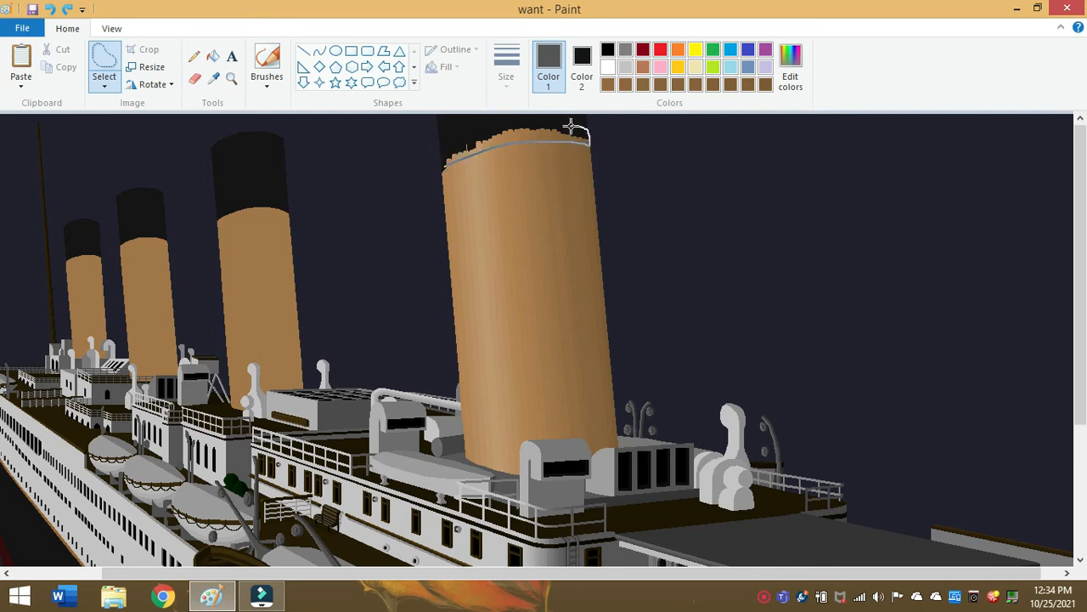
drag(574, 128, 446, 149)
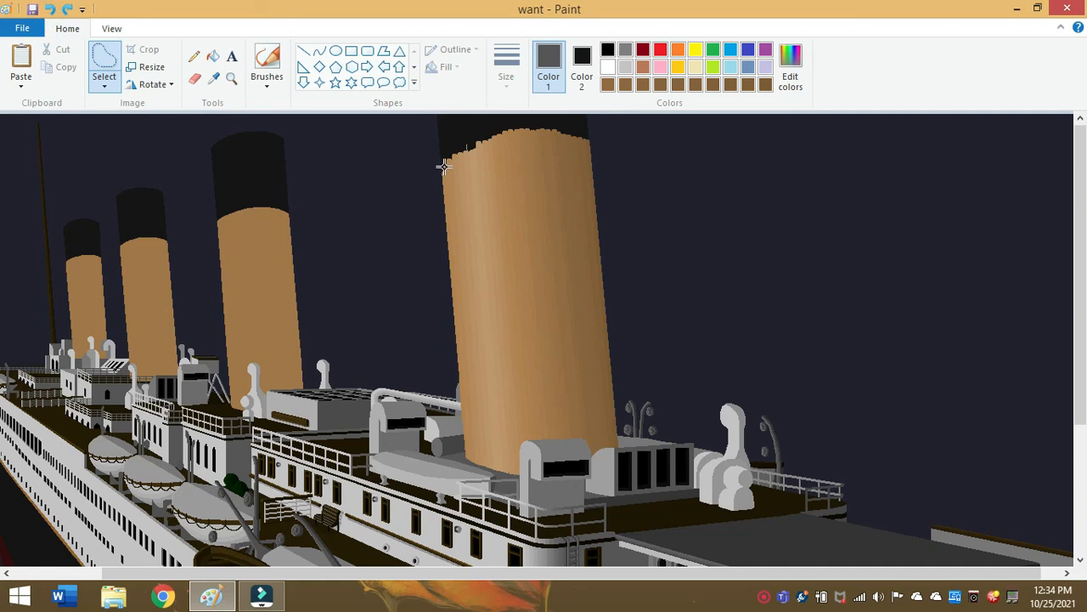
drag(445, 167, 544, 132)
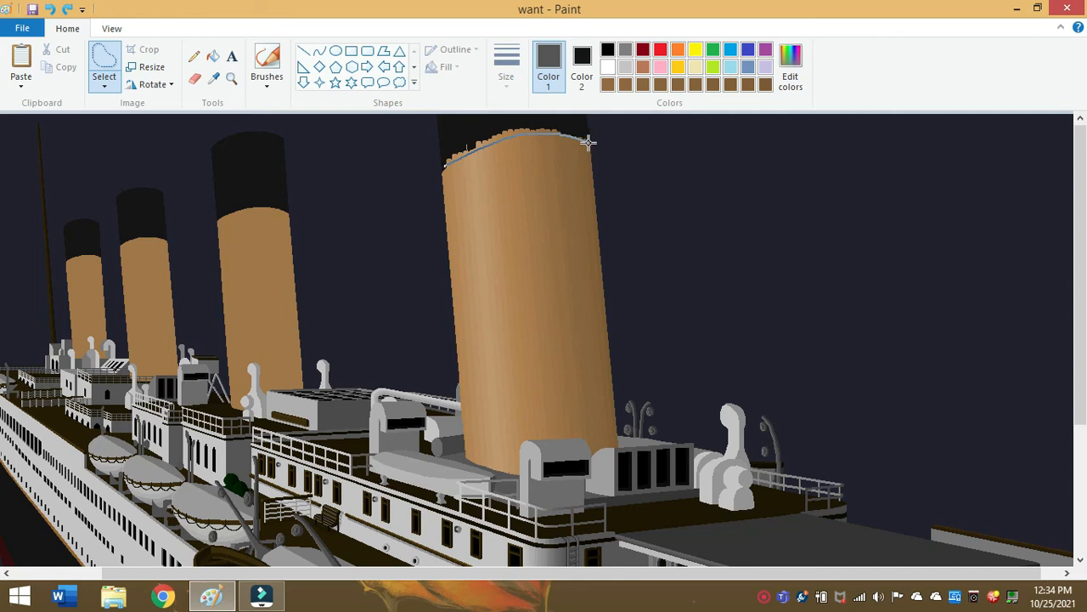
drag(588, 143, 448, 146)
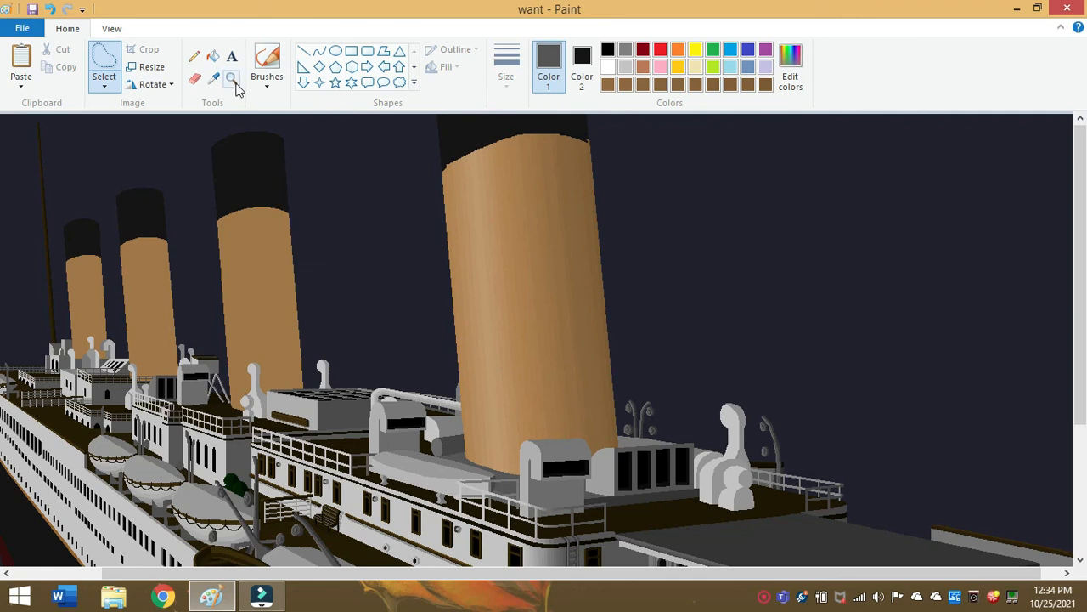
- Switch to the Magnifier to view the funnel's curved top edge
click(231, 80)
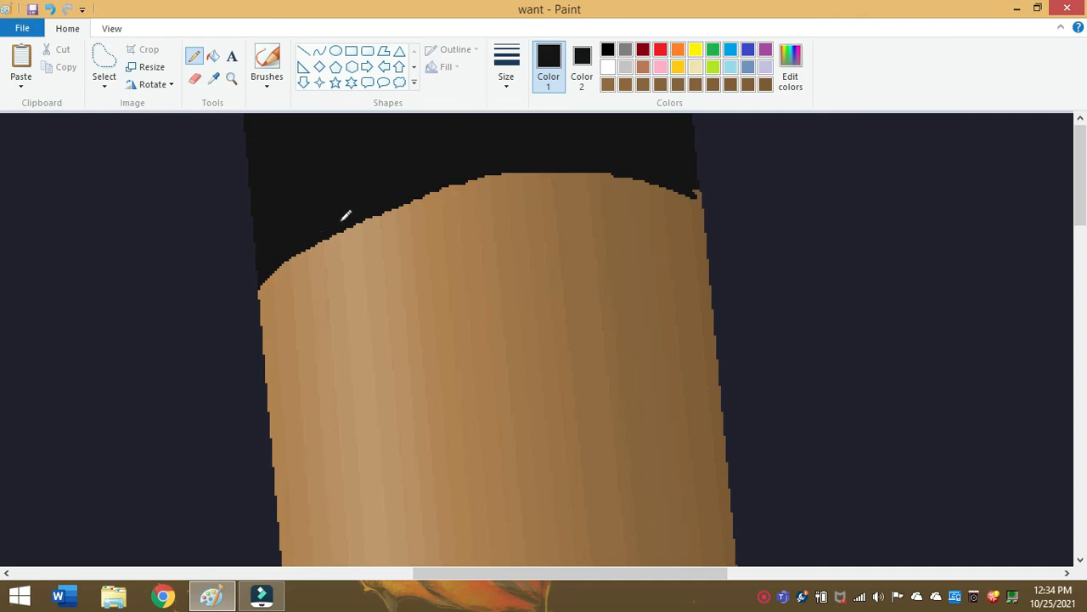
mouse_move(699, 186)
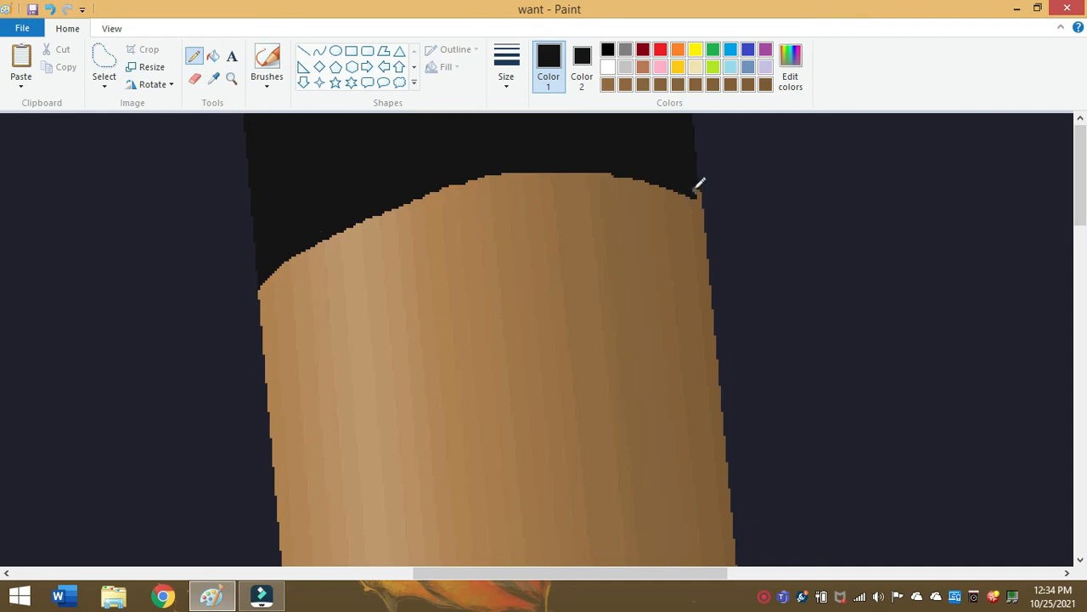
mouse_move(411, 195)
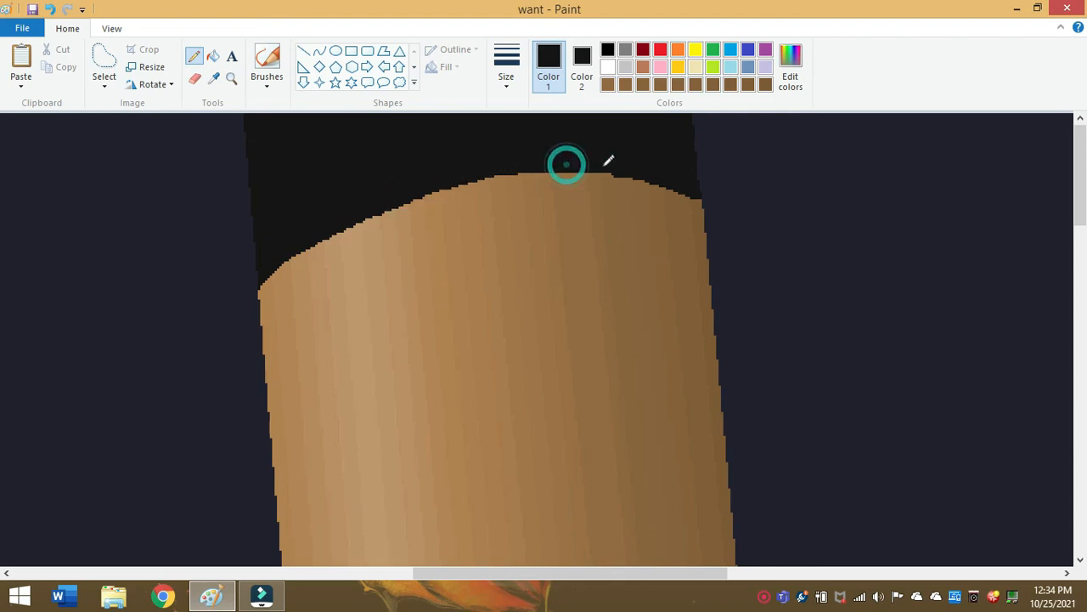
mouse_move(649, 168)
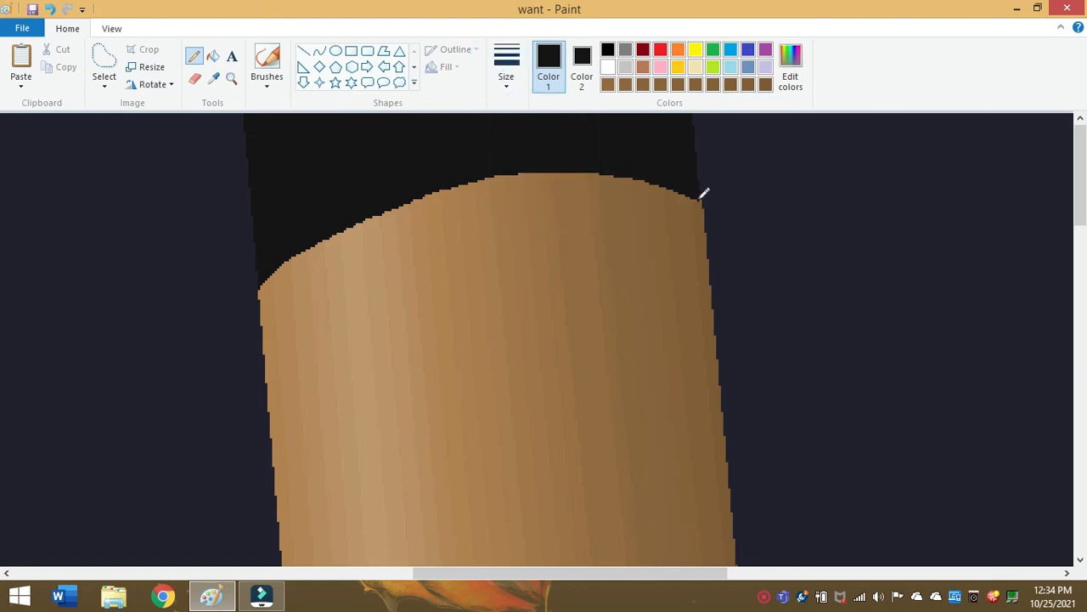
mouse_move(238, 176)
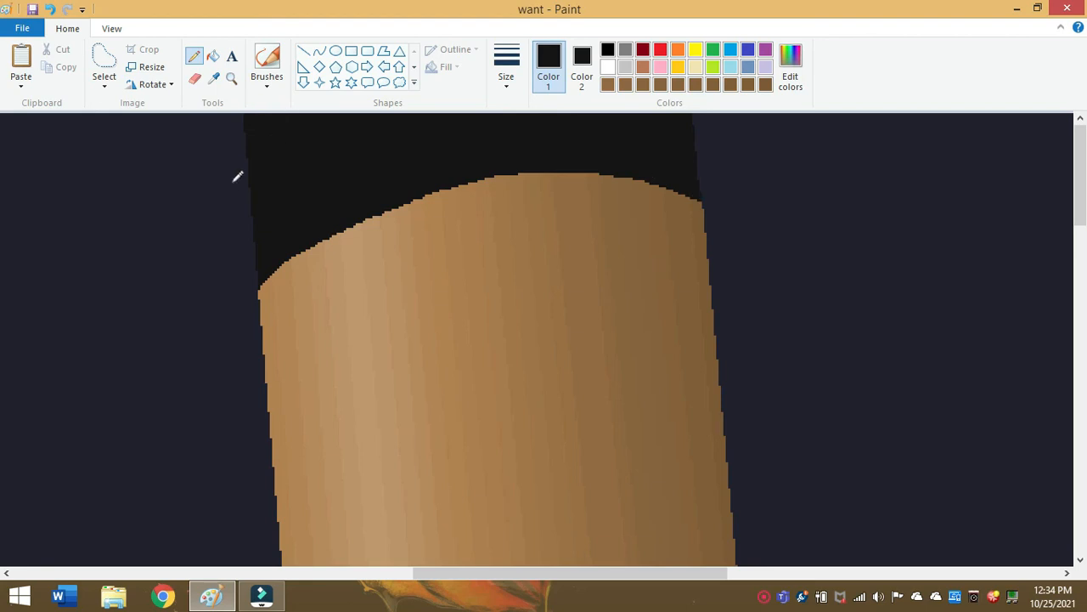
mouse_move(346, 317)
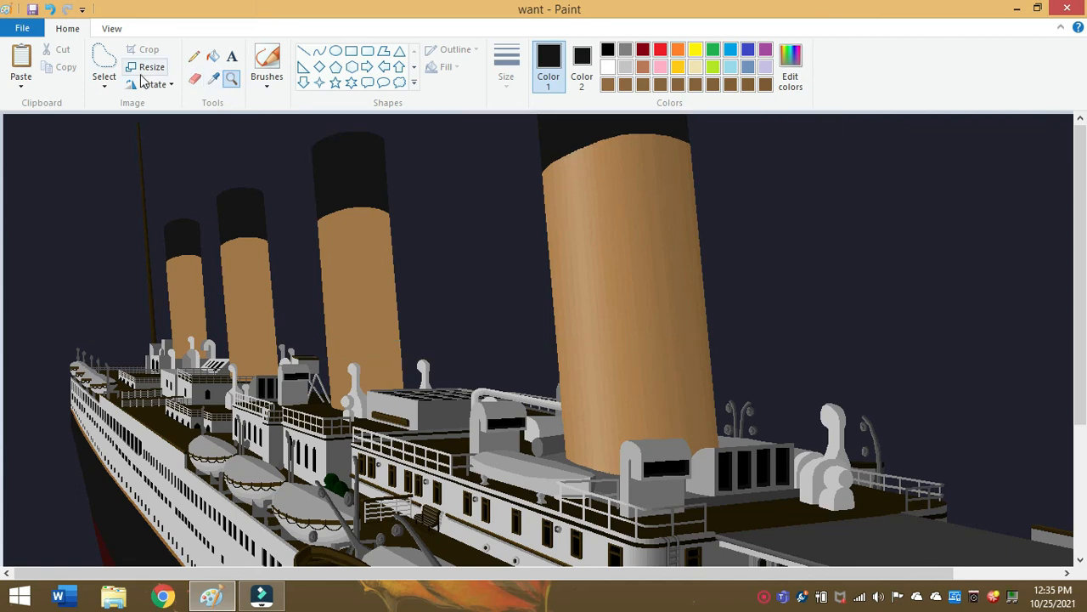
- Select a rectangular section of the front funnel's shaded body after one cancelled attempt
click(104, 65)
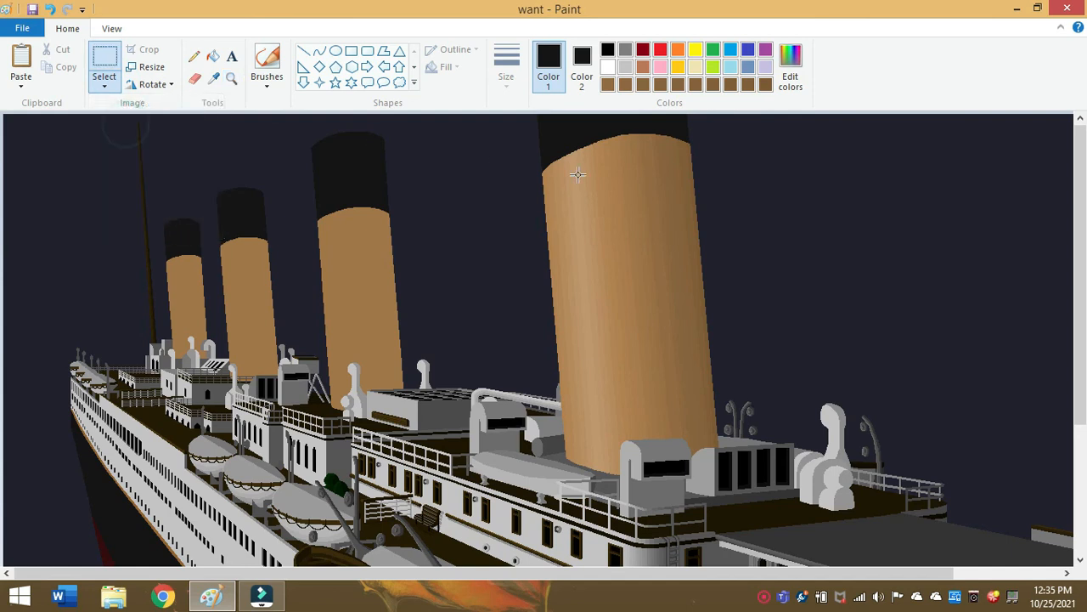
drag(545, 175, 638, 280)
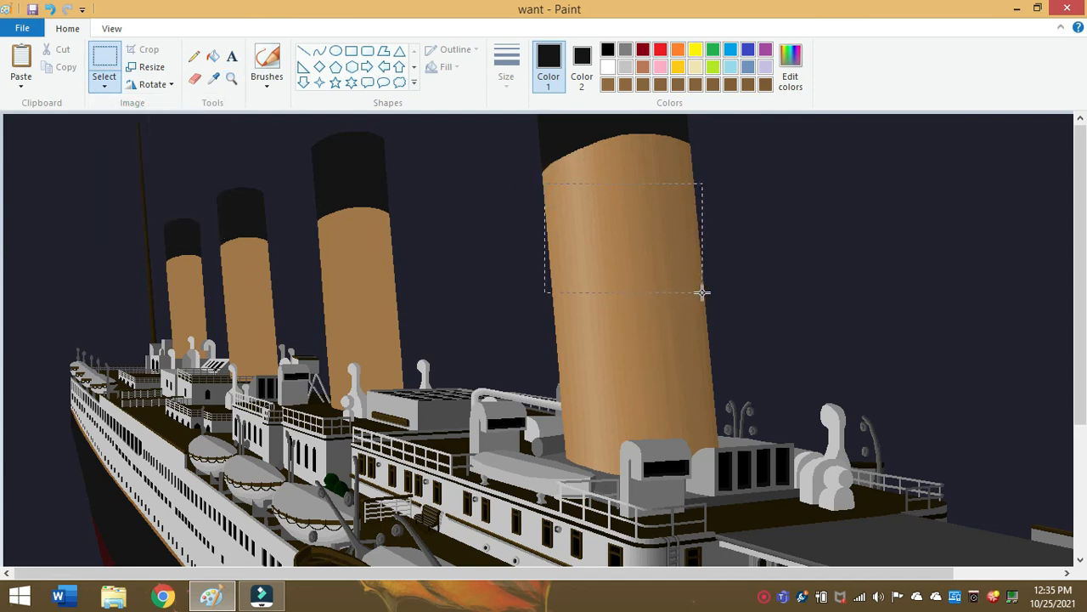
click(194, 56)
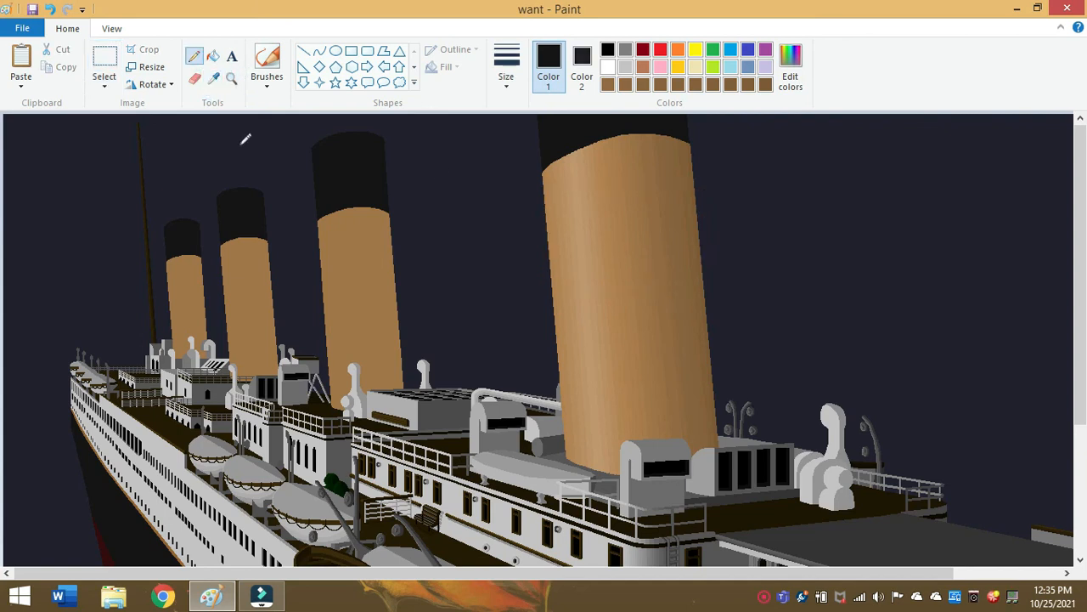
click(104, 65)
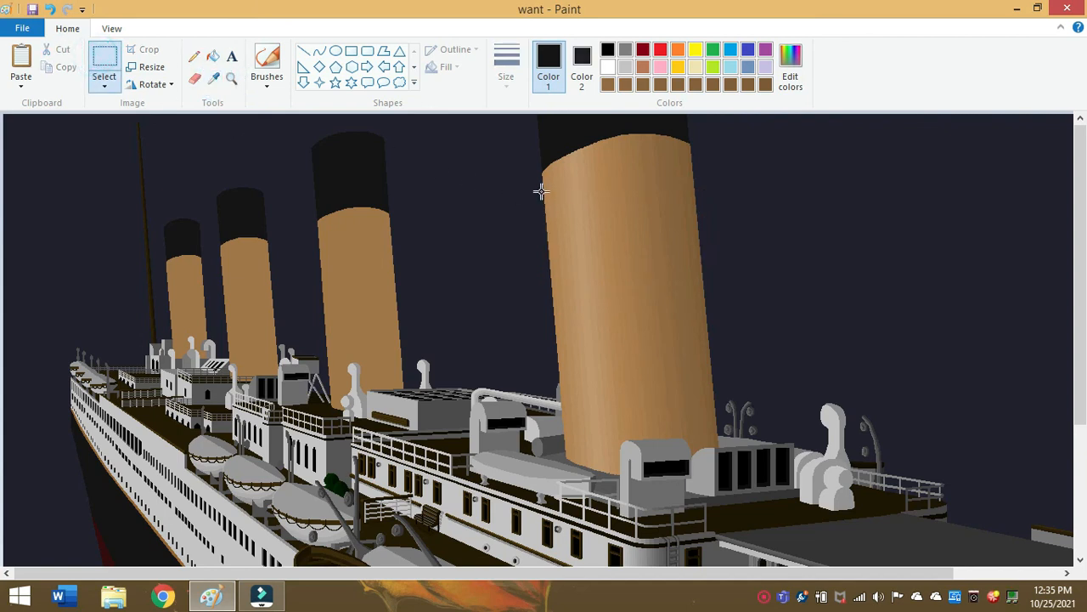
drag(540, 191, 711, 326)
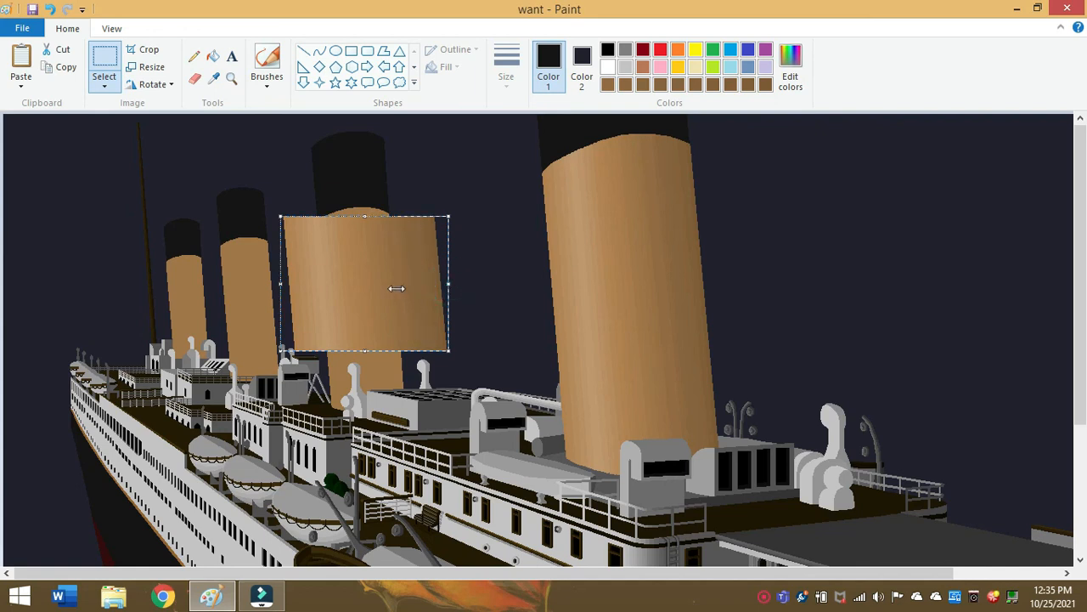
- Move the copied section onto the second funnel and narrow it to fit its width
drag(449, 285, 394, 286)
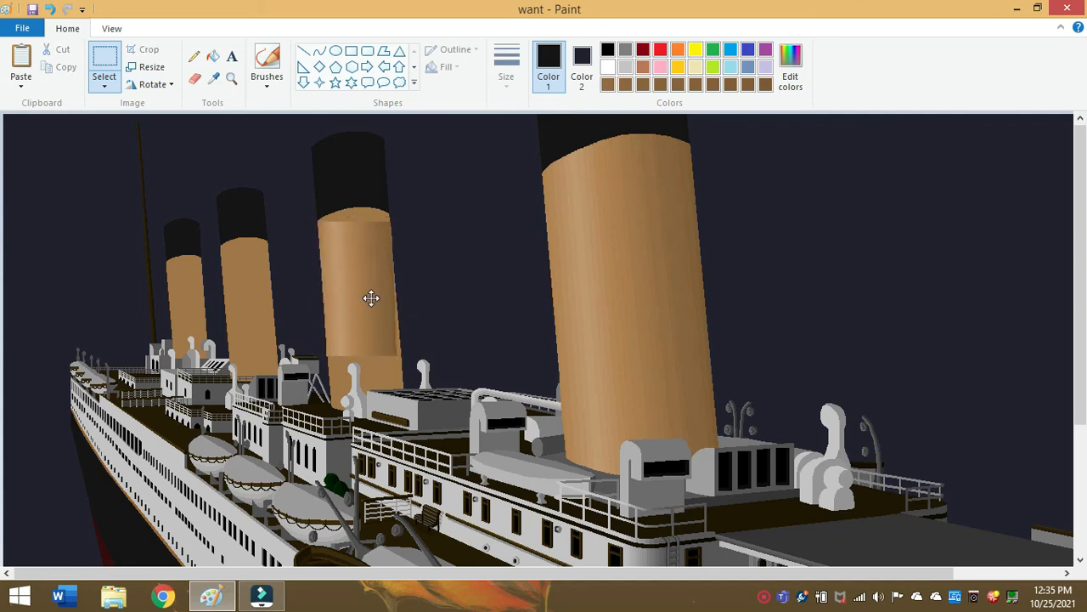
drag(316, 221, 401, 357)
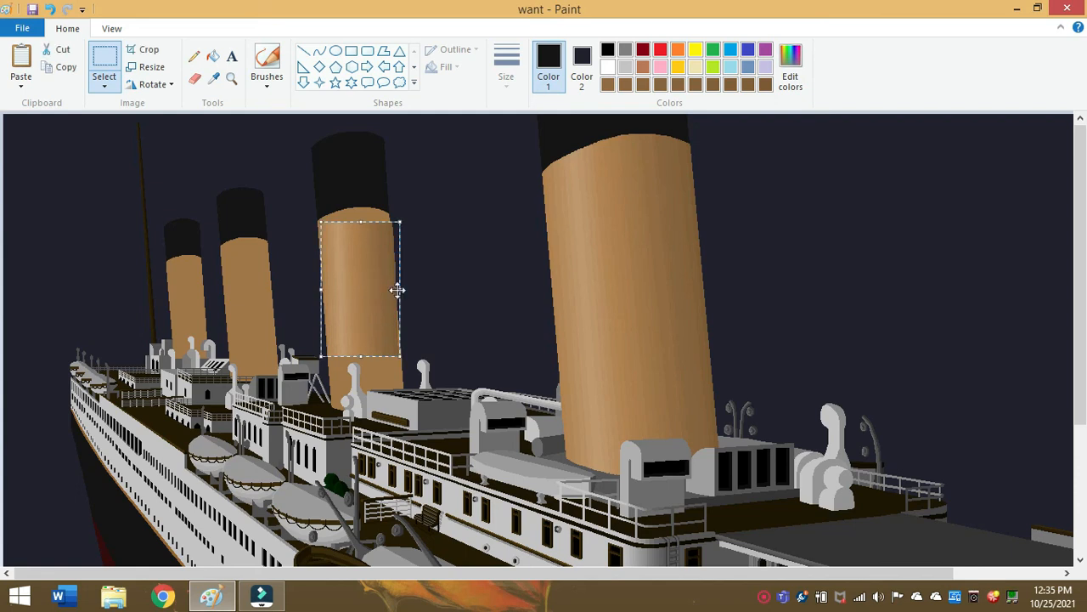
click(377, 292)
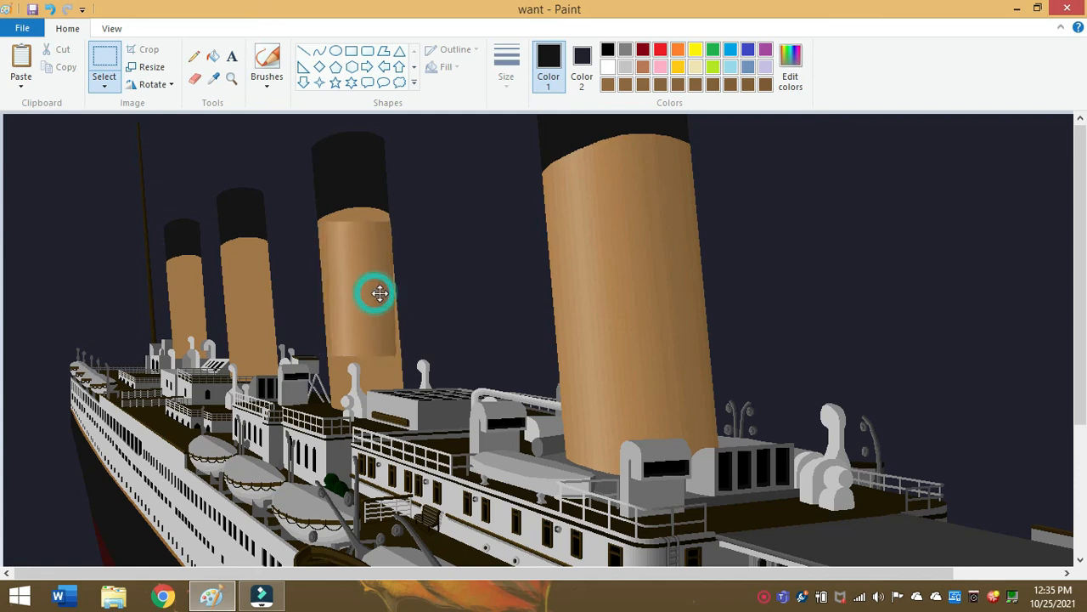
drag(325, 223, 394, 364)
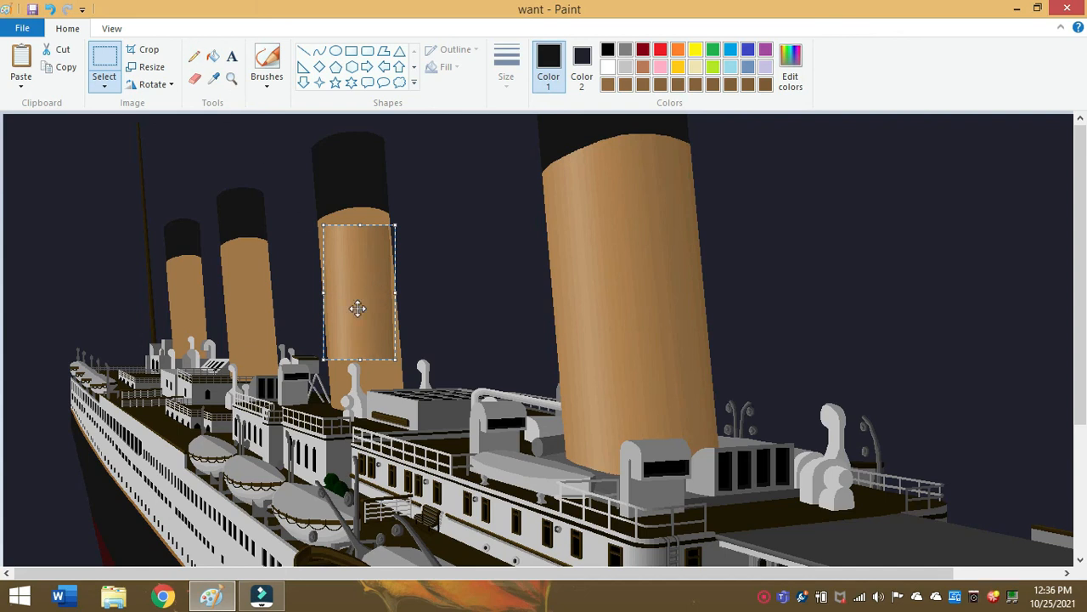
click(231, 80)
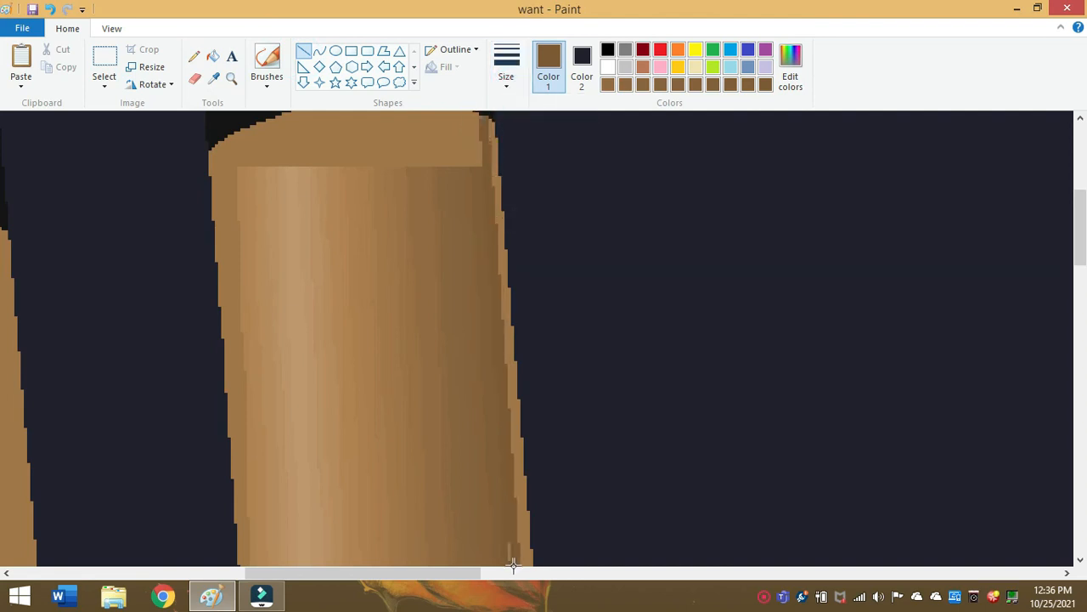
scroll(down, 3)
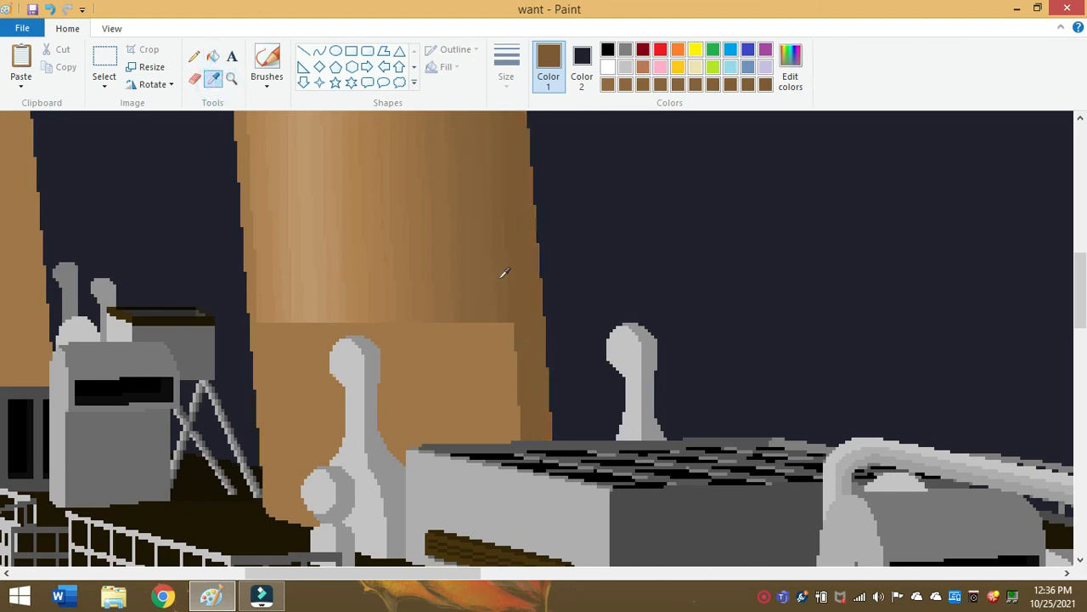
click(506, 66)
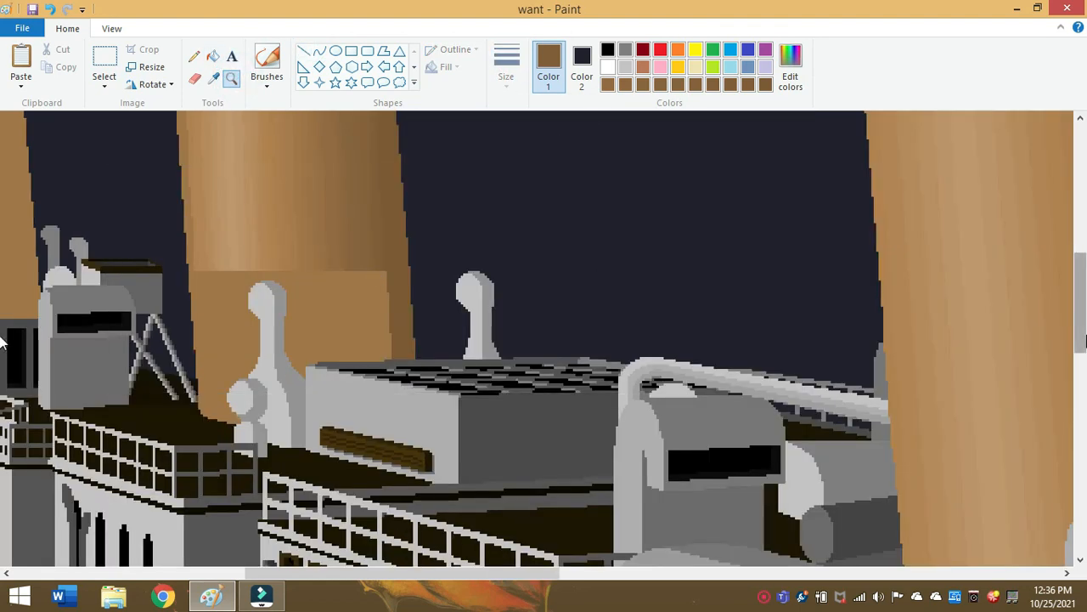
scroll(up, 3)
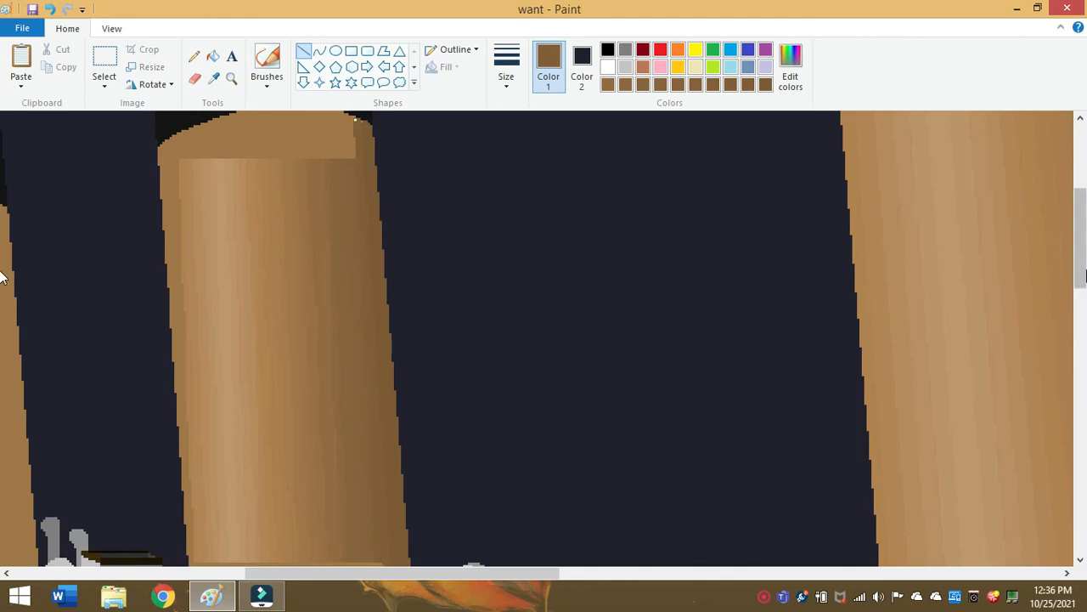
scroll(down, 3)
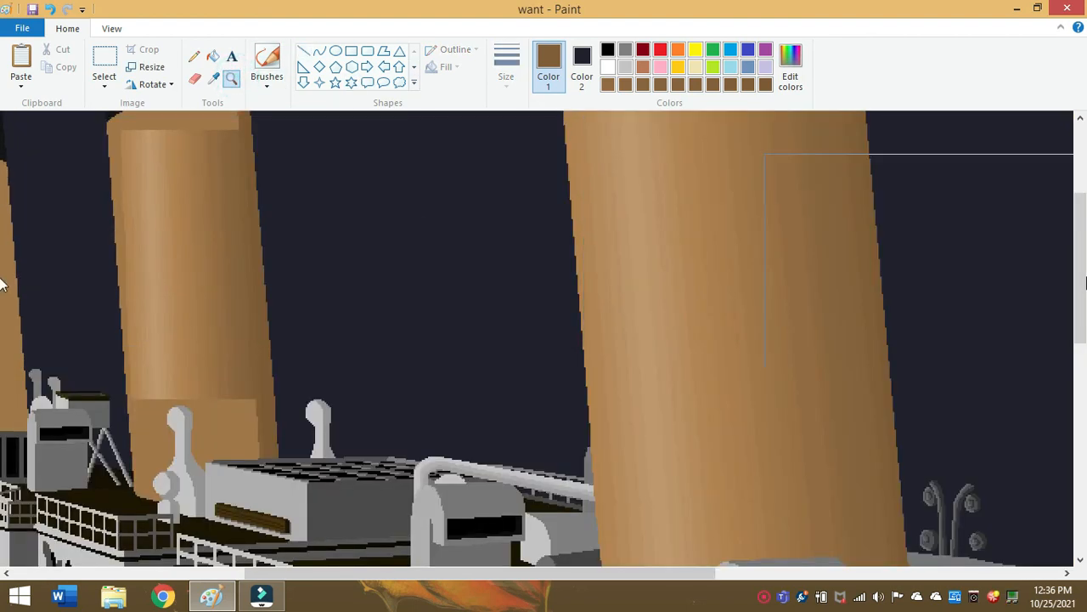
click(231, 78)
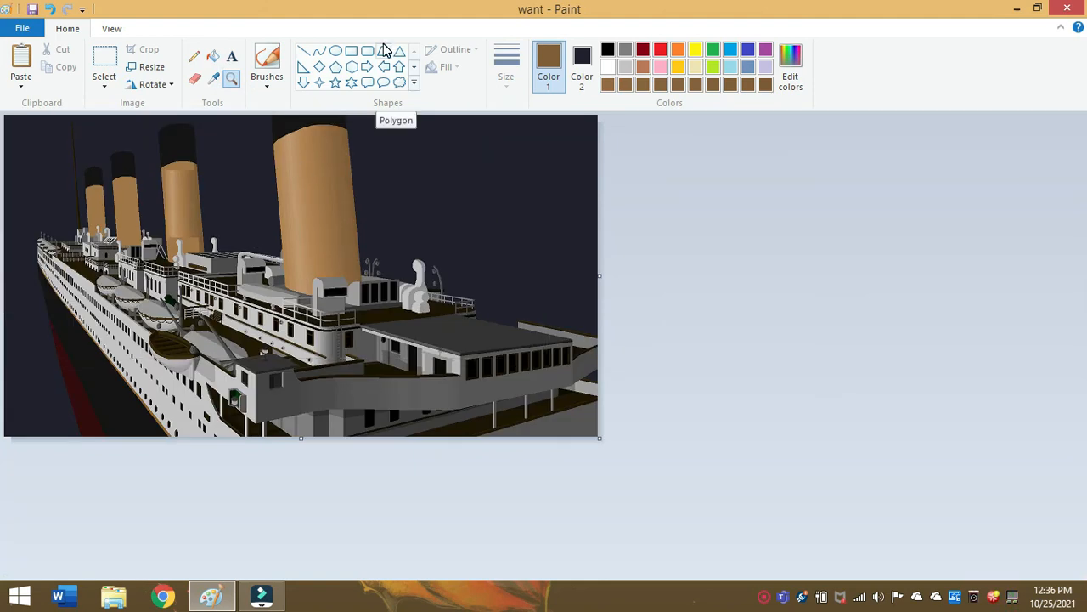
mouse_move(3, 14)
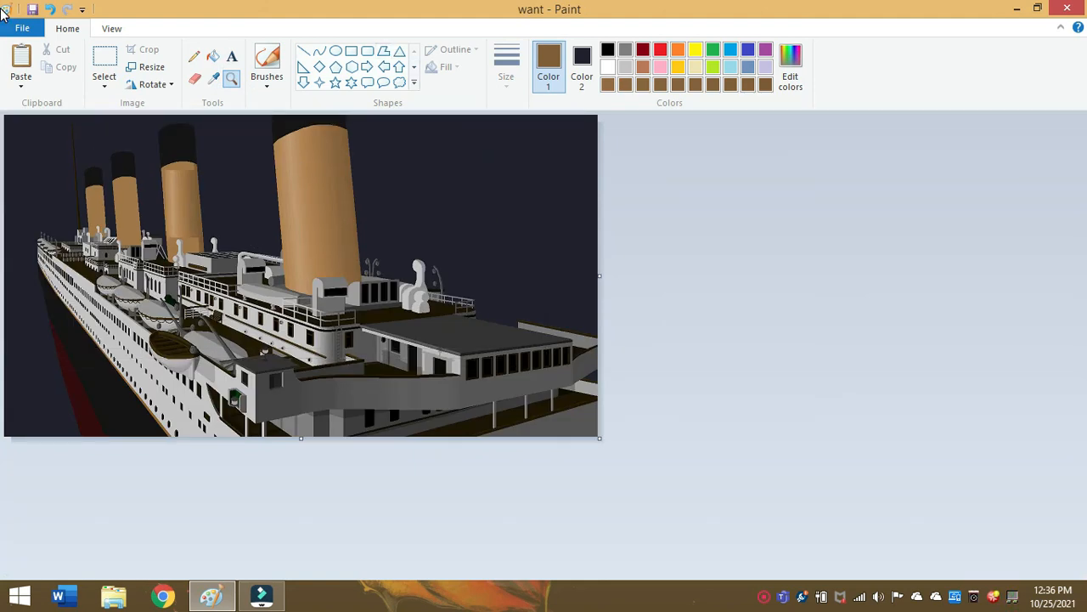